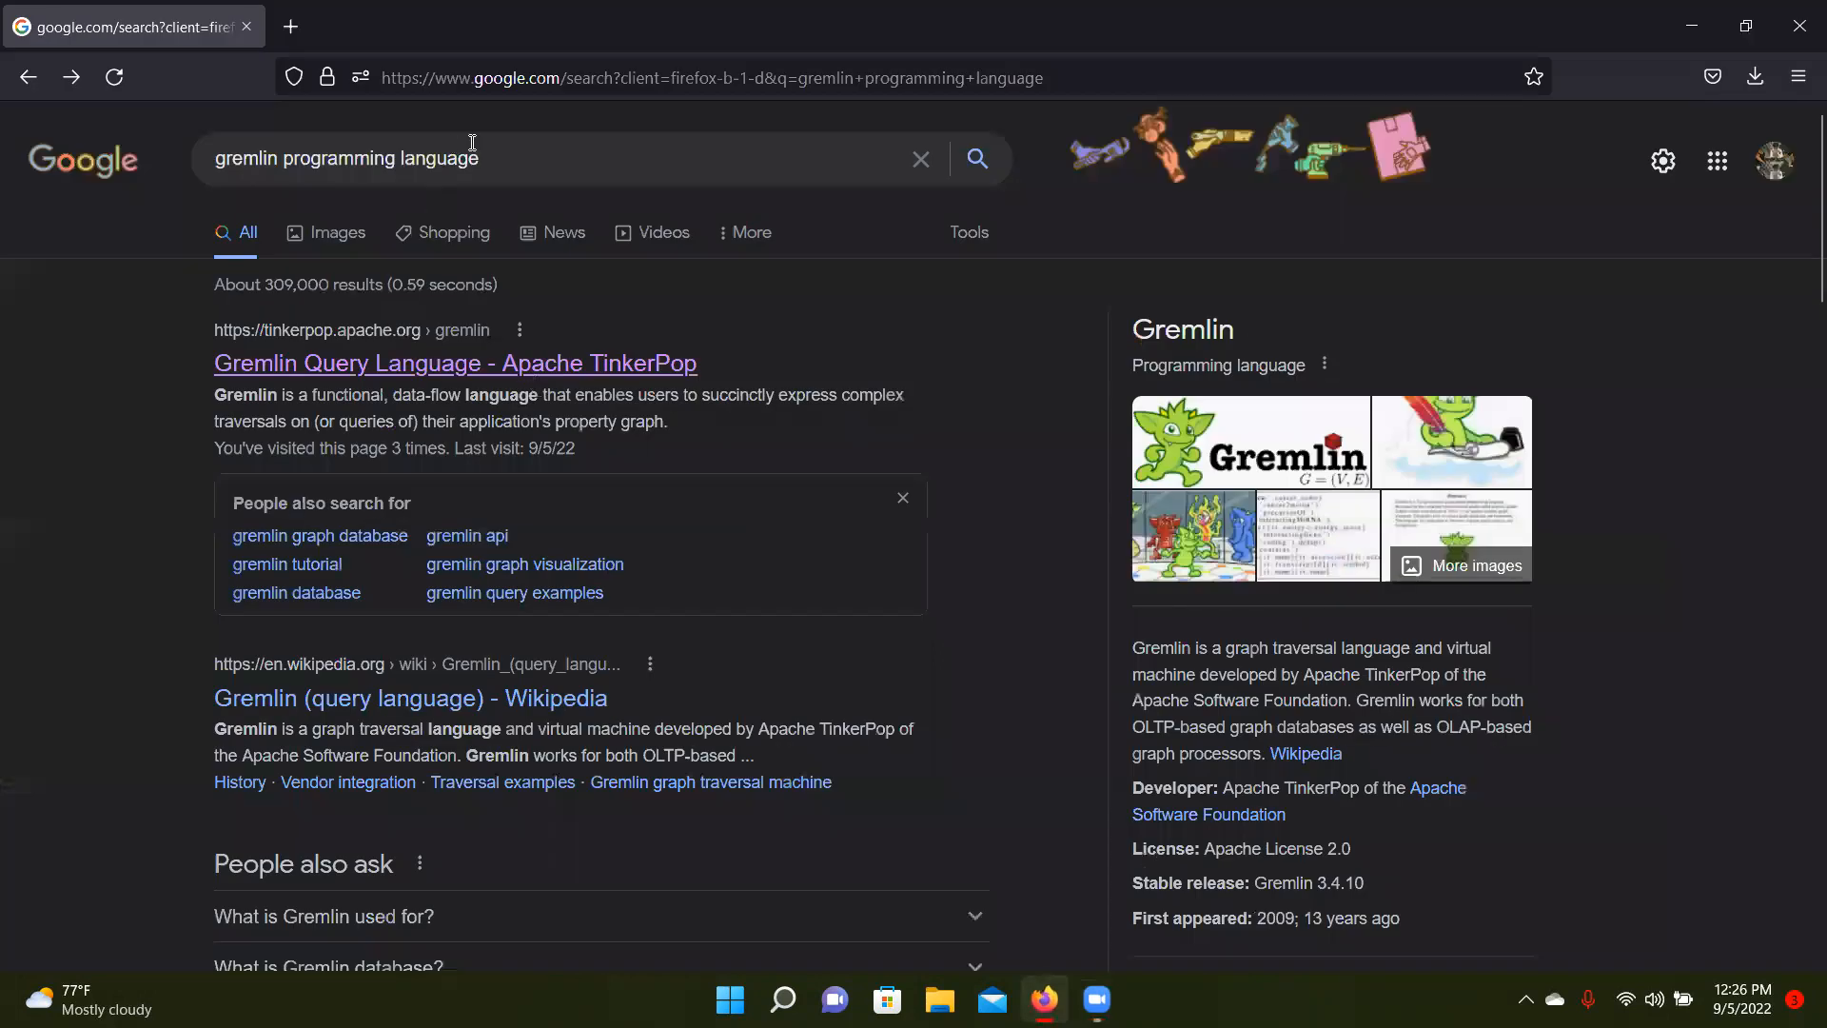
{"action": "mouse_move", "coordinate": [566, 232]}
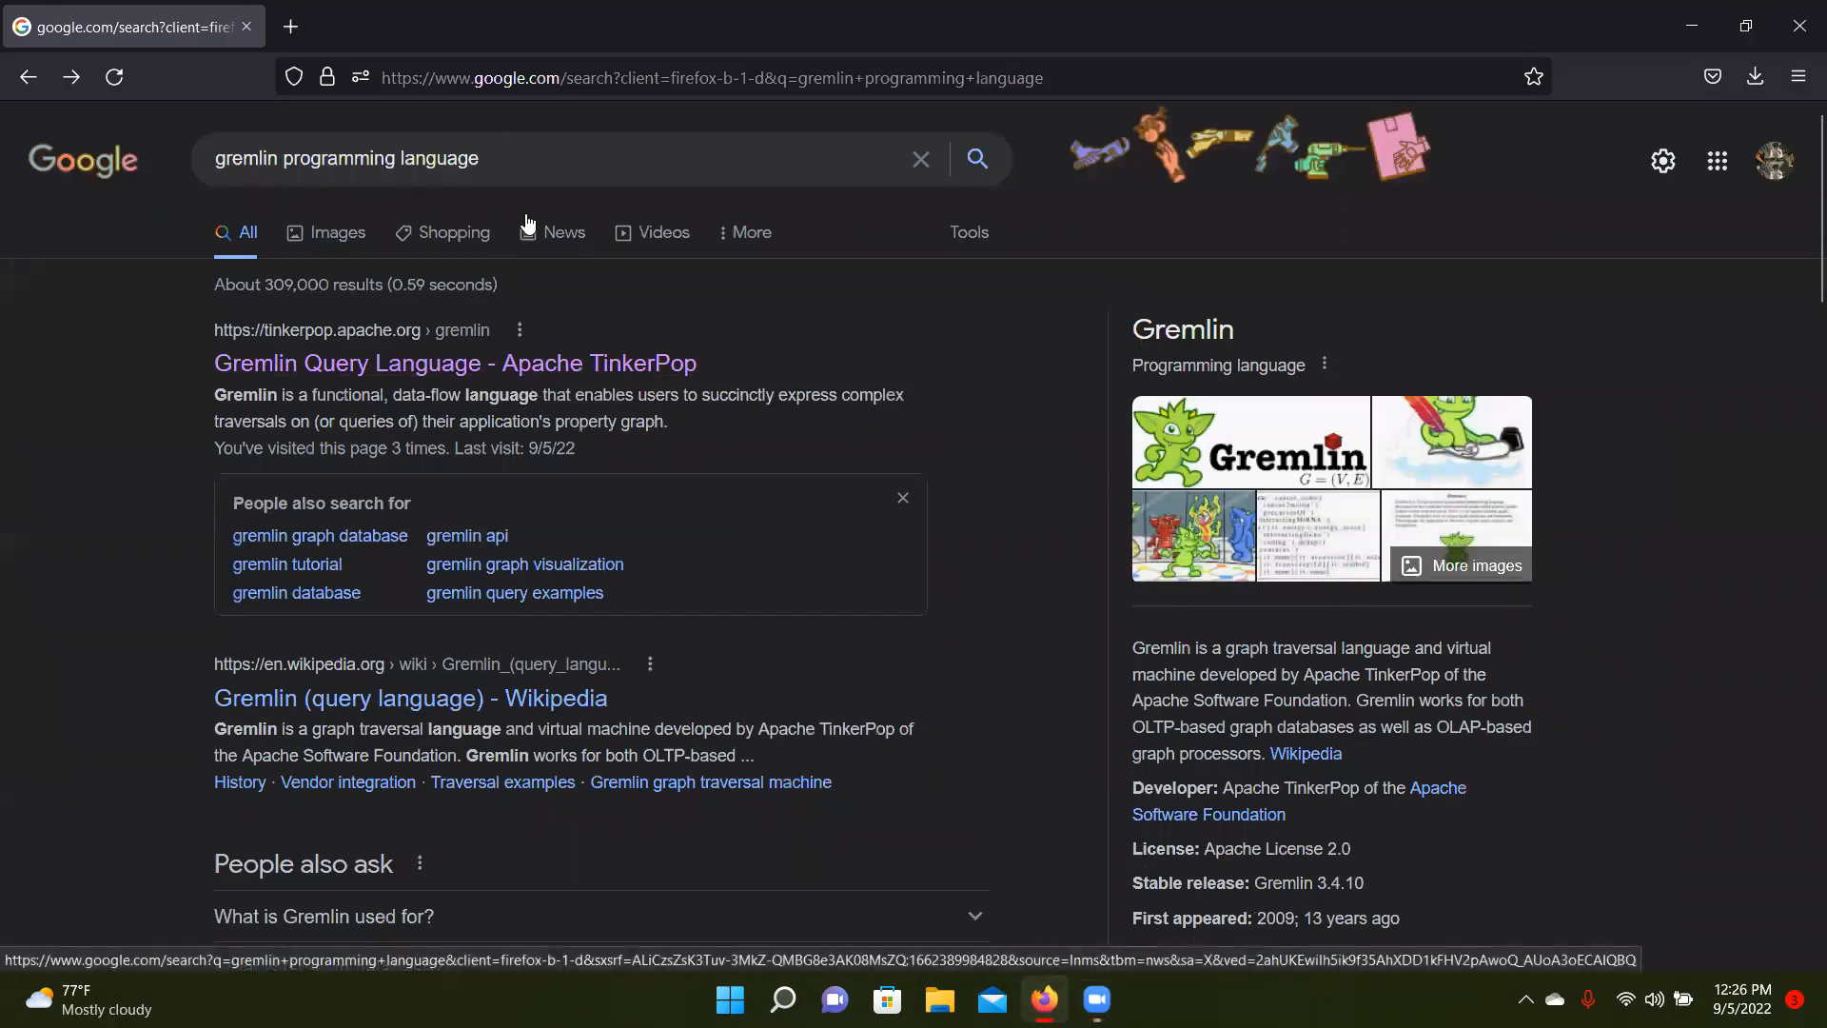
{"action": "mouse_move", "coordinate": [455, 289]}
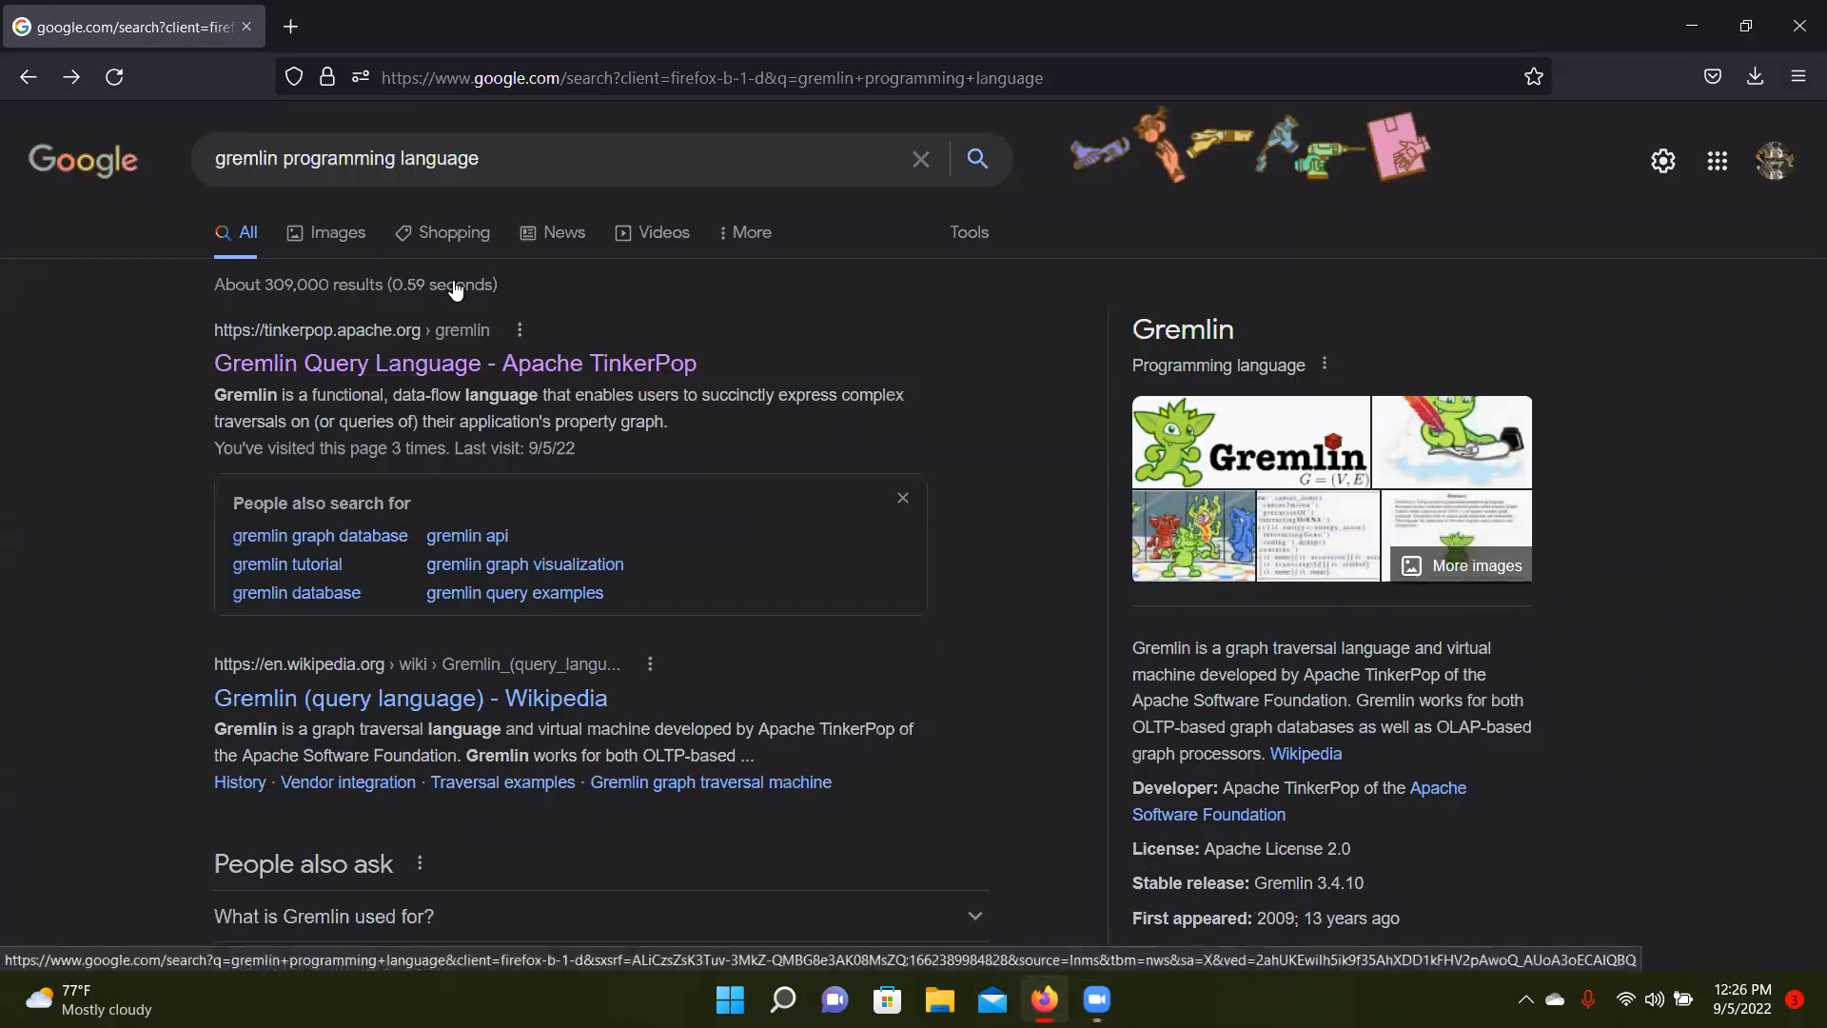
Follow the 'Gremlin Query Language - Apache TinkerPop' result from the Google search
{"action": "left_click", "coordinate": [455, 362]}
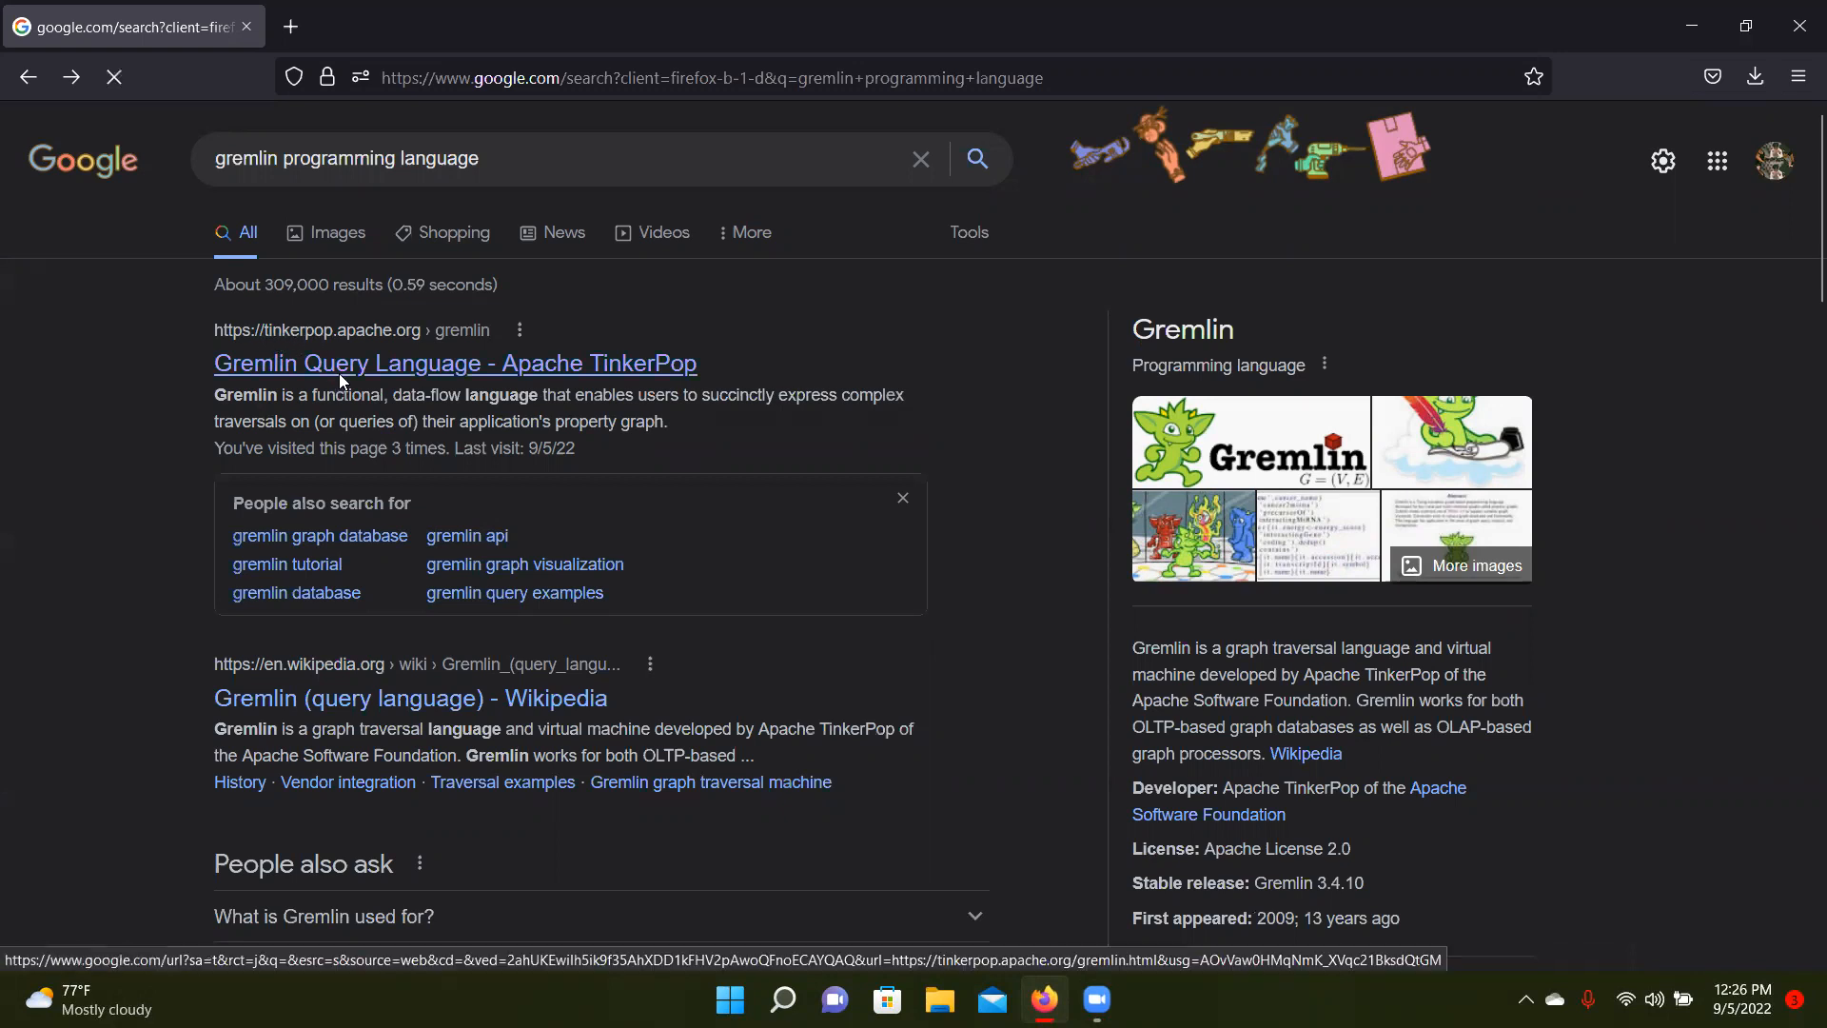
Reach the Apache TinkerPop Download page after browsing the Tutorials menu
{"action": "left_click", "coordinate": [455, 362]}
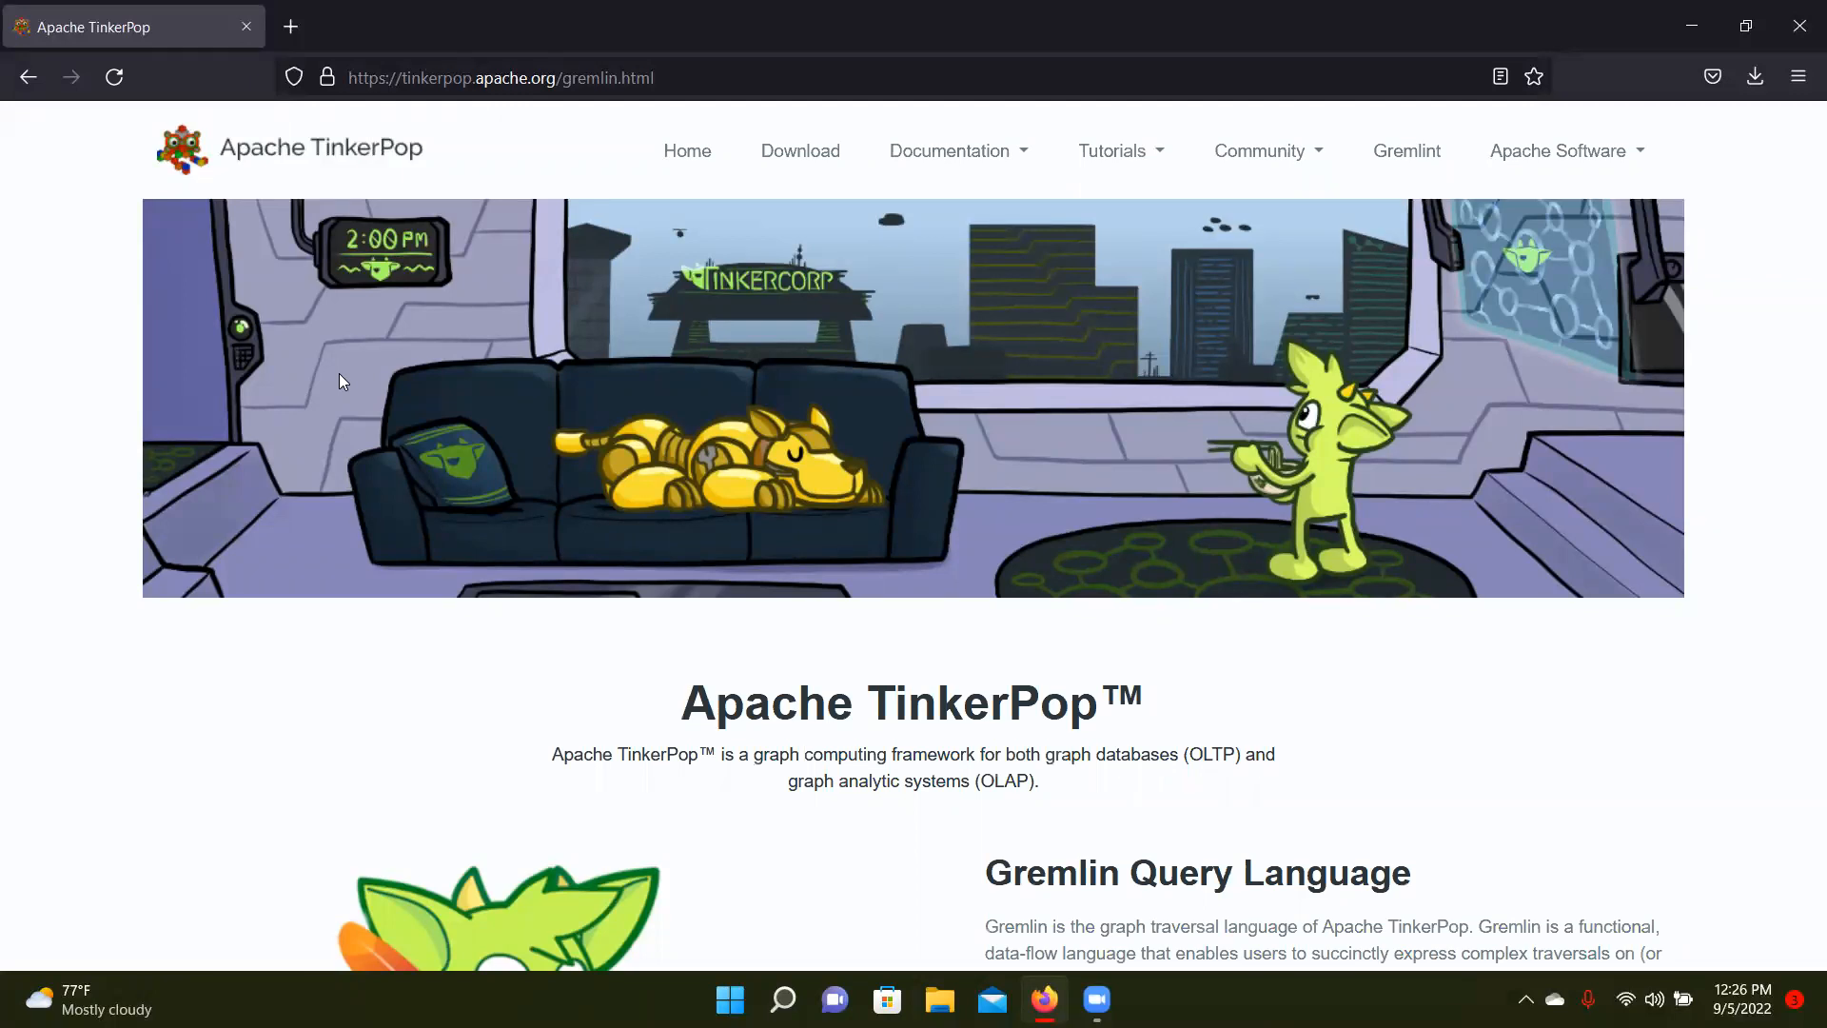
{"action": "mouse_move", "coordinate": [948, 150]}
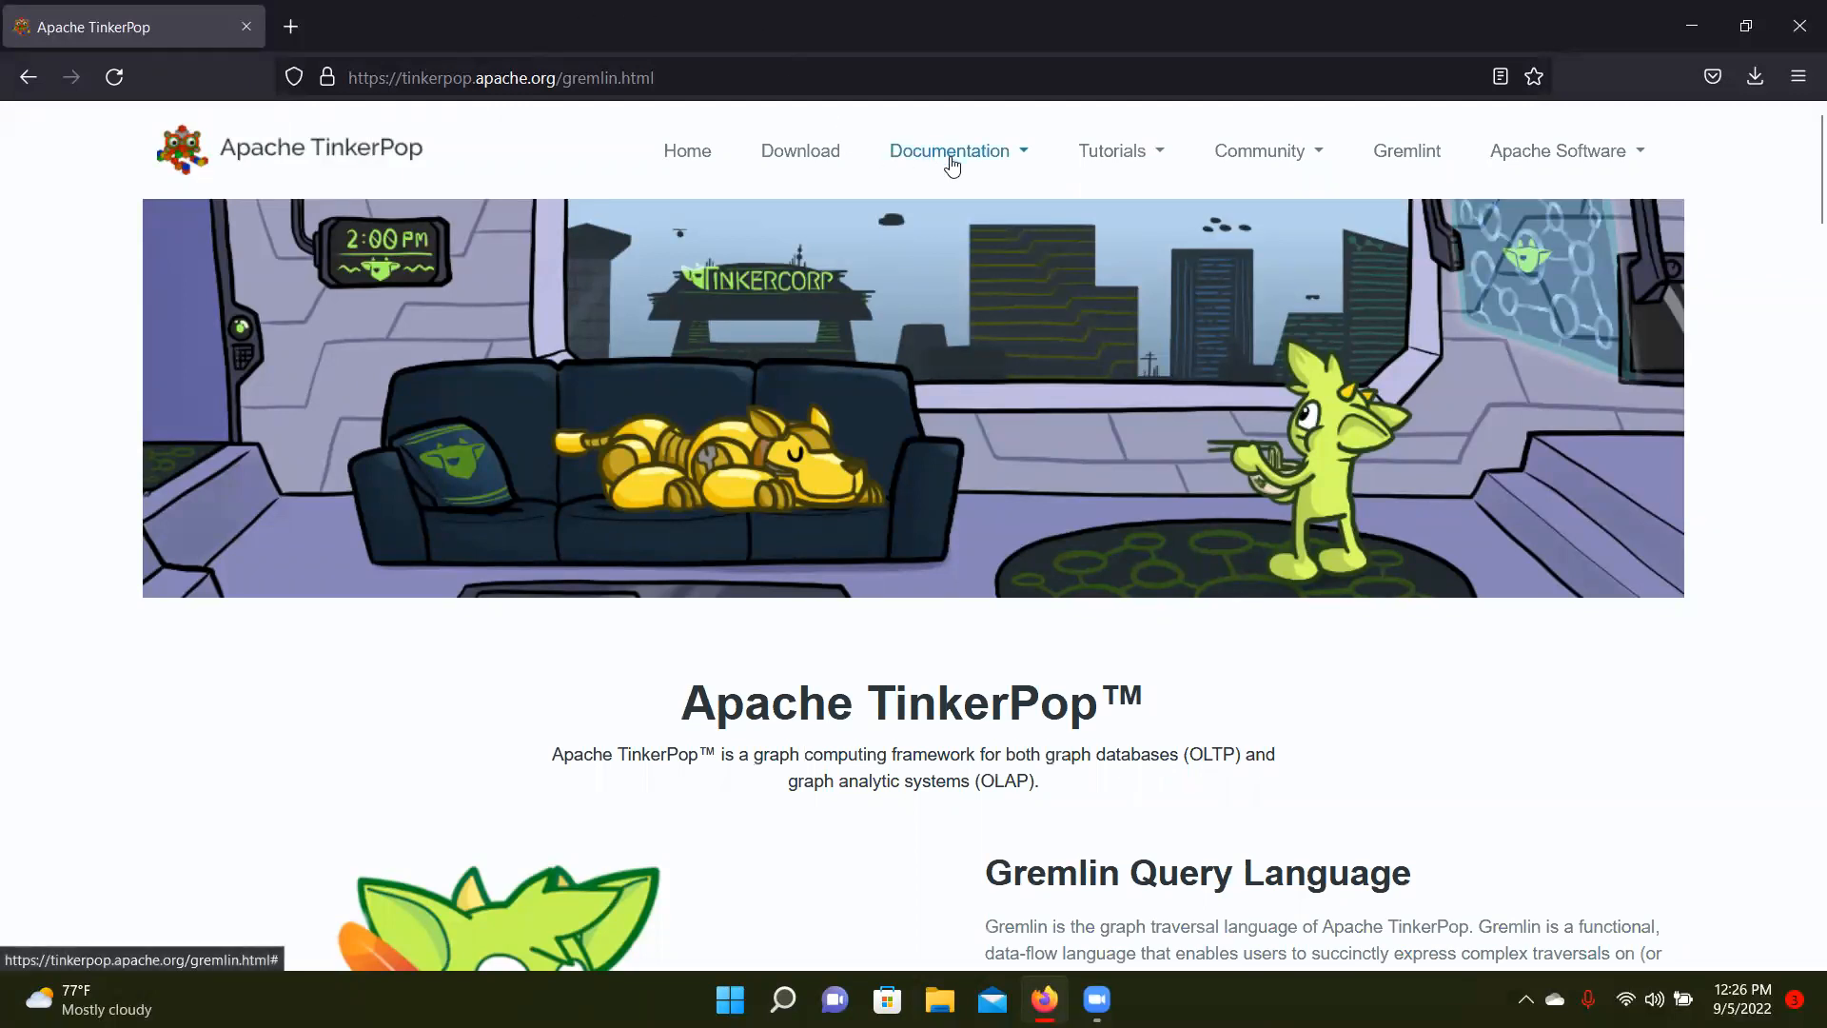
{"action": "left_click", "coordinate": [948, 151]}
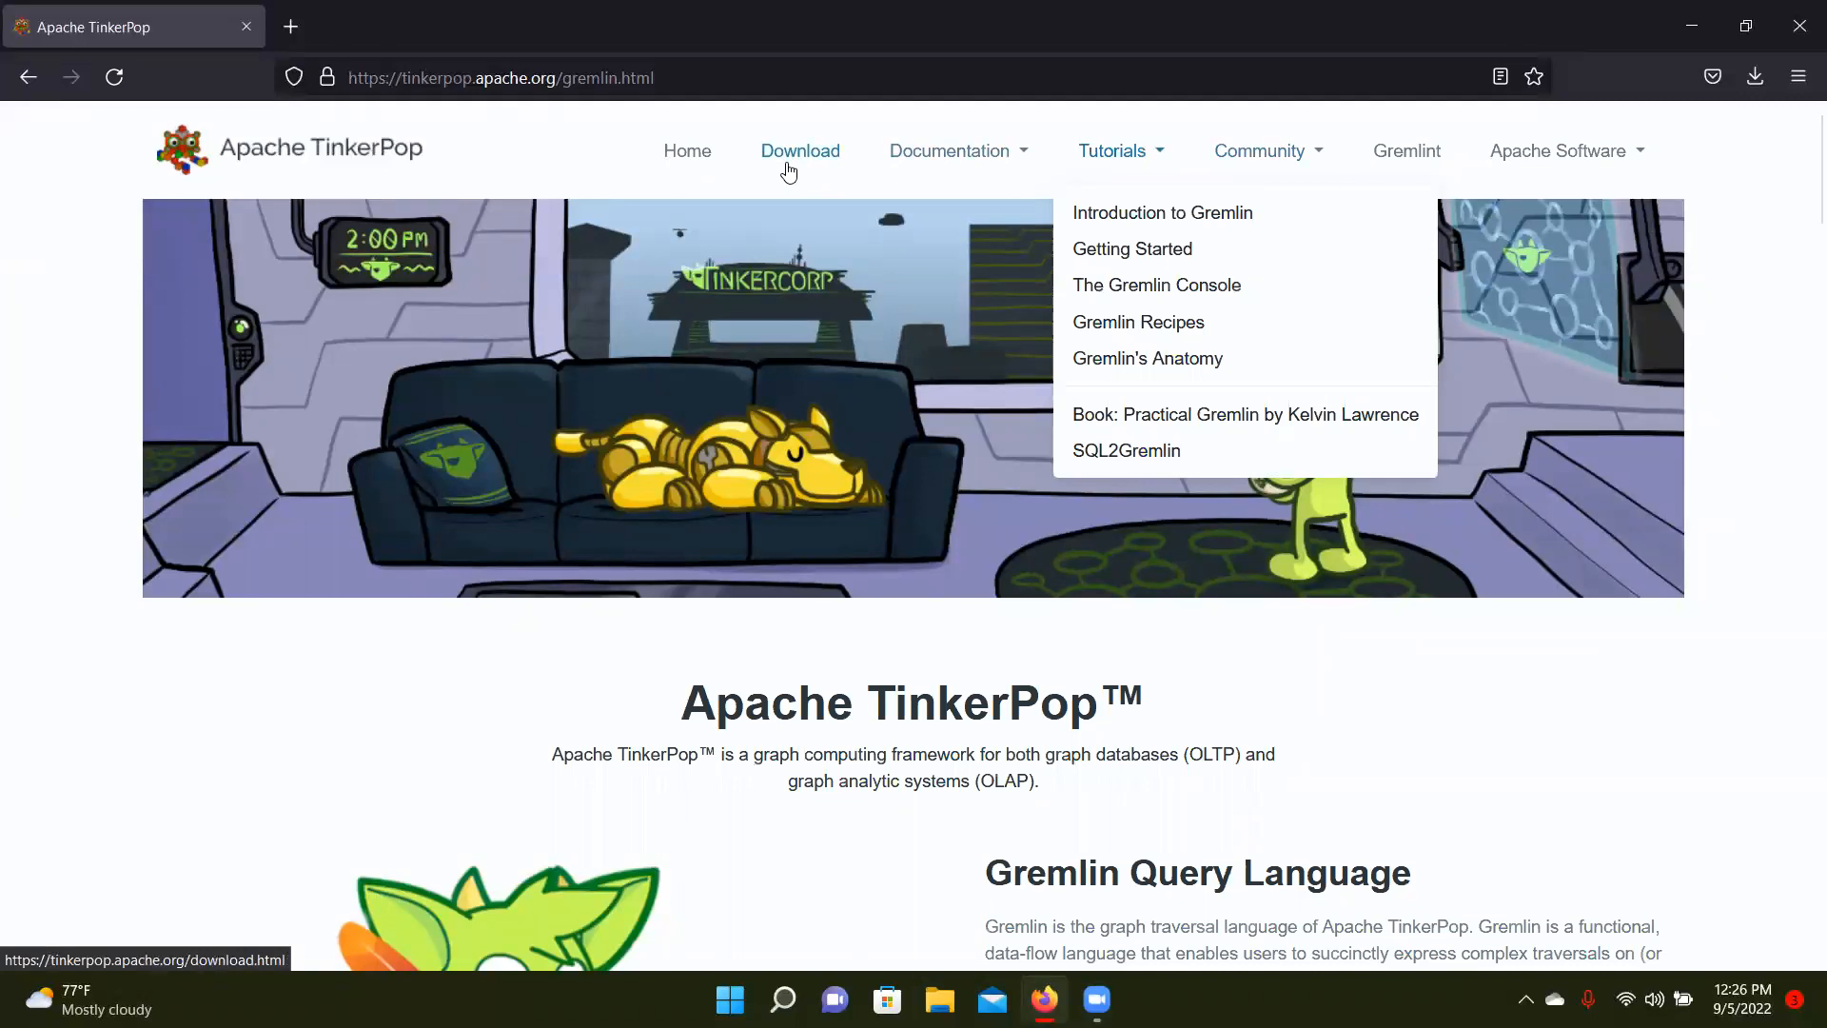
{"action": "left_click", "coordinate": [799, 150]}
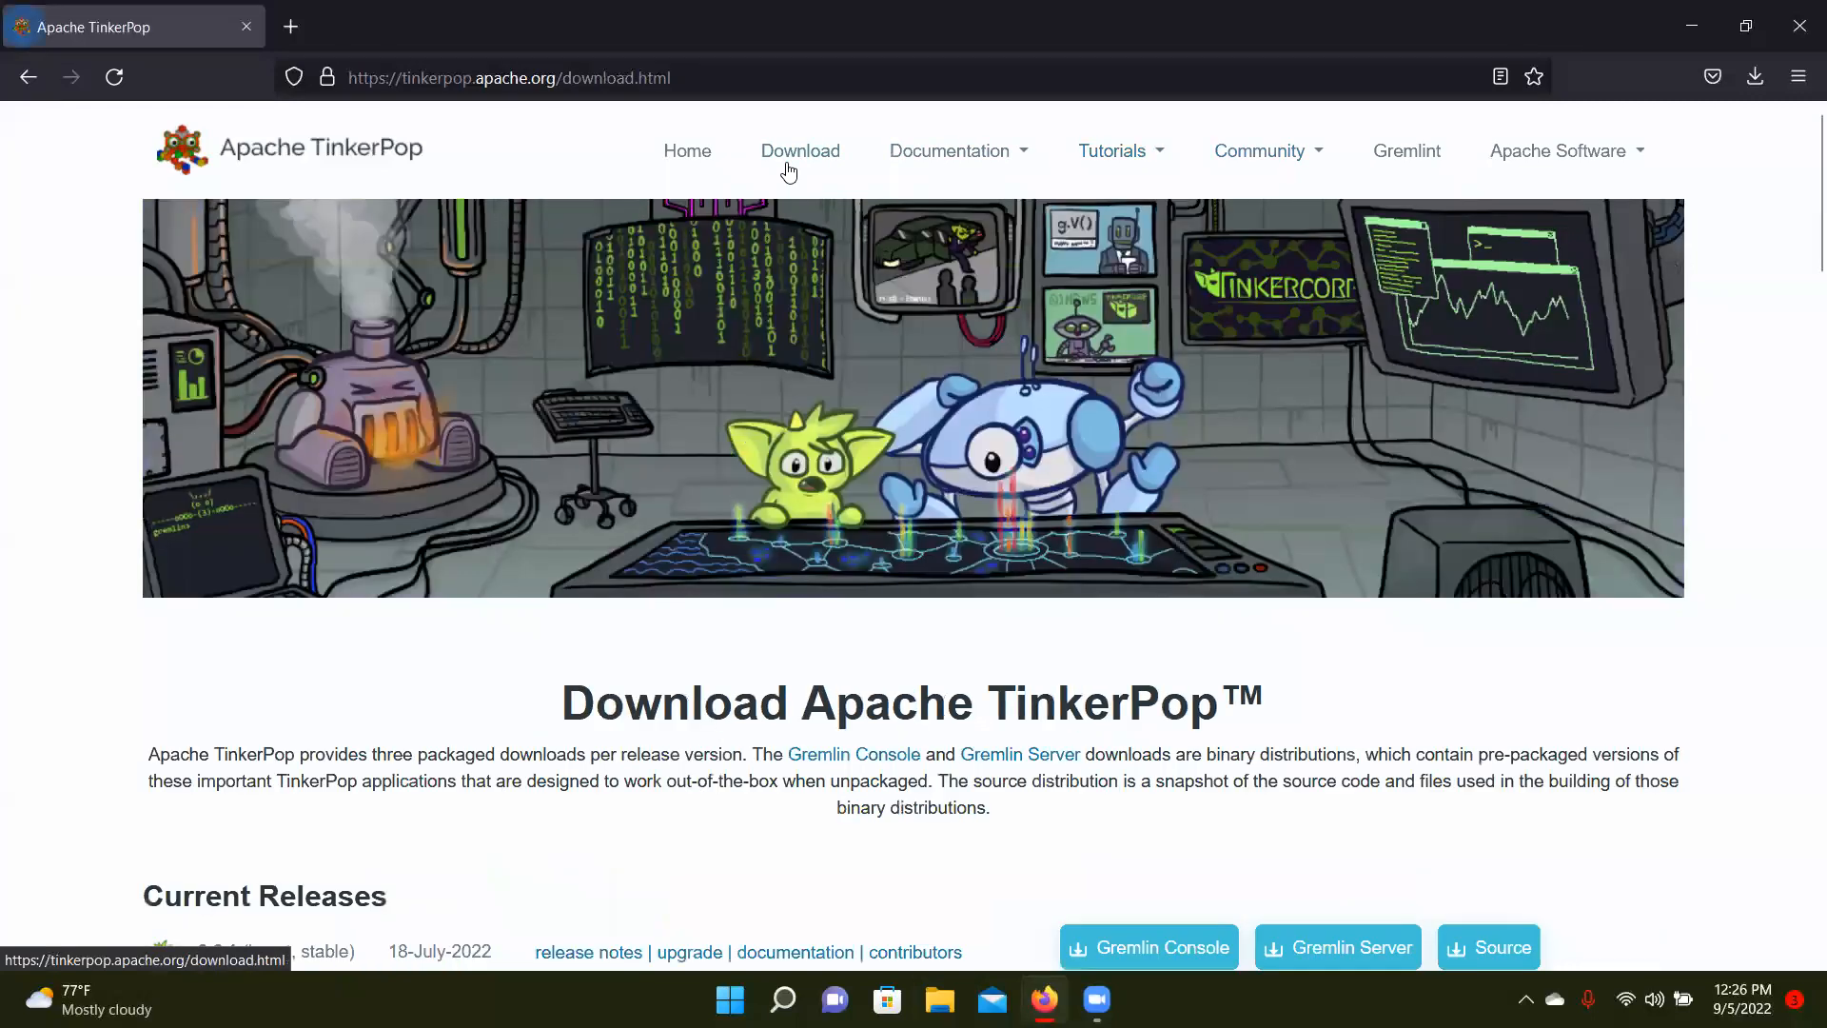
Scroll down to the Current Releases section listing 3.6.1 and 3.5.4
{"action": "scroll", "scroll_direction": "down", "scroll_amount": 3}
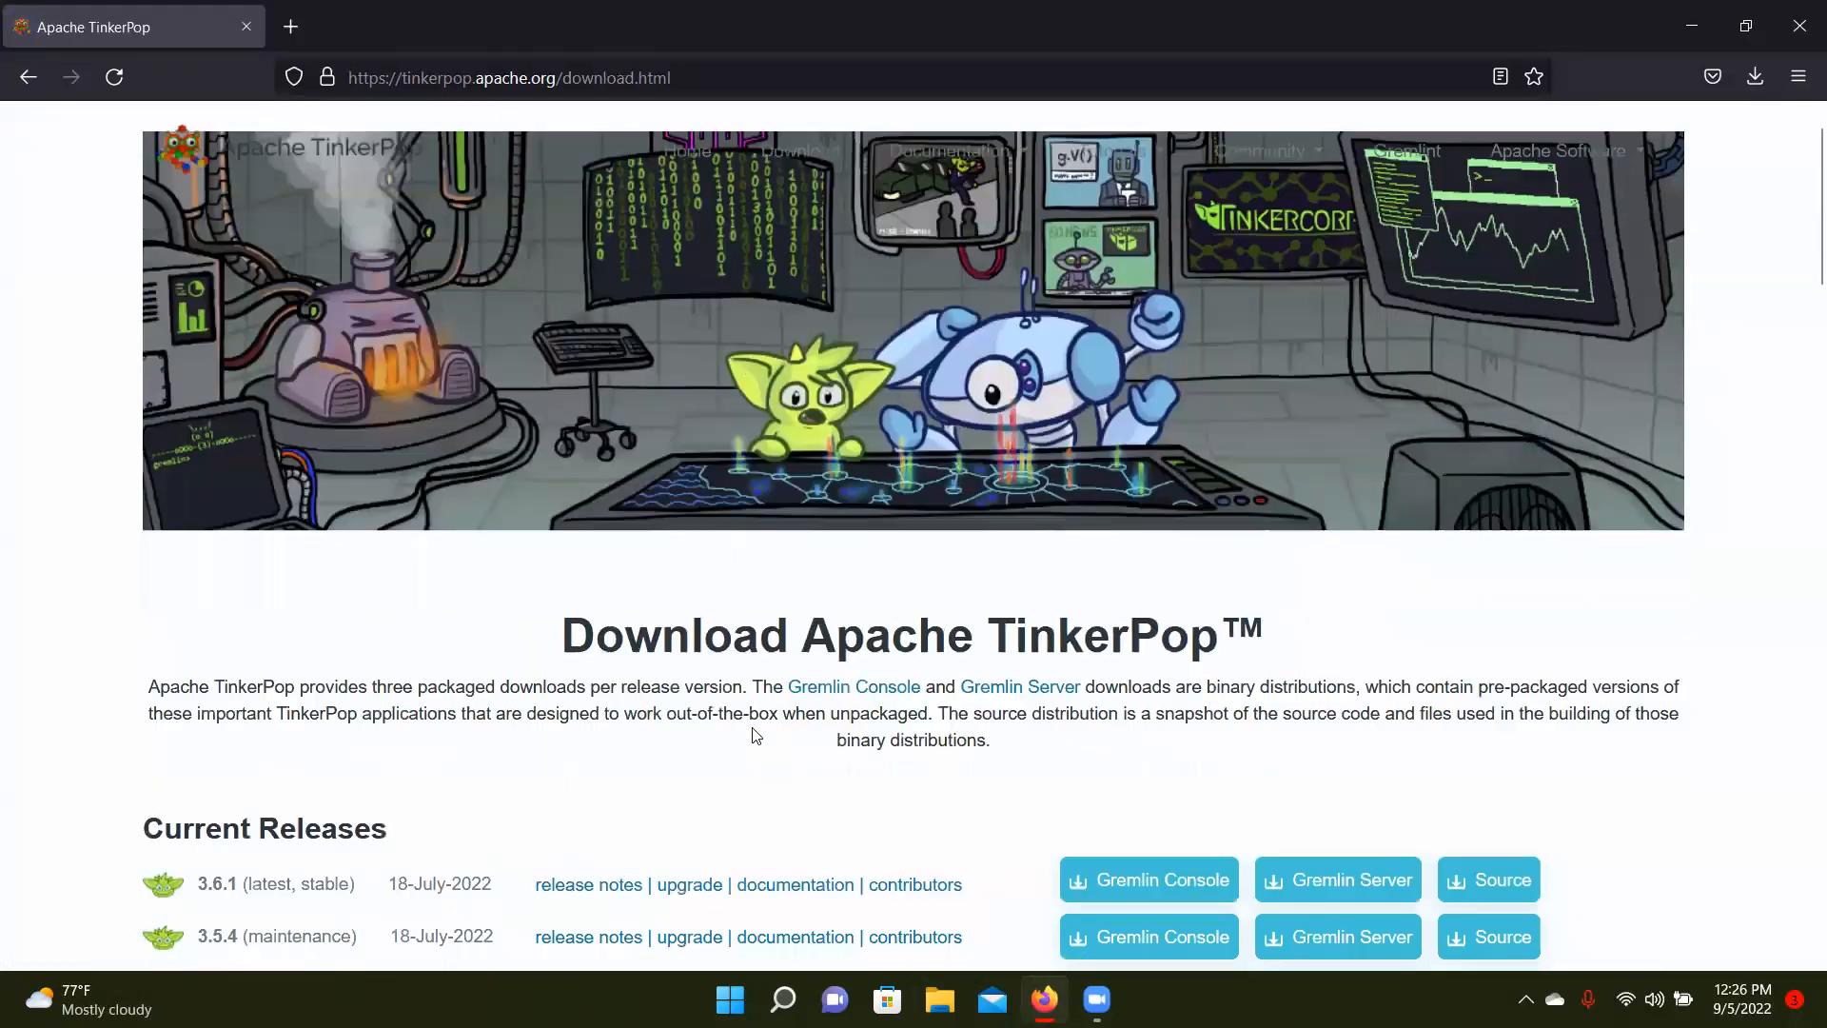
{"action": "scroll", "scroll_direction": "down", "scroll_amount": 3}
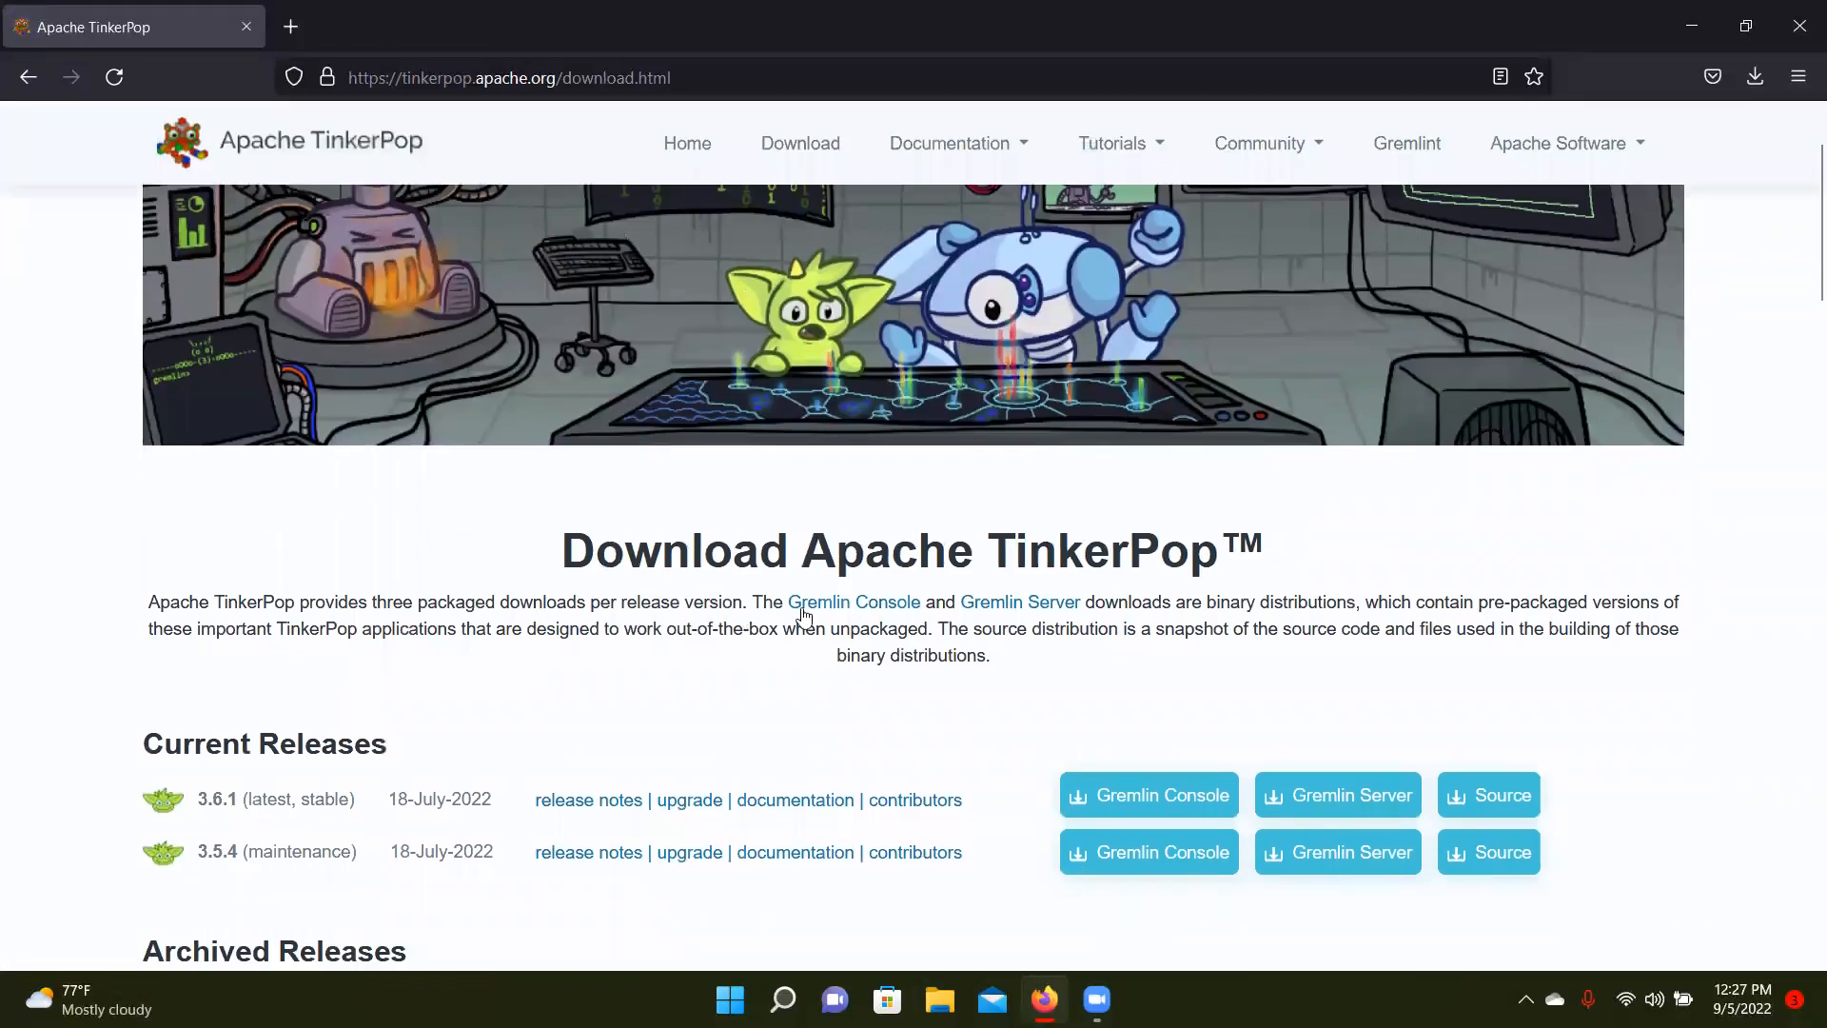
{"action": "mouse_move", "coordinate": [375, 725]}
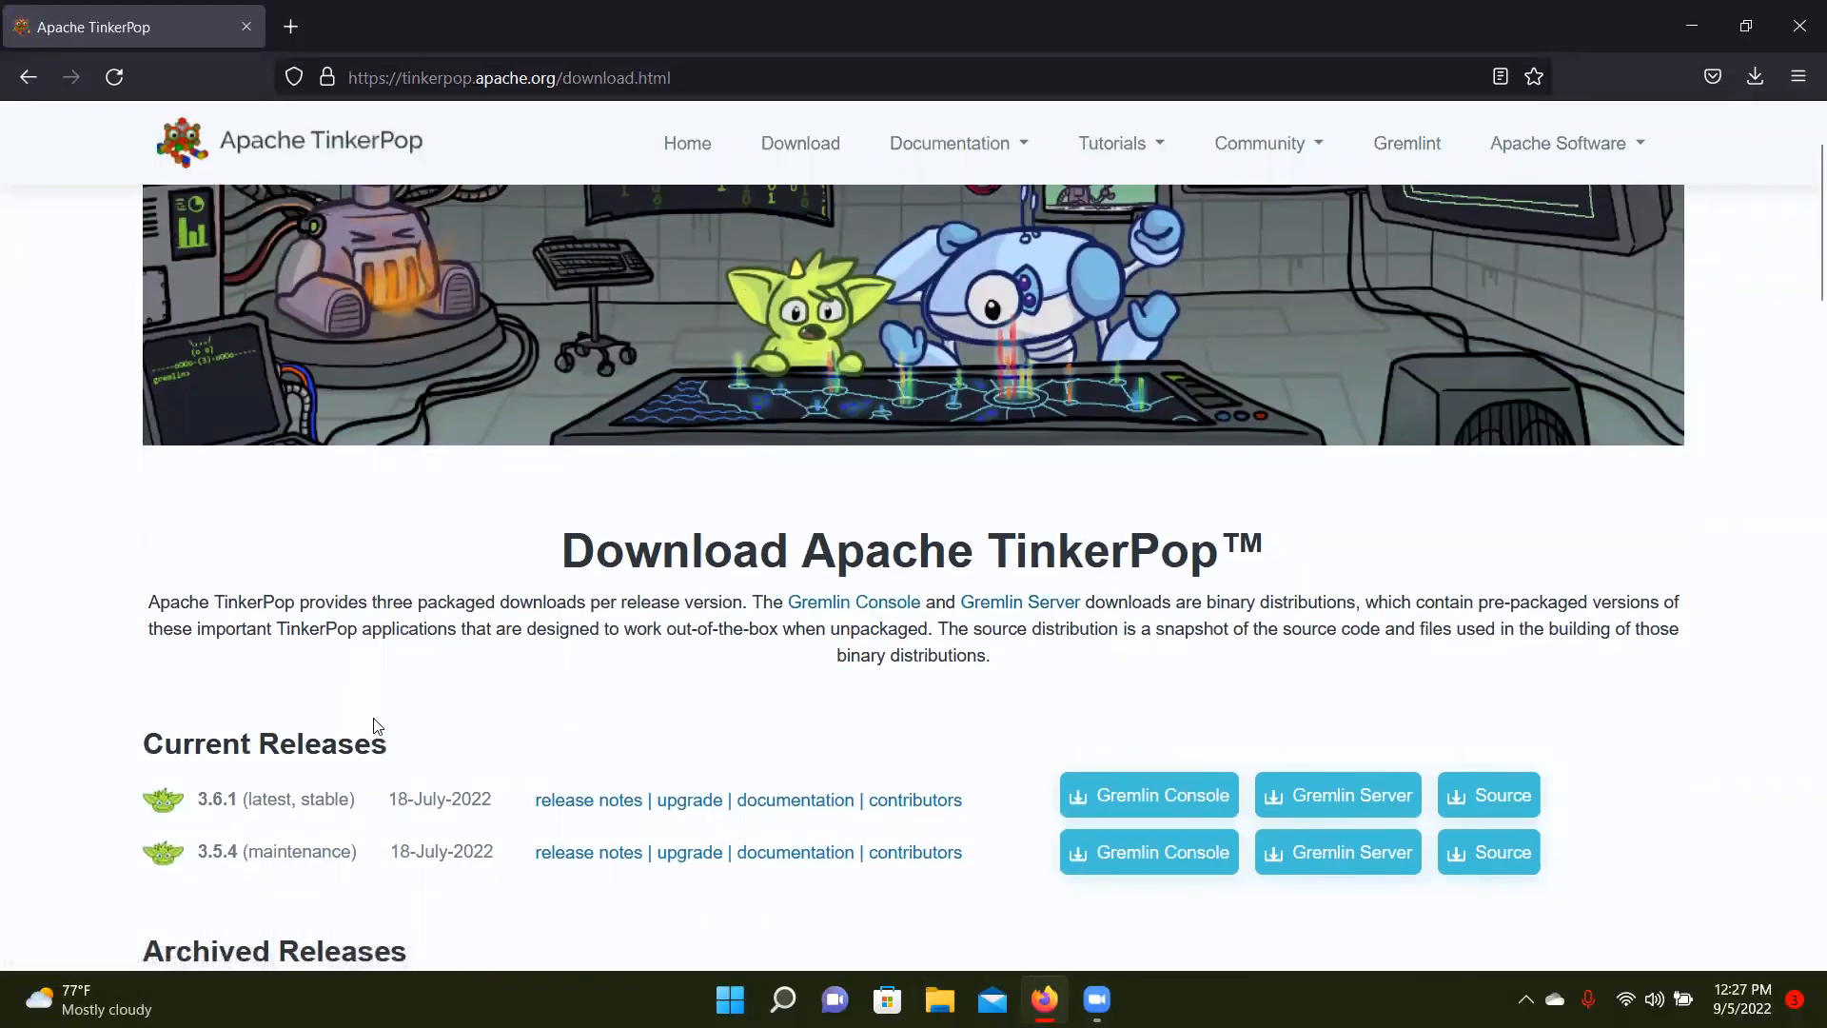
{"action": "scroll", "scroll_direction": "down", "scroll_amount": 3}
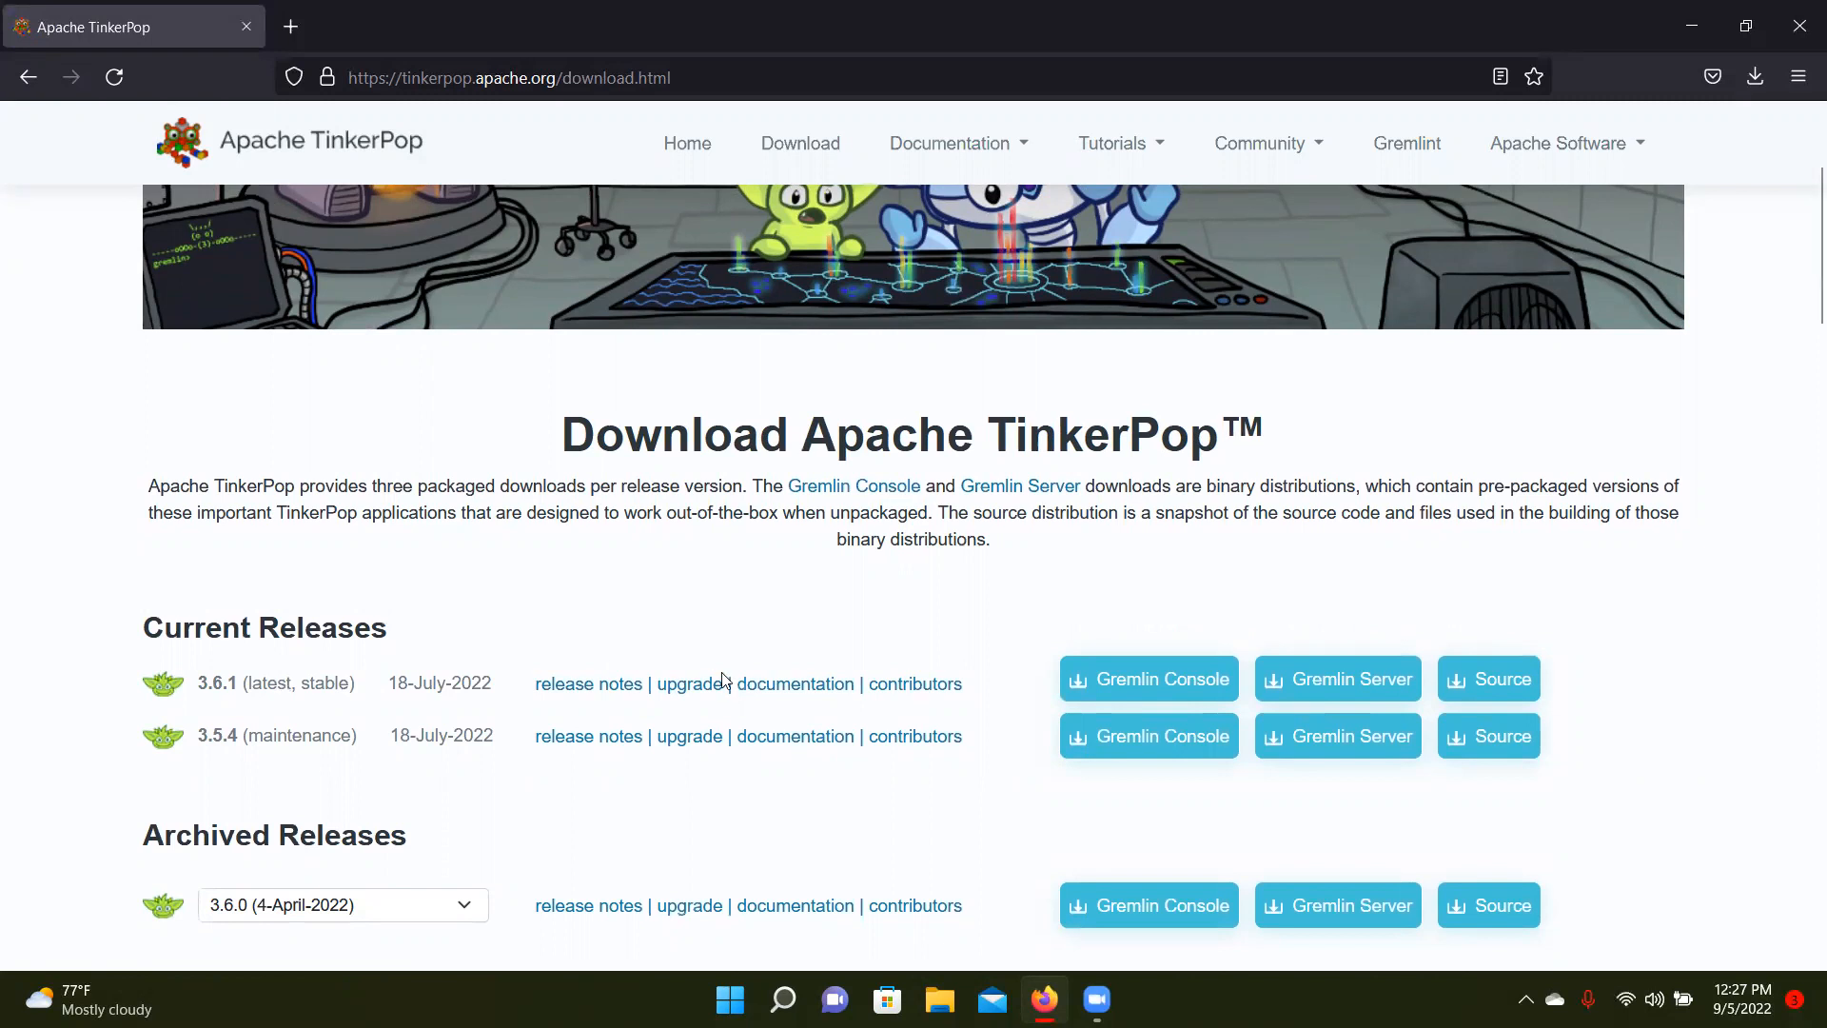
Download the Gremlin Console 3.6.1 zip from the suggested mirror and show it in Downloads
{"action": "left_click", "coordinate": [1148, 678]}
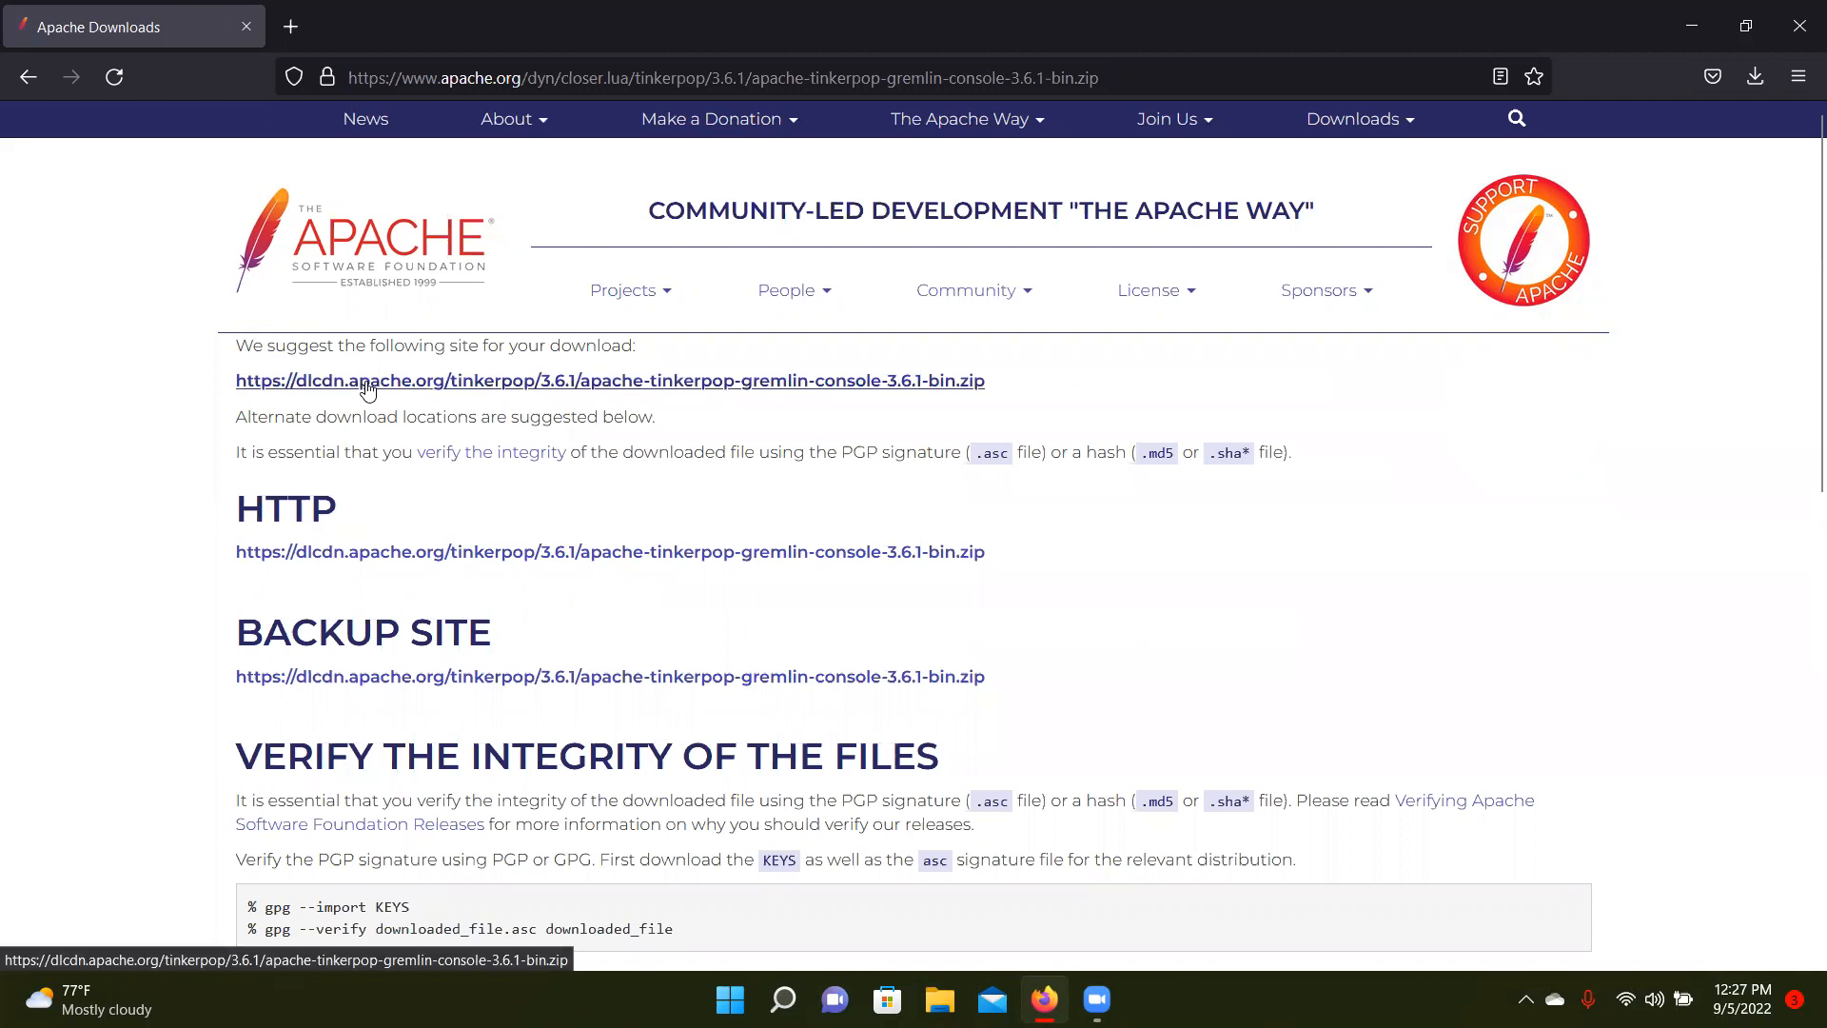
{"action": "left_click", "coordinate": [1753, 76]}
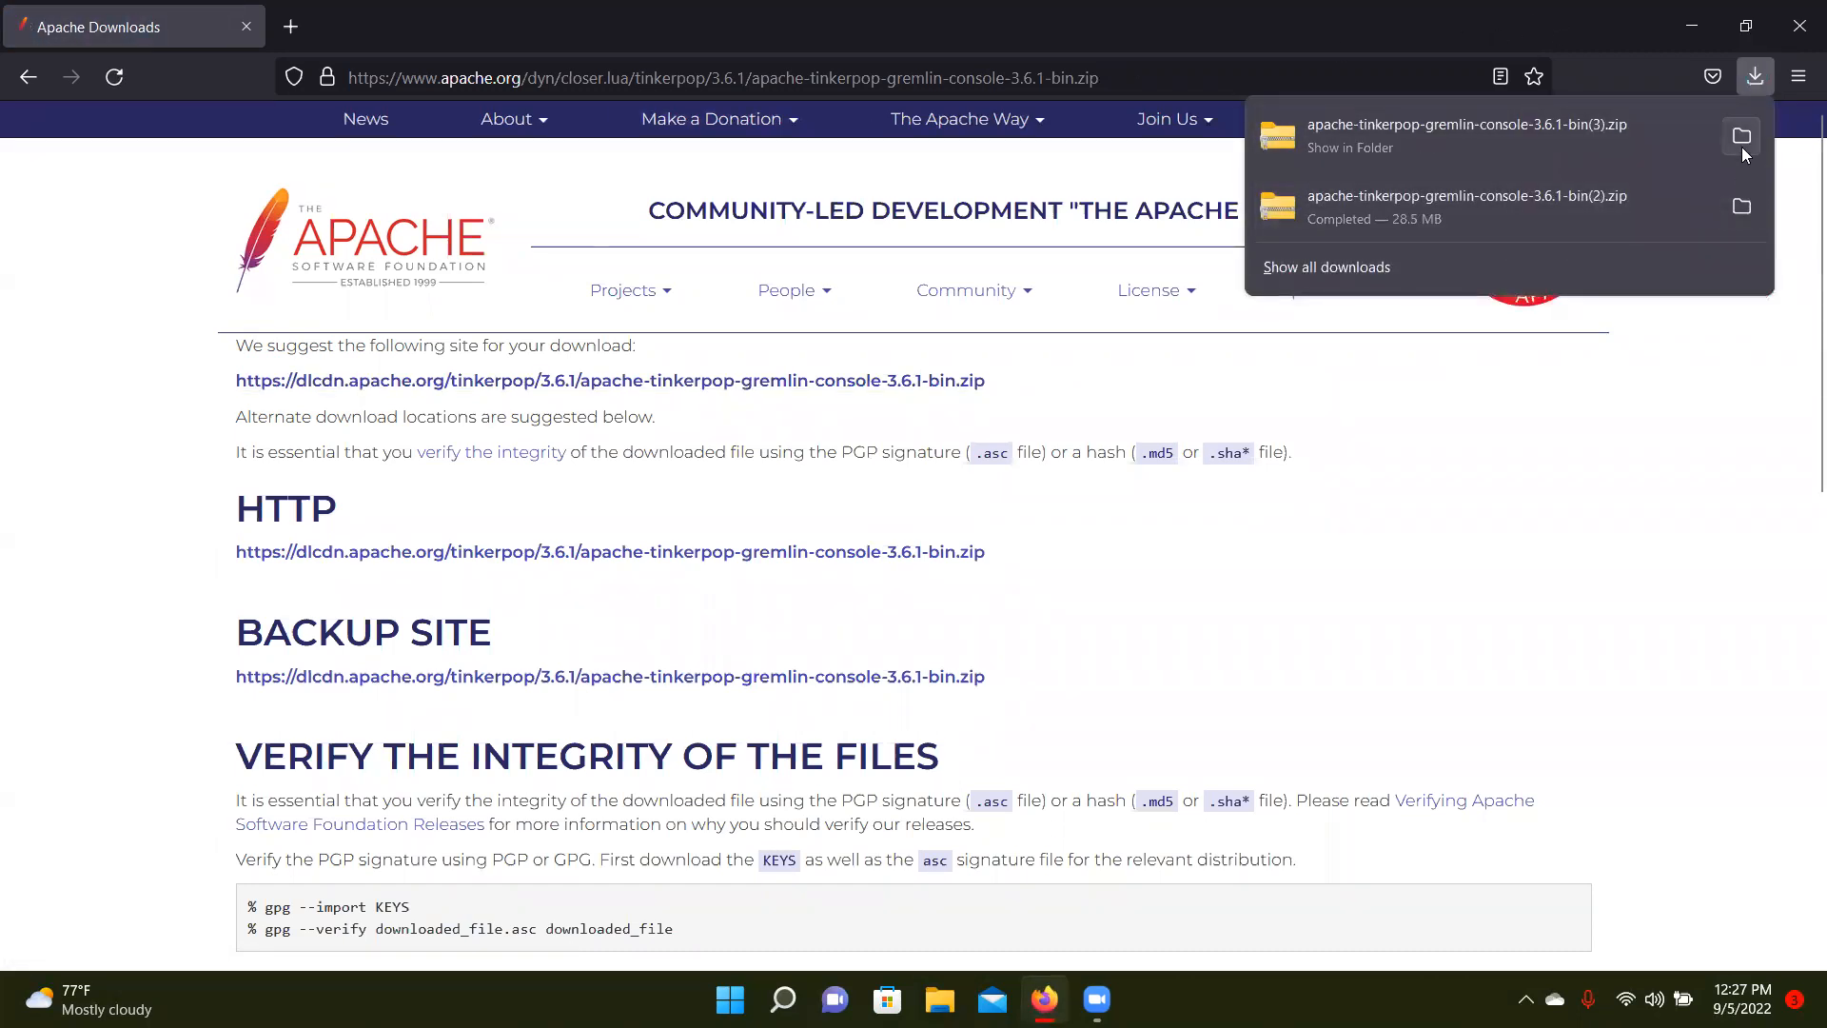
{"action": "left_click", "coordinate": [1741, 137]}
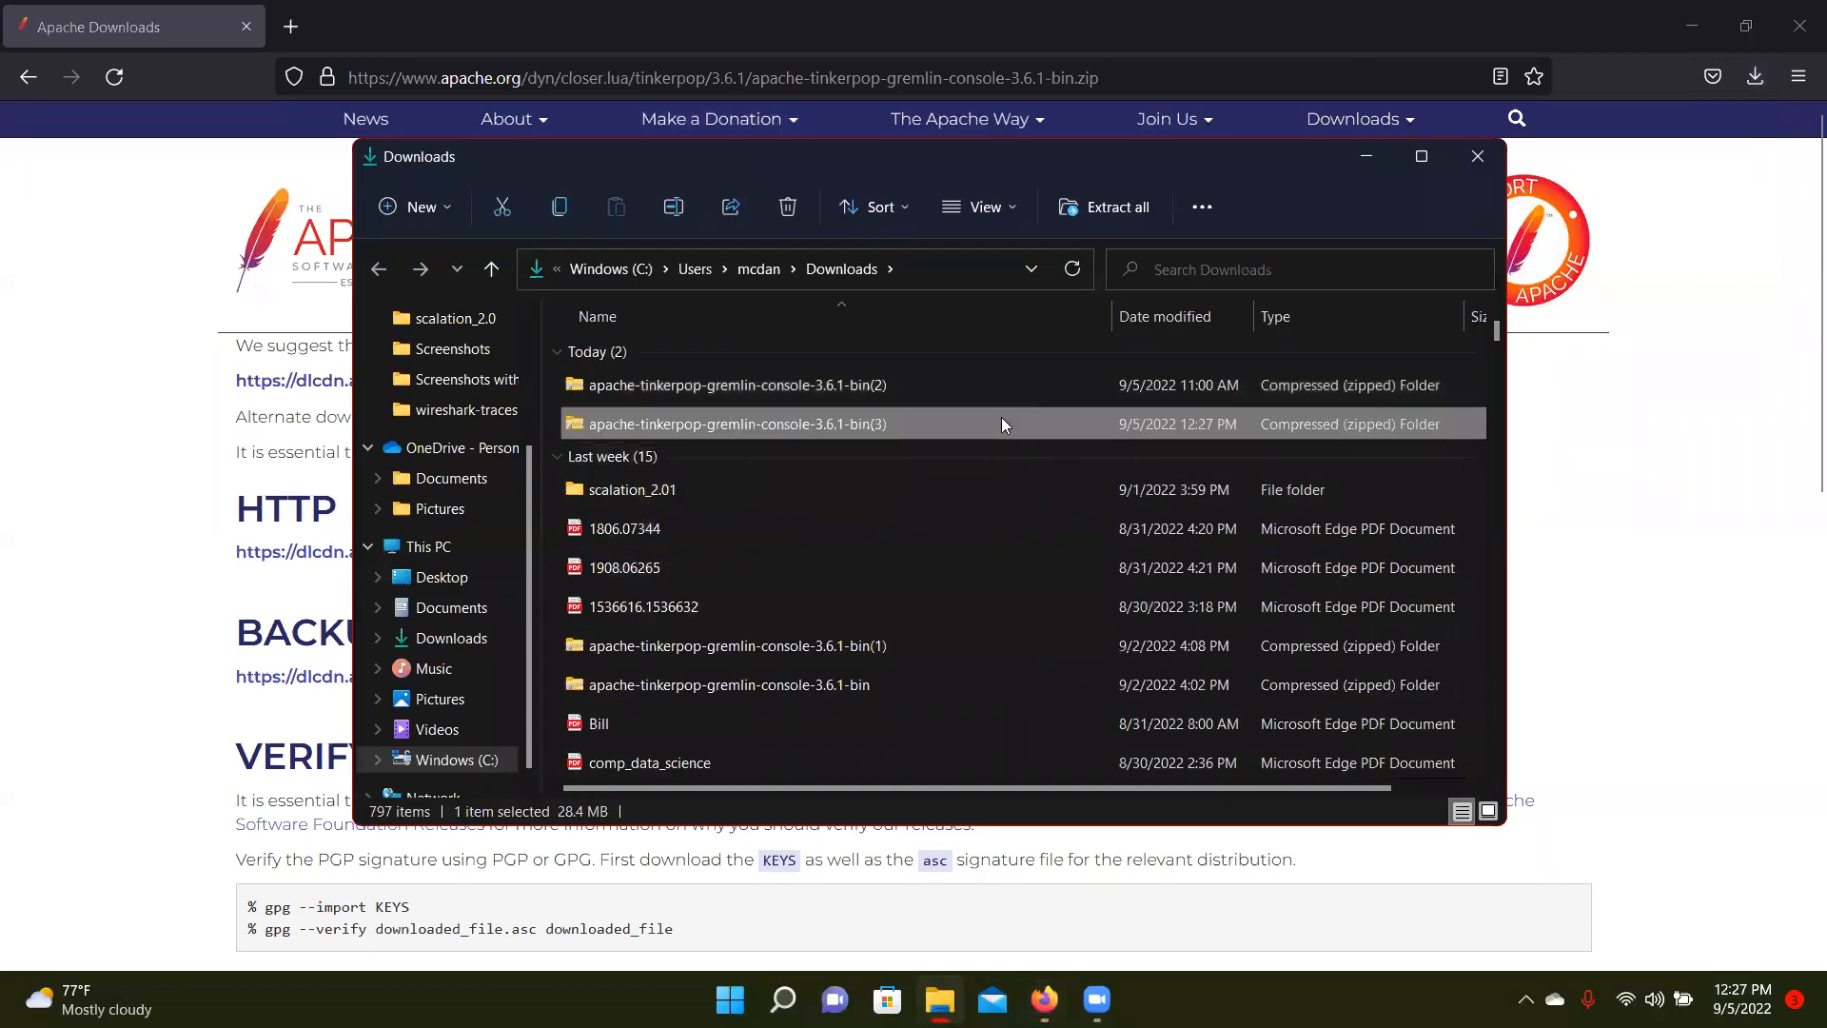
Extract the Gremlin Console zip into a 'gremlin' folder in the home directory
{"action": "right_click", "coordinate": [734, 422]}
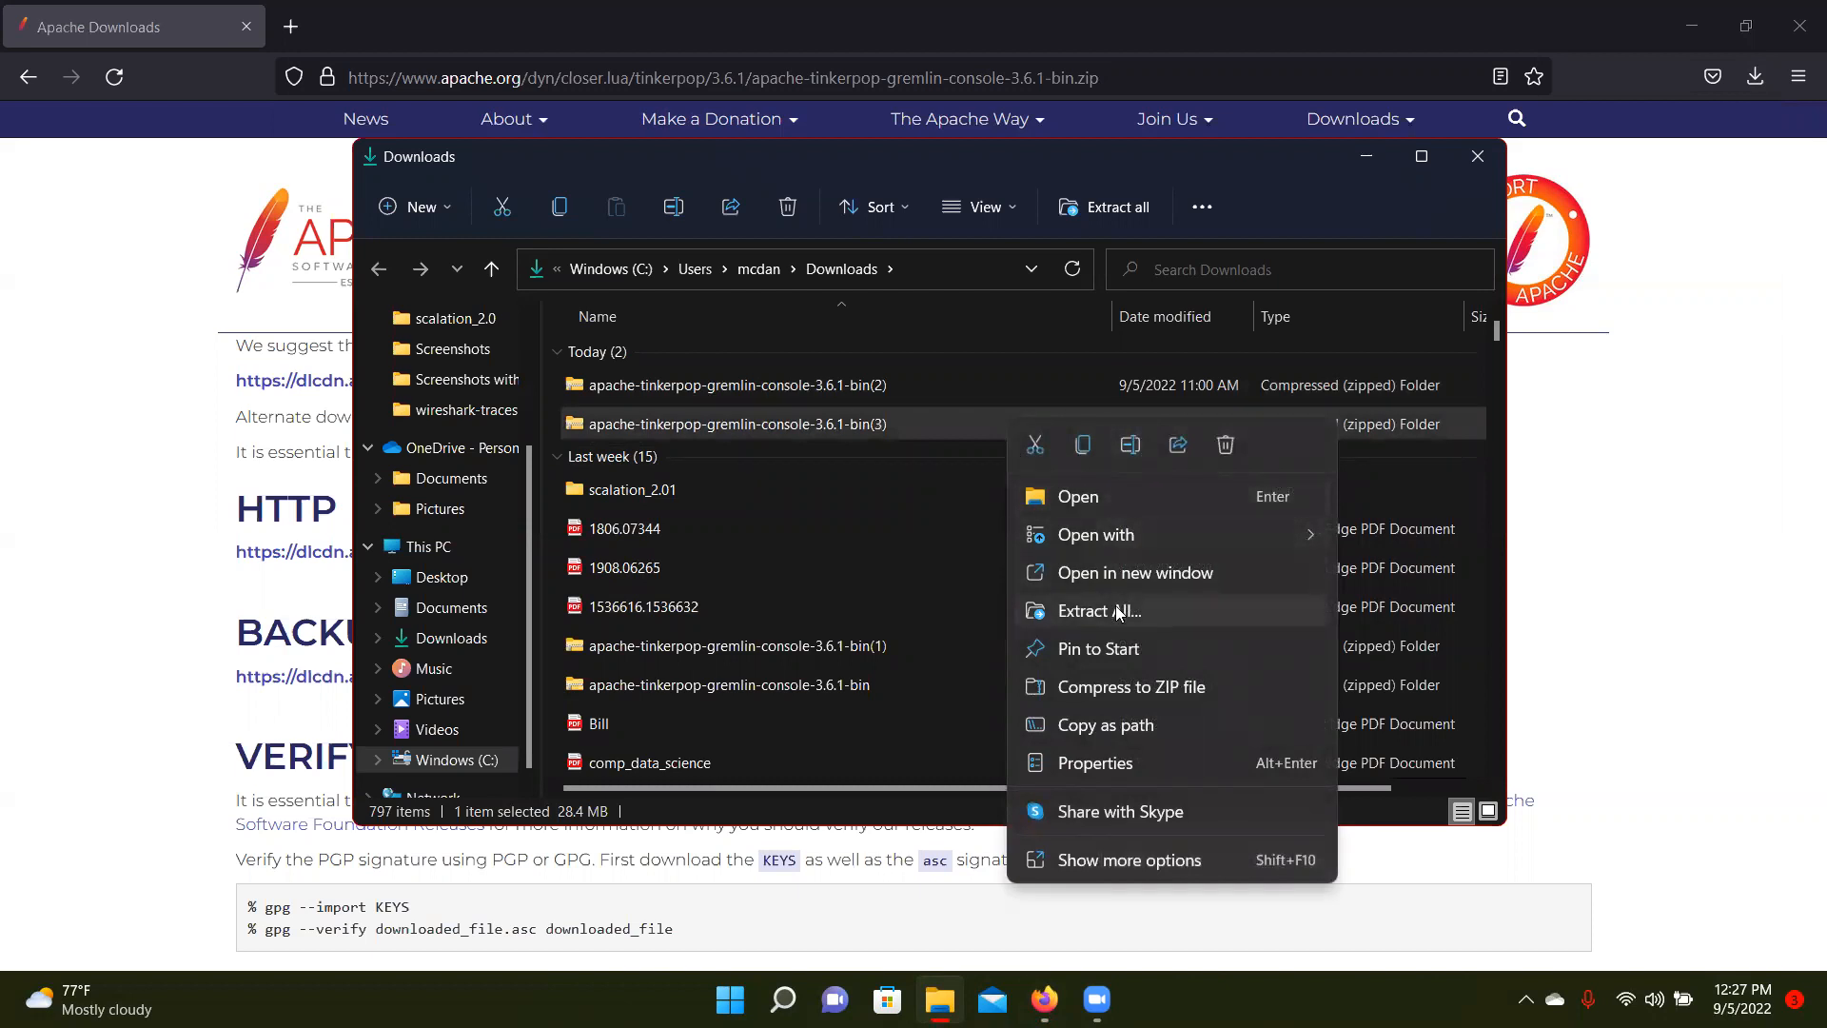
{"action": "left_click", "coordinate": [1099, 611]}
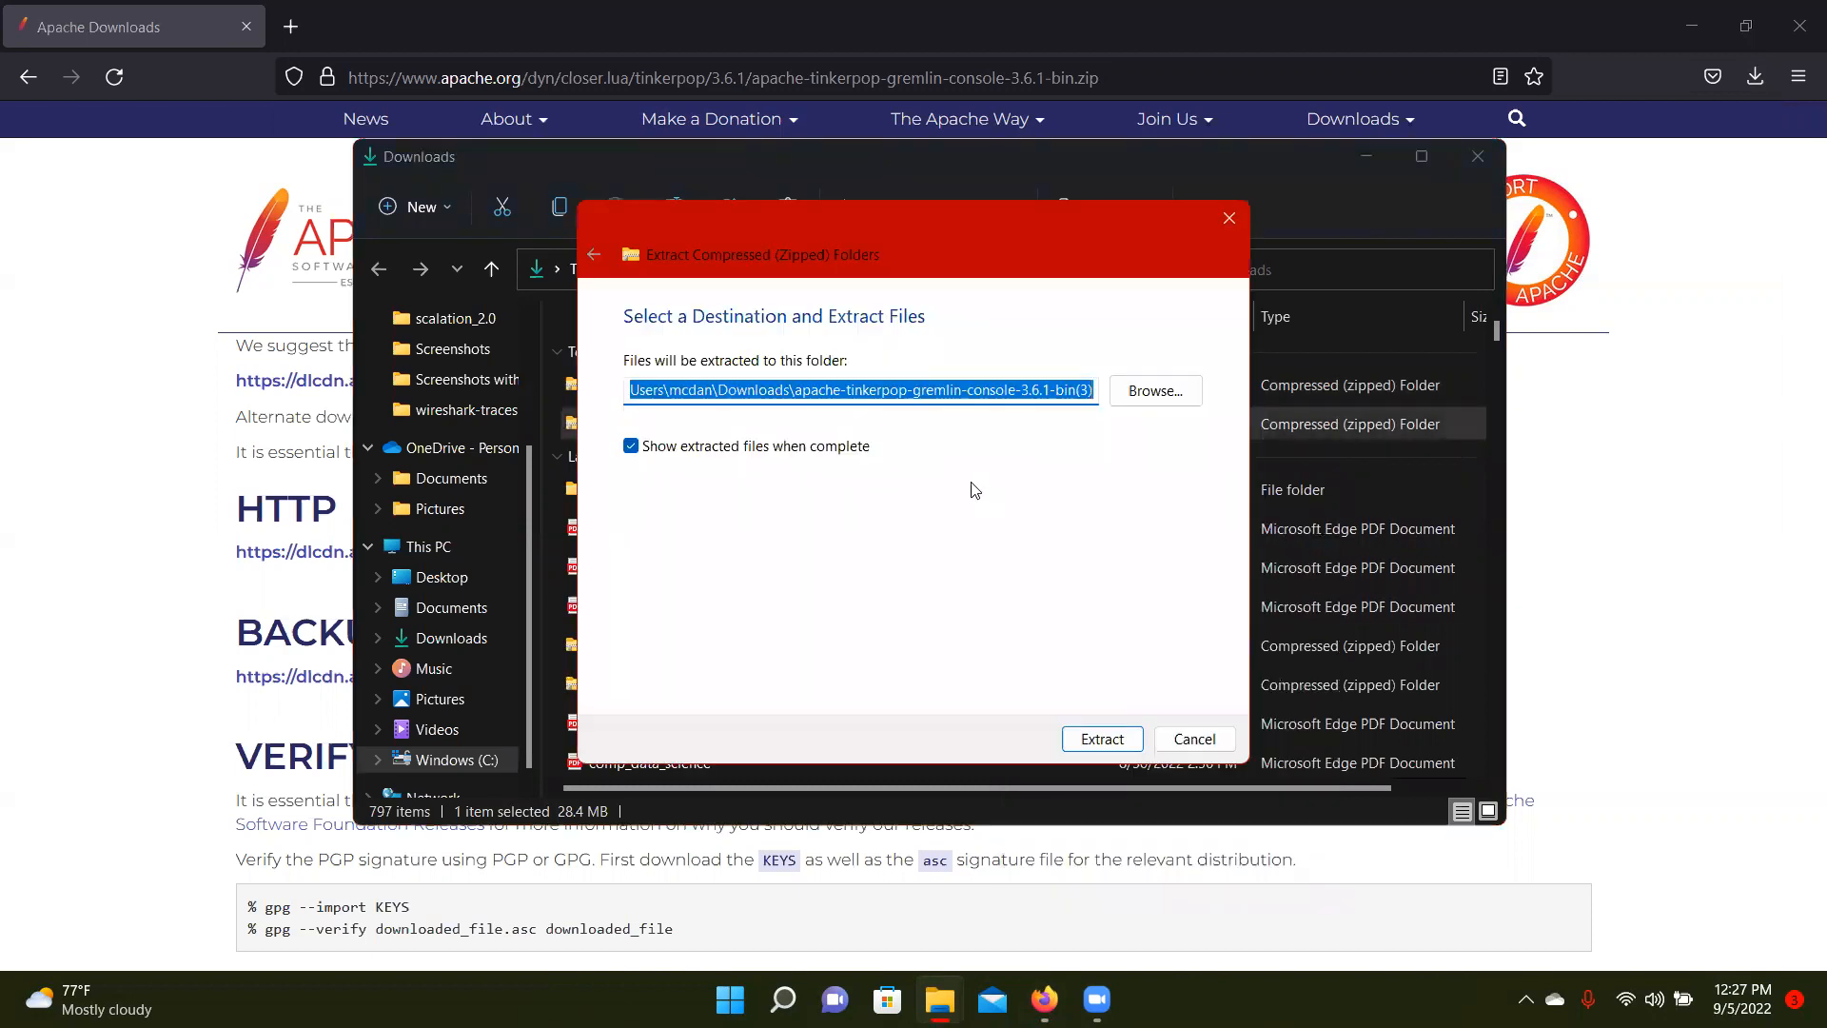
{"action": "left_click", "coordinate": [773, 390]}
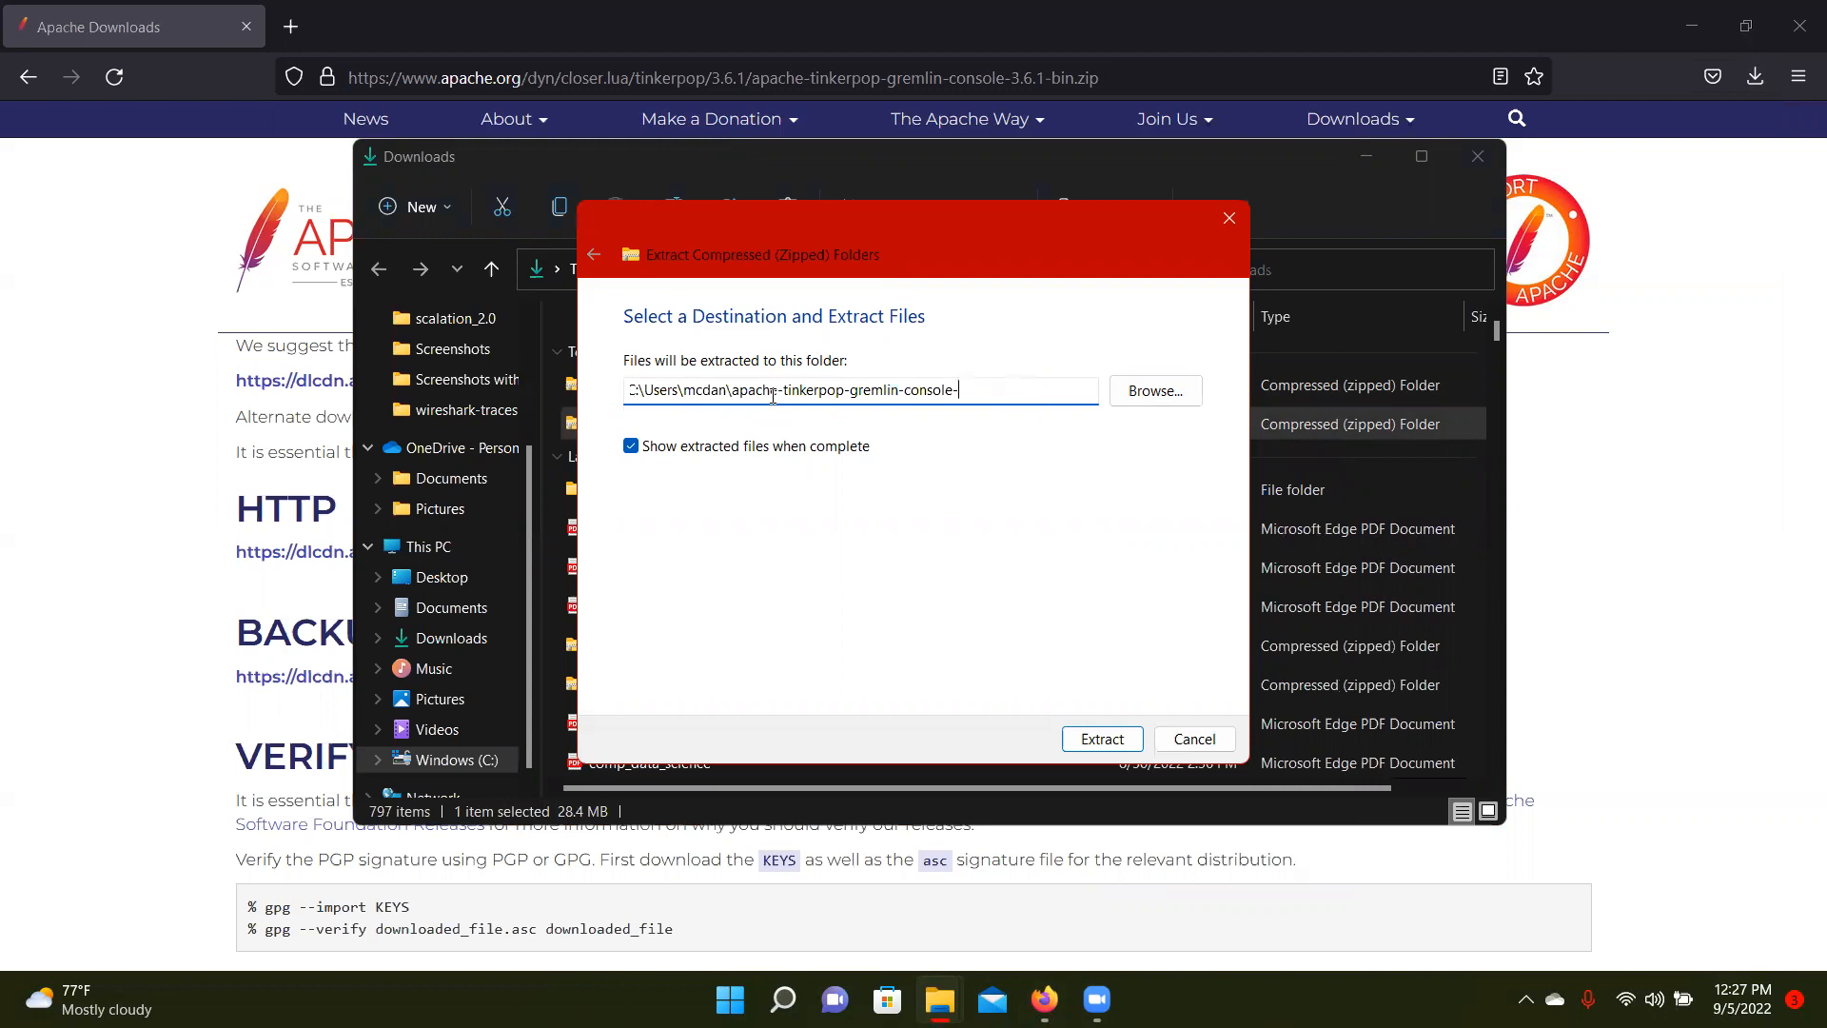
{"action": "key", "text": "Backspace"}
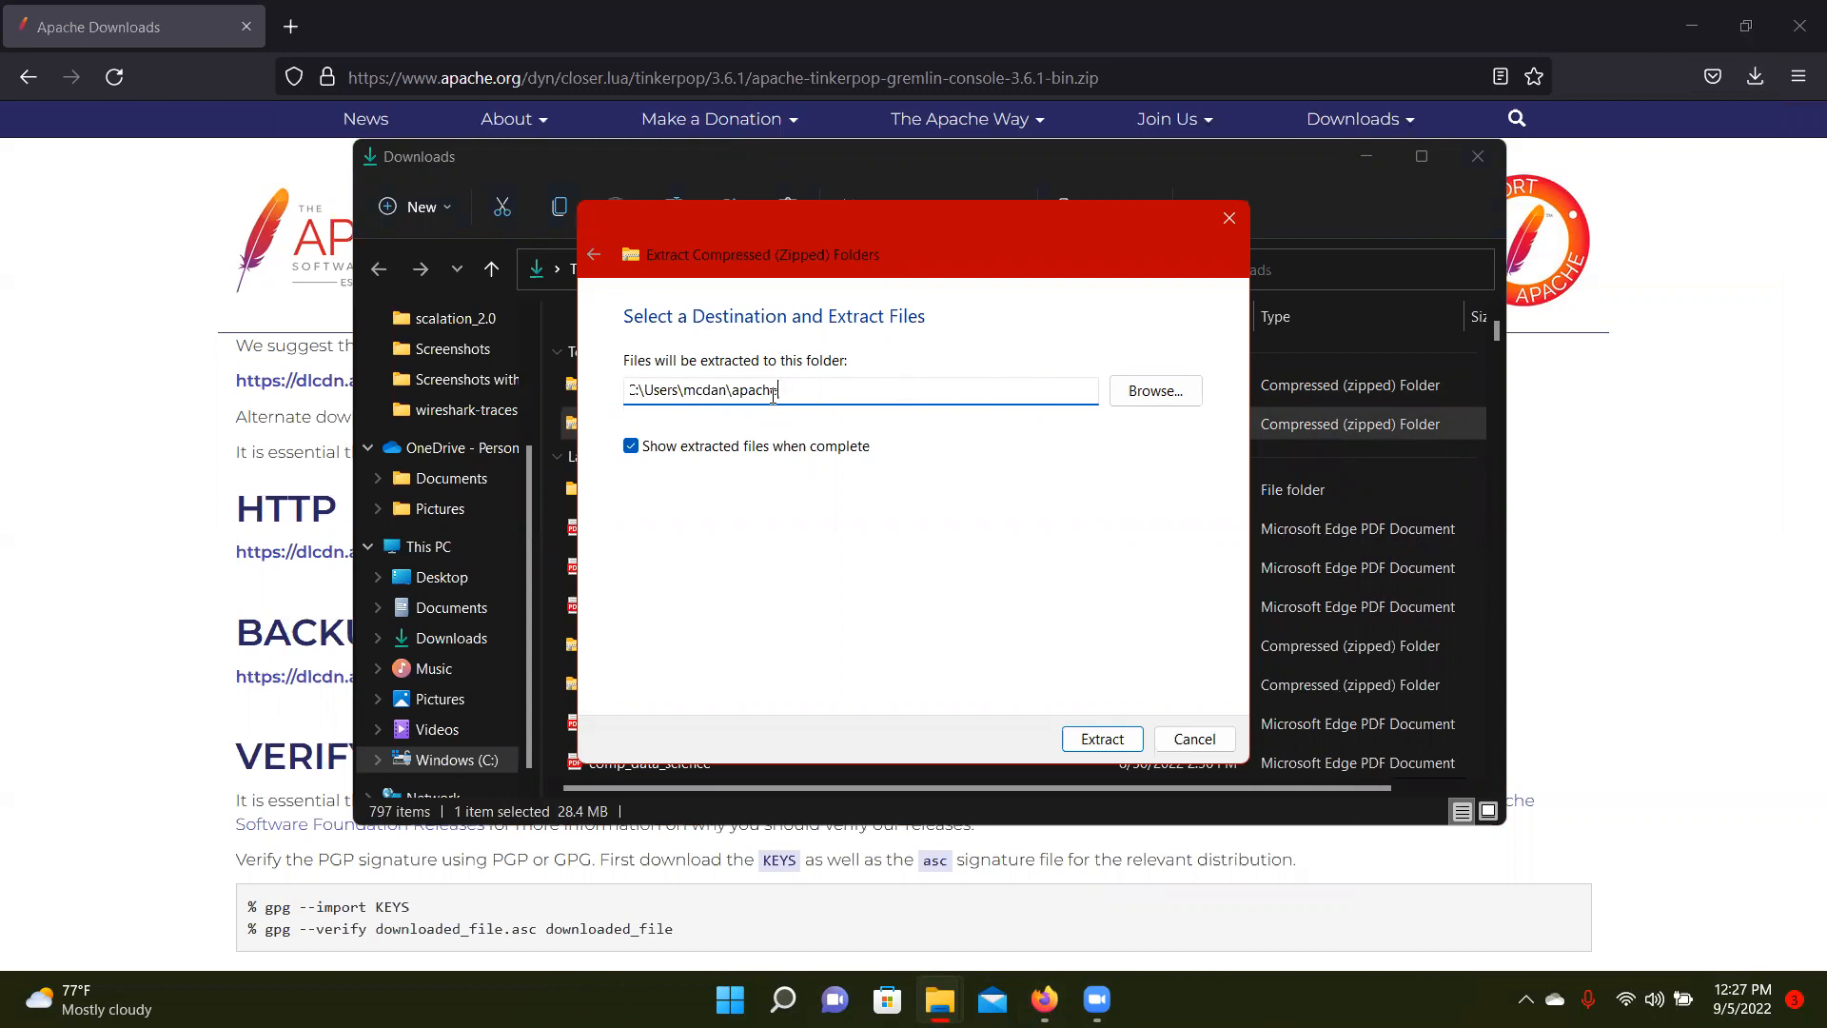
{"action": "key", "text": "Backspace"}
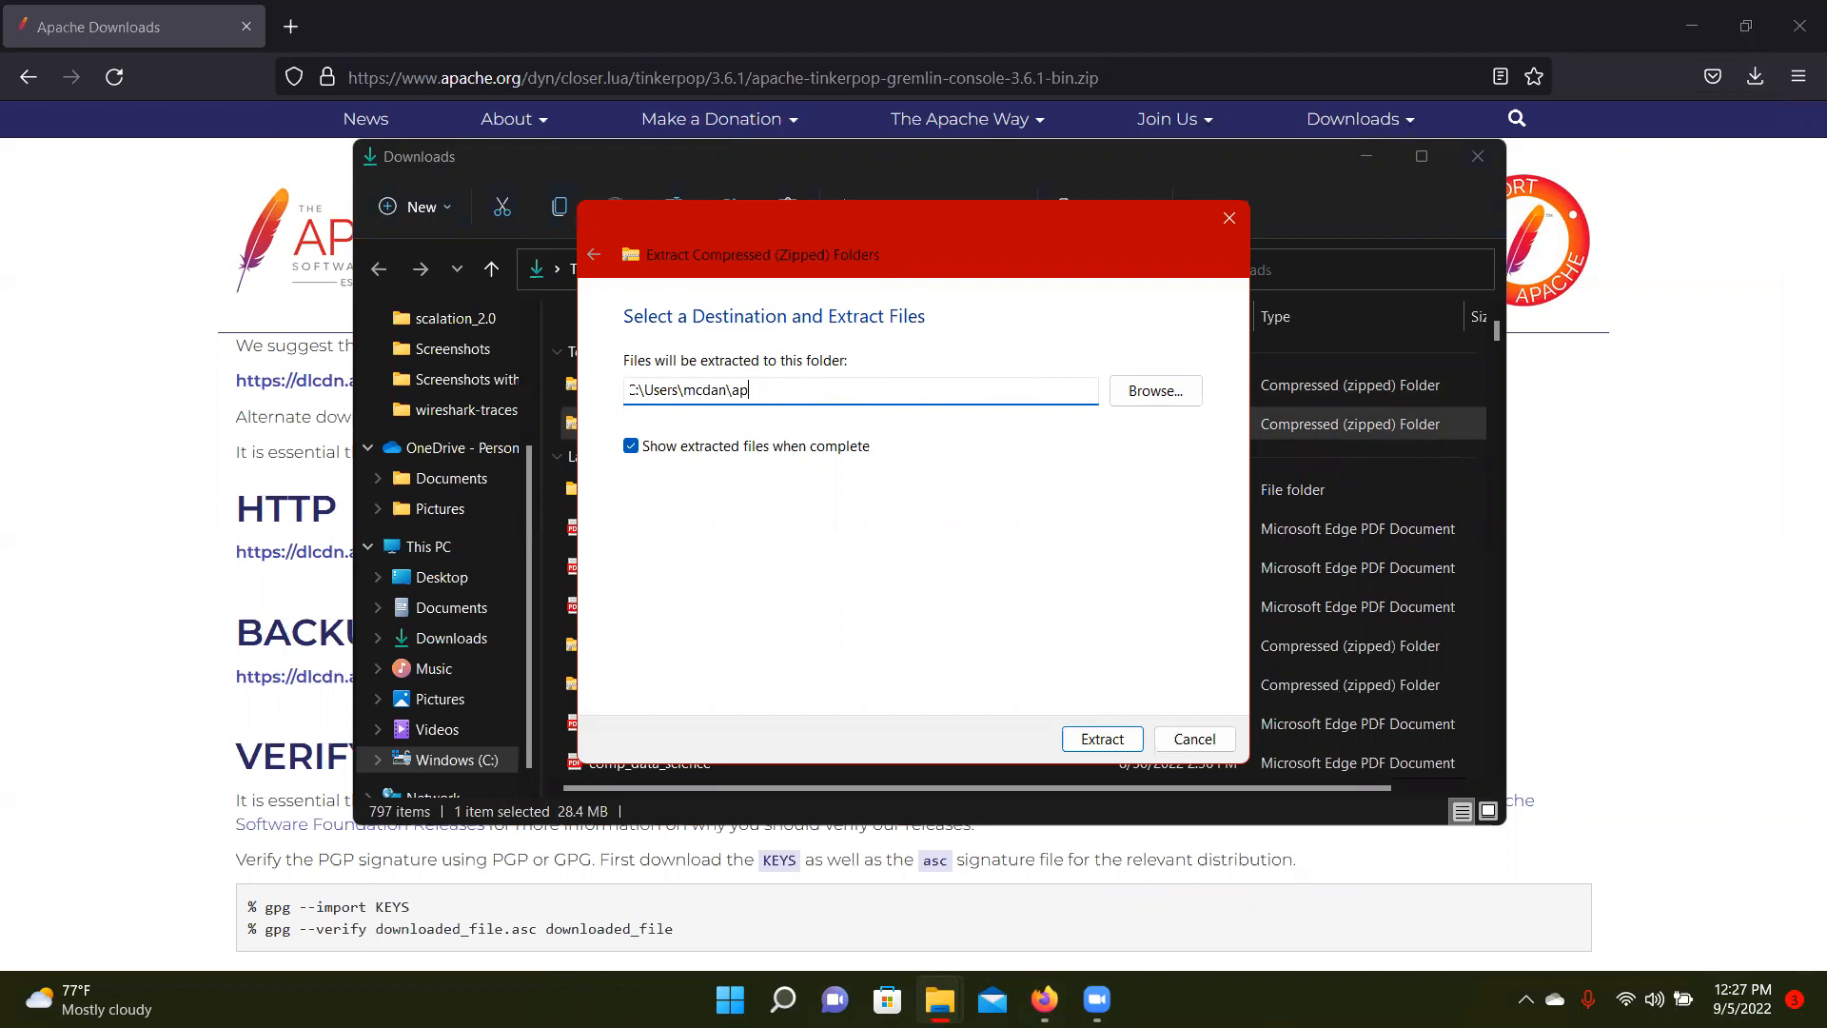
{"action": "type", "text": "gremlin"}
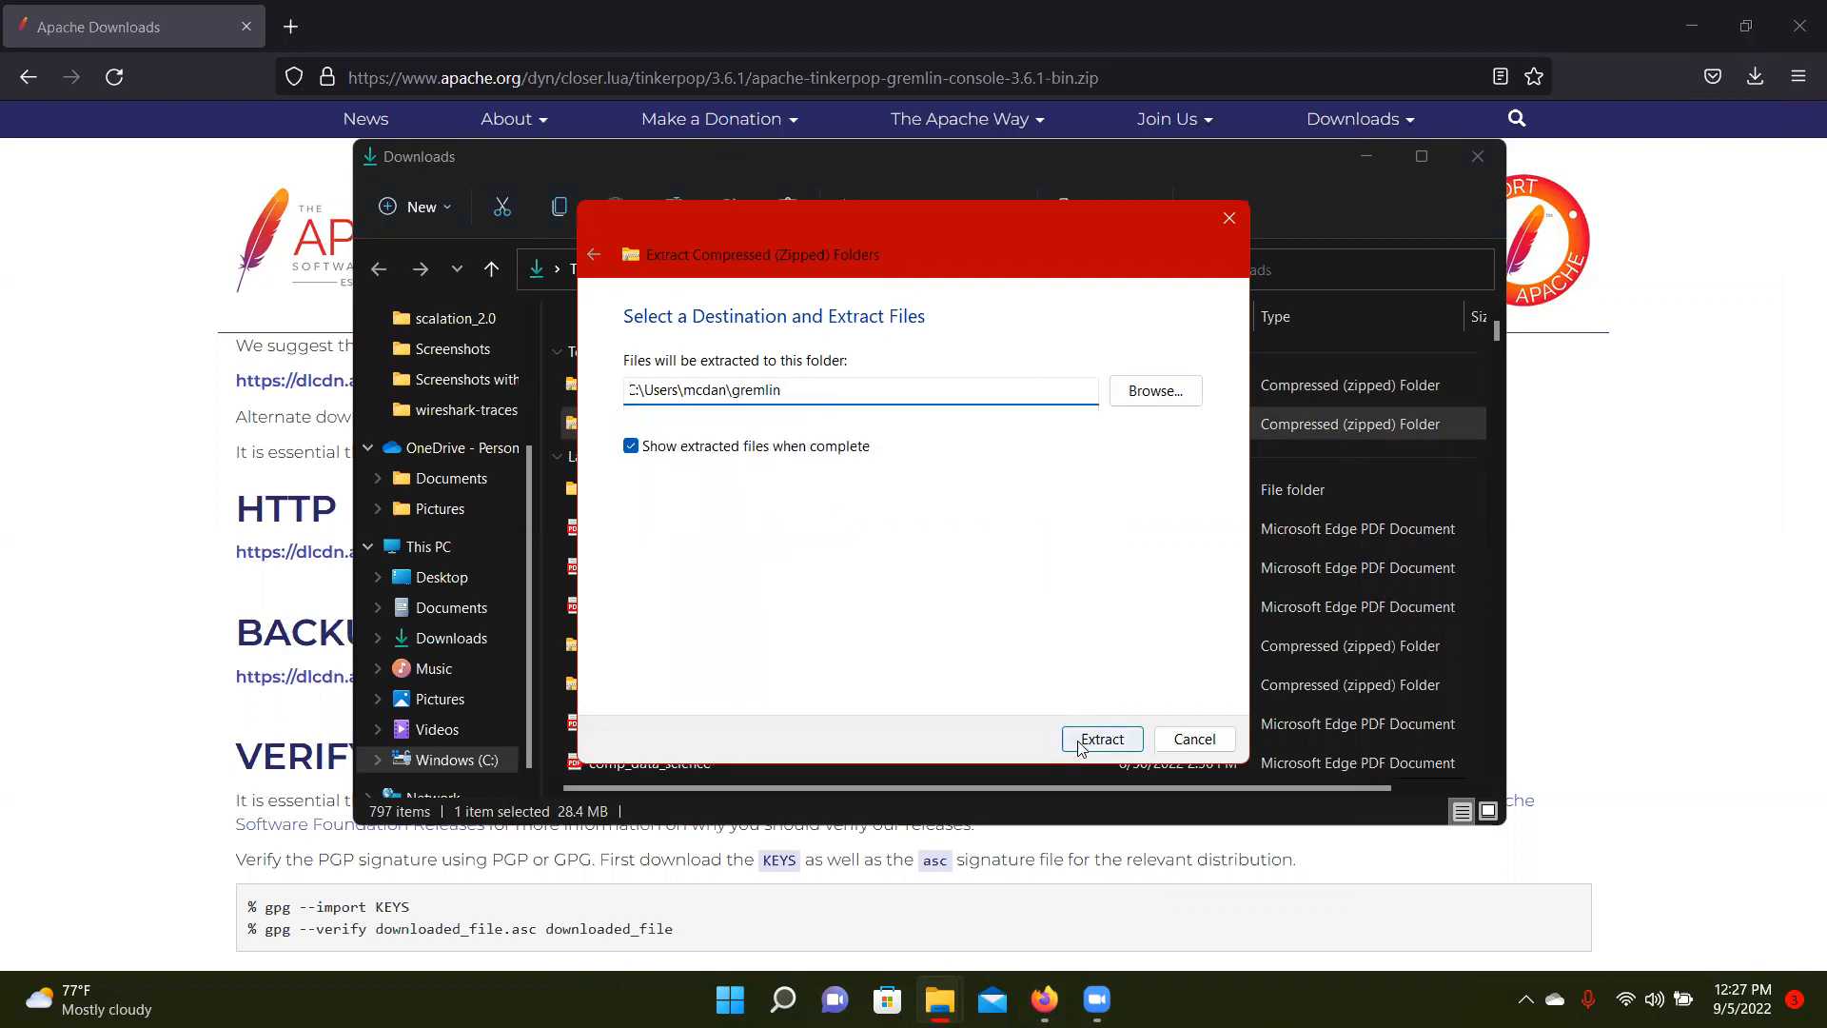
{"action": "left_click", "coordinate": [1099, 739]}
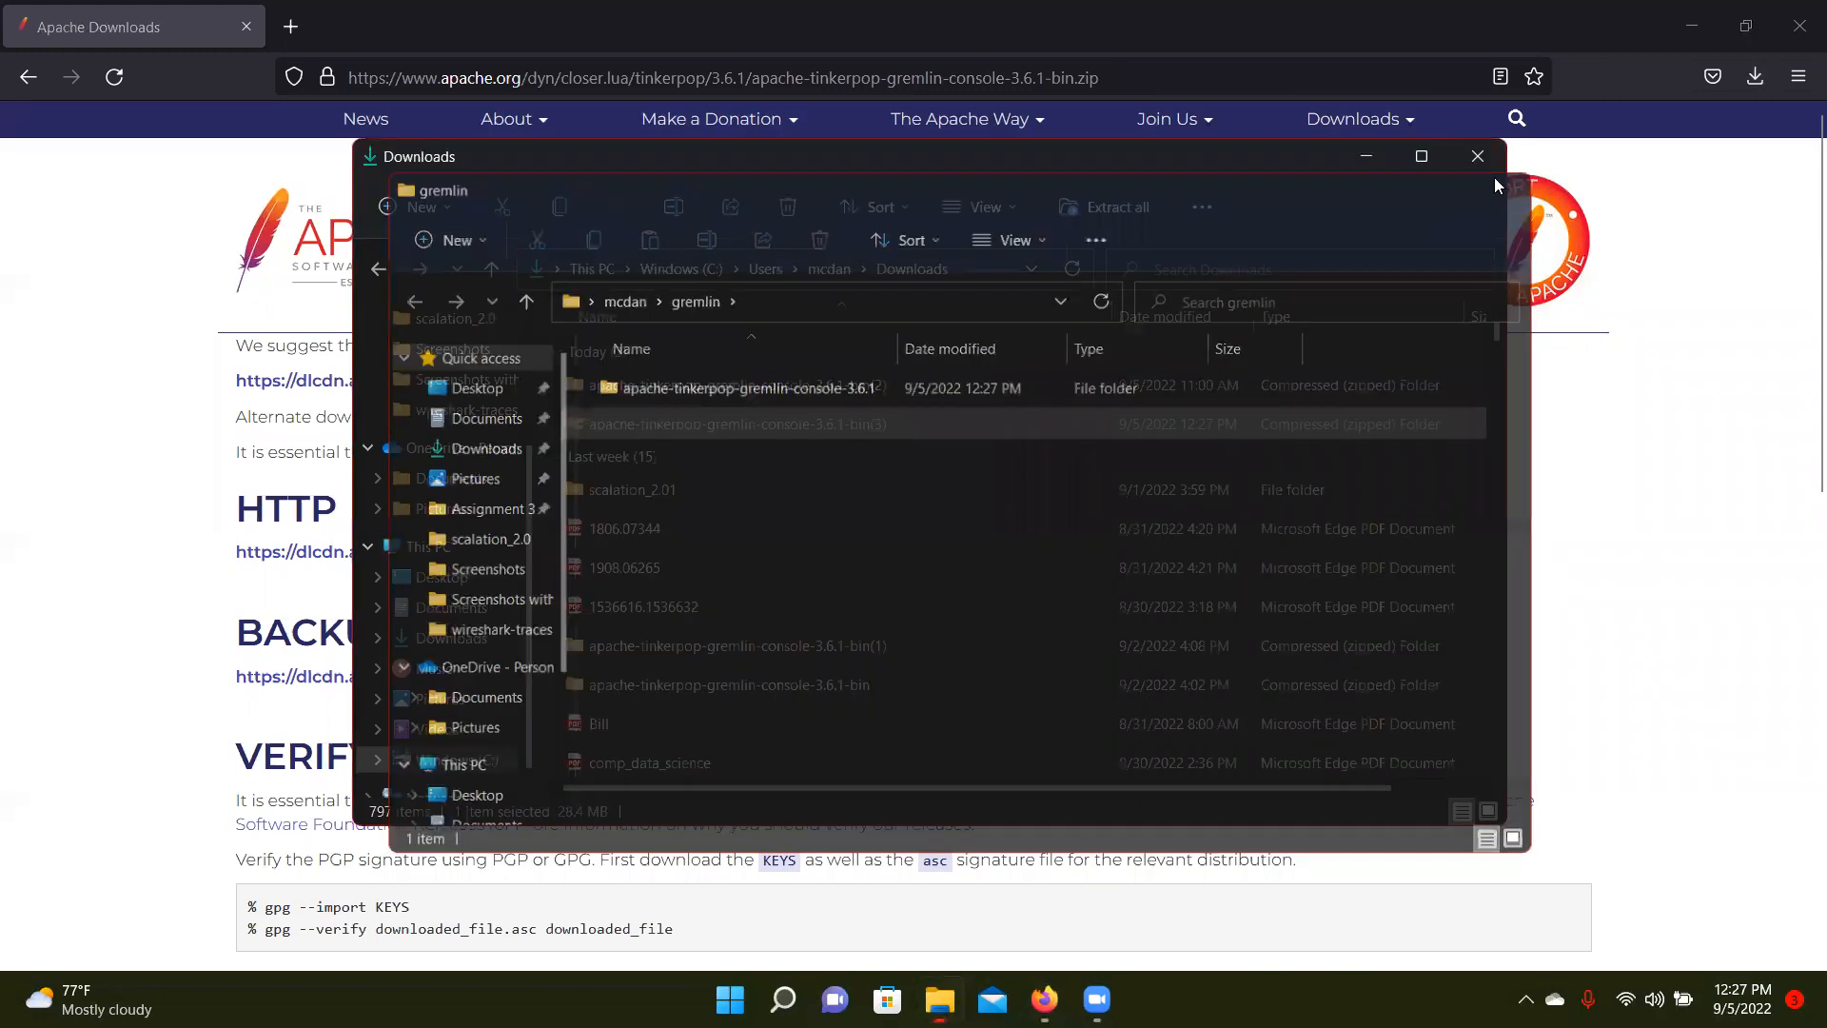
Bring up the Getting Started tutorial's 'Download the console' instructions
{"action": "left_click", "coordinate": [1477, 154]}
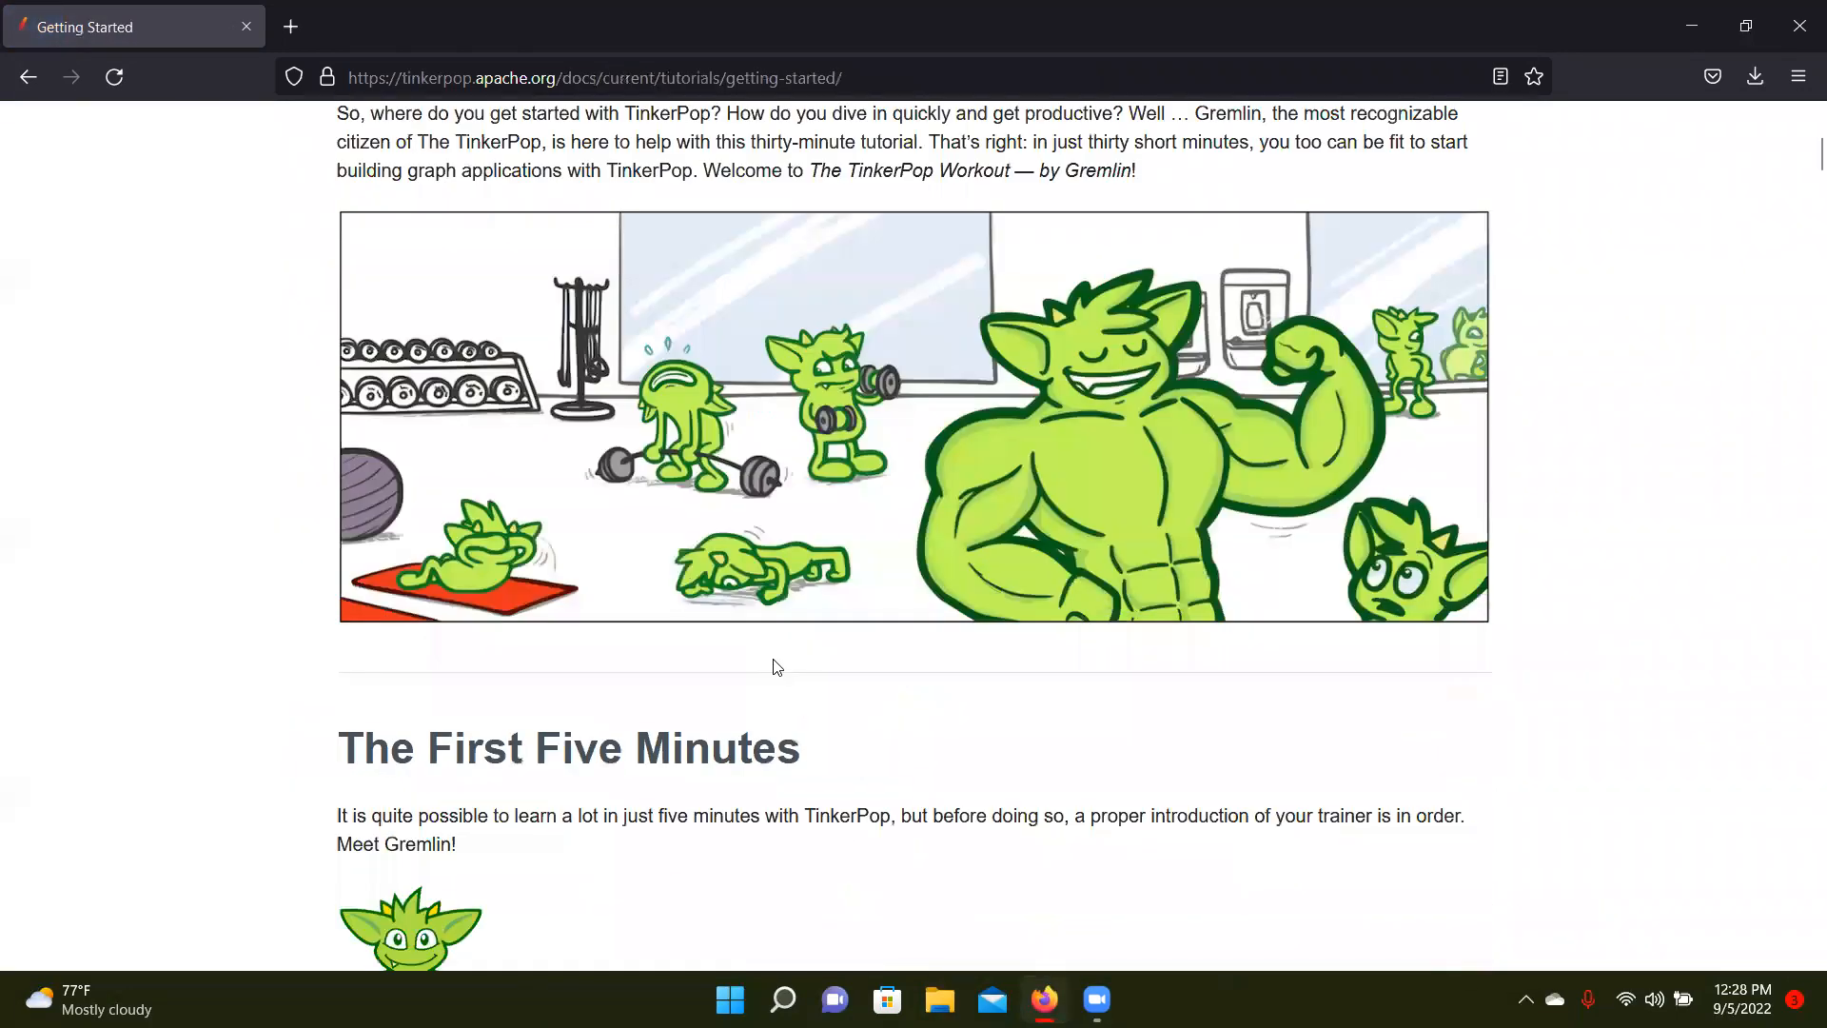
{"action": "scroll", "scroll_direction": "down", "scroll_amount": 3}
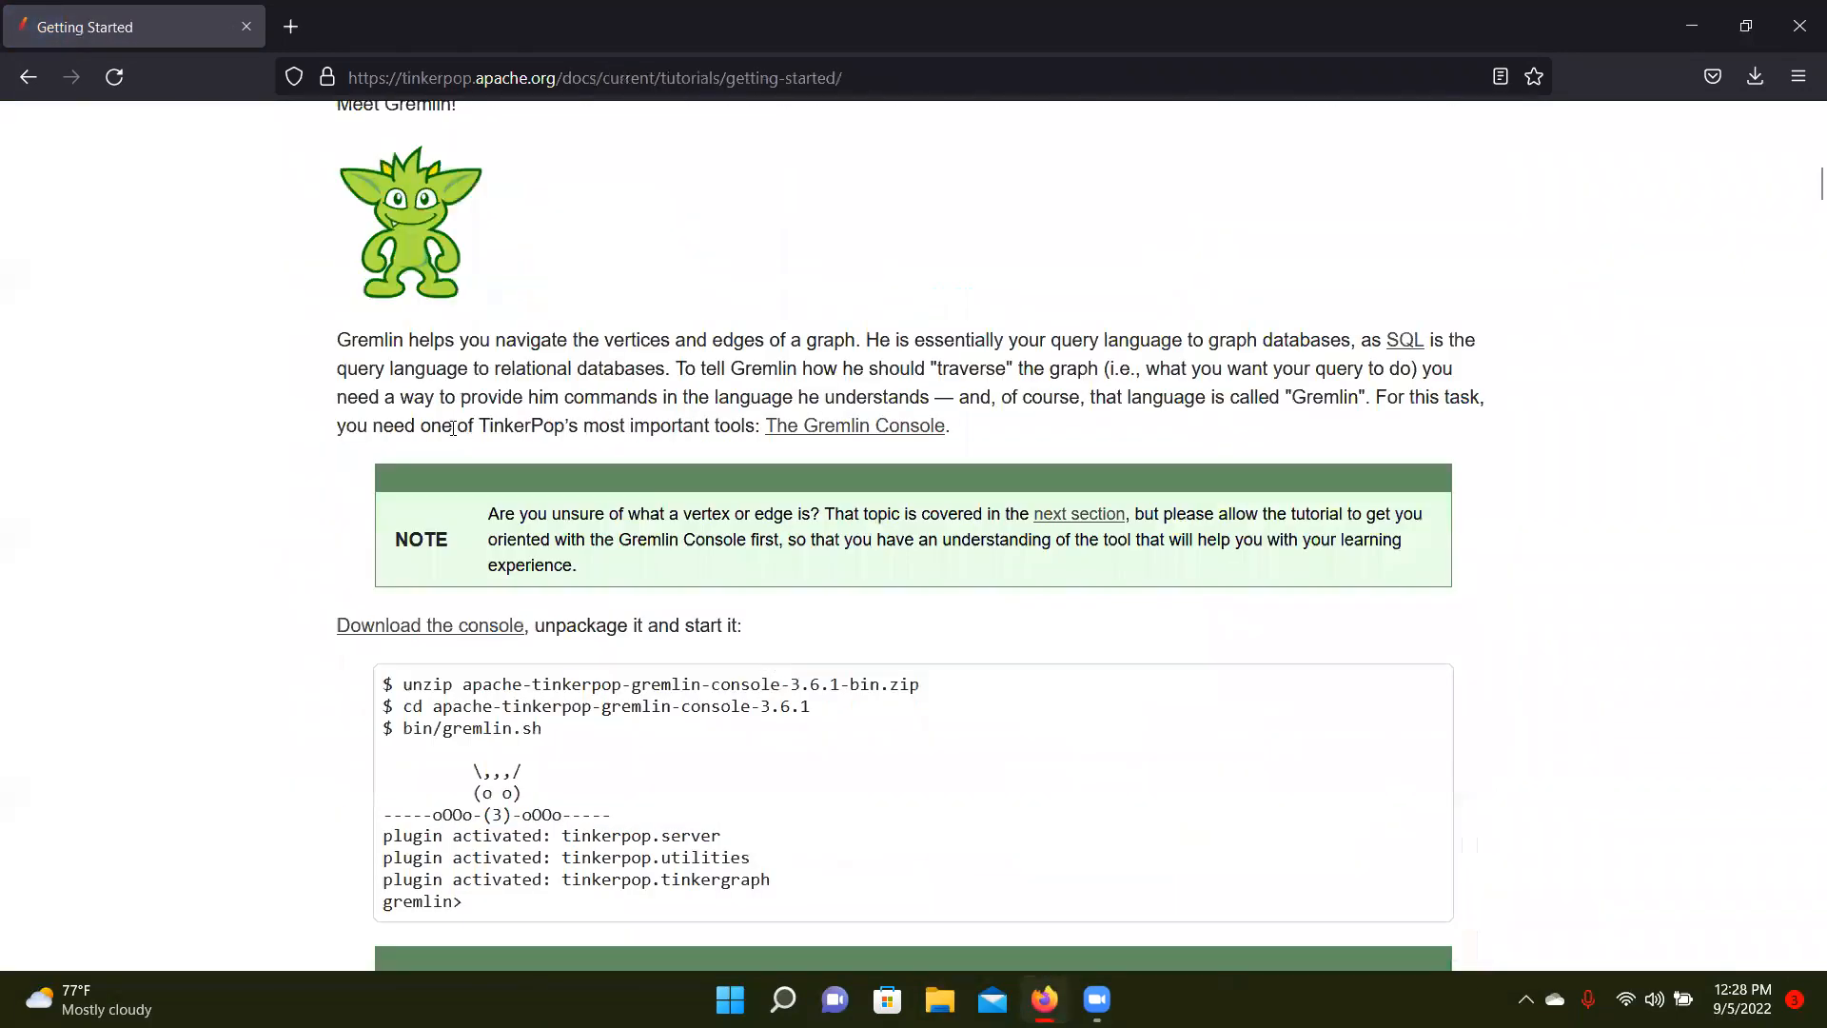
{"action": "scroll", "scroll_direction": "down", "scroll_amount": 3}
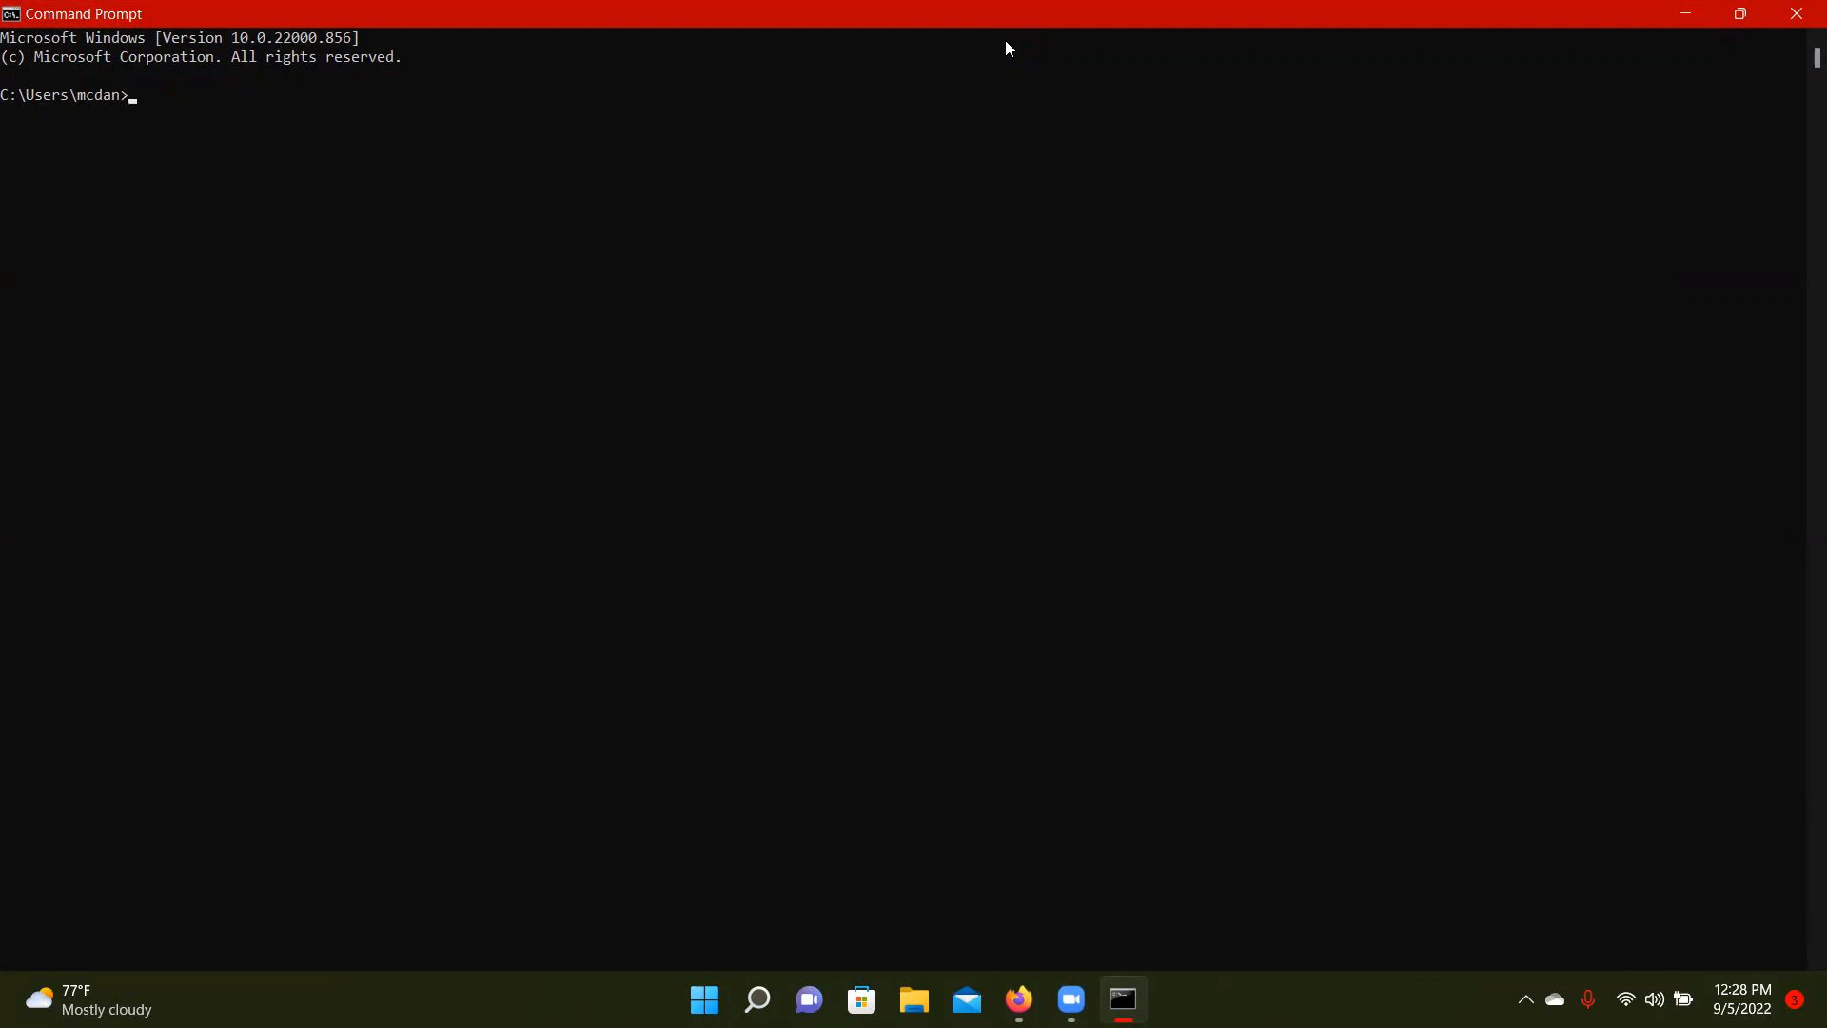
Confirm the installed Java version with java -version
{"action": "type", "text": "java"}
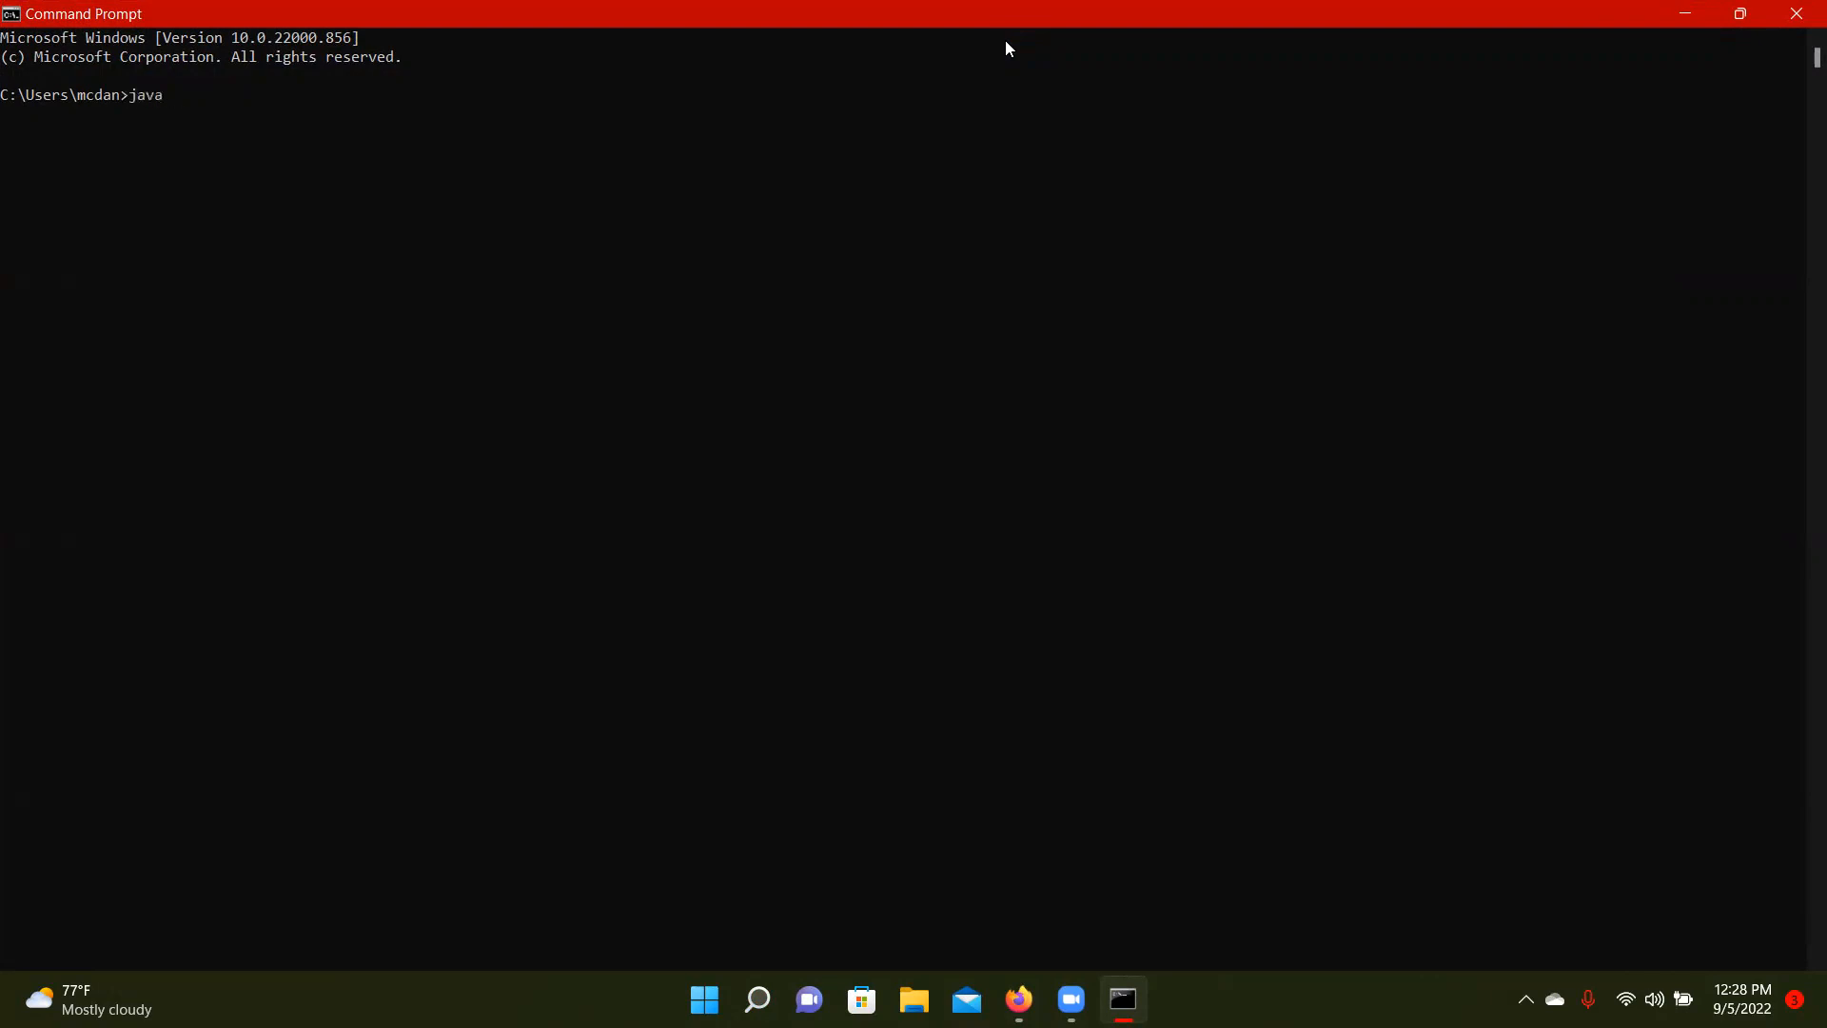
{"action": "type", "text": "-version"}
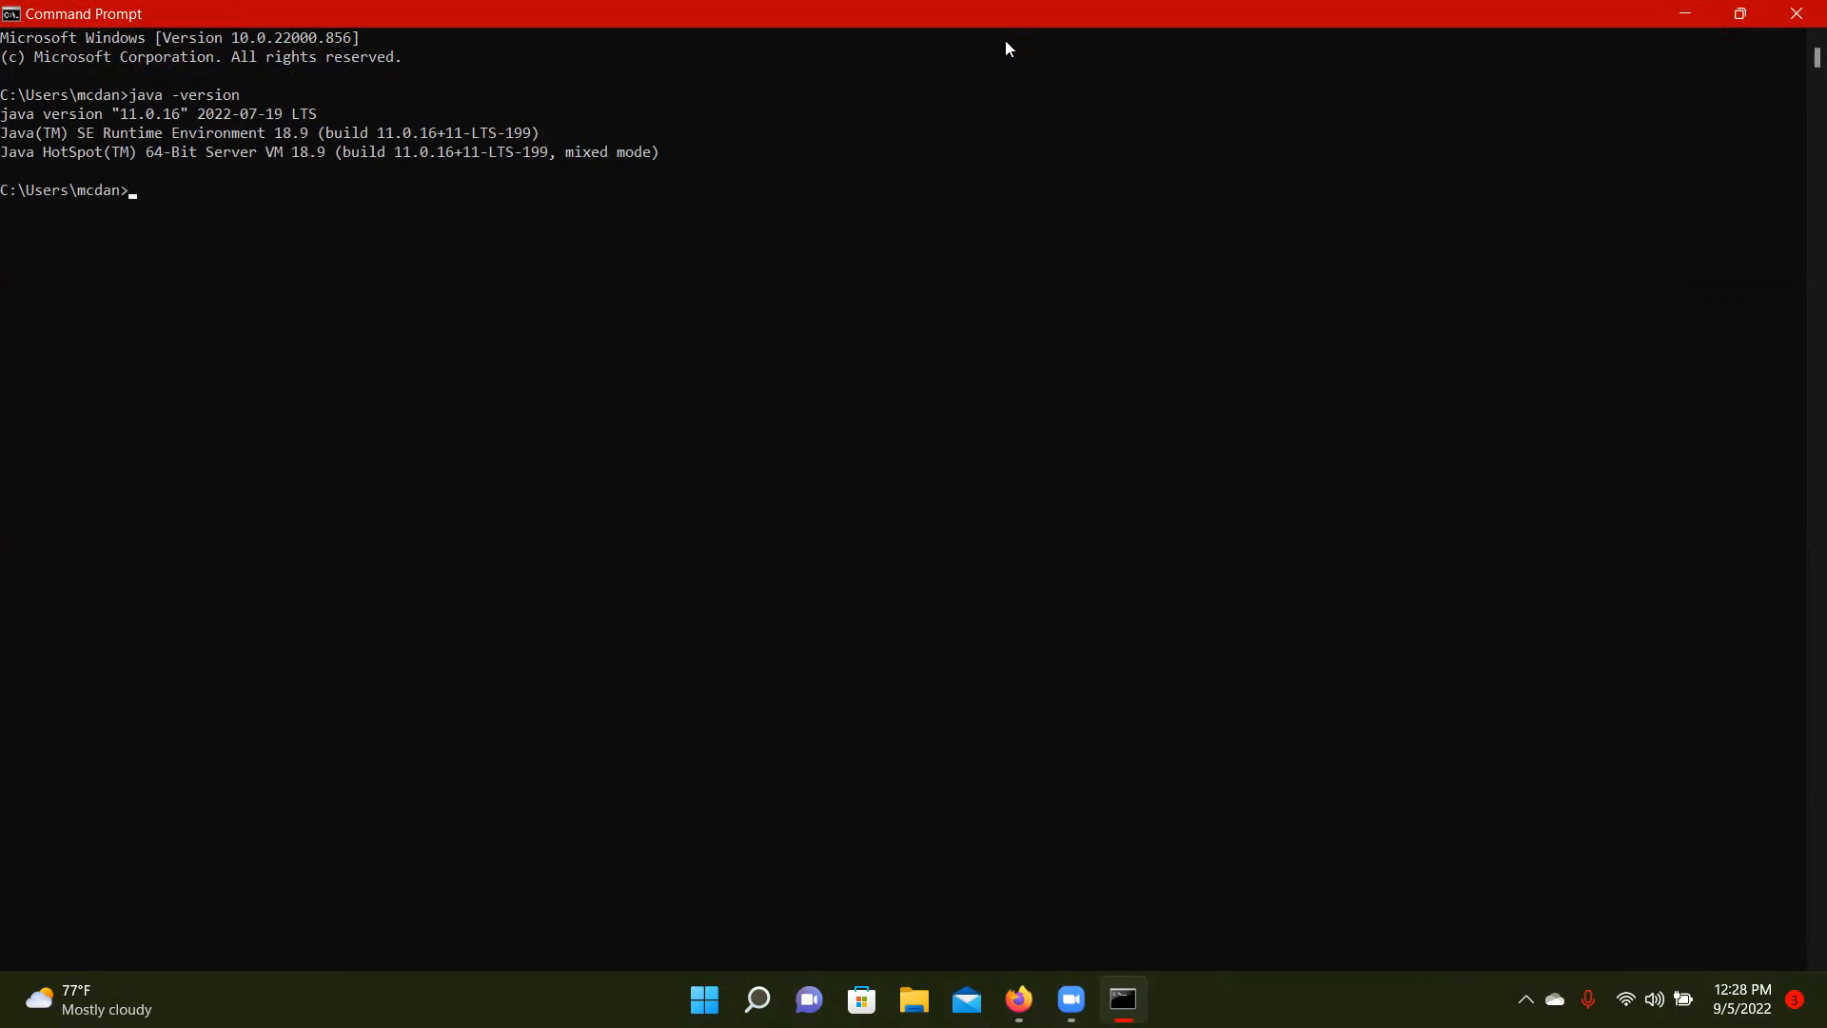
{"action": "type", "text": "java -version"}
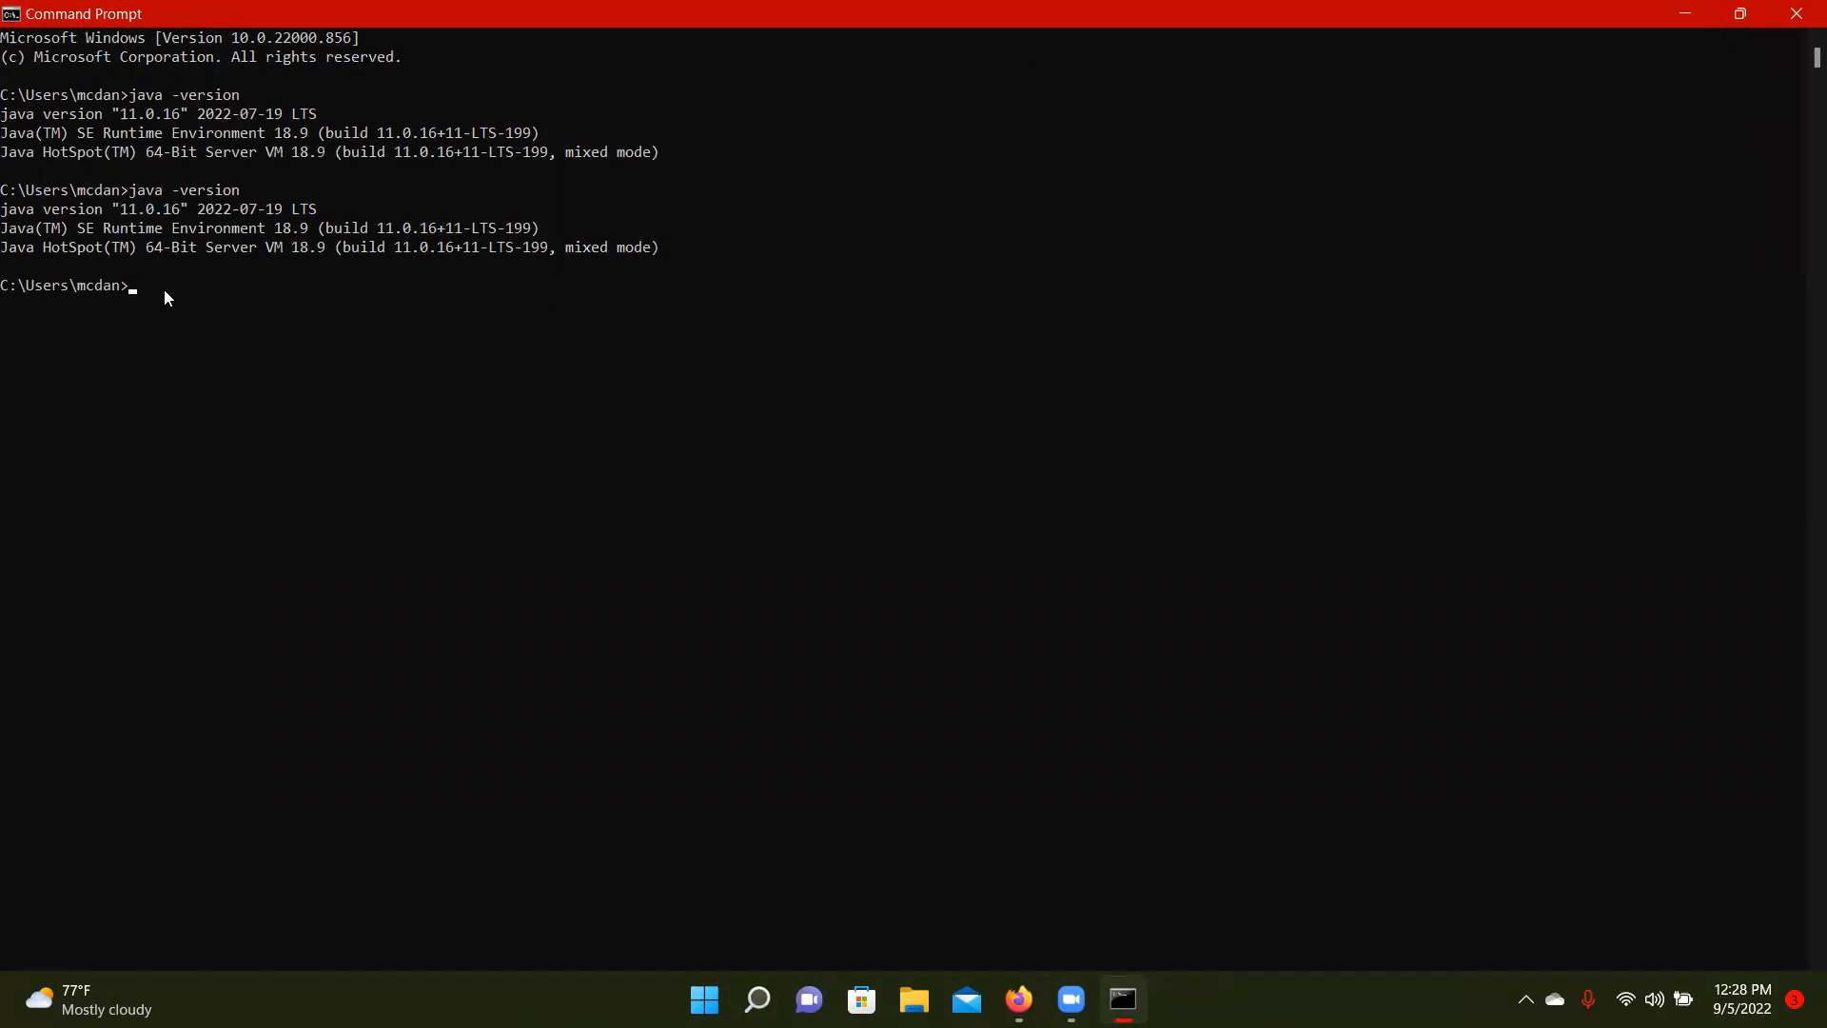
Move into the gremlin folder, list it, and enter apache-tinkerpop-gremlin-console-3.6.1
{"action": "type", "text": "cd gremlin"}
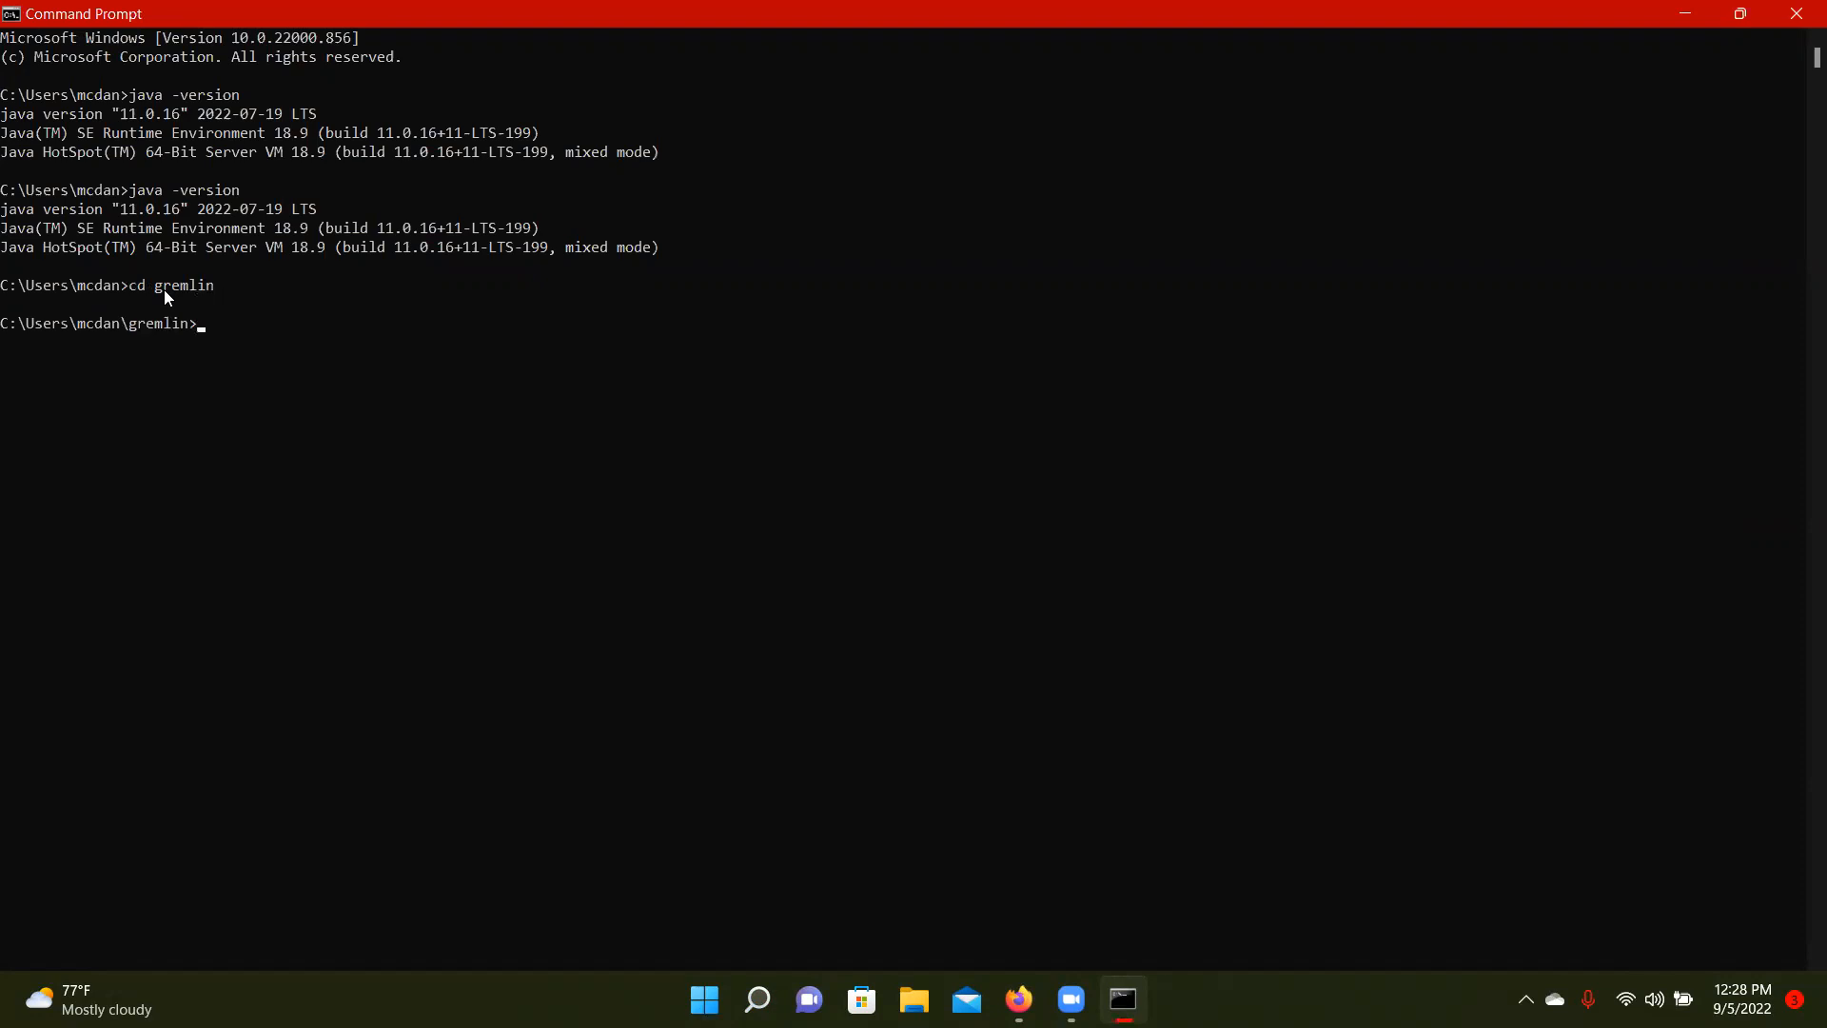
{"action": "type", "text": "dir"}
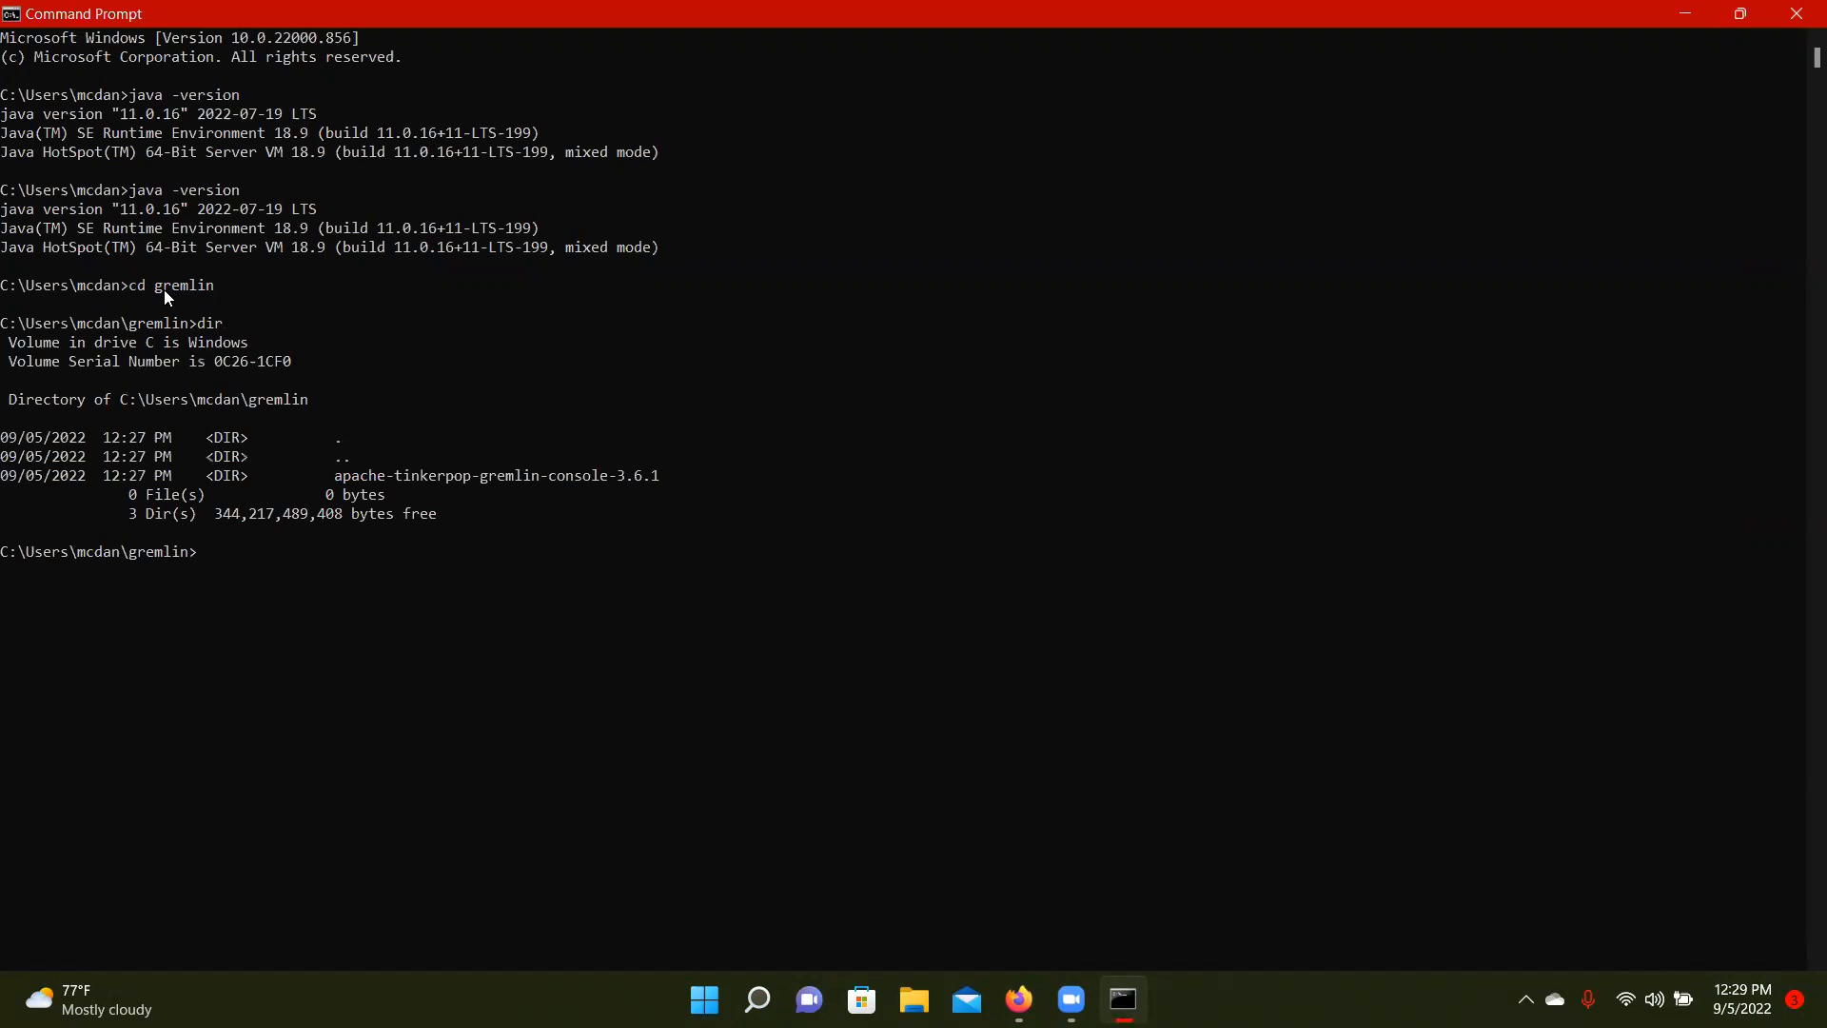
{"action": "type", "text": "cd"}
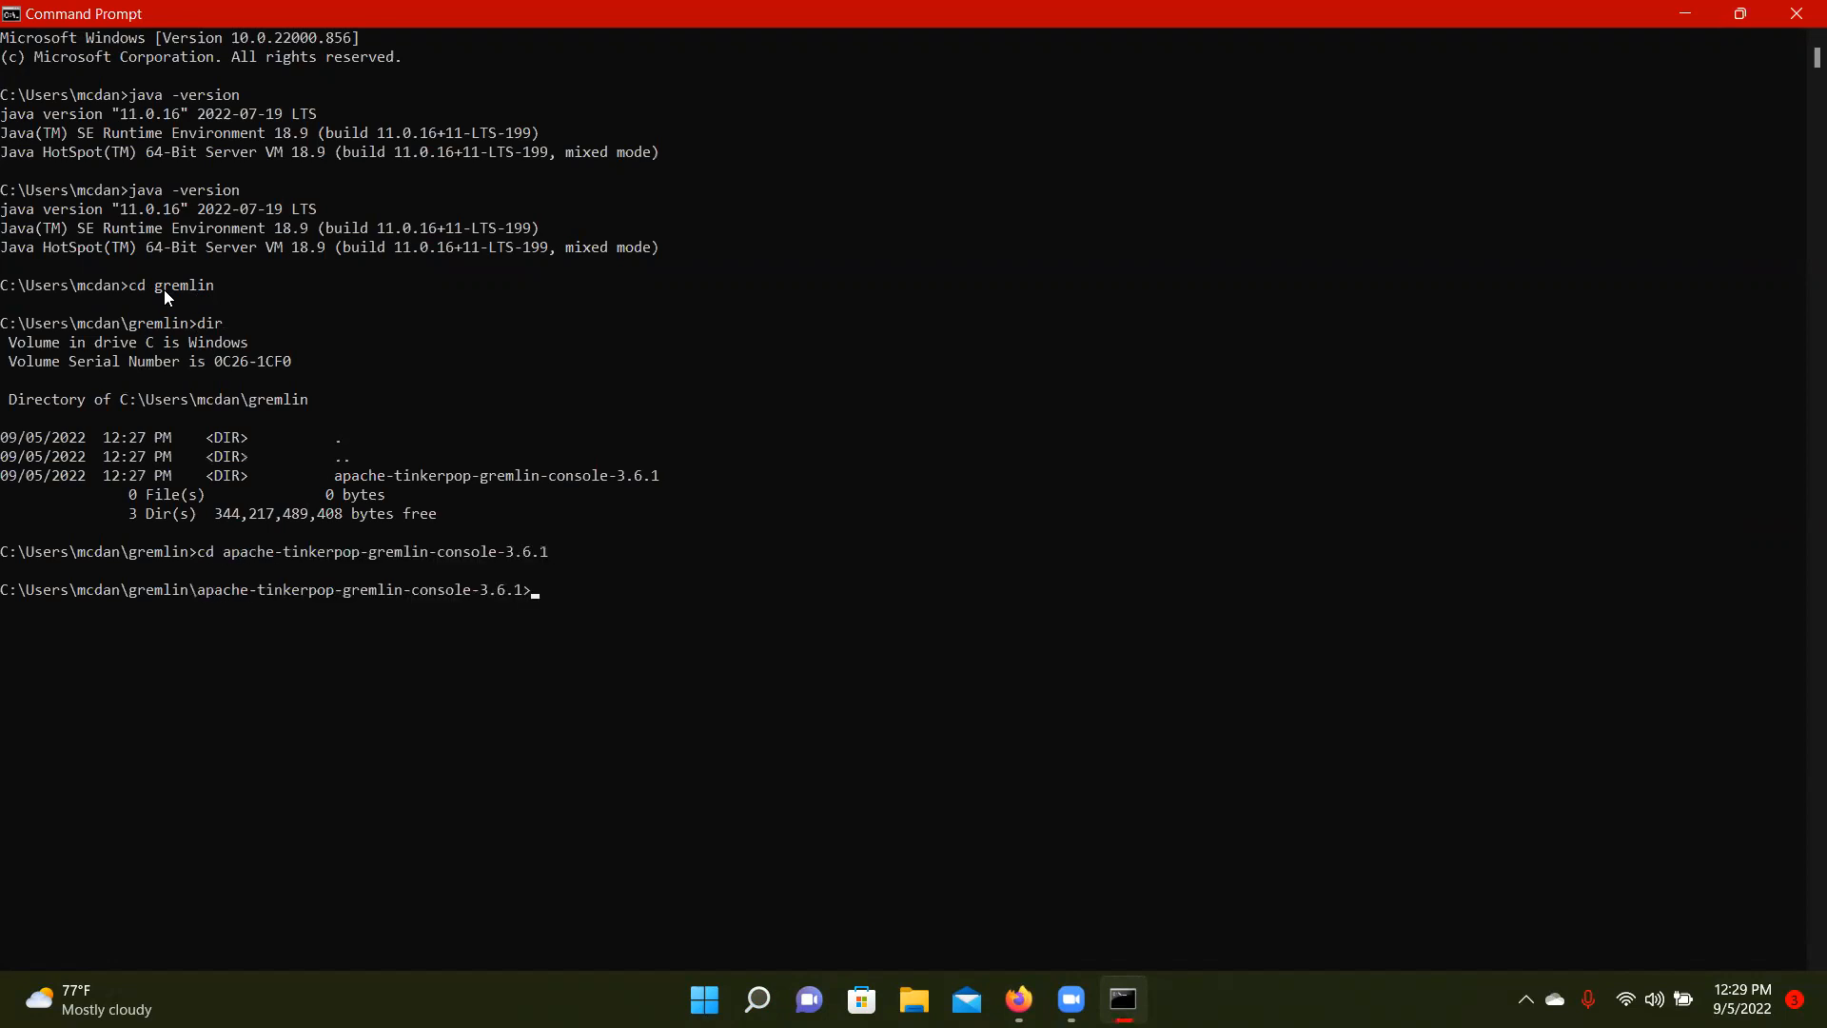
Check the tutorial's Windows tip about bin/gremlin.bat and return to Command Prompt
{"action": "left_click", "coordinate": [1016, 1000]}
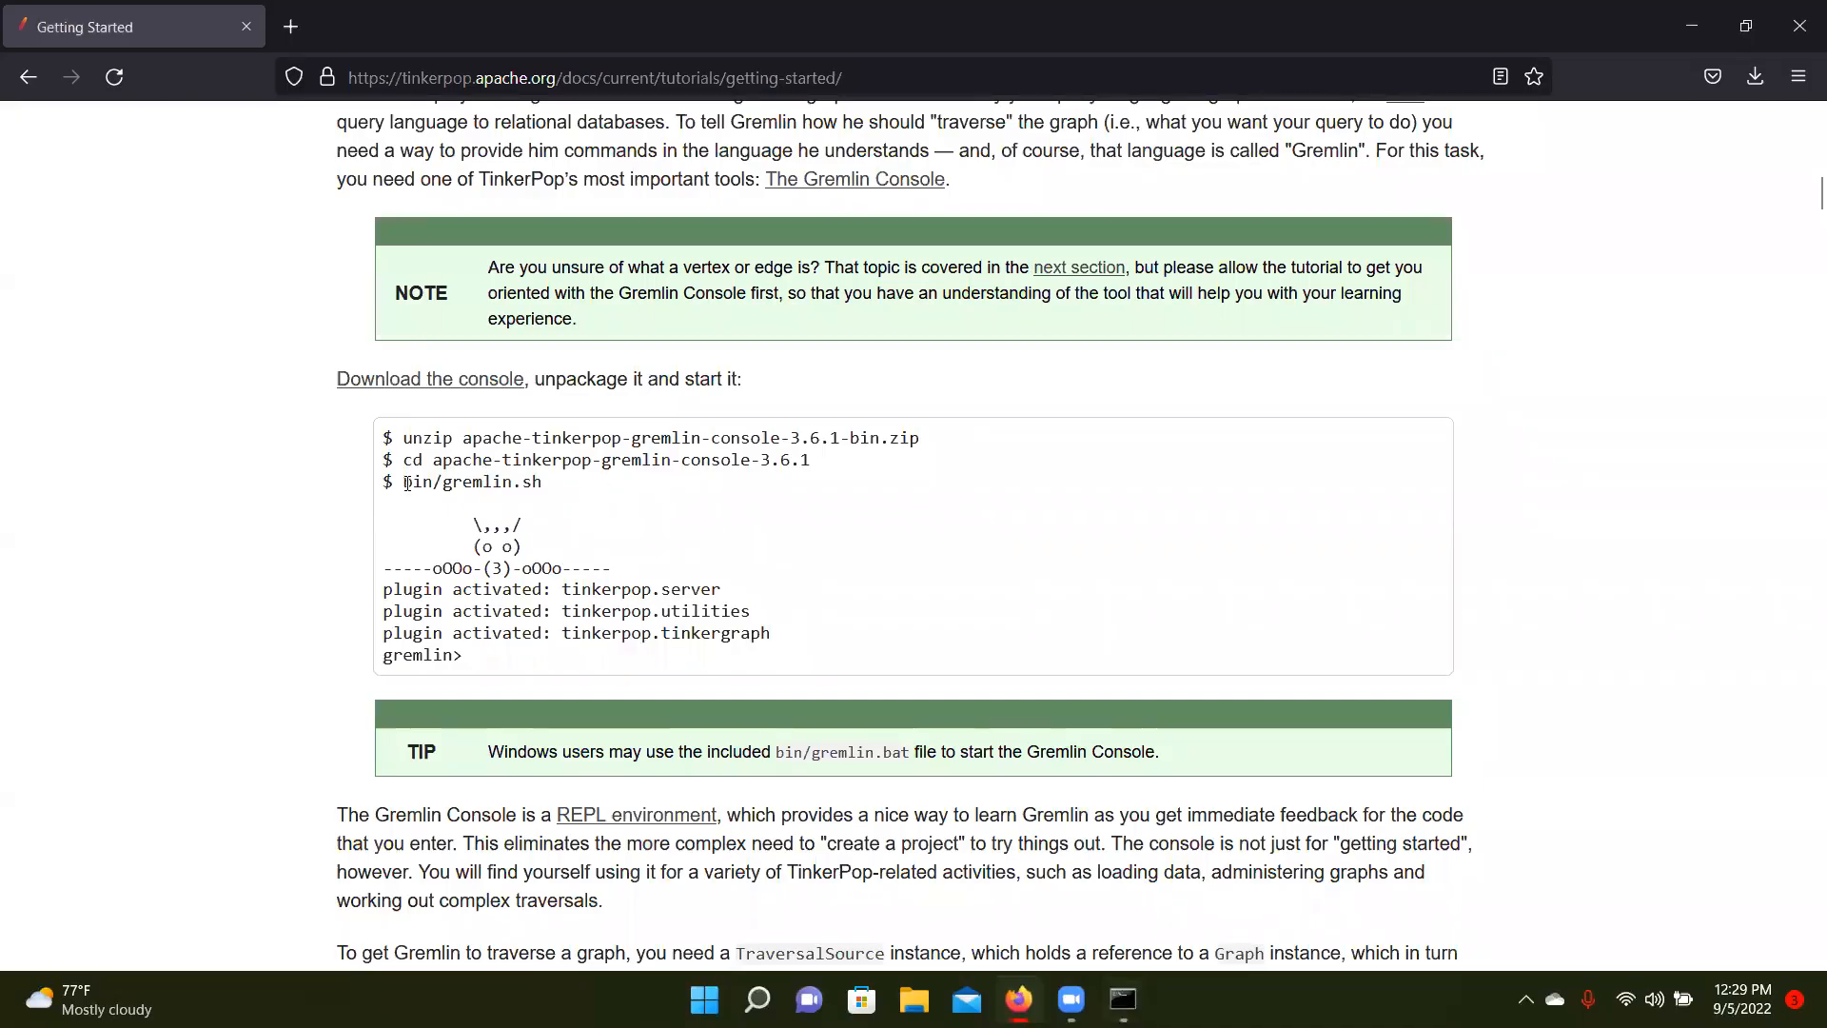
{"action": "left_click_drag", "start_coordinate": [413, 482], "coordinate": [543, 482]}
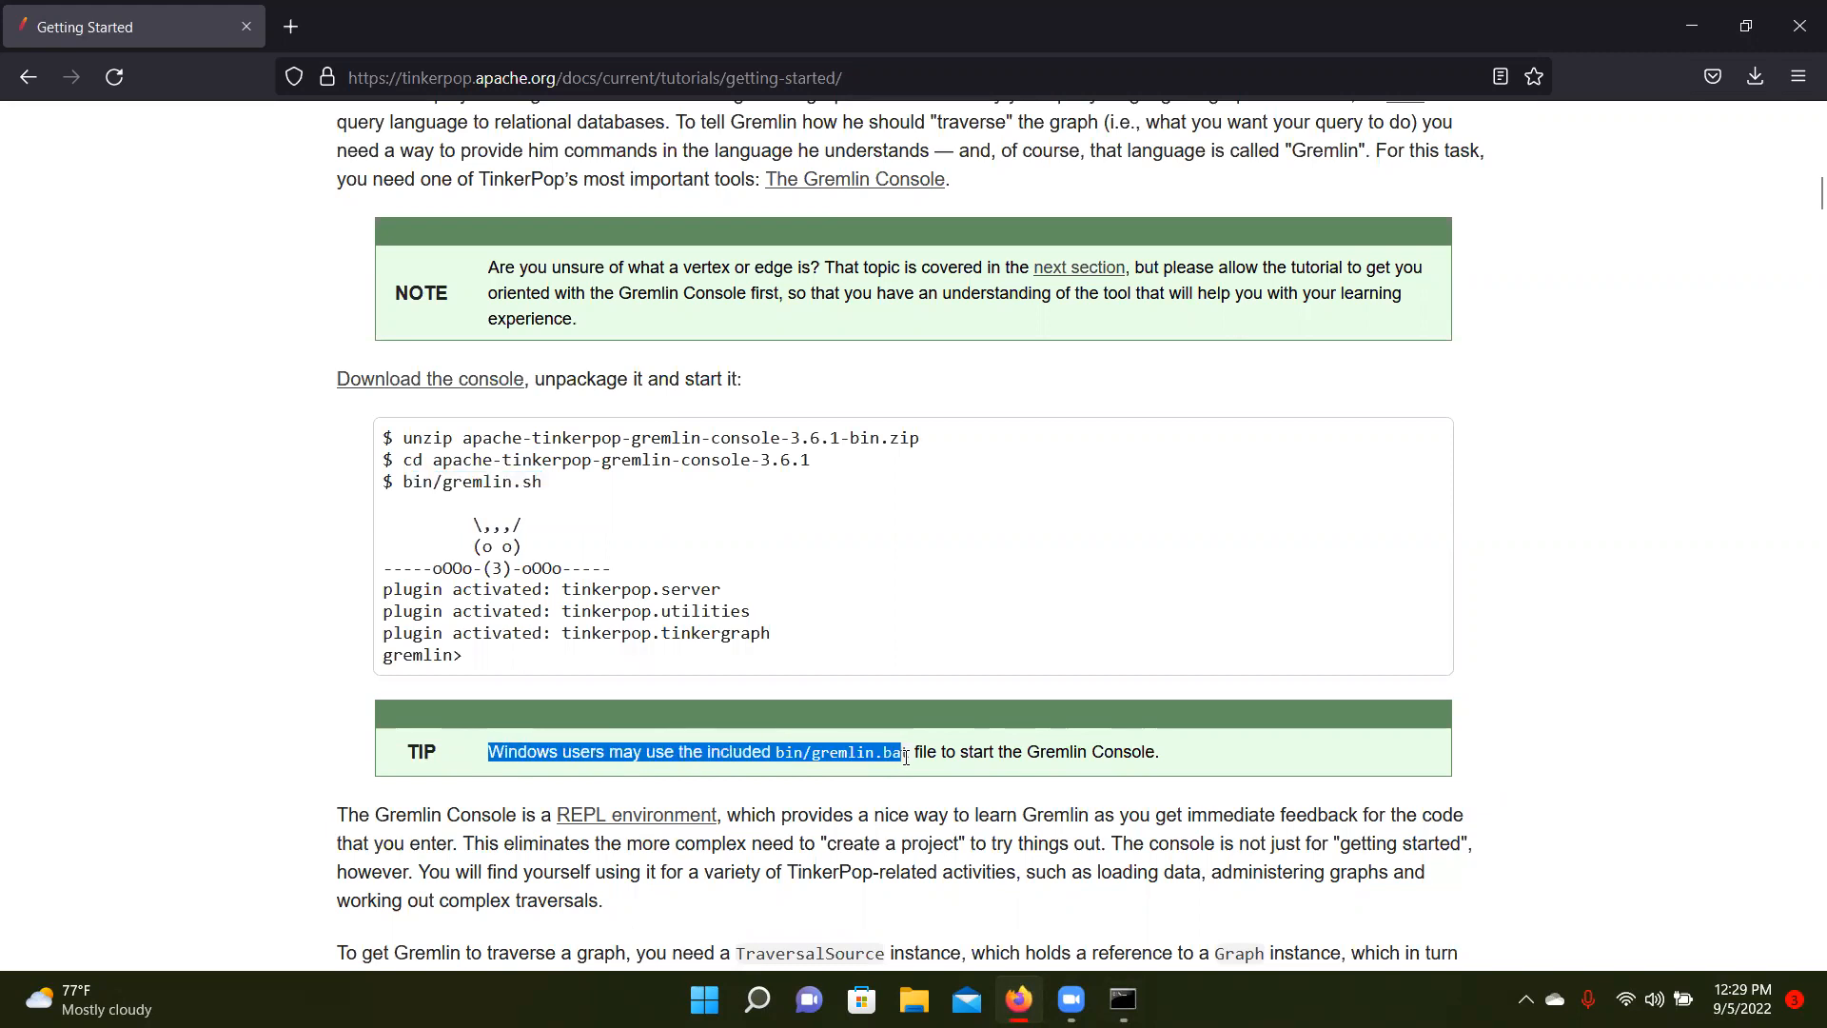
{"action": "left_click", "coordinate": [1117, 999]}
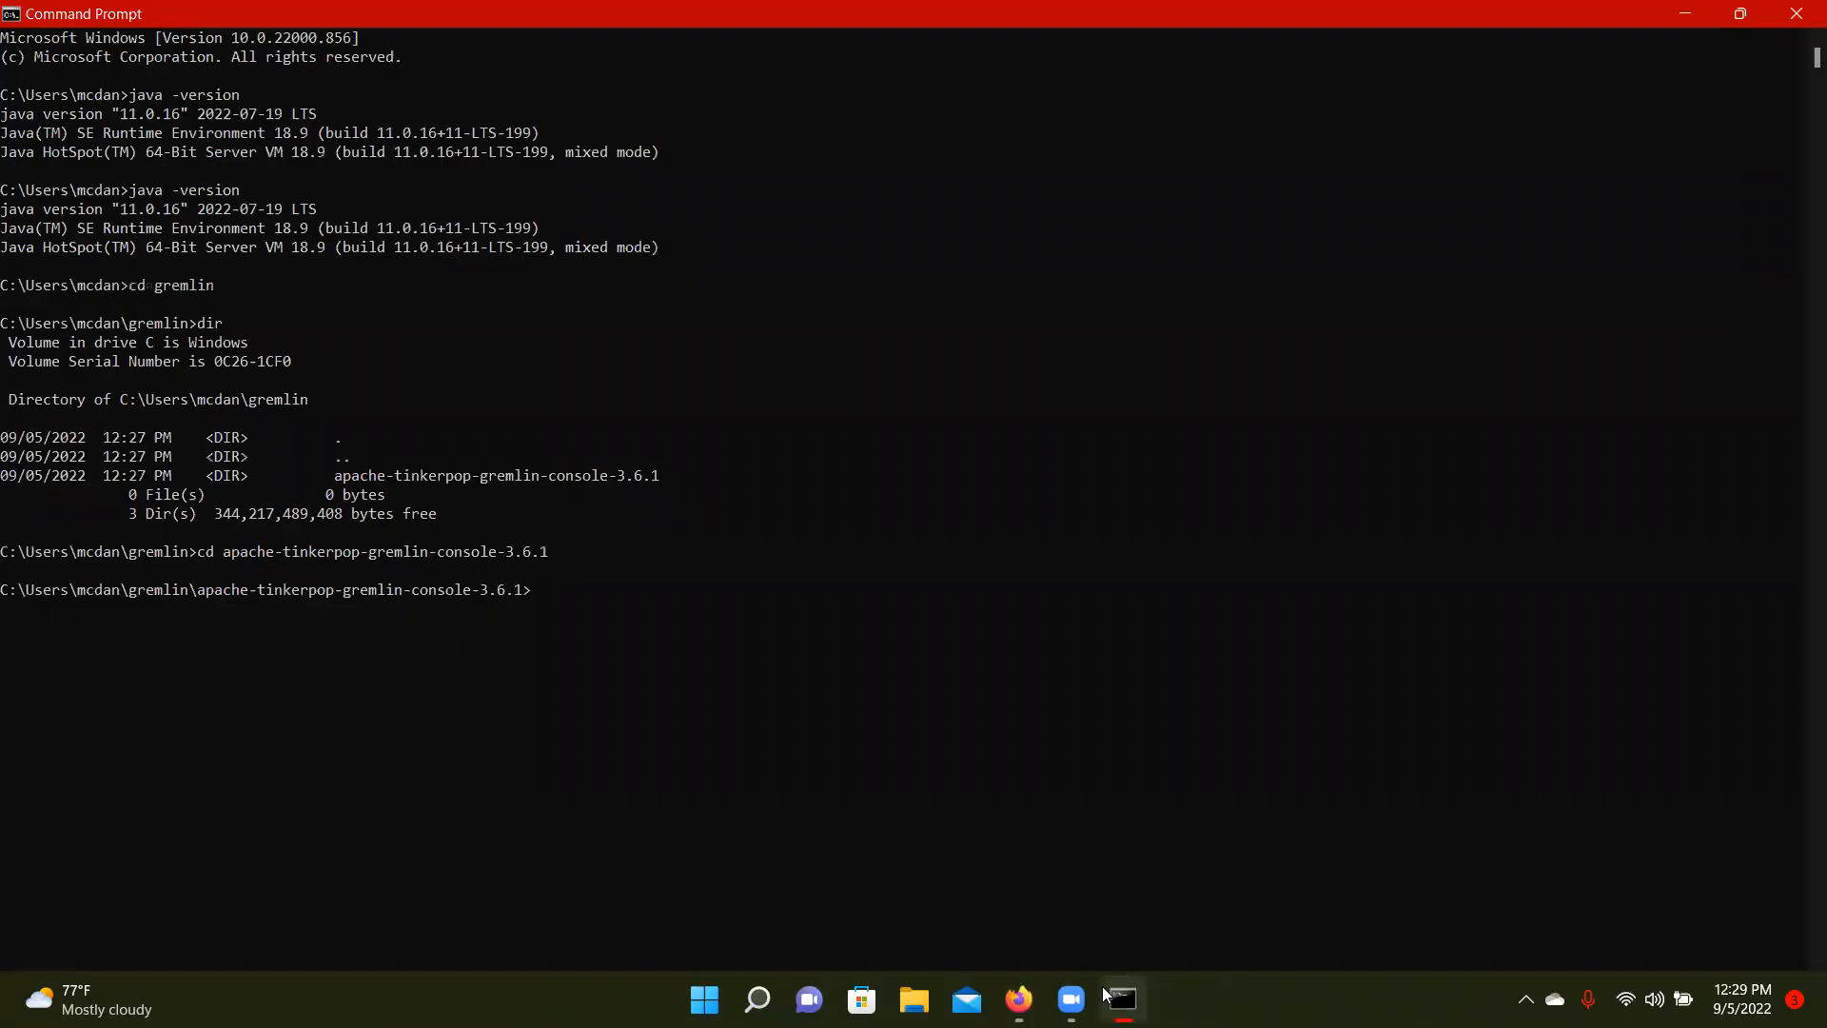
Enter the bin folder and launch the Gremlin Console with gremlin.bat
{"action": "type", "text": "cd bin"}
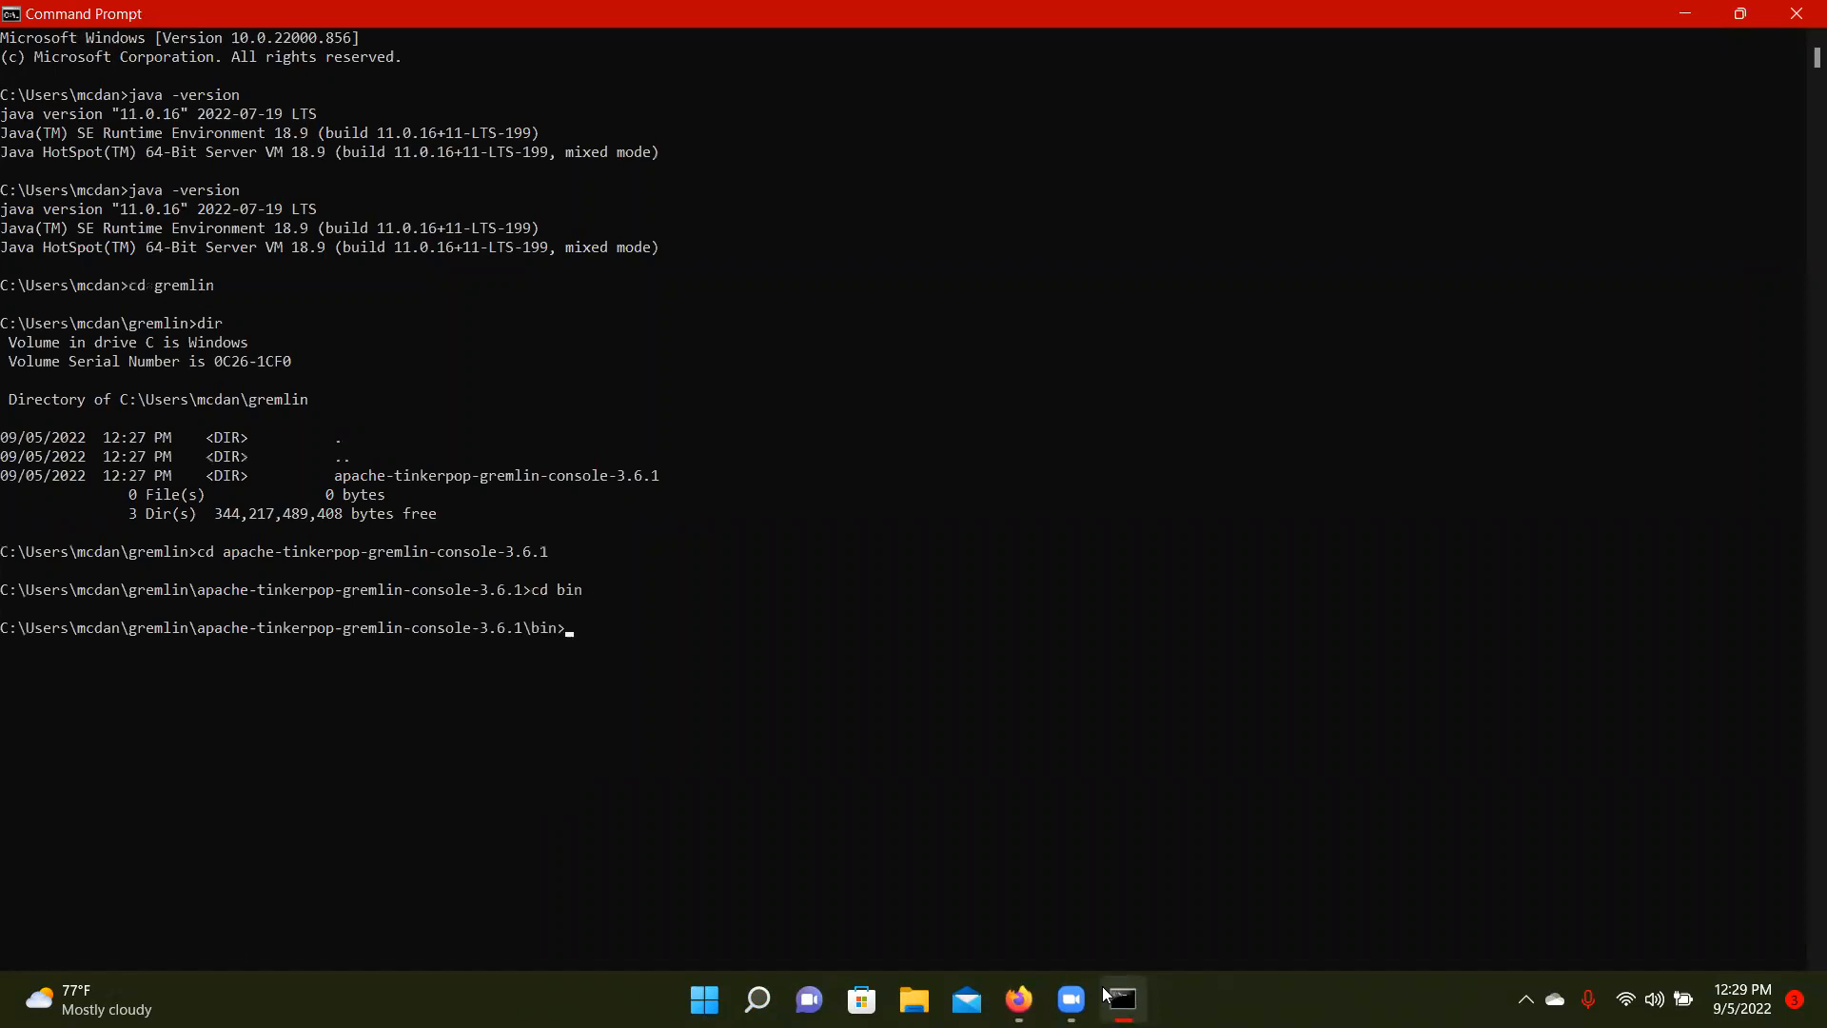
{"action": "type", "text": "gremlin.bat"}
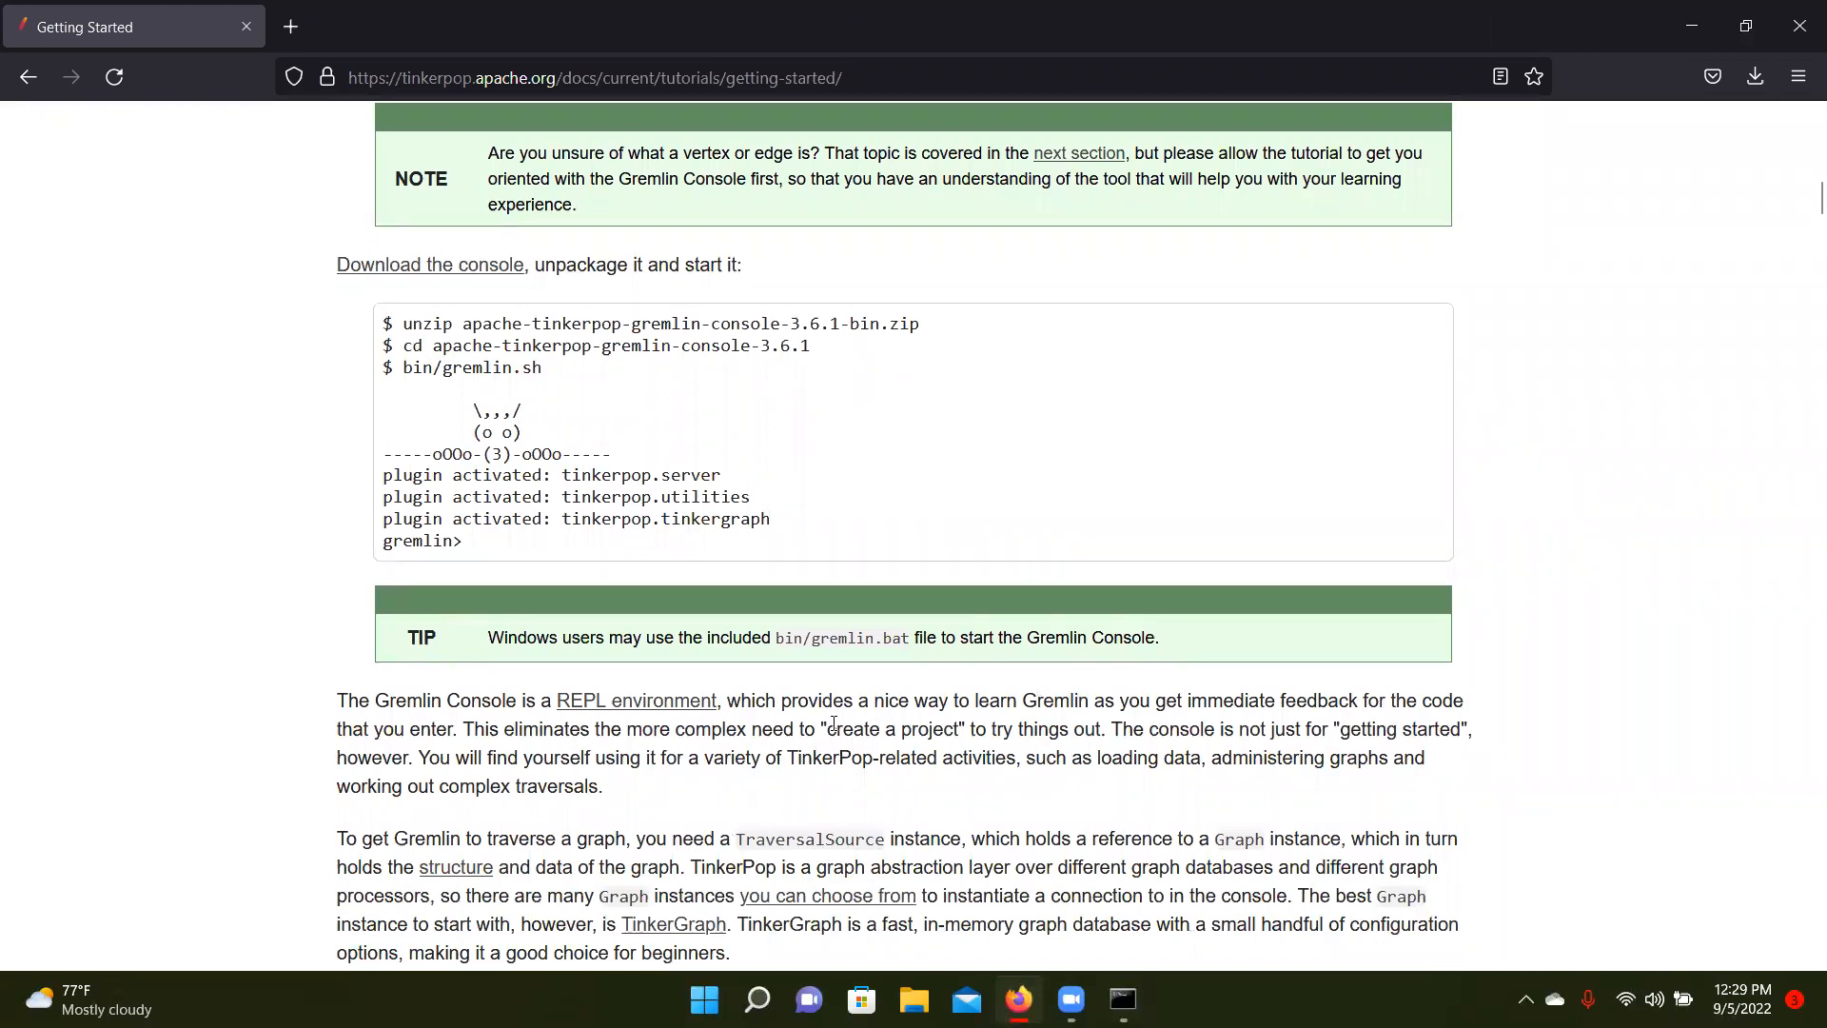
Scroll the tutorial to the Modern graph diagram and its TinkerFactory console code block
{"action": "scroll", "scroll_direction": "down", "scroll_amount": 3}
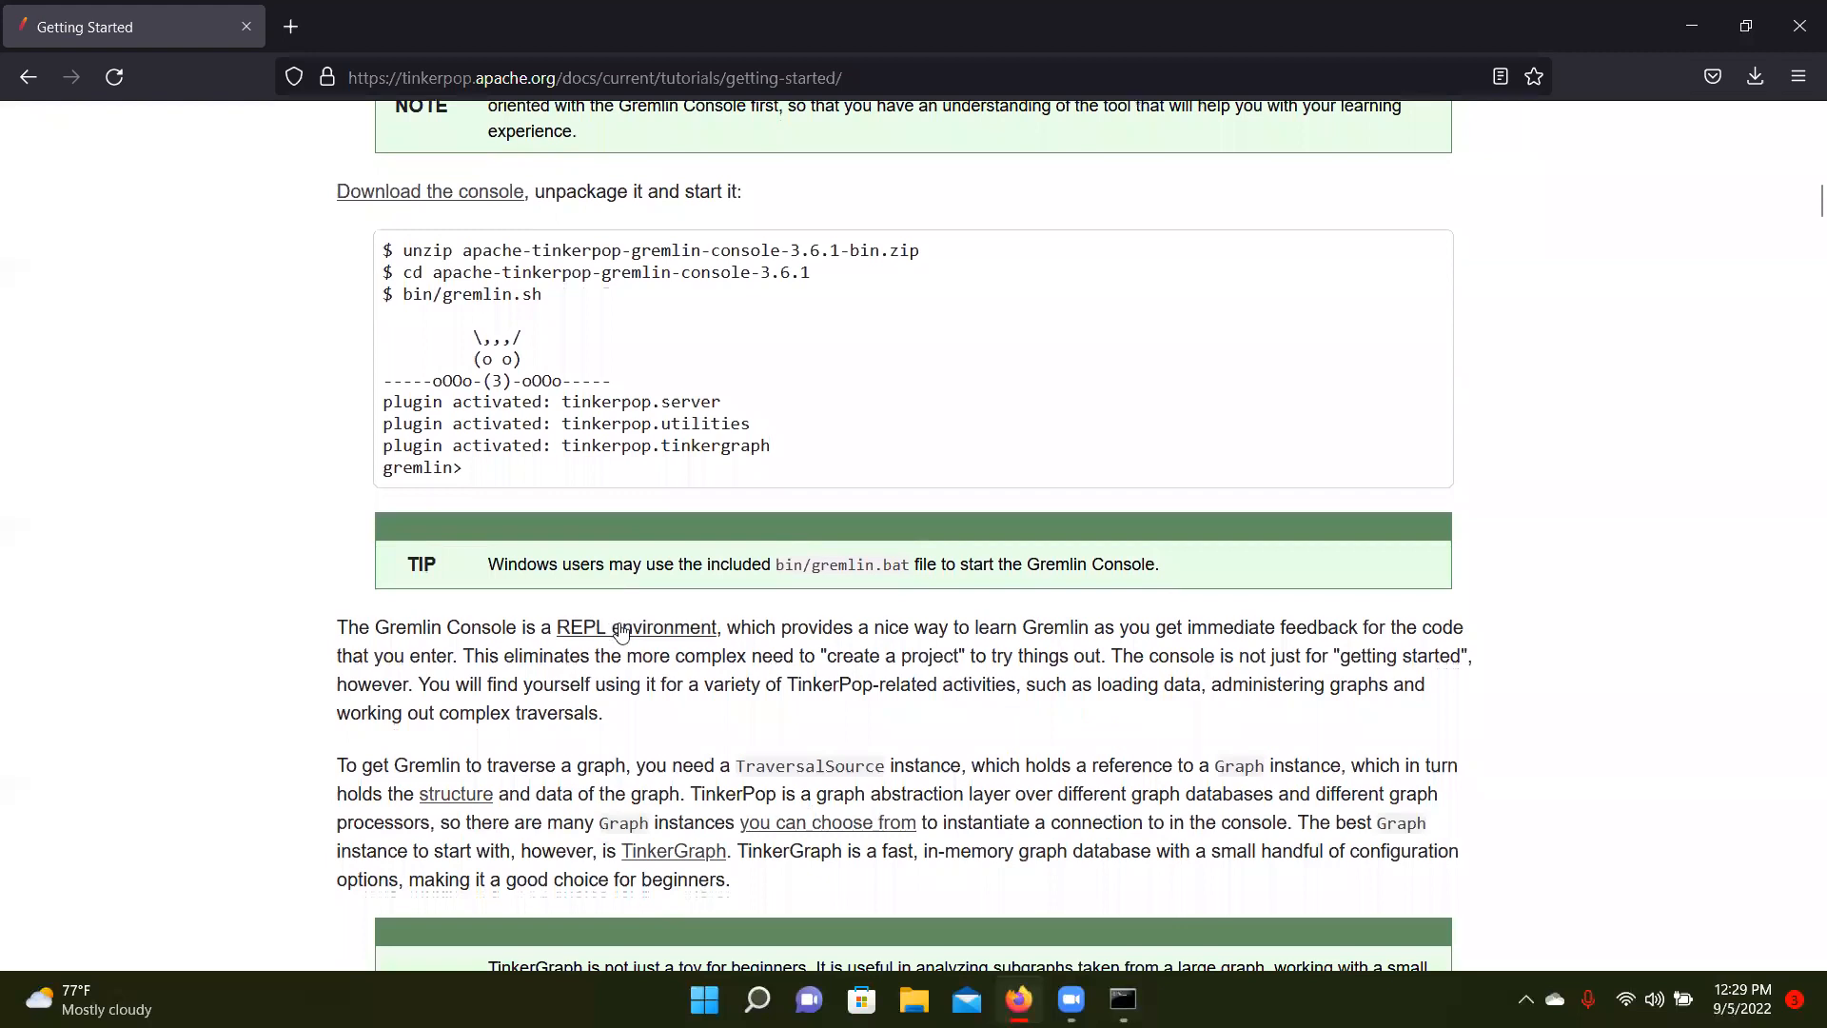
{"action": "scroll", "scroll_direction": "down", "scroll_amount": 3}
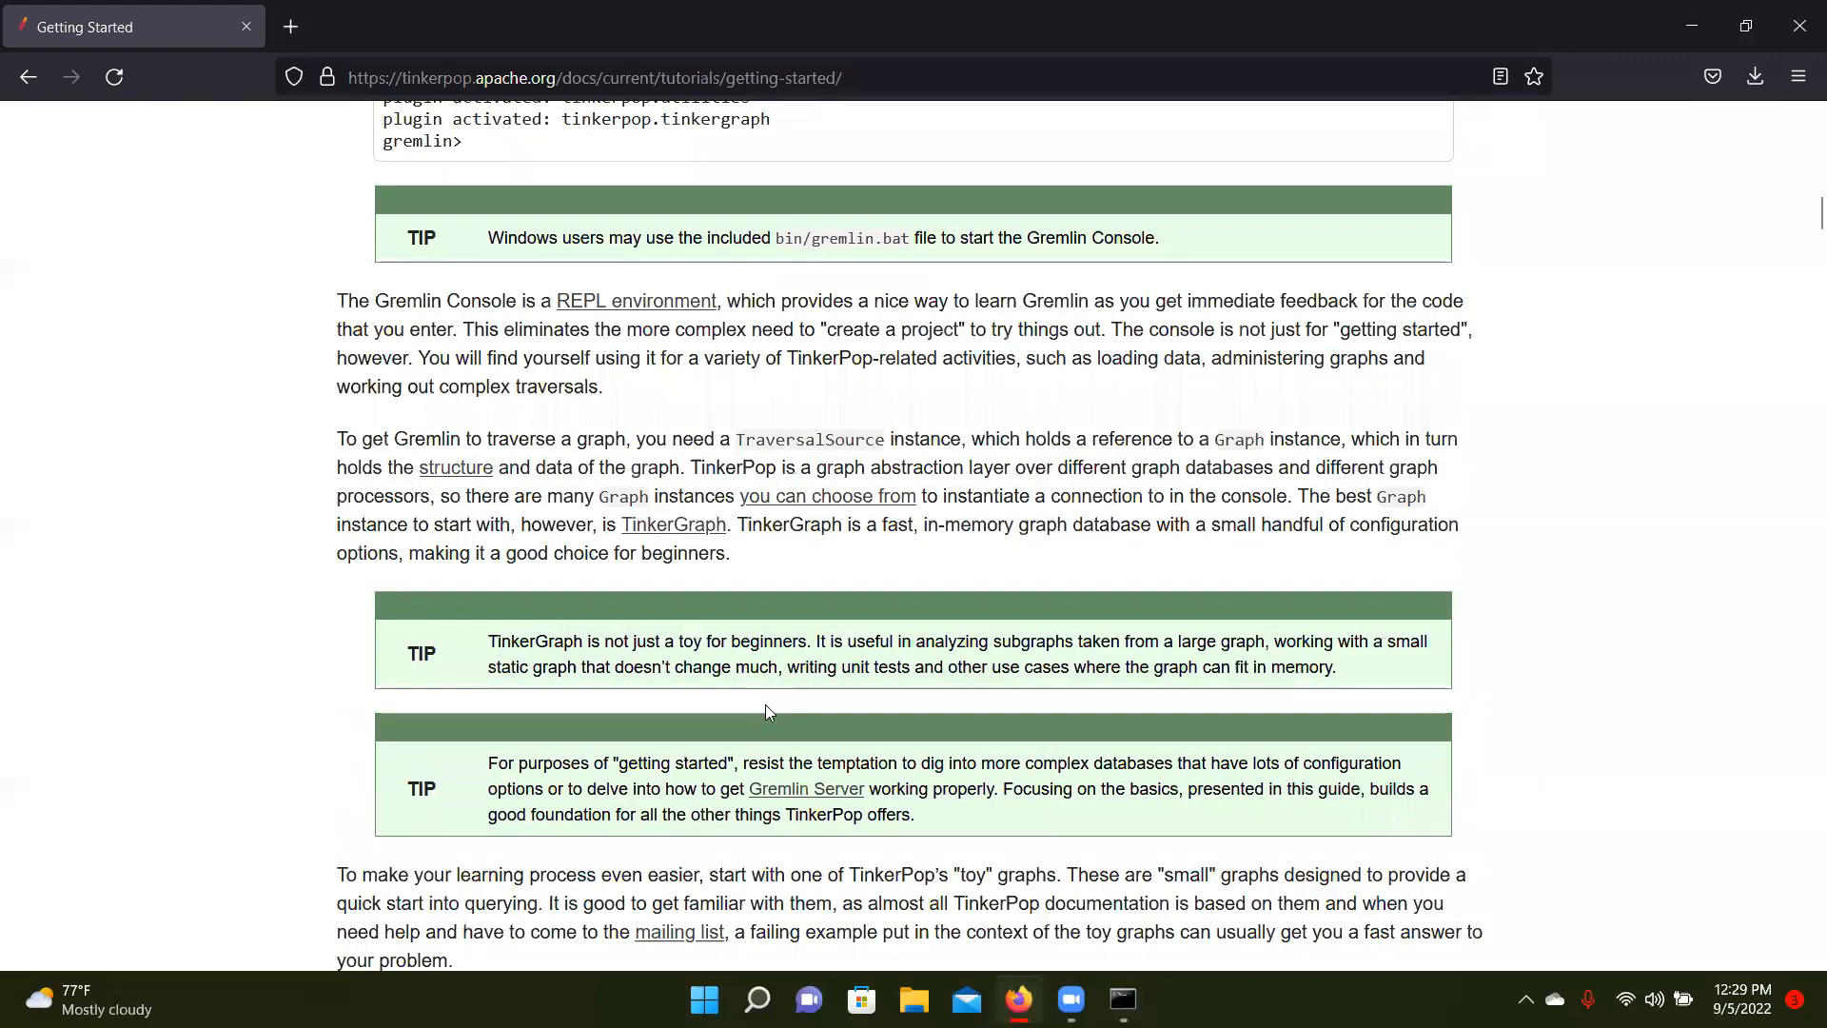
{"action": "scroll", "scroll_direction": "down", "scroll_amount": 3}
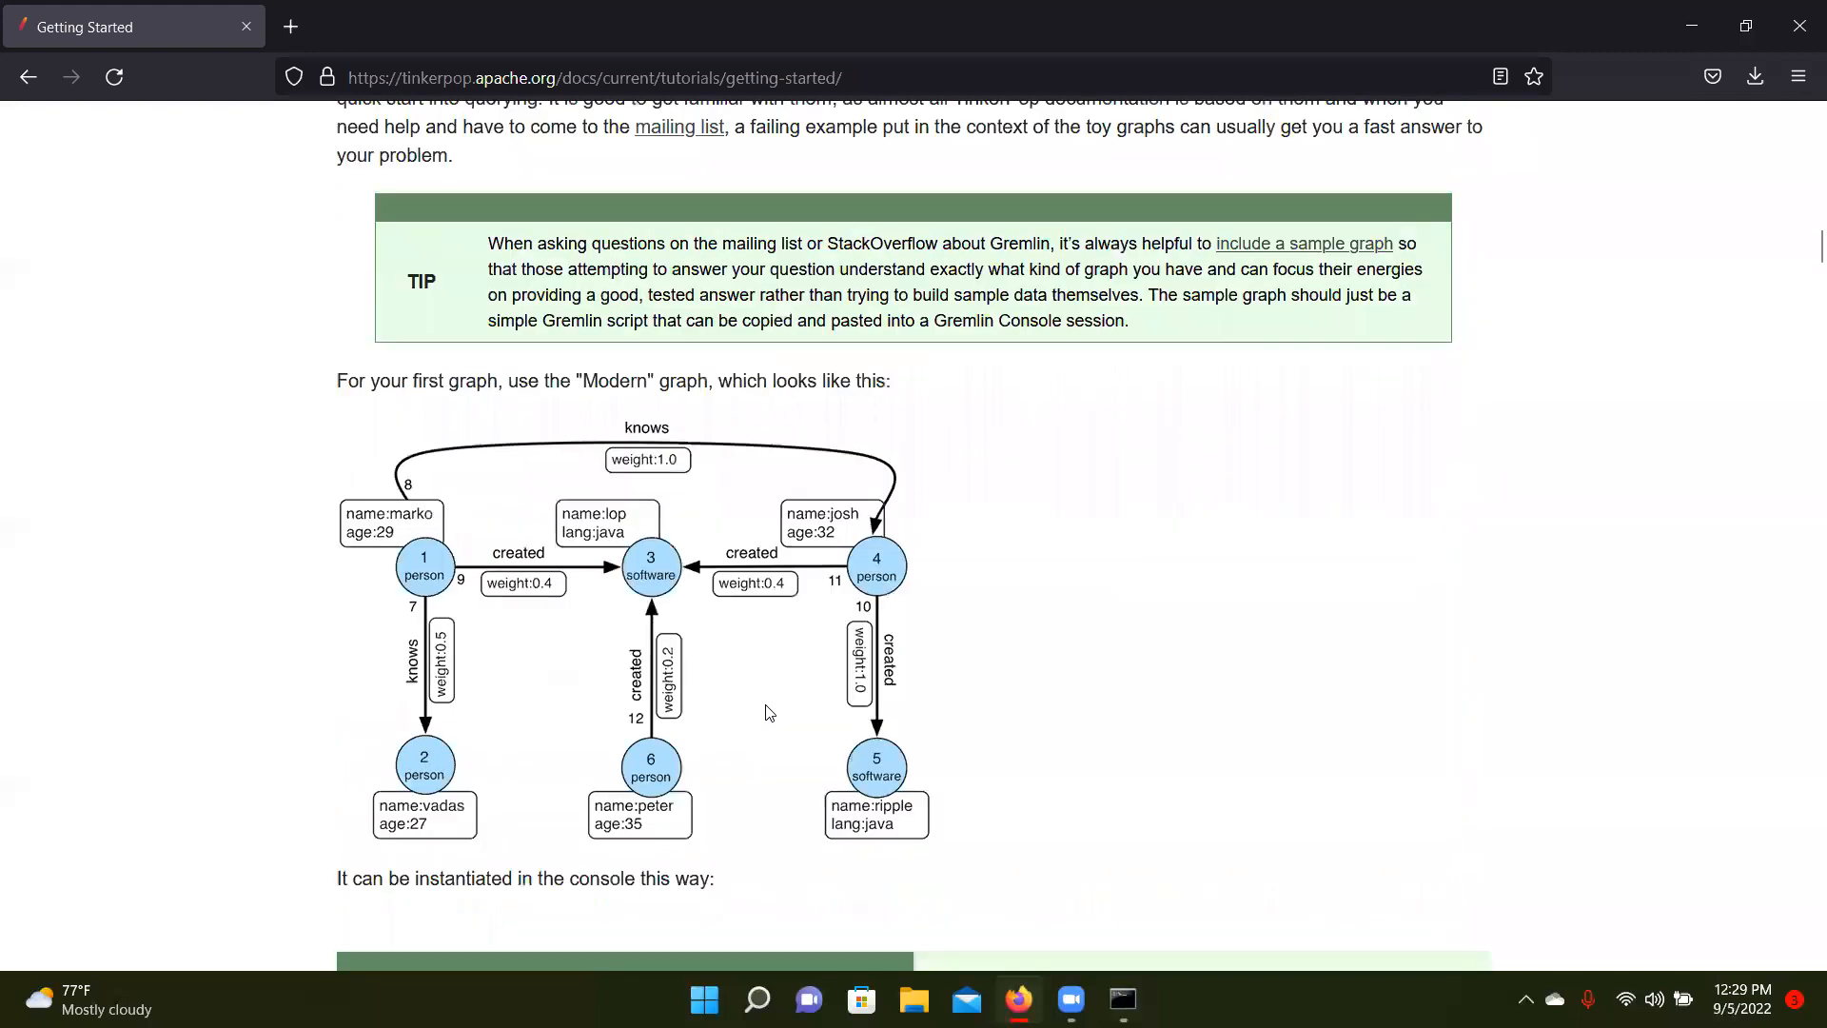
{"action": "scroll", "scroll_direction": "down", "scroll_amount": 3}
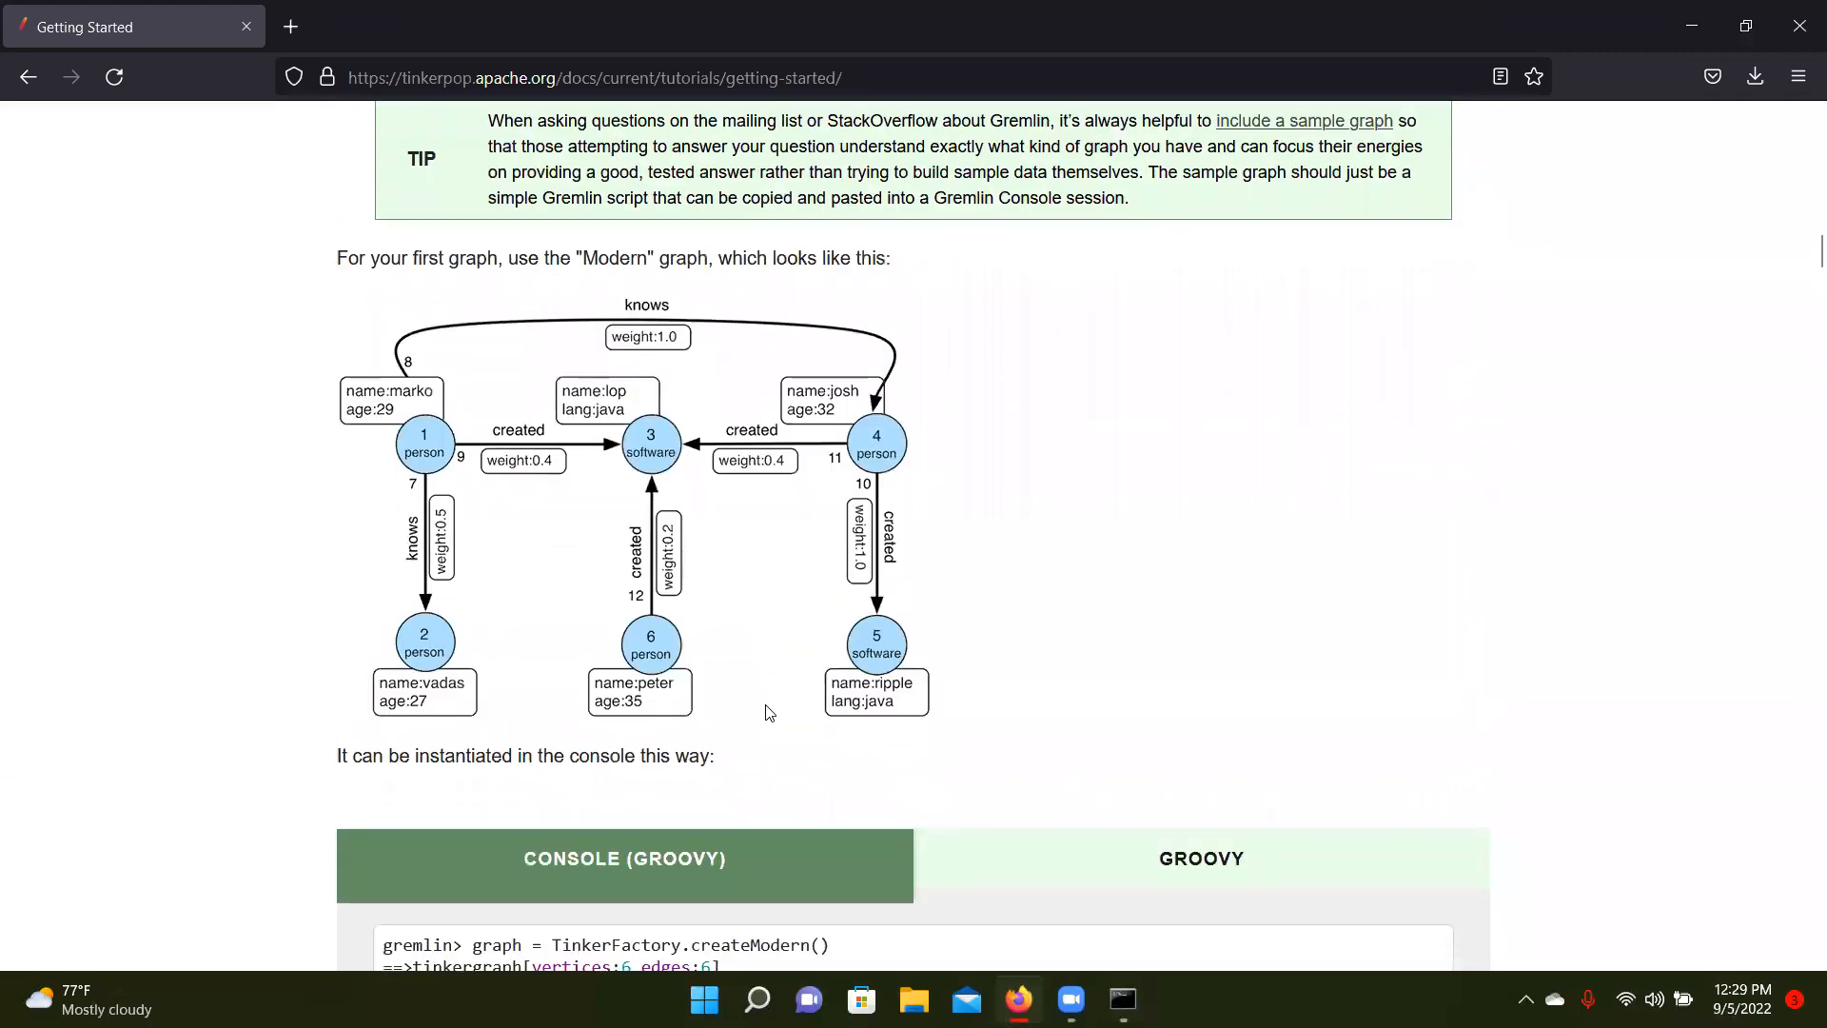
{"action": "scroll", "scroll_direction": "down", "scroll_amount": 3}
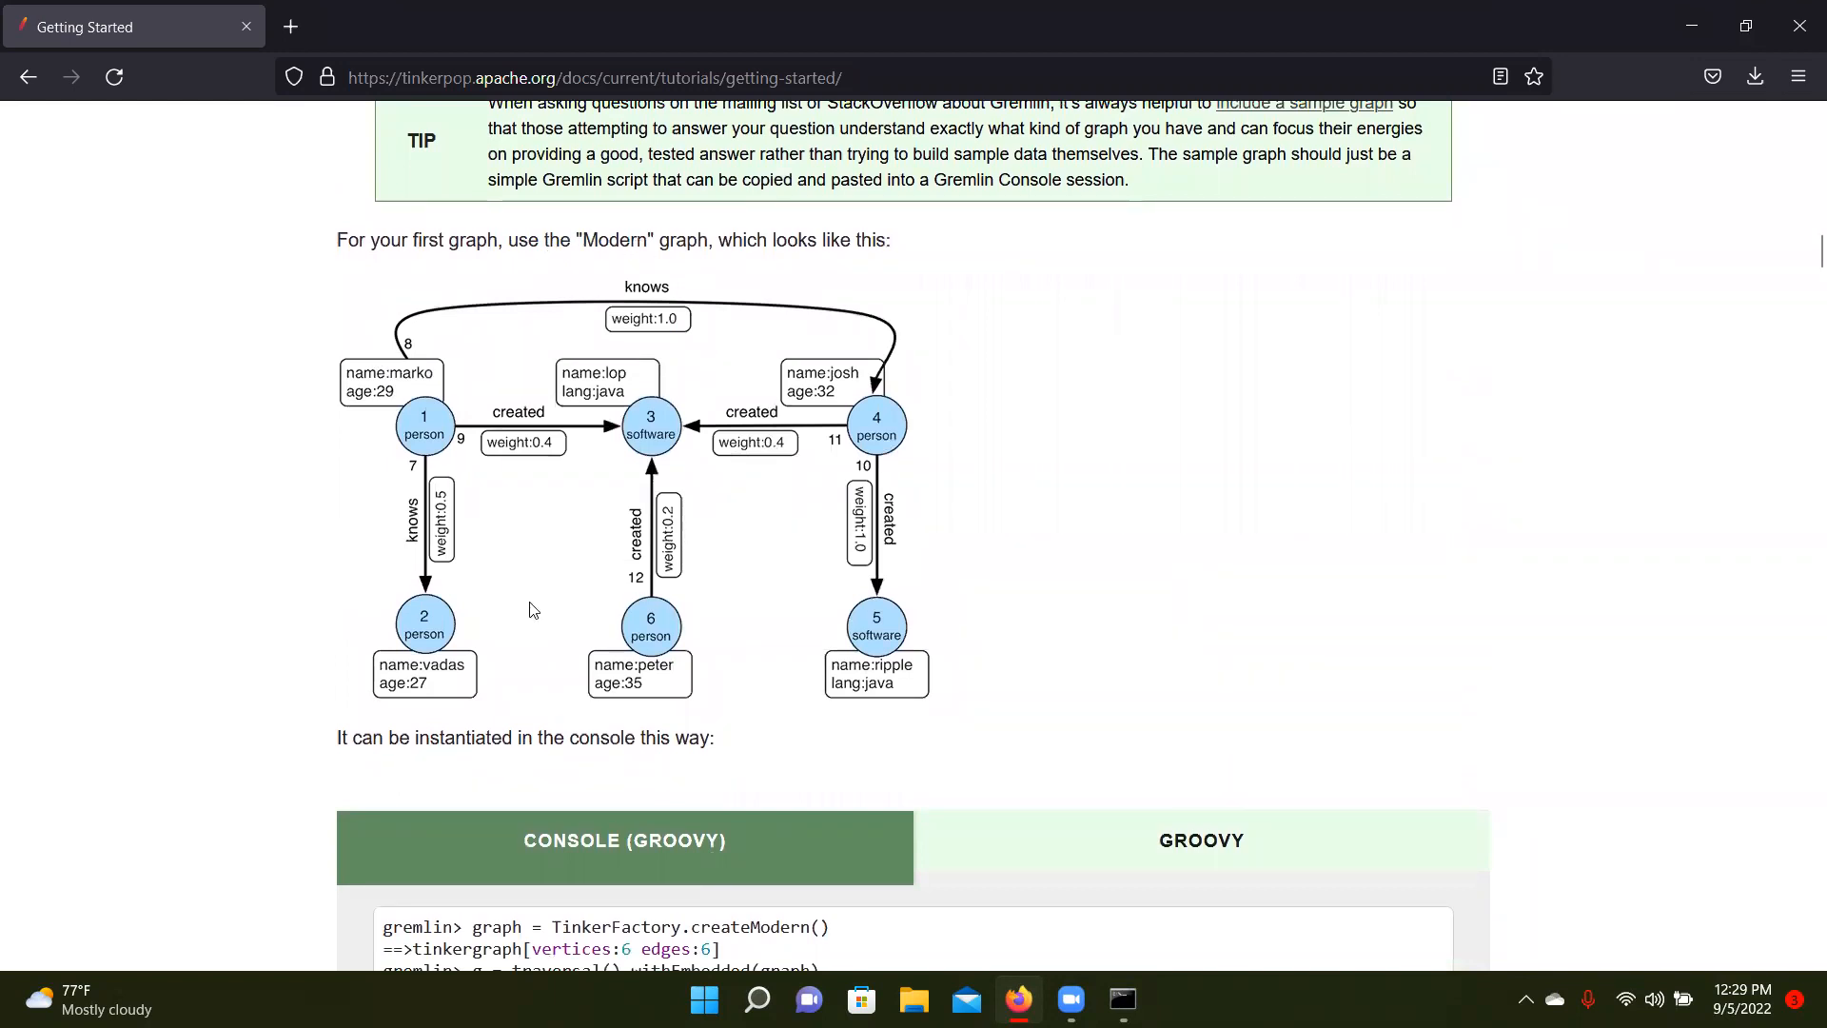
{"action": "mouse_move", "coordinate": [426, 639]}
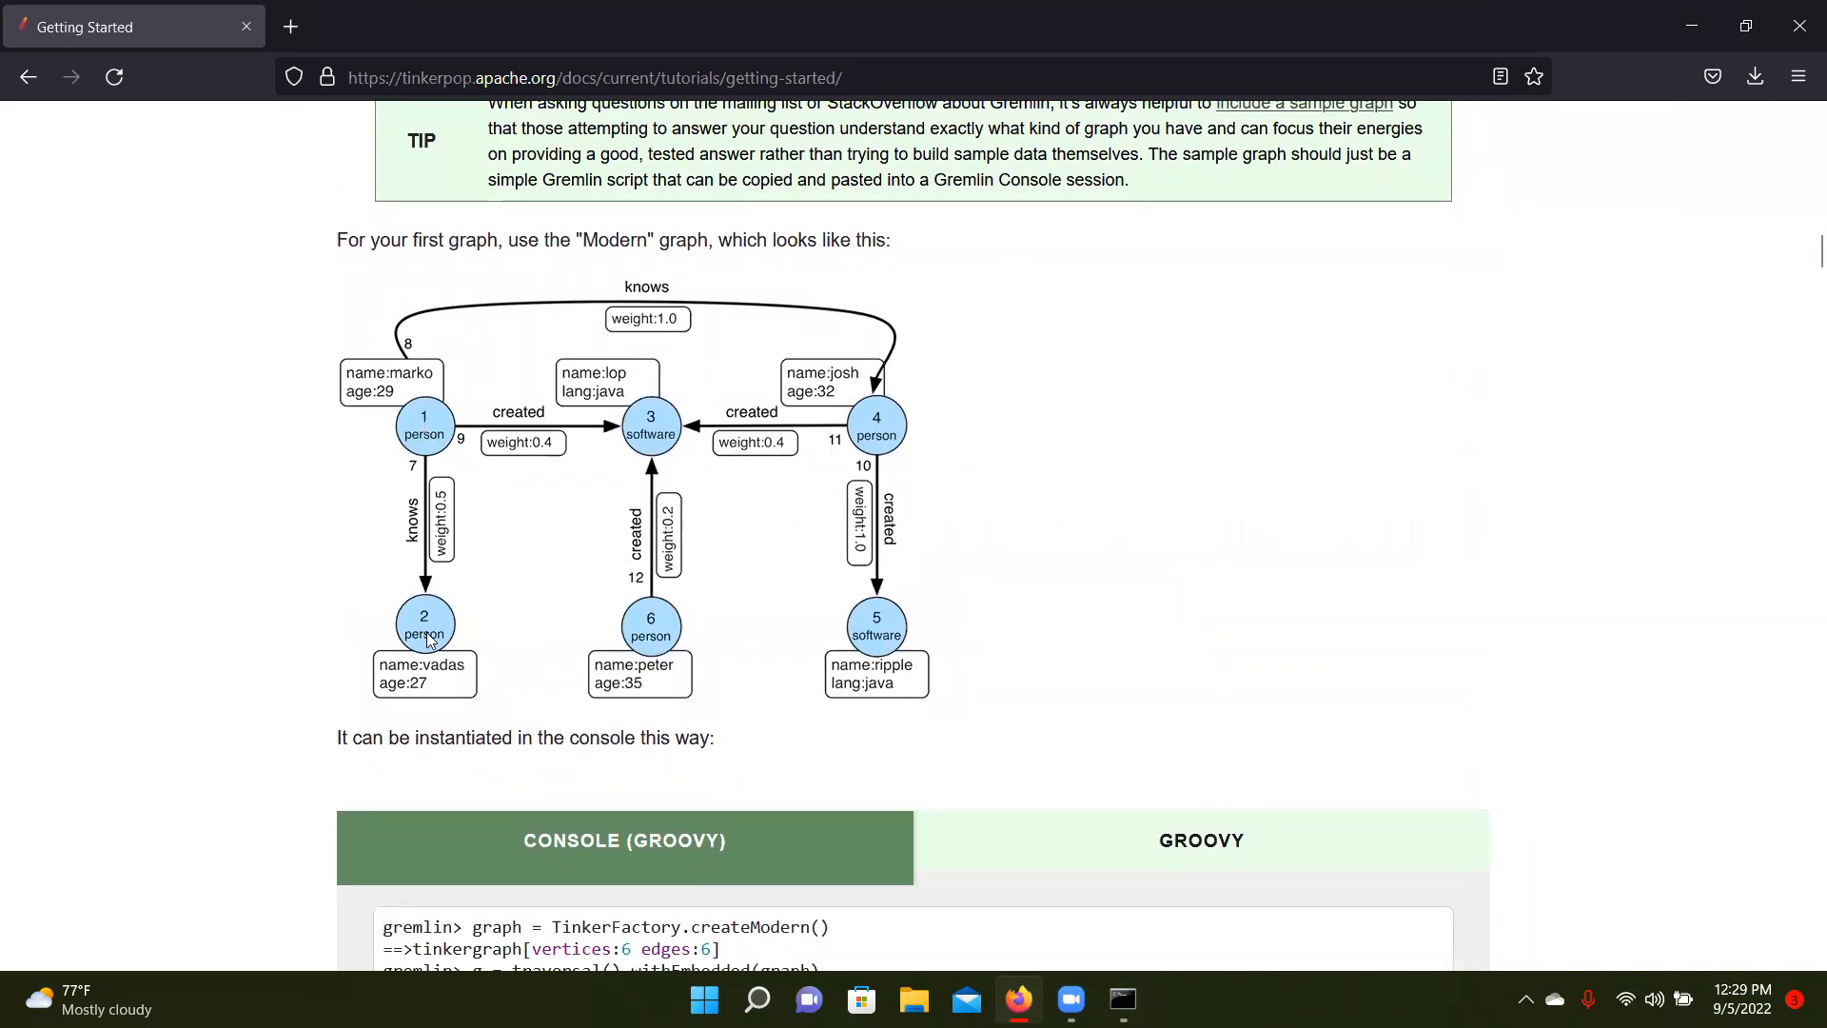
{"action": "mouse_move", "coordinate": [518, 417]}
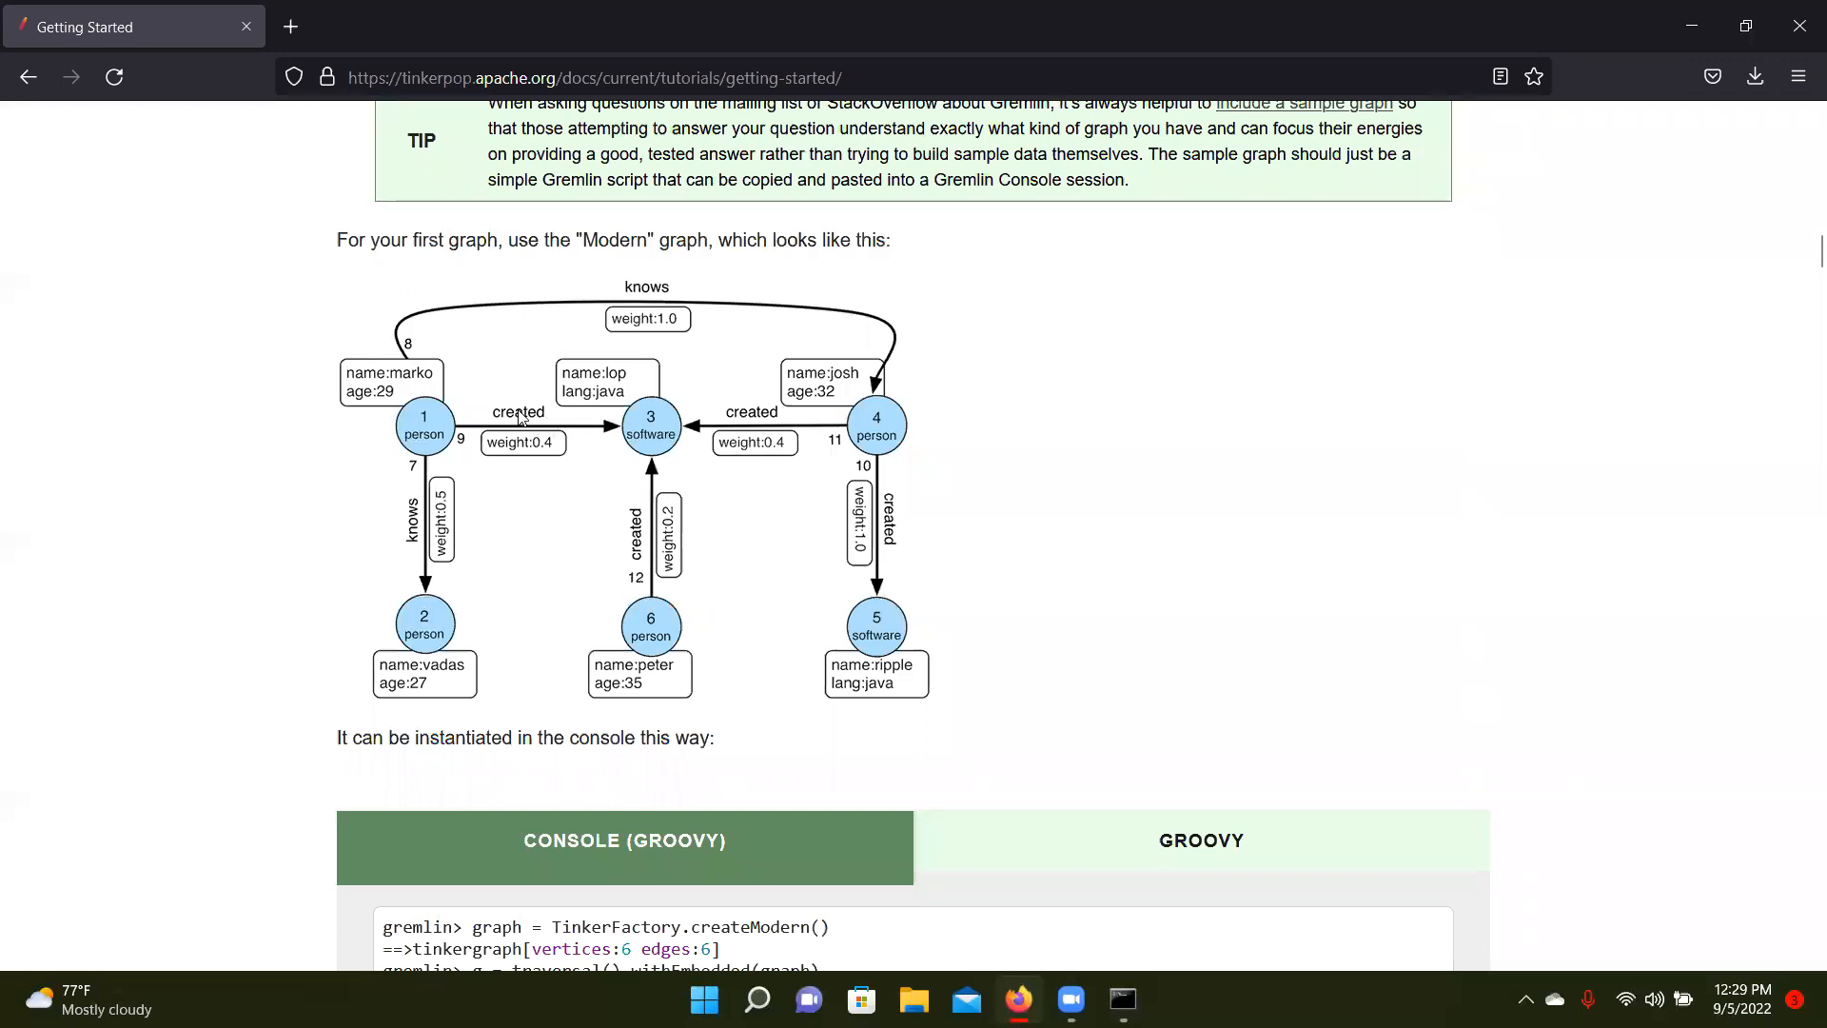
{"action": "mouse_move", "coordinate": [565, 449]}
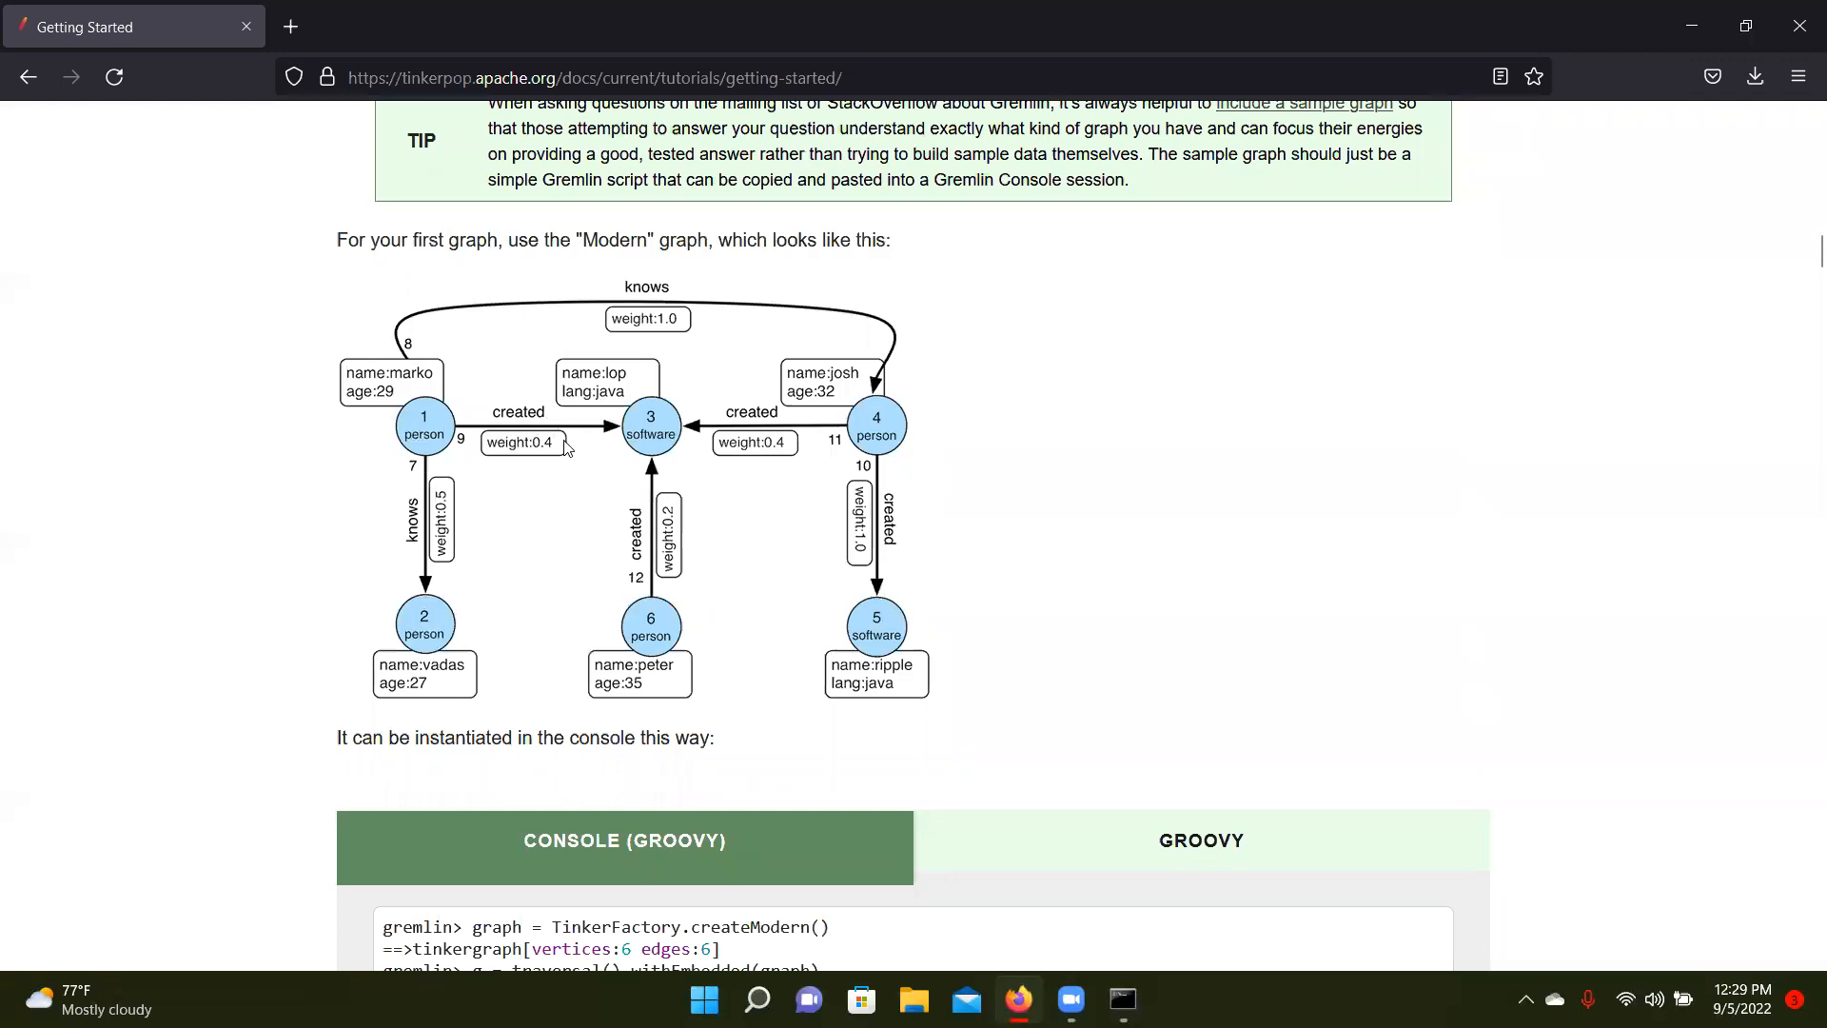
{"action": "mouse_move", "coordinate": [725, 670]}
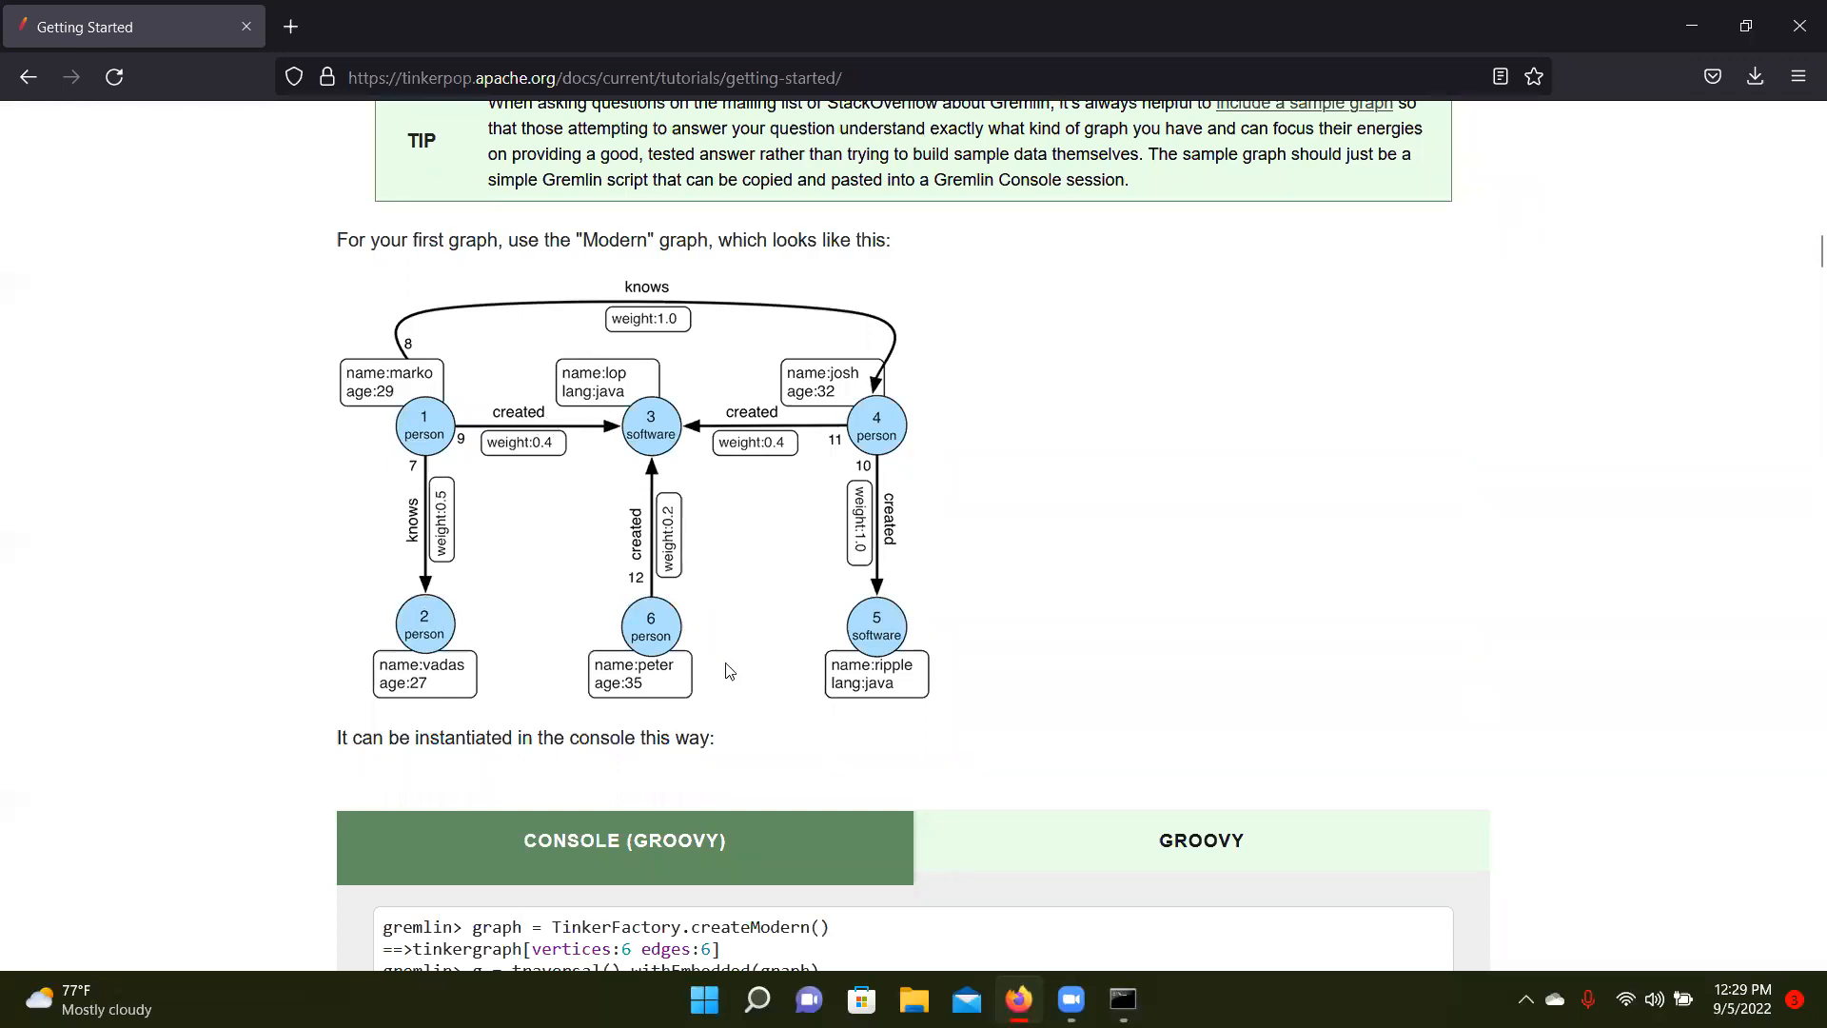
{"action": "scroll", "scroll_direction": "down", "scroll_amount": 3}
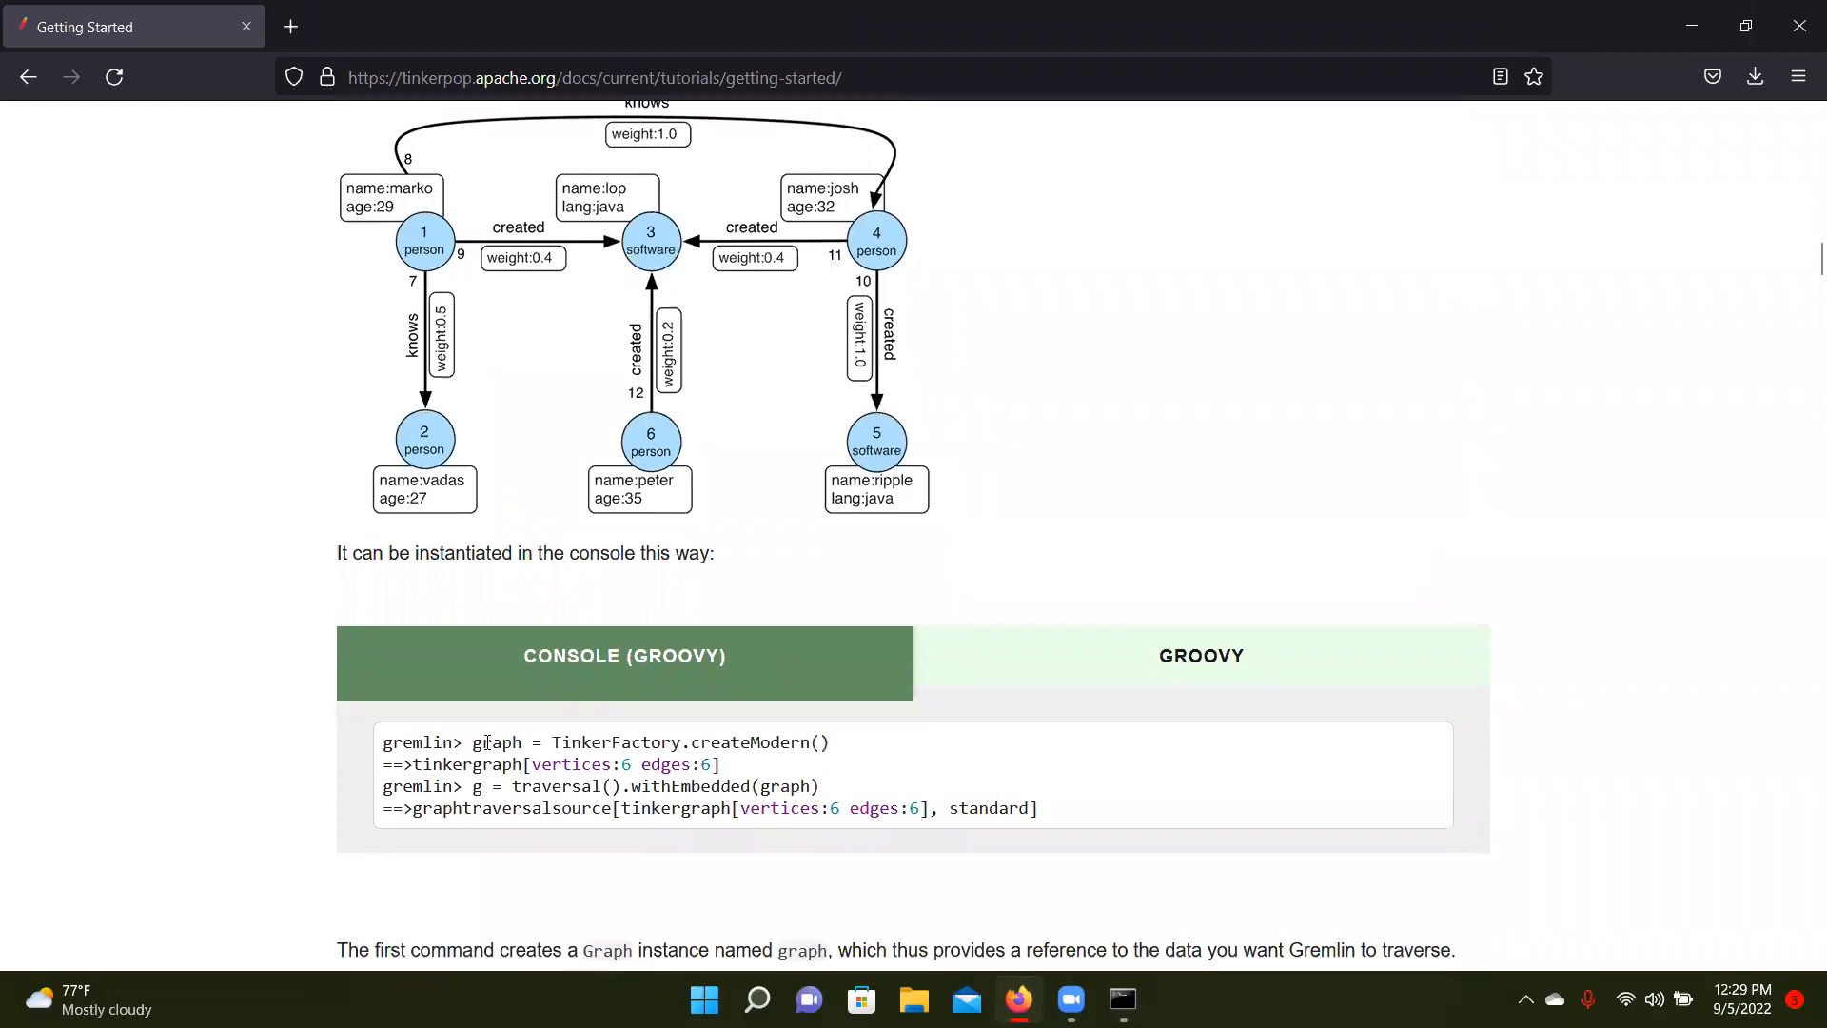
Run graph = TinkerFactory.createModern() in the console, getting a tinkergraph with 6 vertices and 6 edges
{"action": "double_click", "coordinate": [497, 742]}
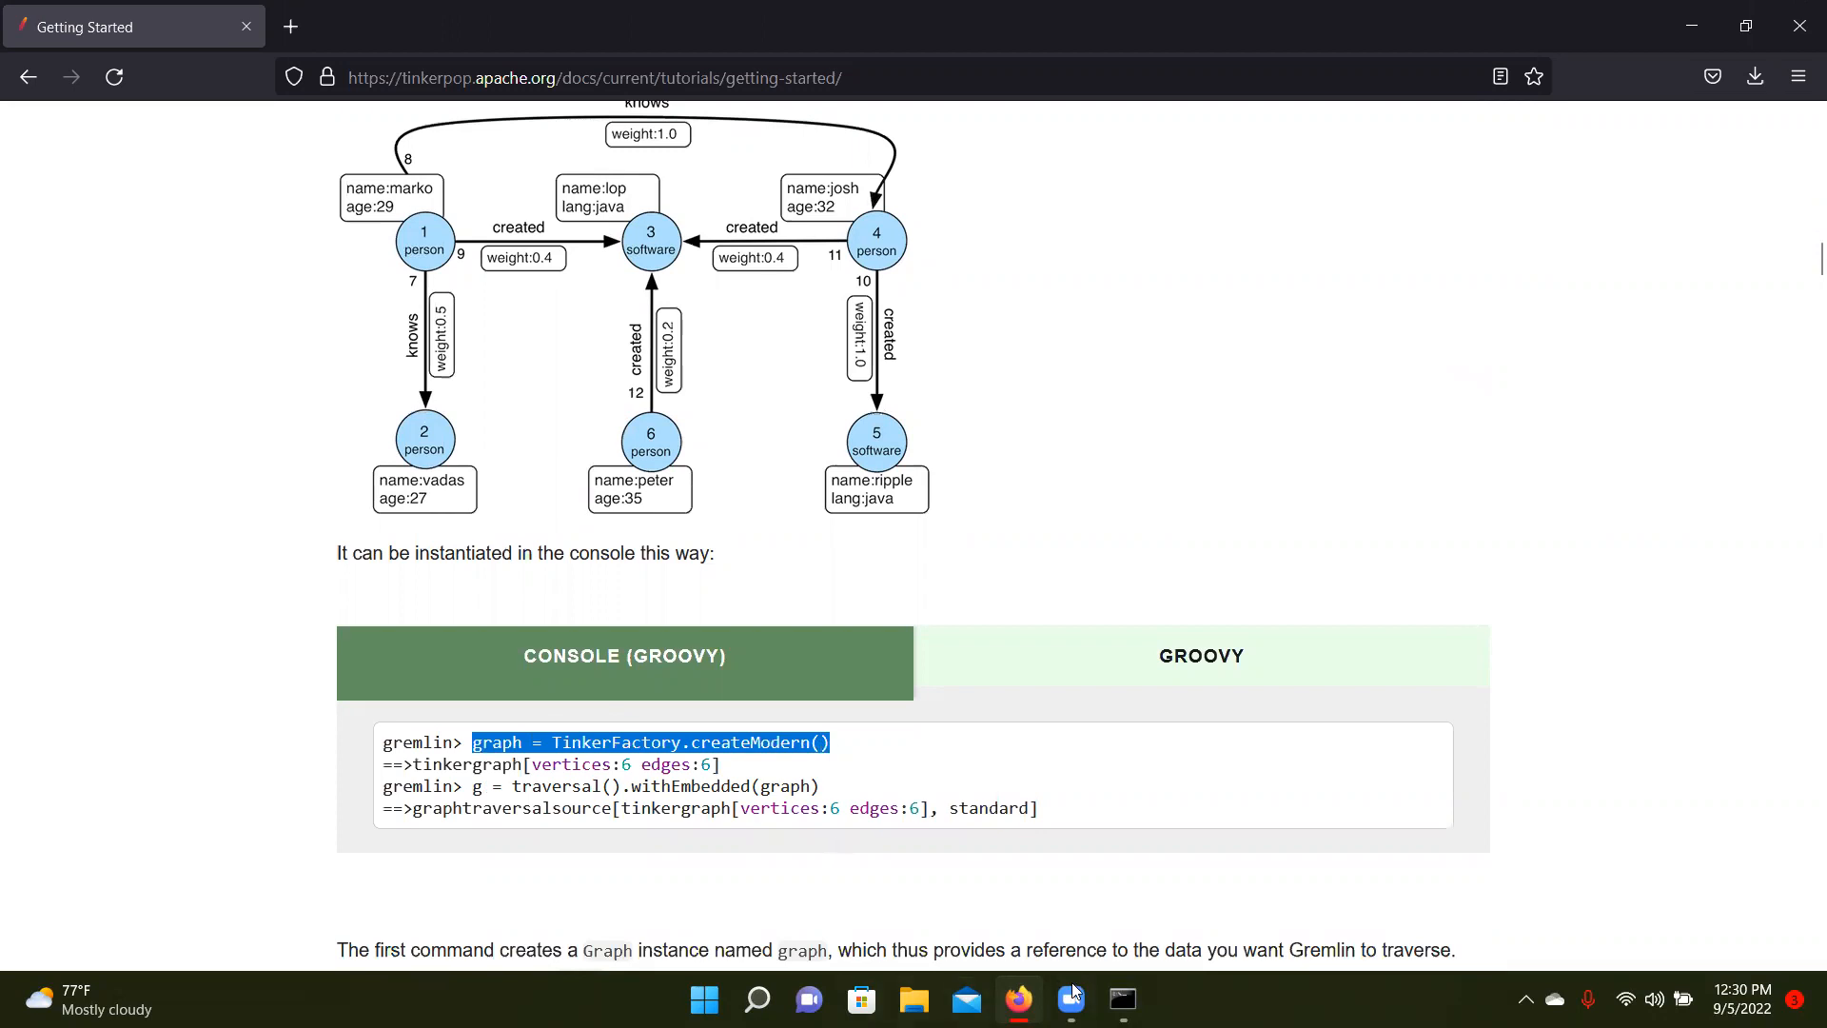
{"action": "left_click", "coordinate": [1121, 999]}
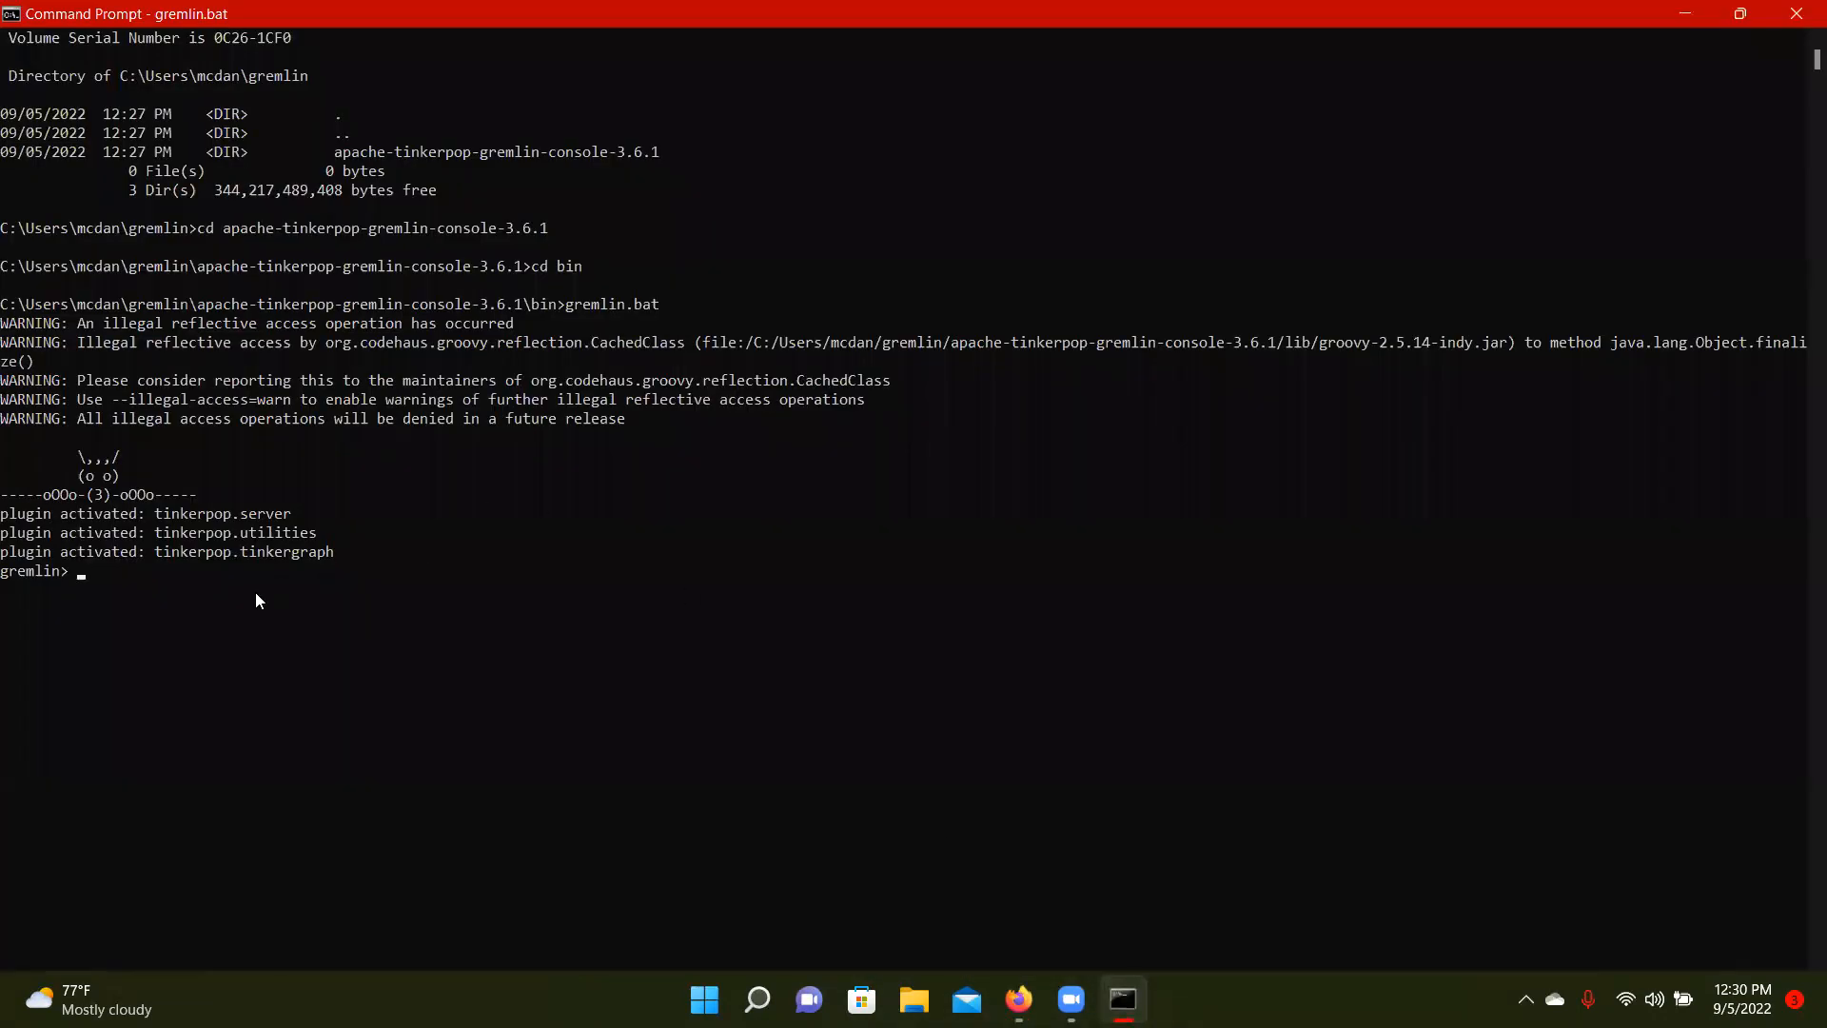
{"action": "type", "text": "graph = TinkerFactory.createModern()"}
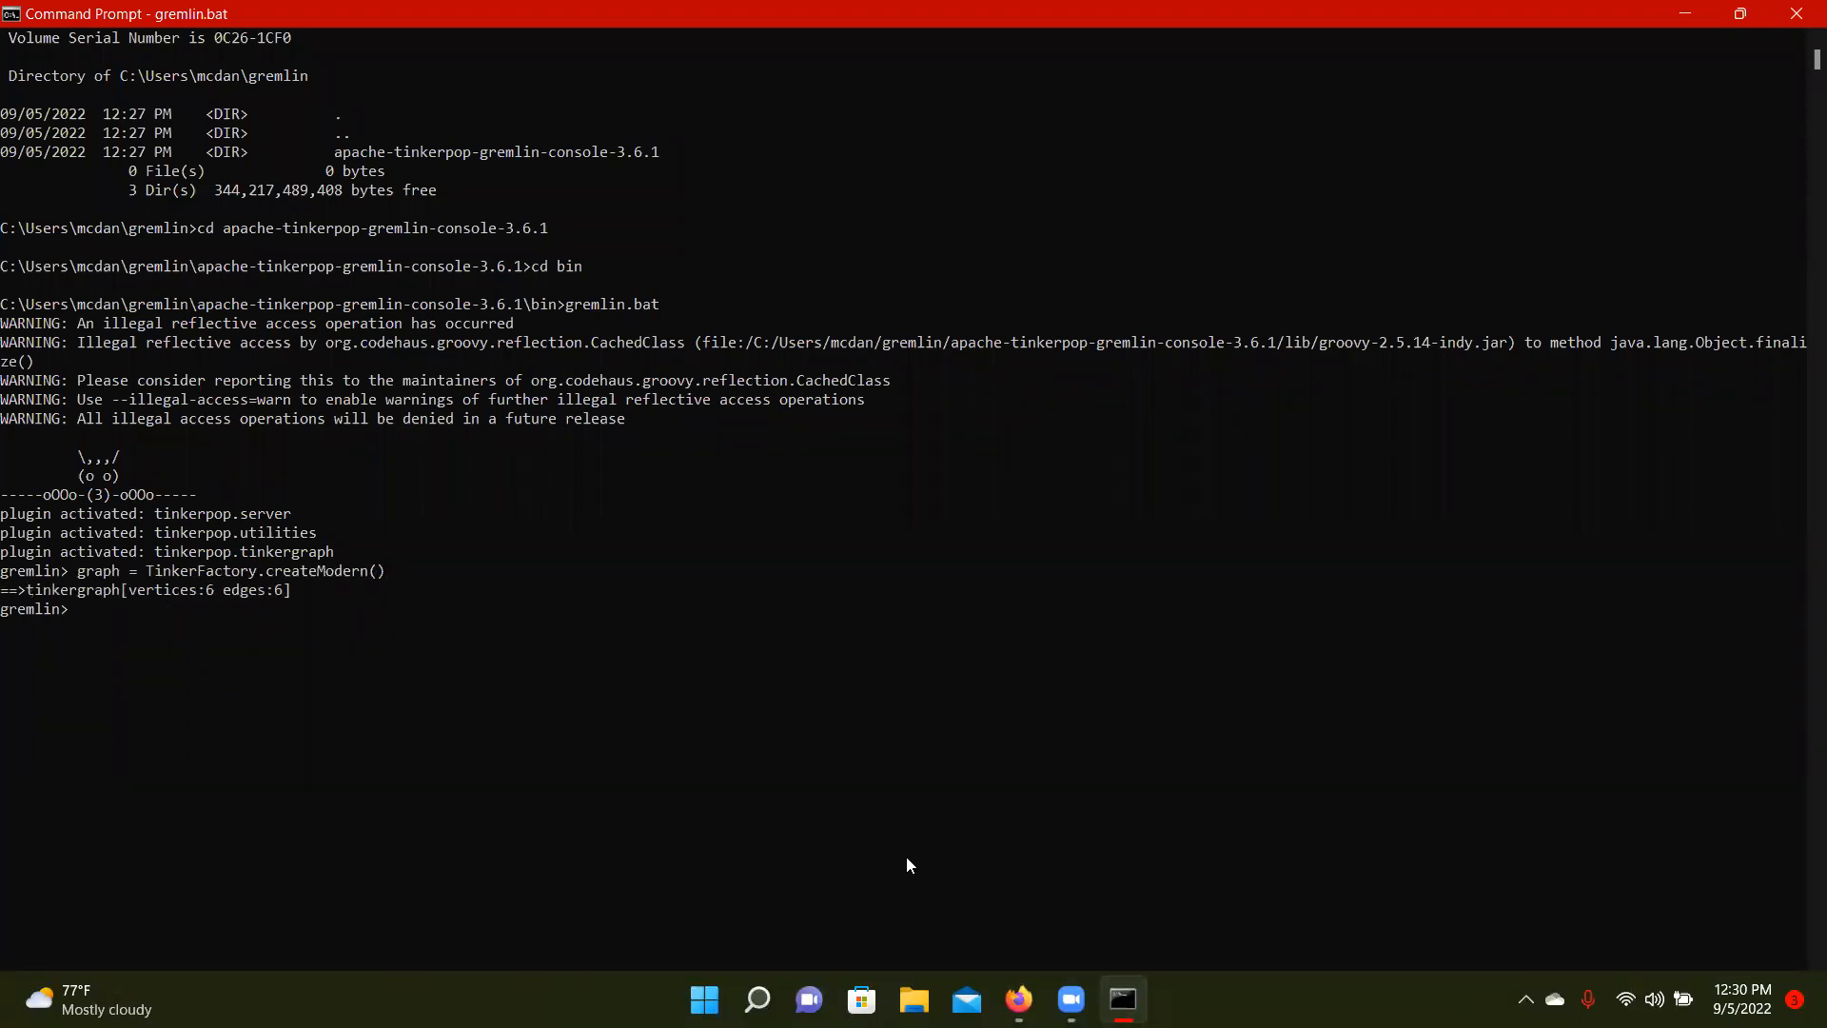
{"action": "left_click", "coordinate": [1016, 1000]}
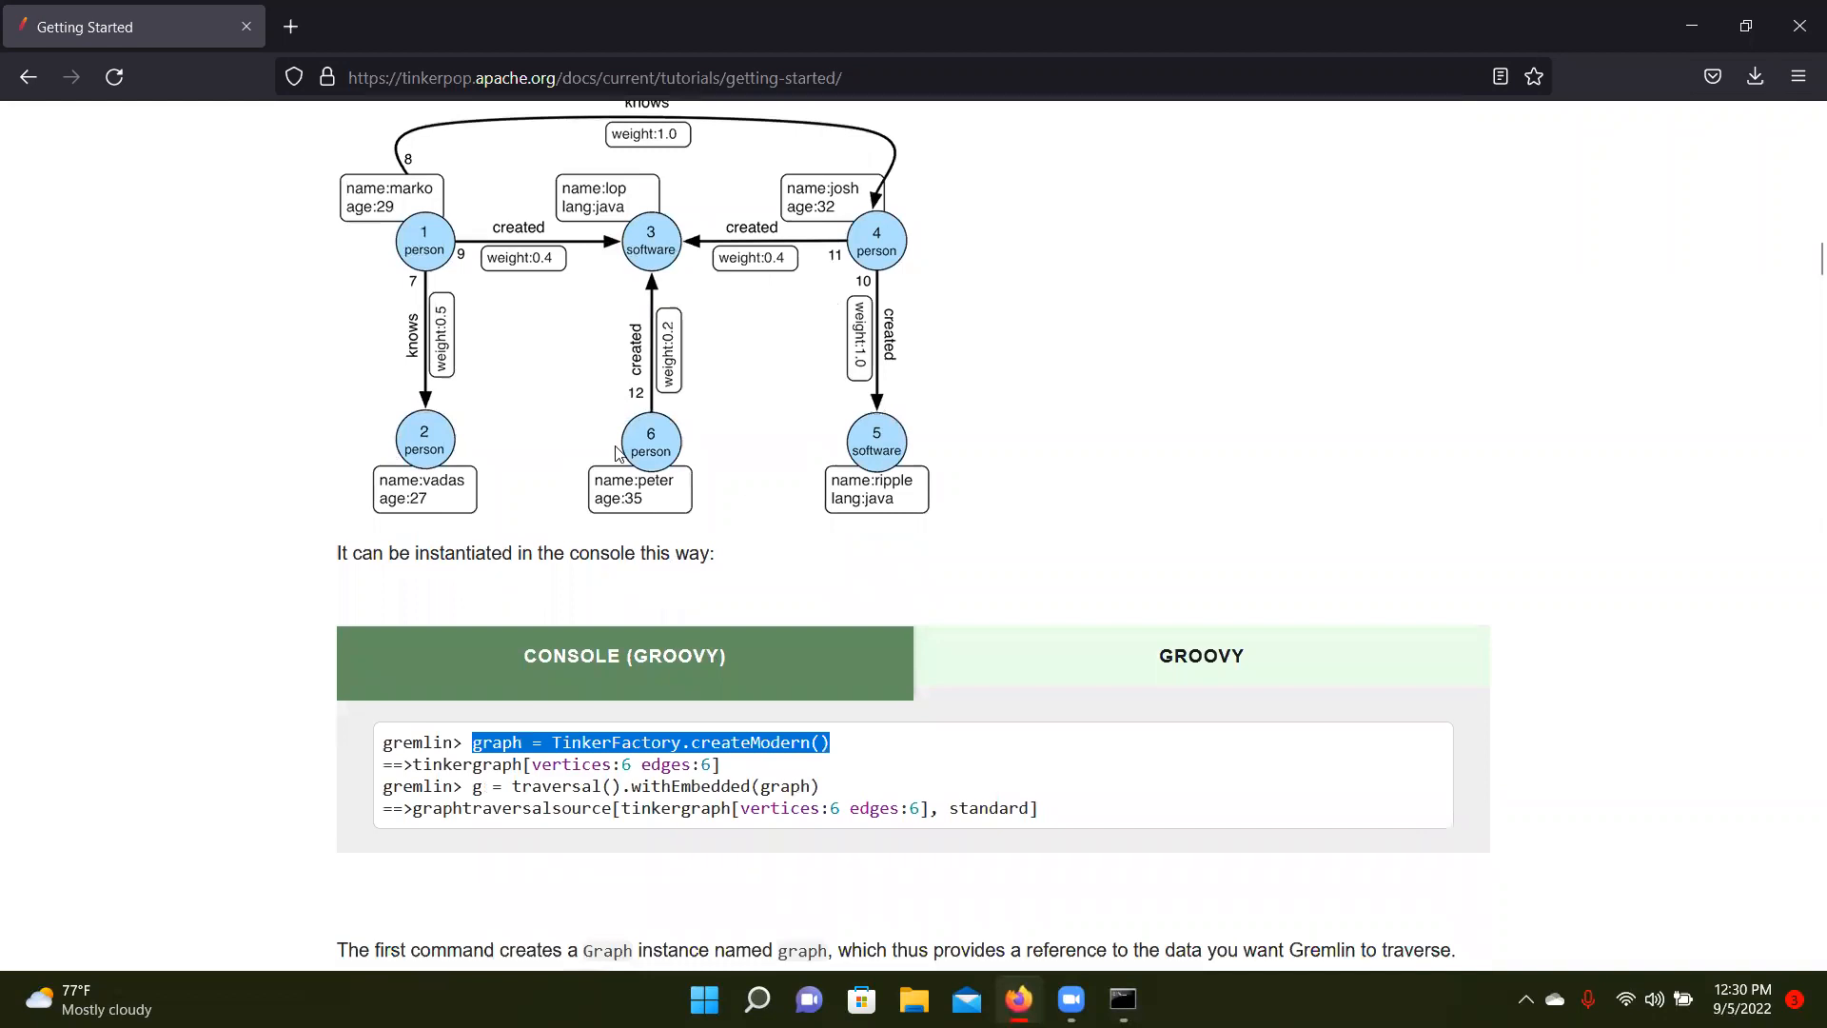
{"action": "mouse_move", "coordinate": [475, 152]}
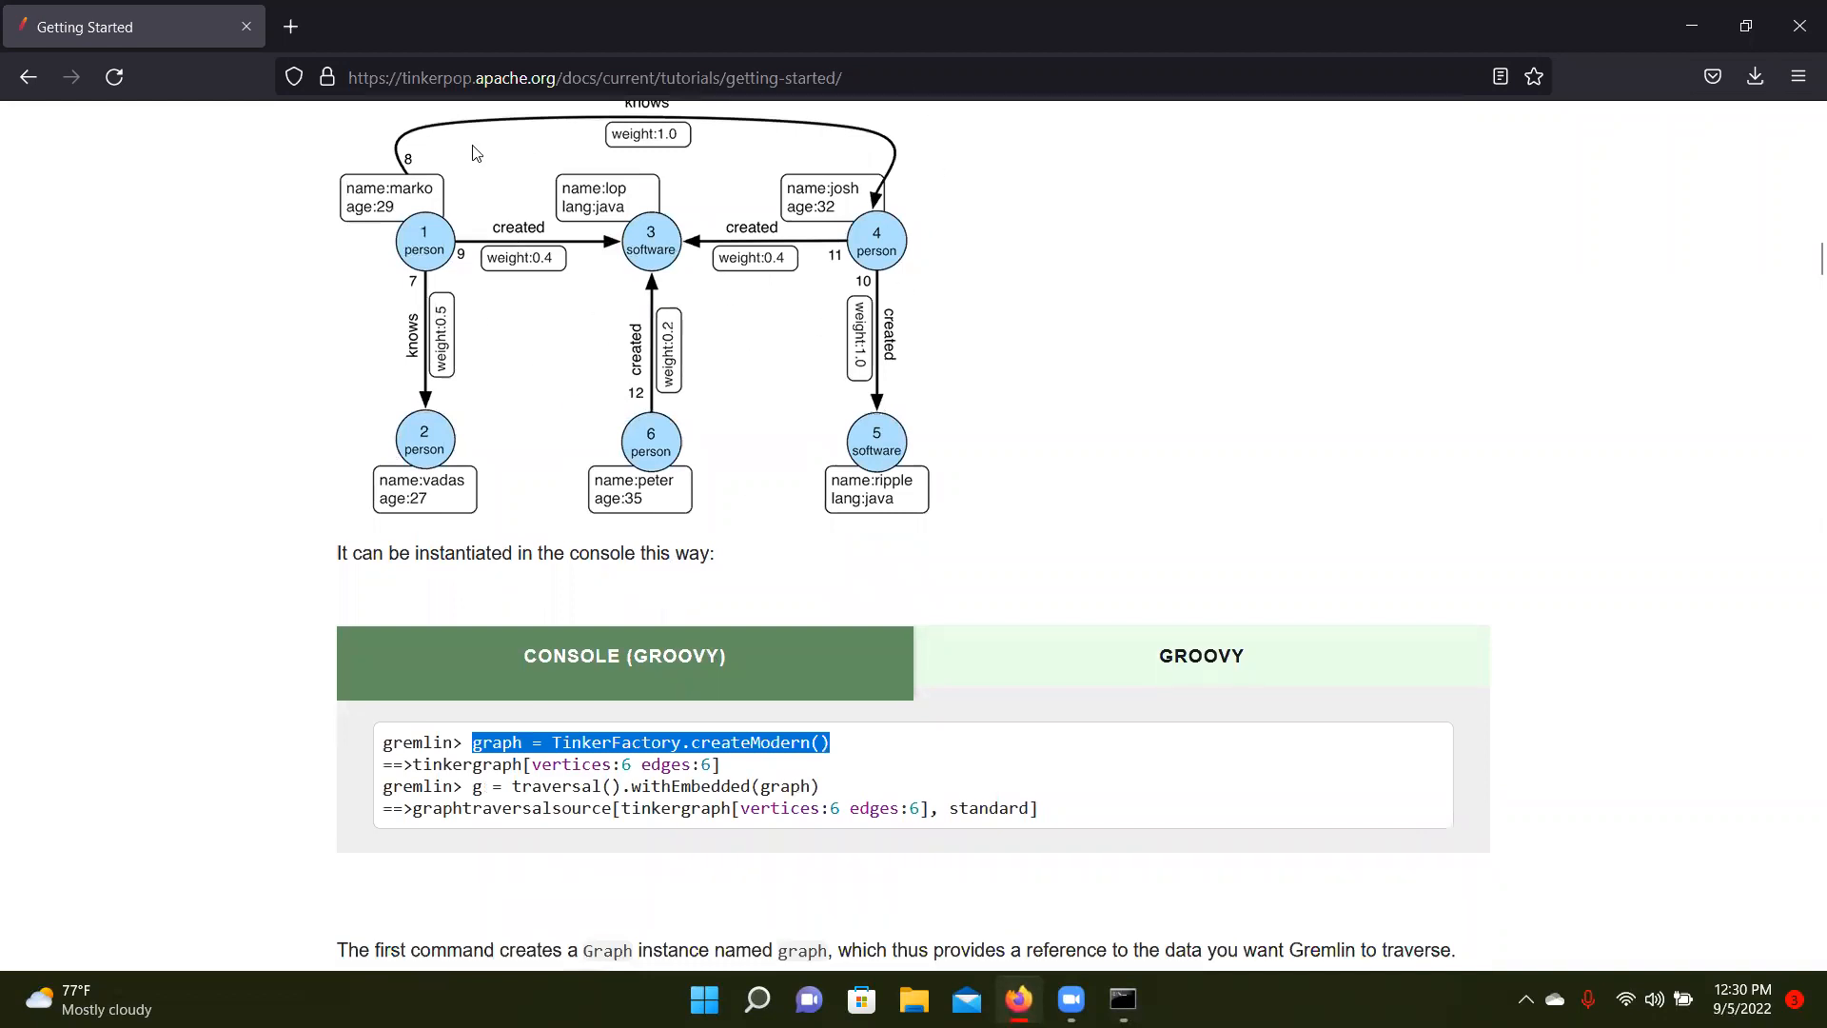
Define the traversal source with g = traversal().withEmbedded(graph) copied from the tutorial
{"action": "scroll", "scroll_direction": "down", "scroll_amount": 3}
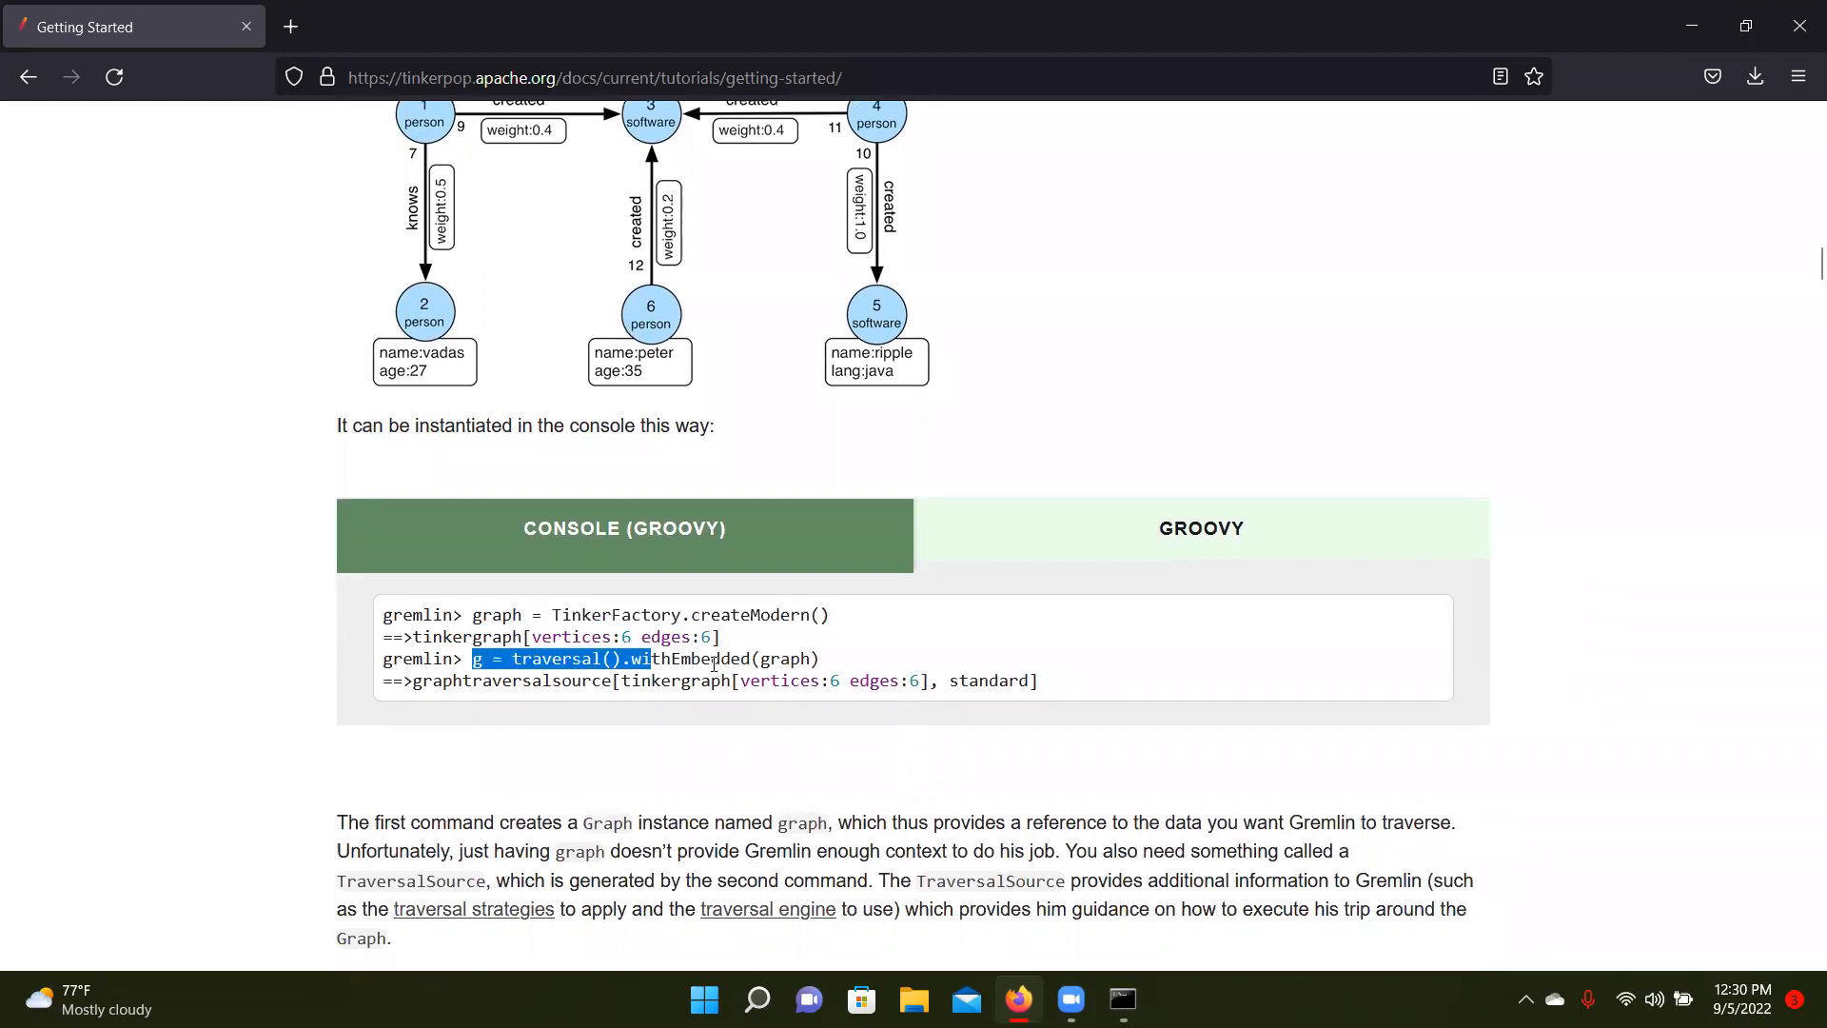
{"action": "left_click_drag", "start_coordinate": [474, 658], "coordinate": [820, 658]}
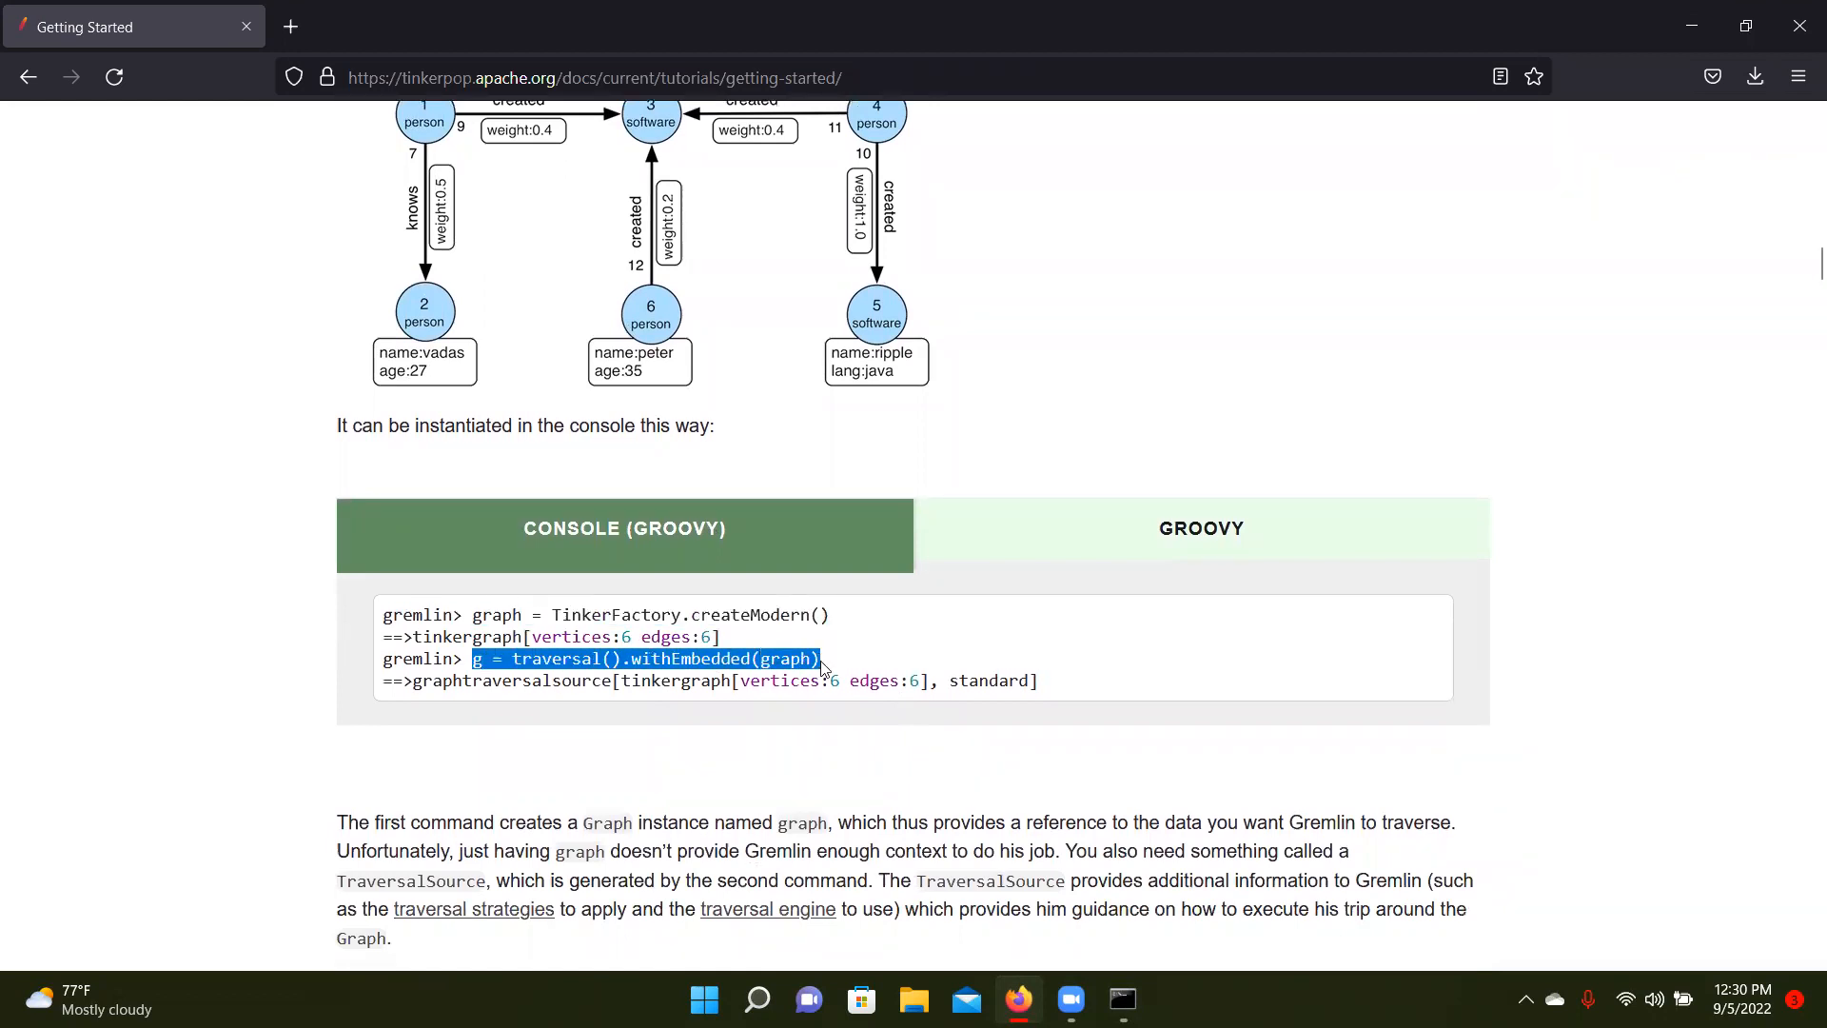
{"action": "left_click", "coordinate": [1121, 999]}
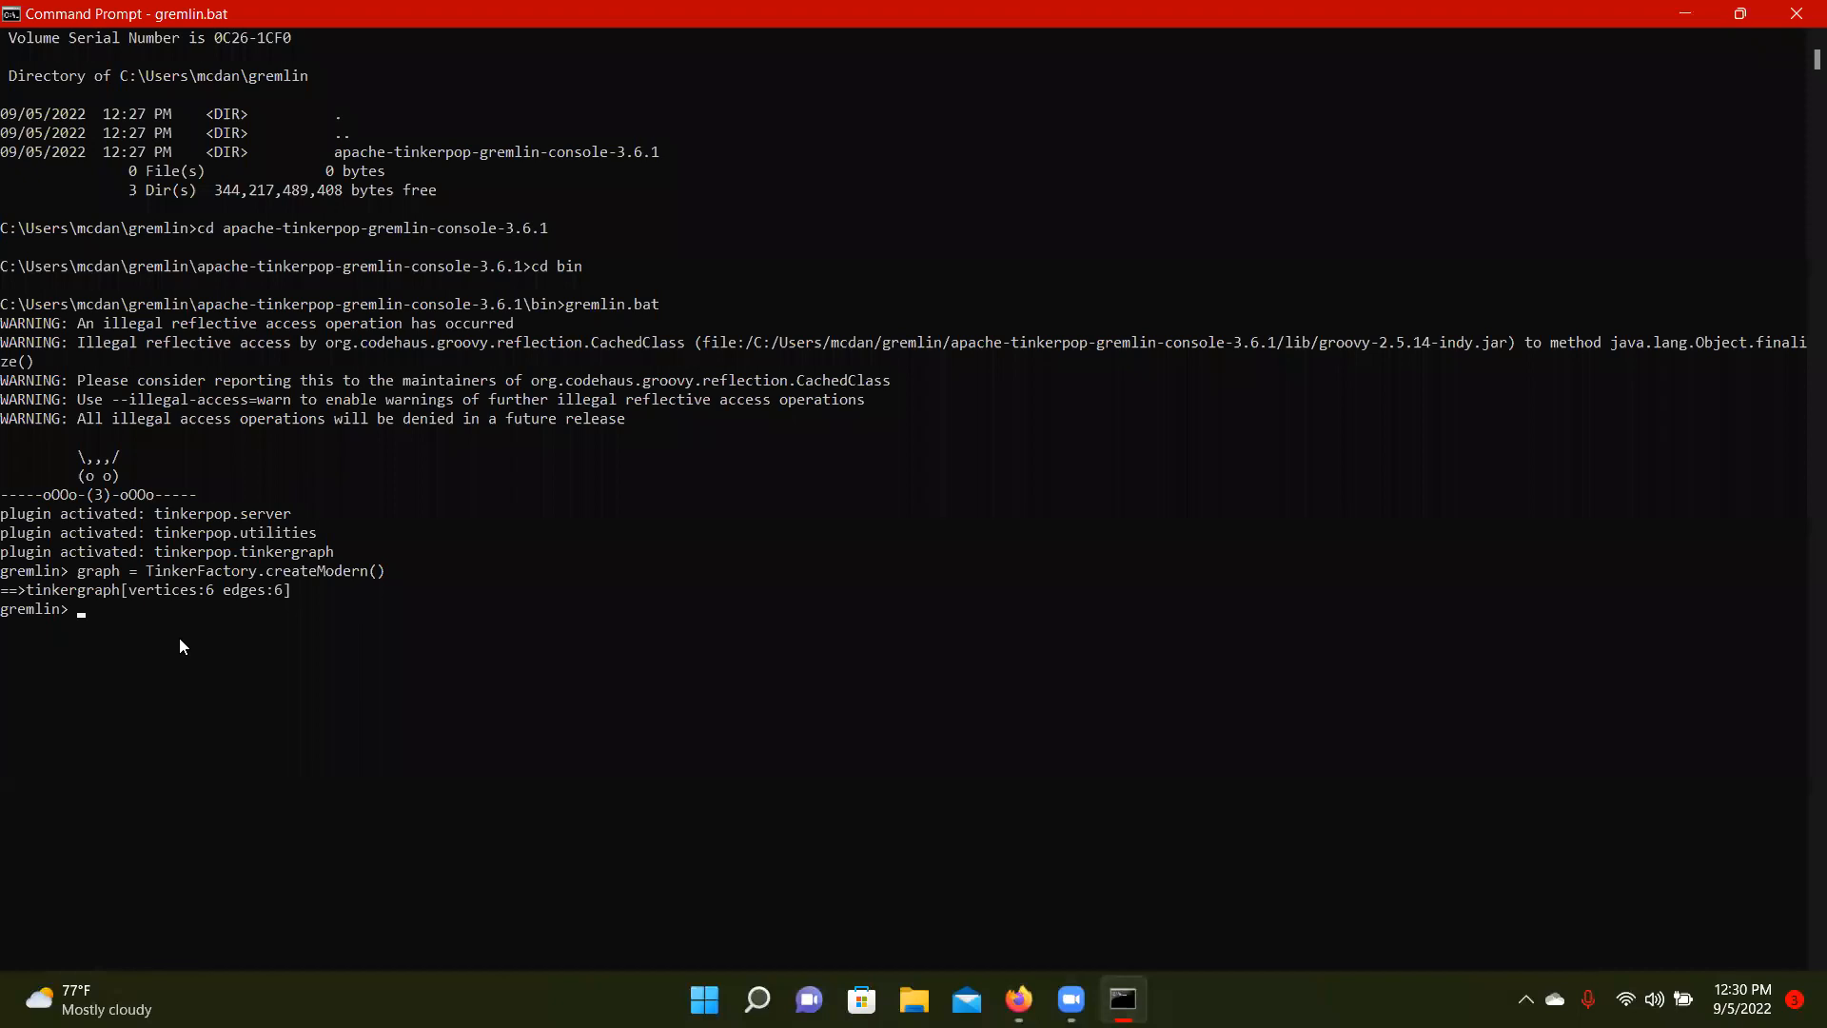
{"action": "mouse_move", "coordinate": [112, 619]}
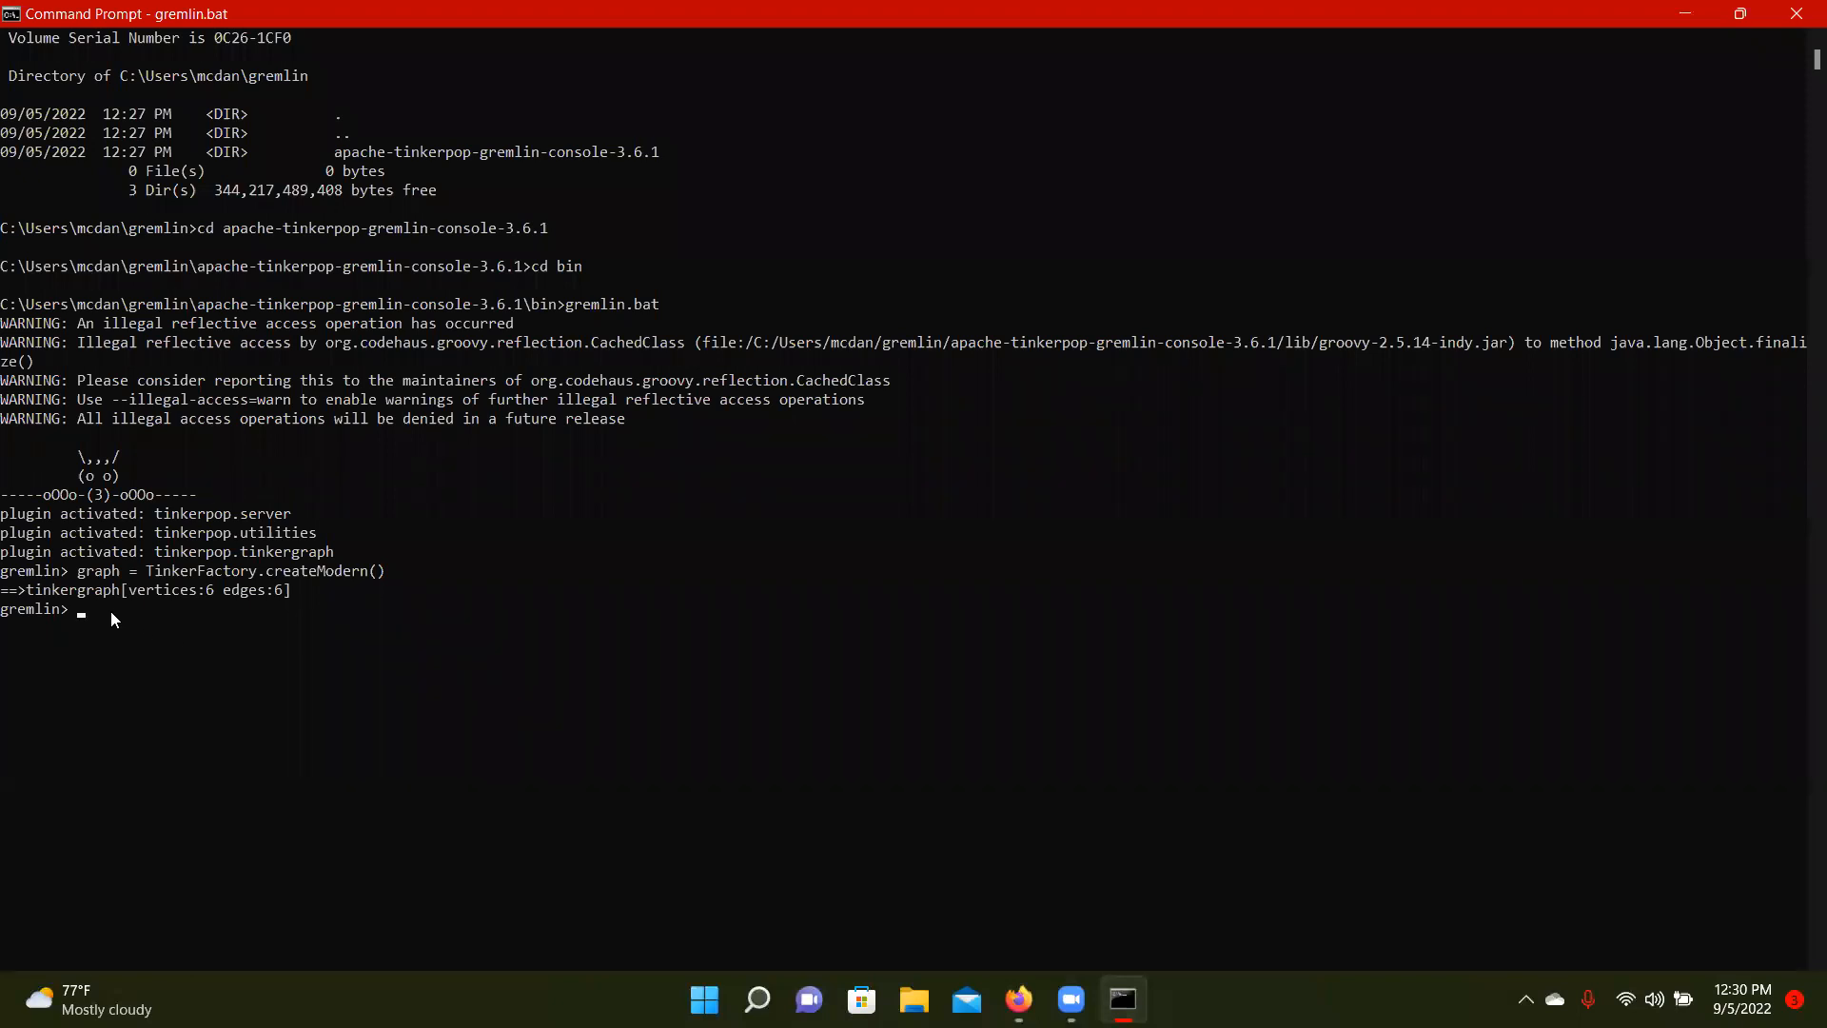
{"action": "type", "text": "g = traversal().withEmbedded(graph)"}
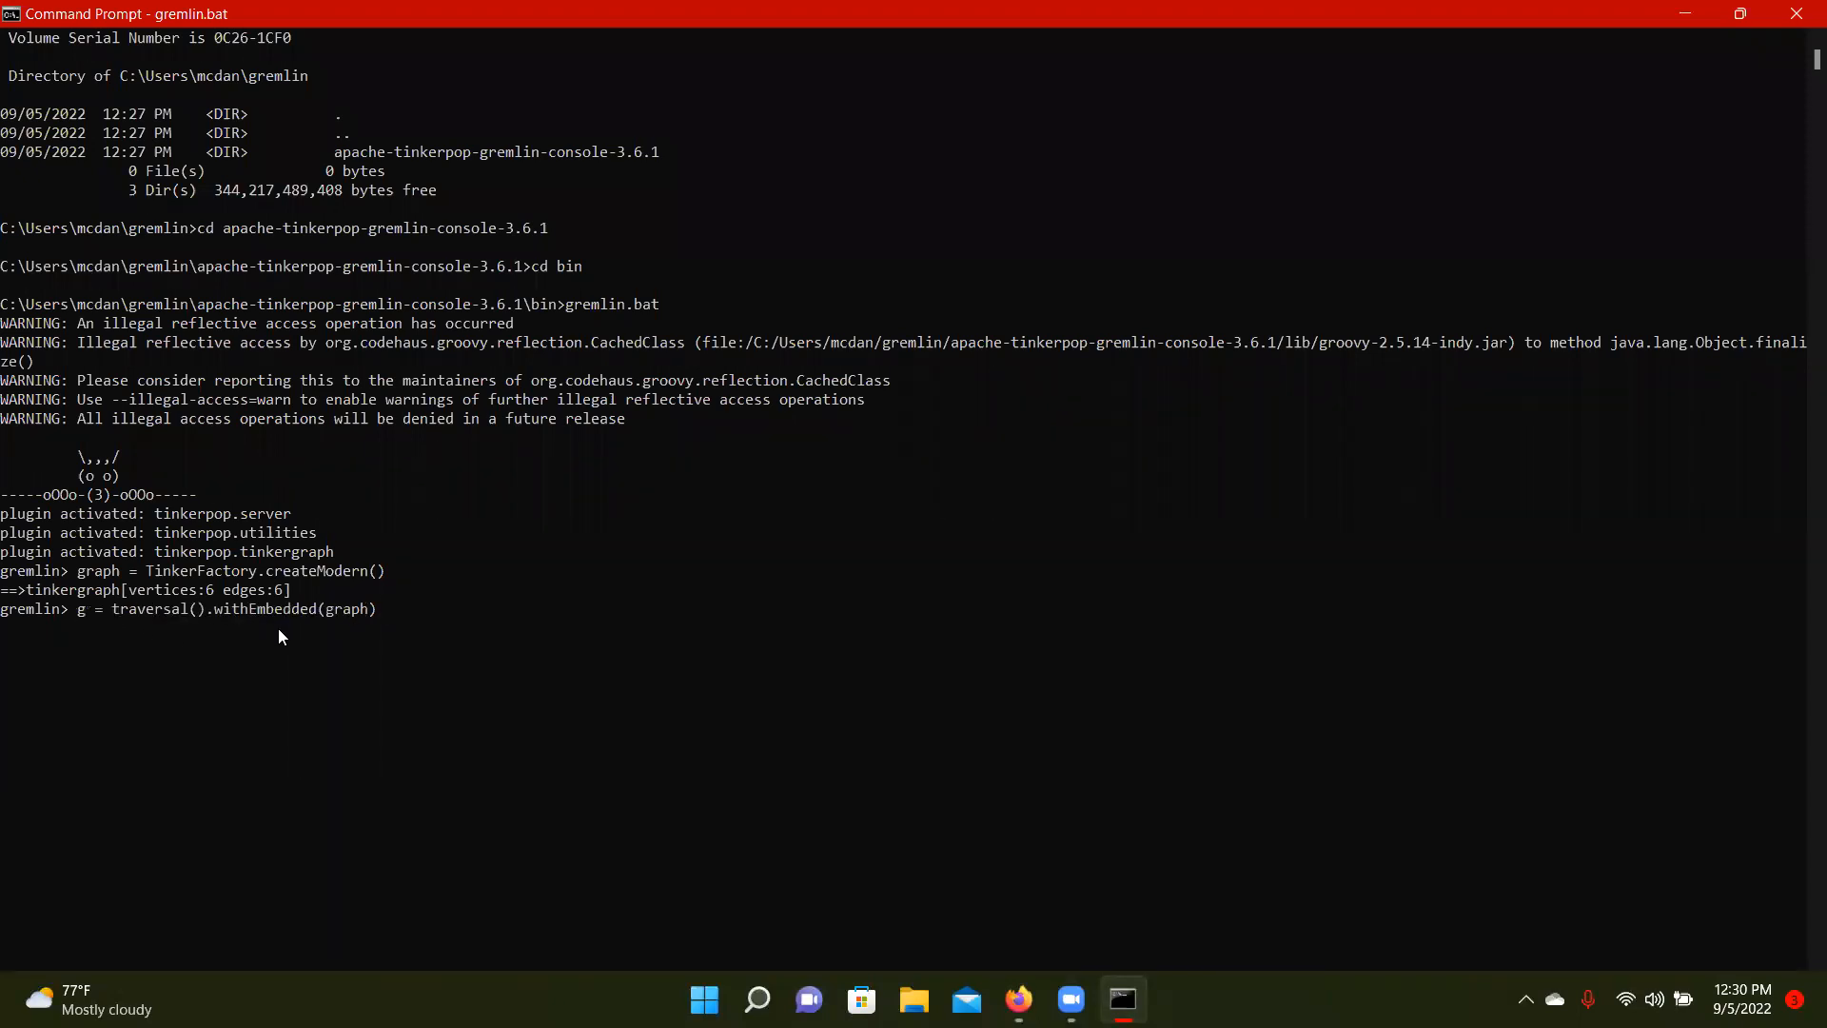
{"action": "mouse_move", "coordinate": [284, 641]}
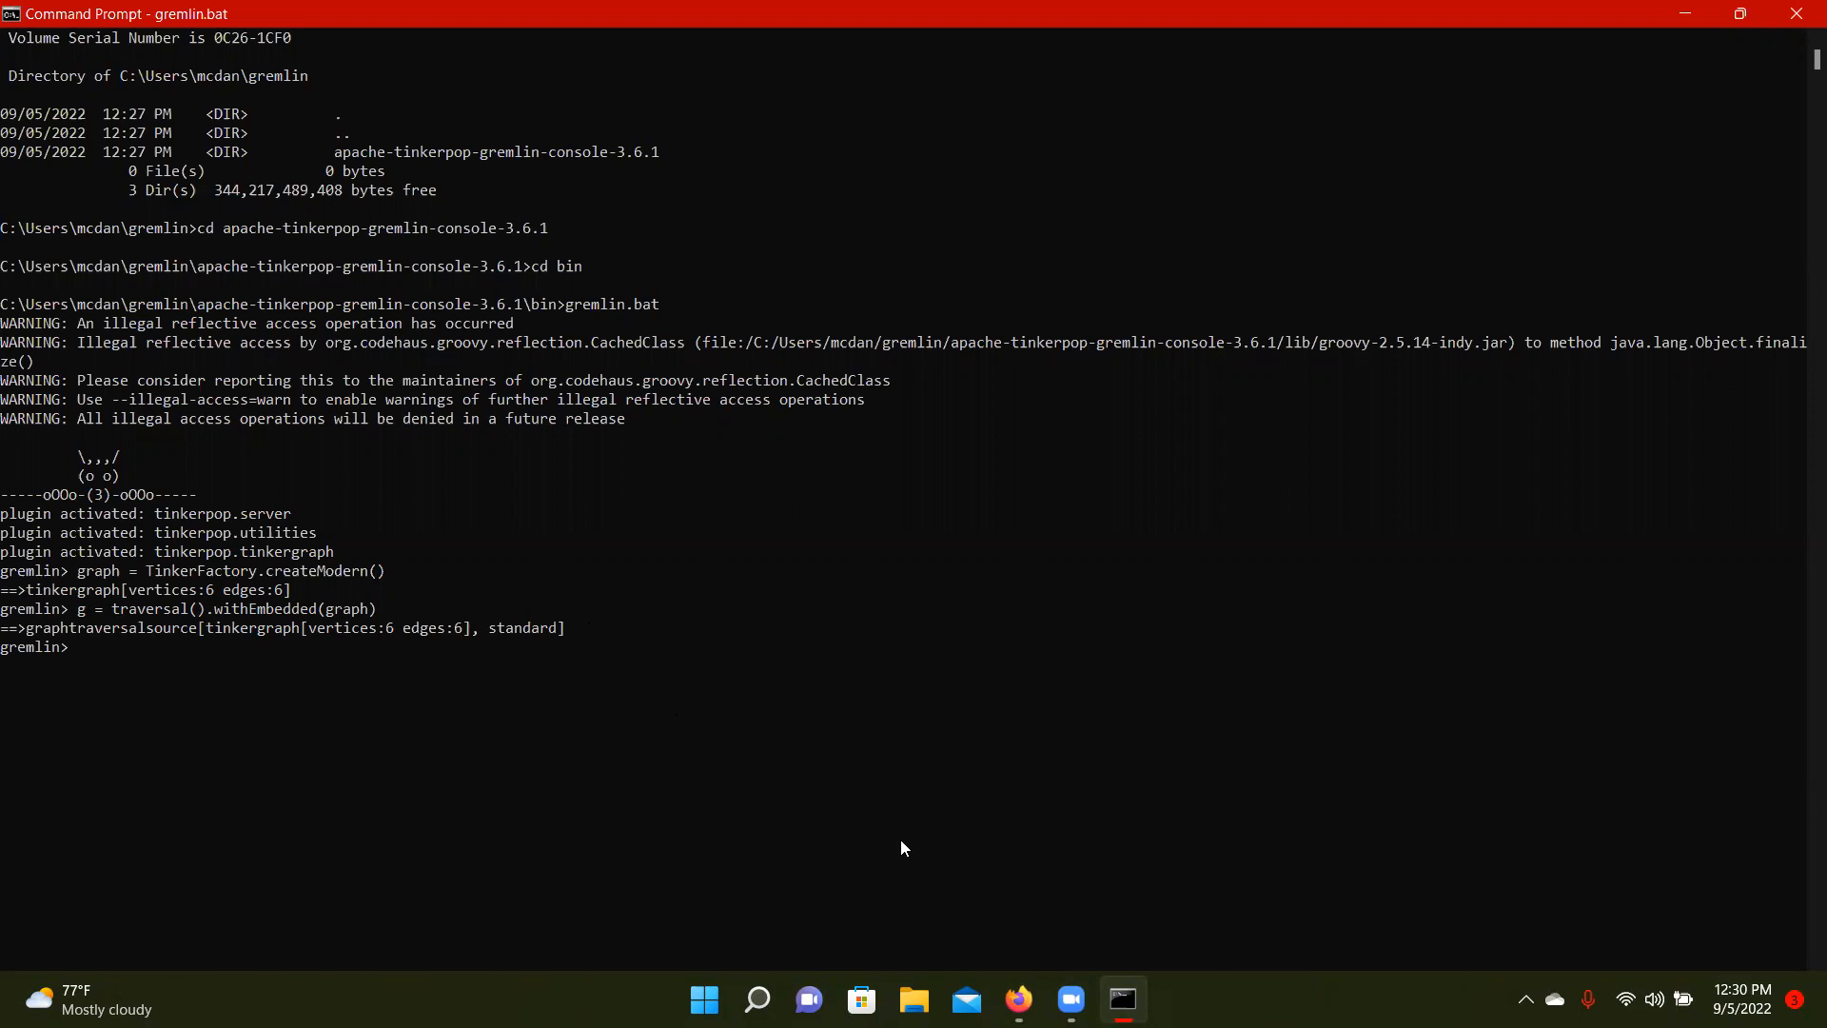
{"action": "left_click", "coordinate": [1016, 999]}
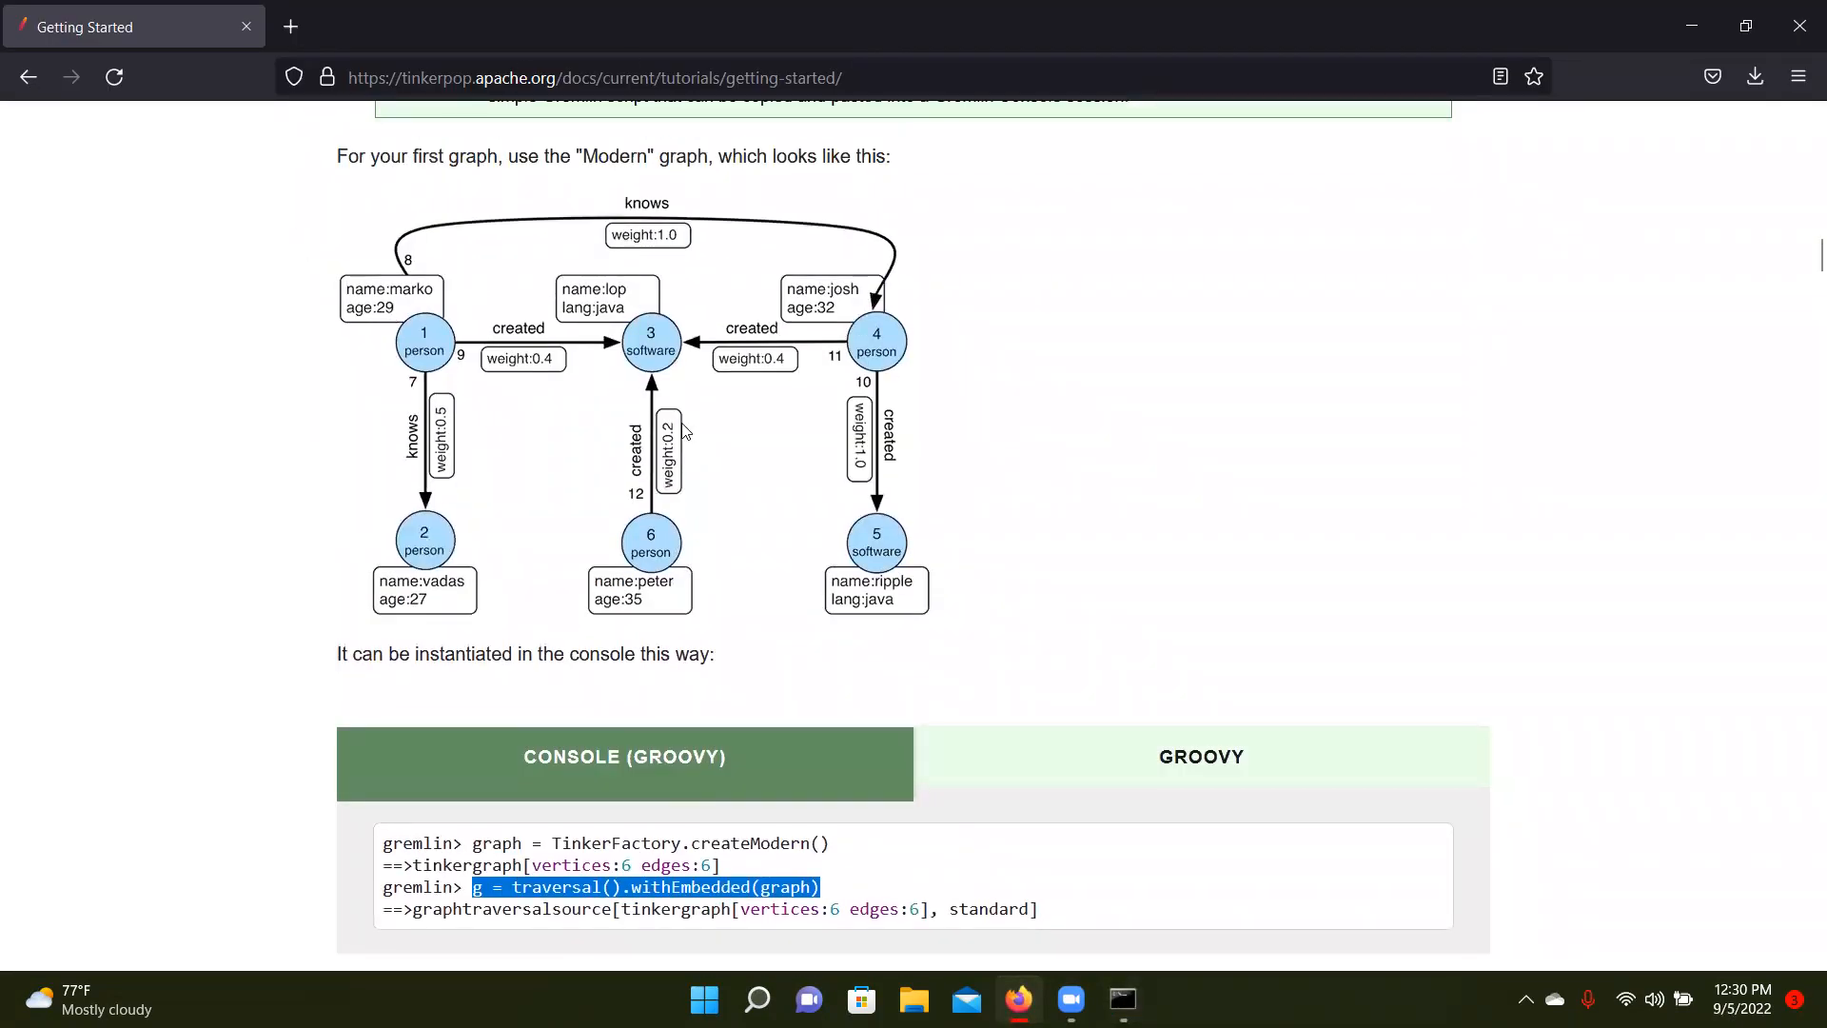
Scroll to the tutorial's Console (Groovy) examples and pick out the first query g.V()
{"action": "scroll", "scroll_direction": "down", "scroll_amount": 3}
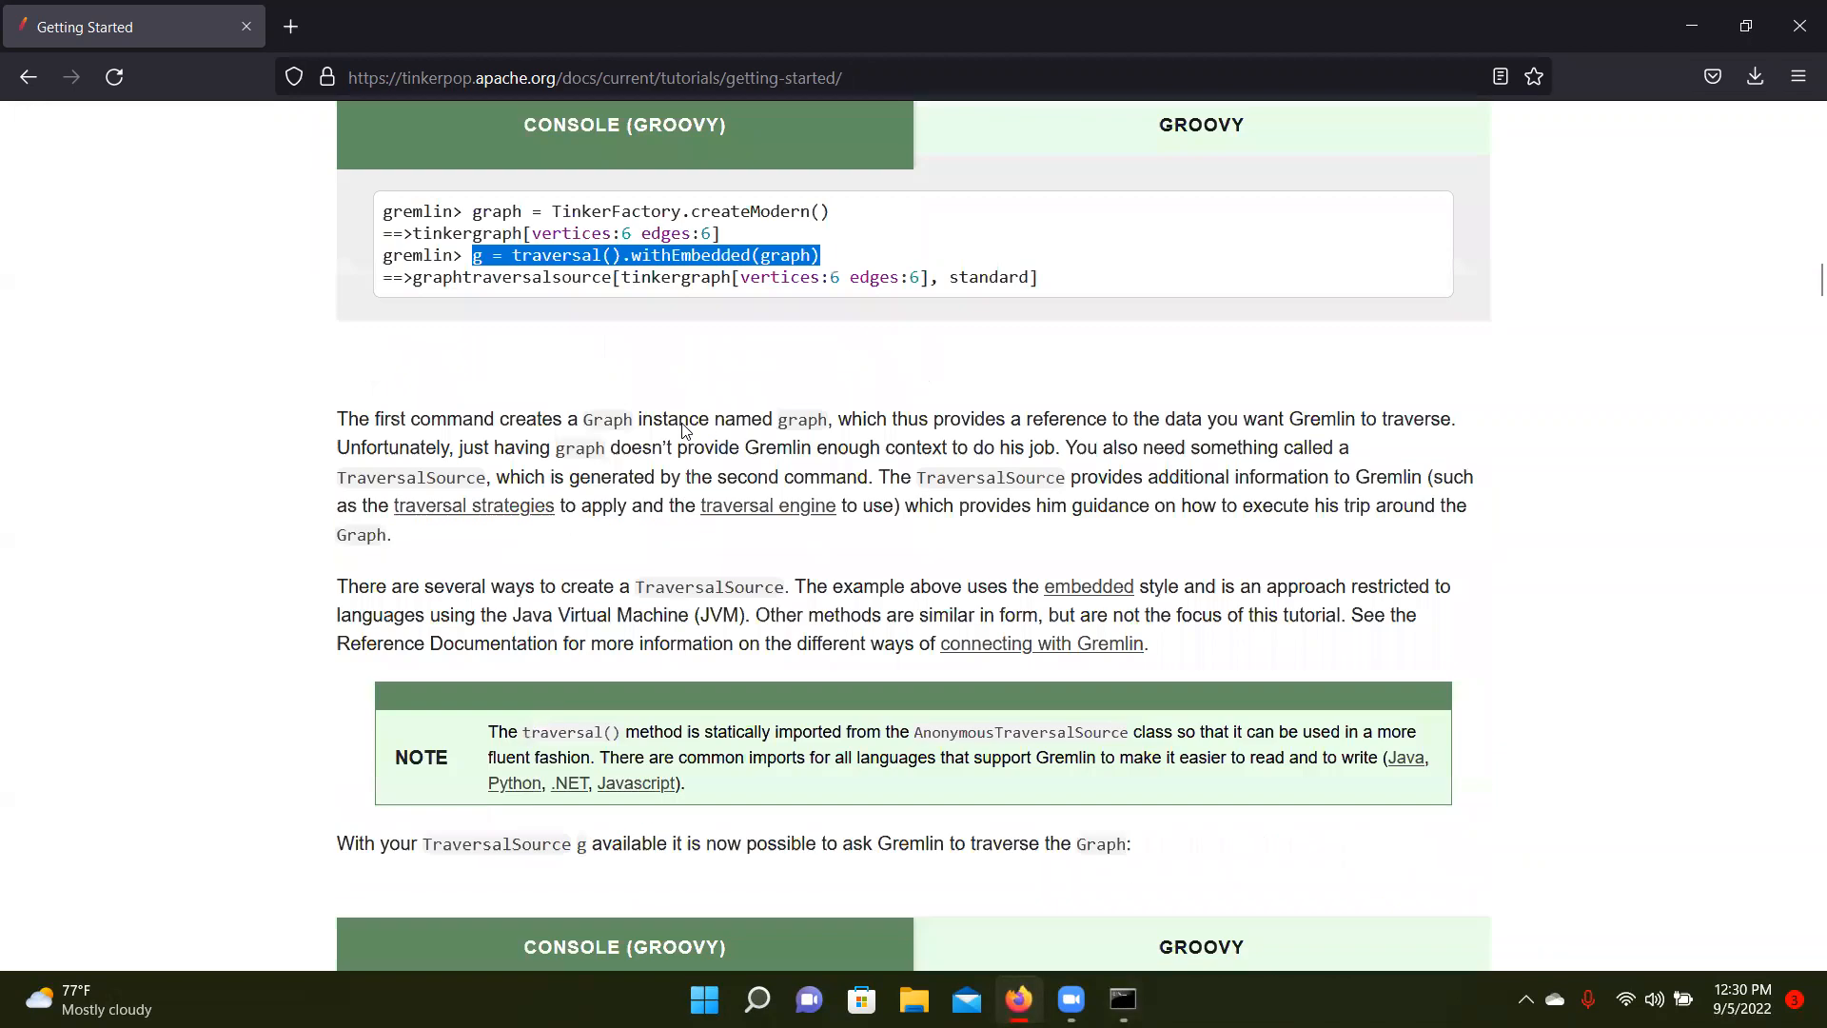
{"action": "scroll", "scroll_direction": "down", "scroll_amount": 3}
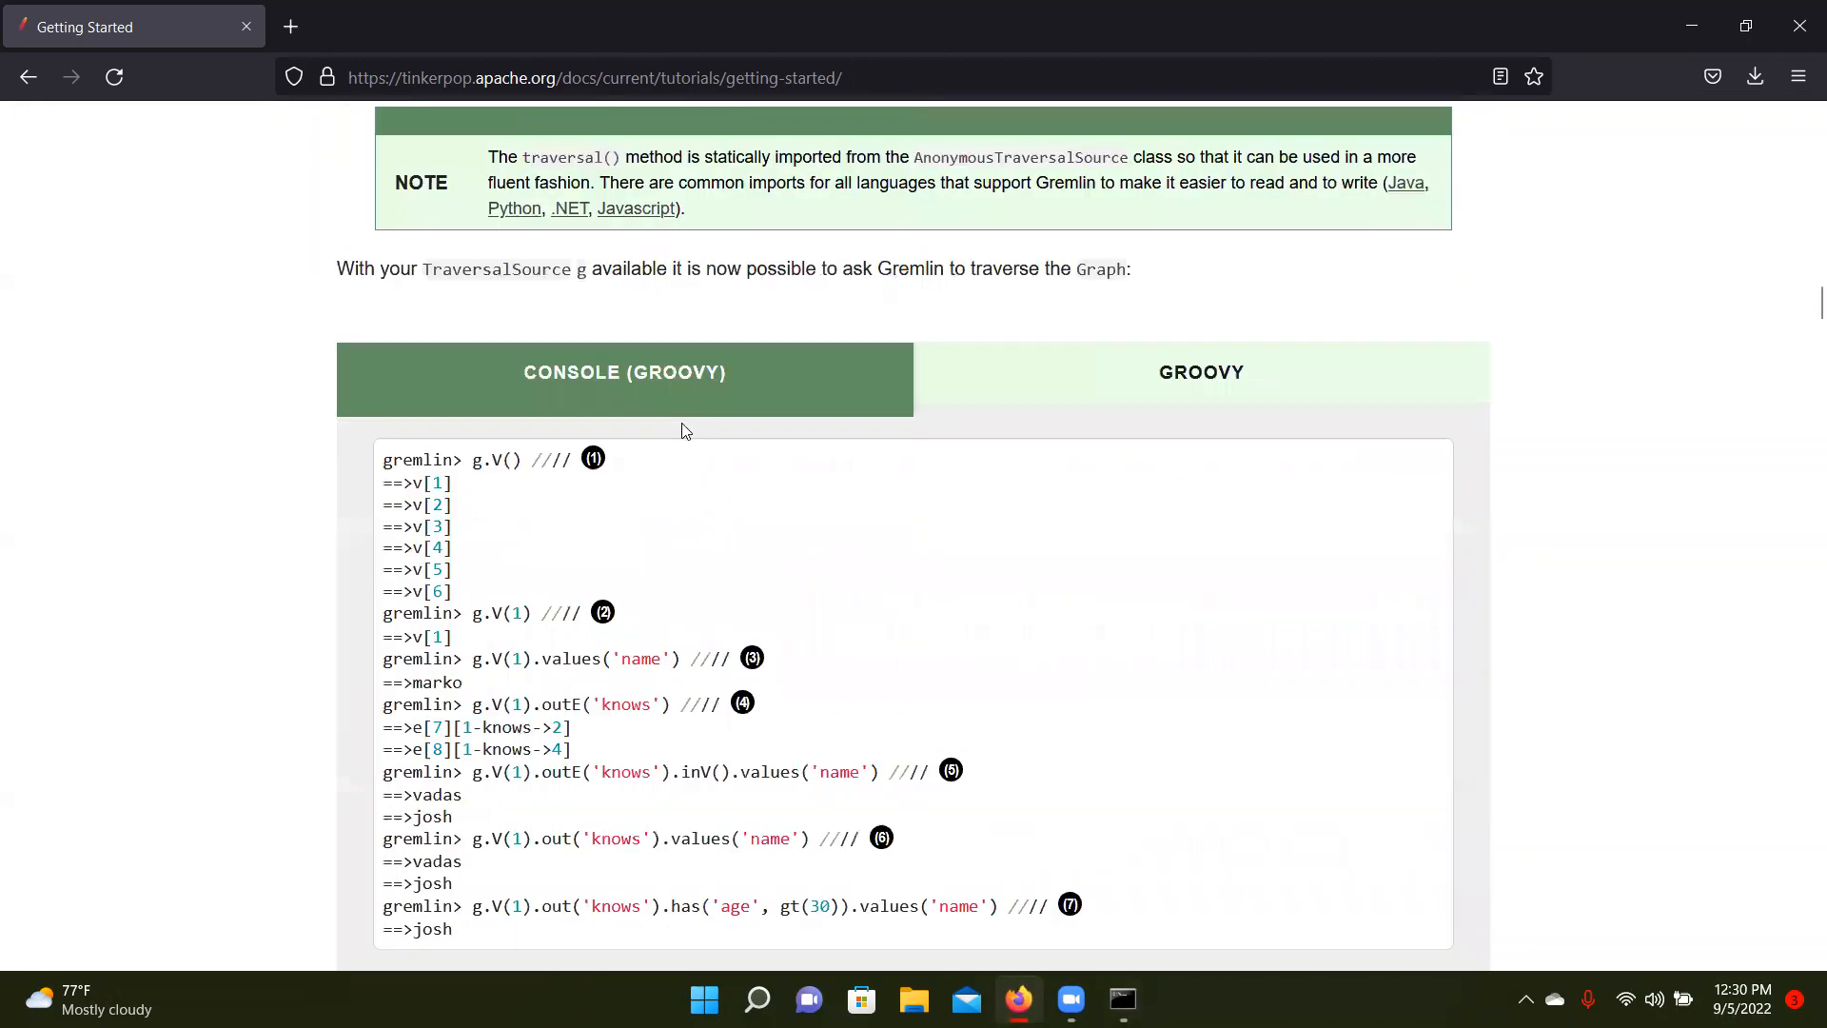
{"action": "scroll", "scroll_direction": "down", "scroll_amount": 3}
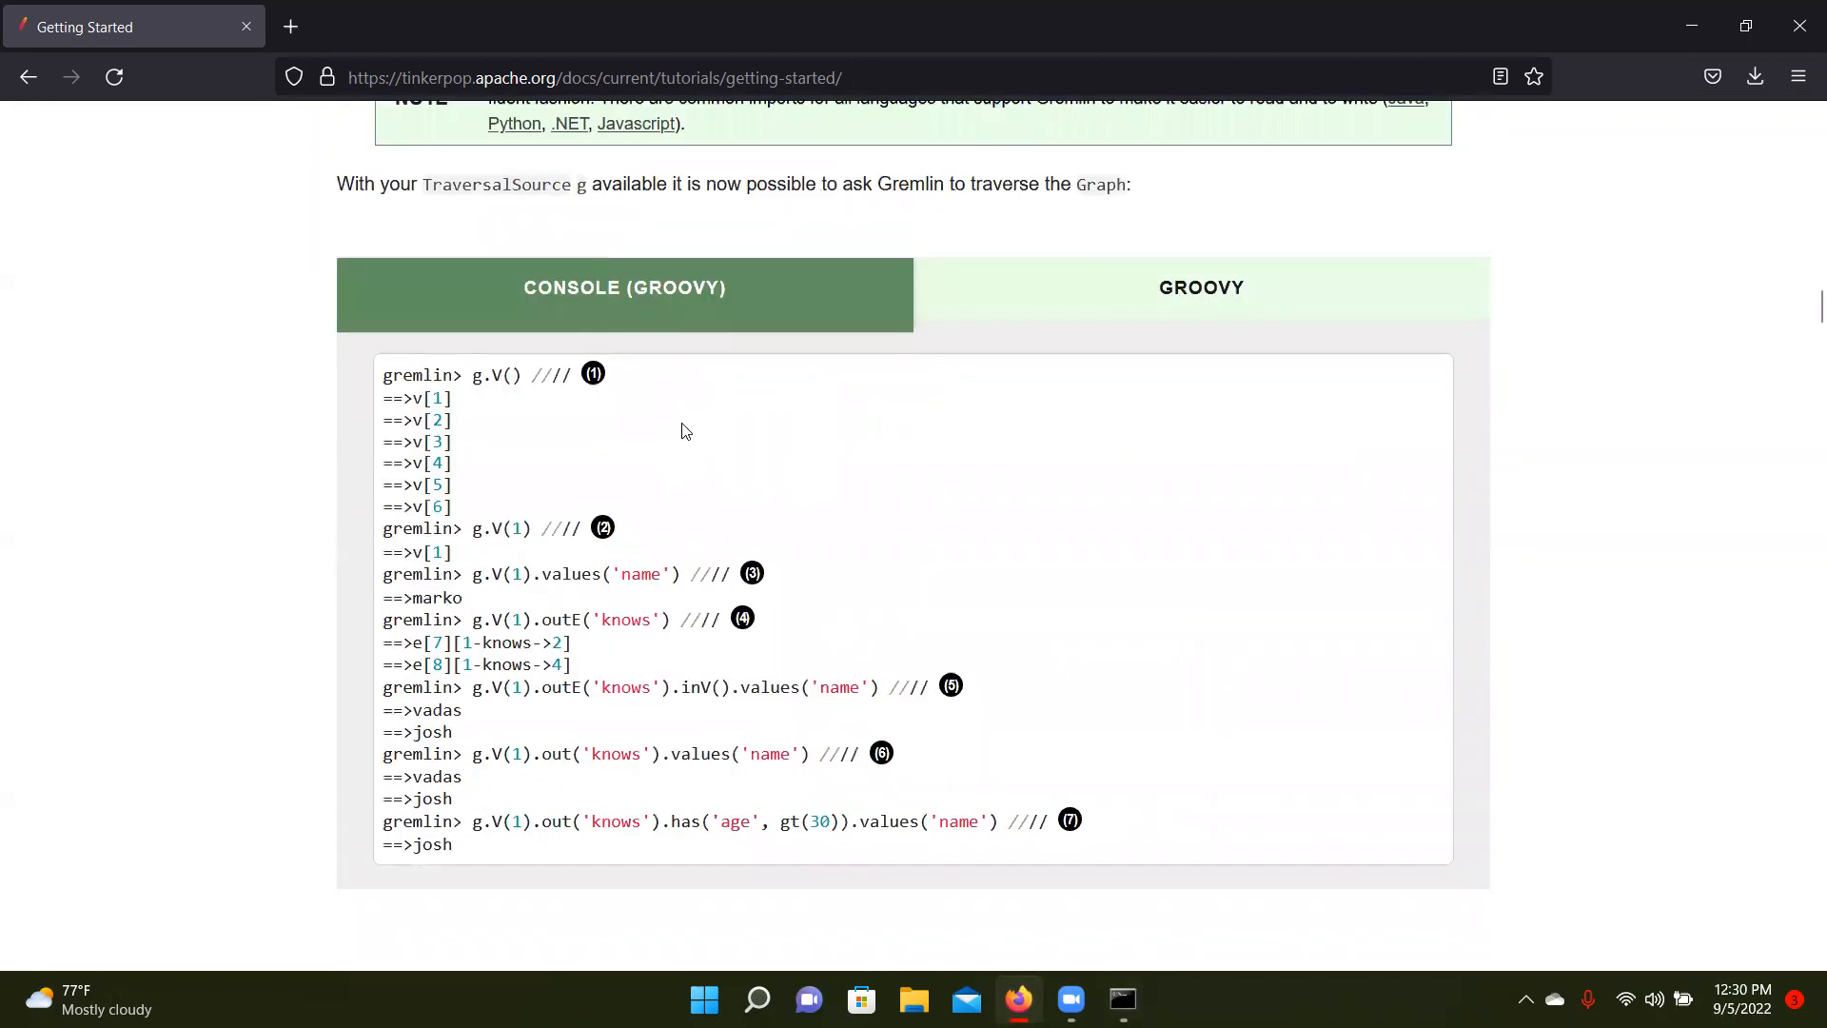
{"action": "scroll", "scroll_direction": "down", "scroll_amount": 3}
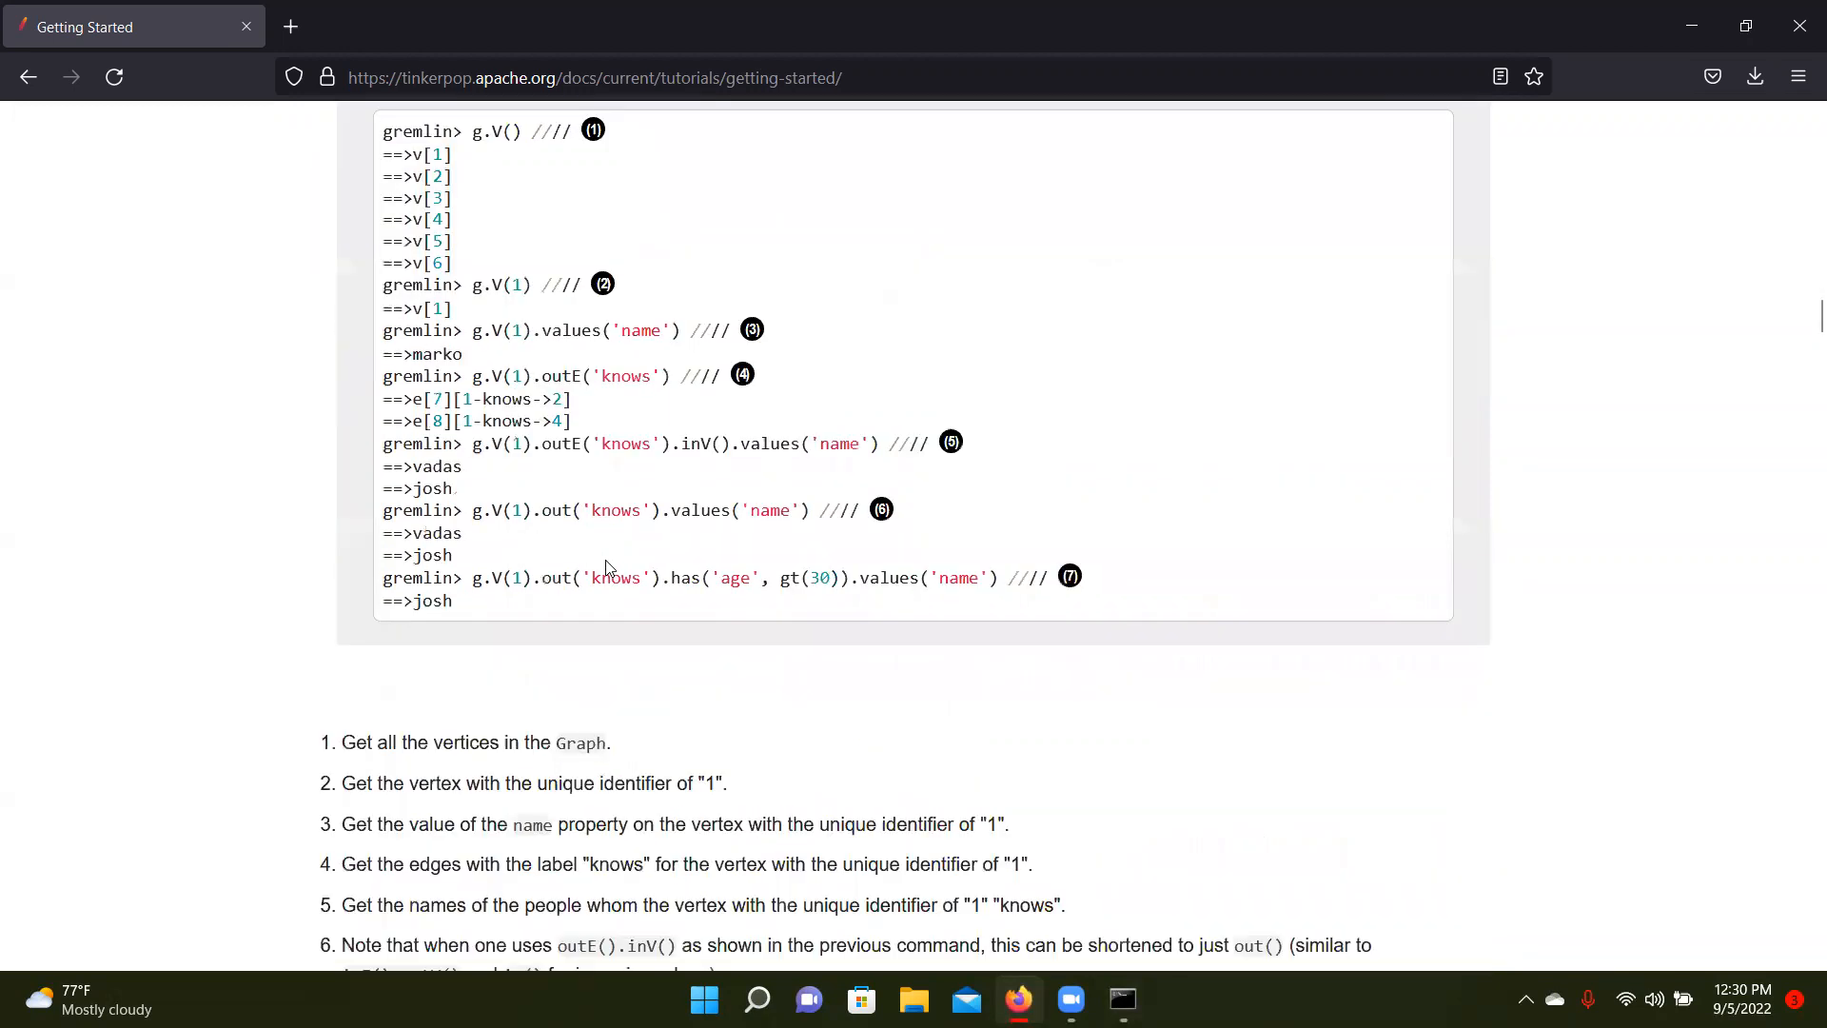
{"action": "scroll", "scroll_direction": "down", "scroll_amount": 3}
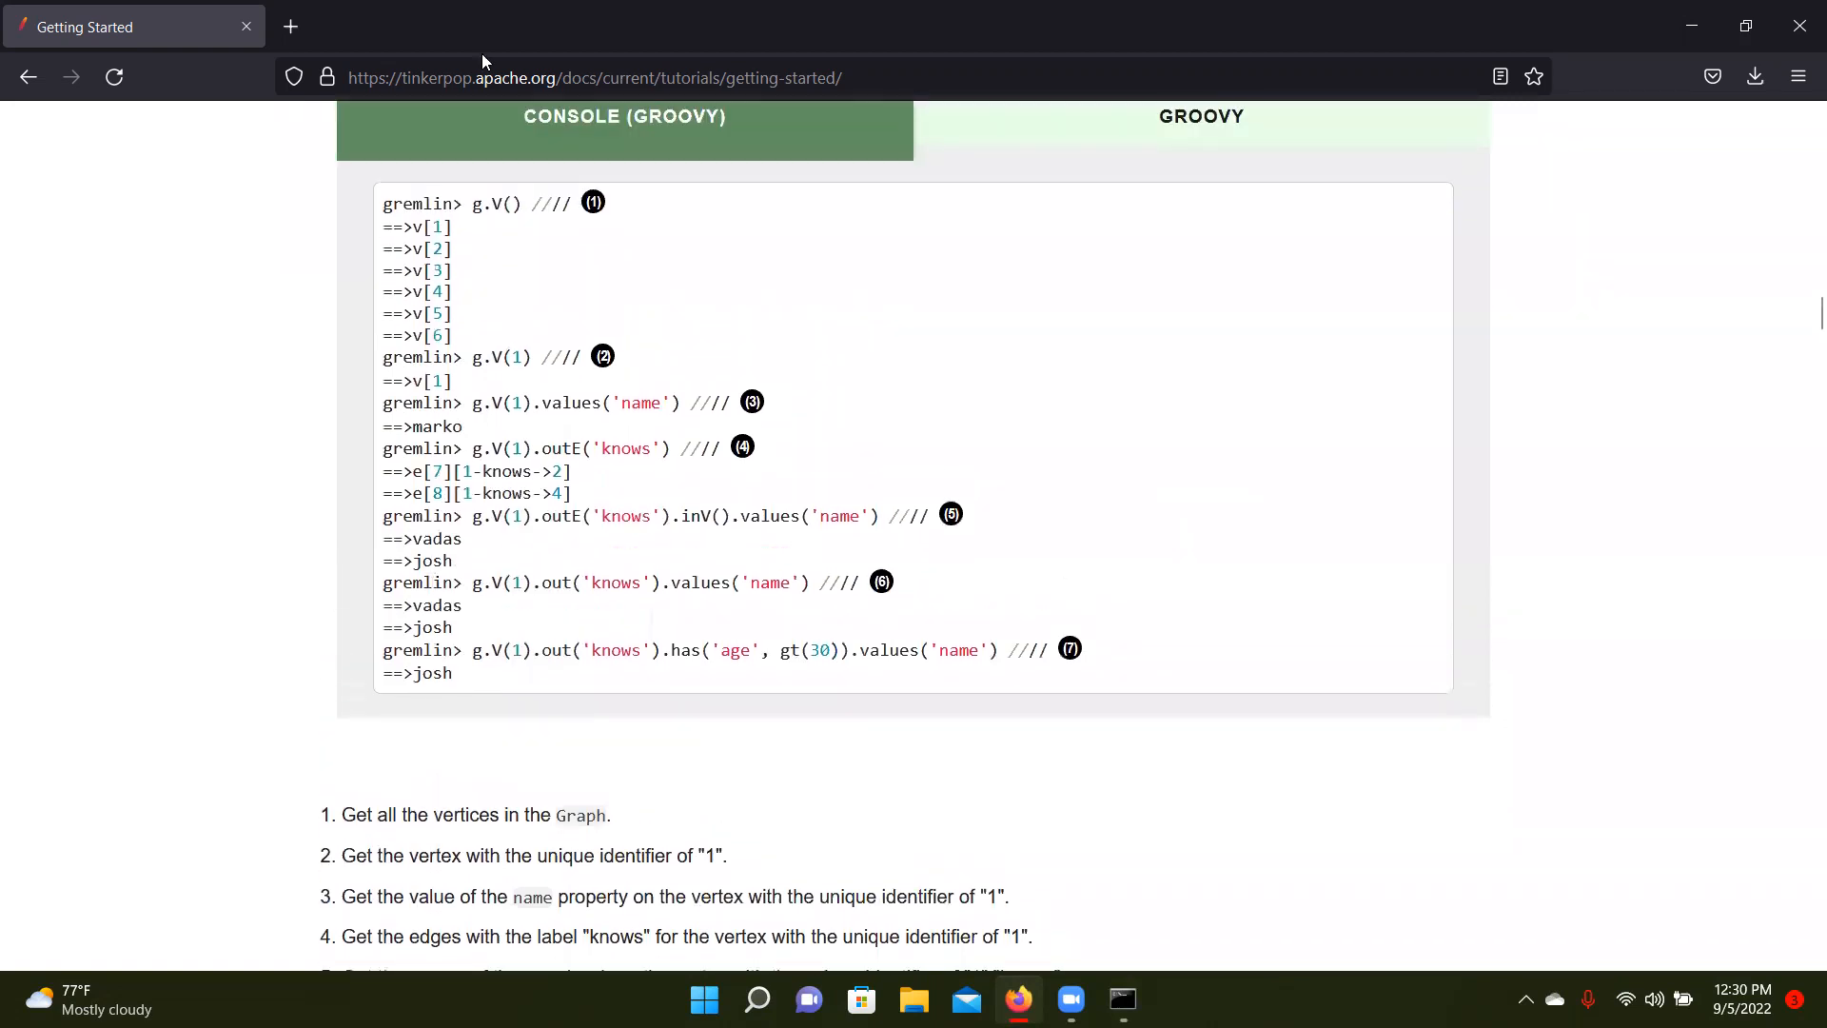
{"action": "double_click", "coordinate": [497, 204]}
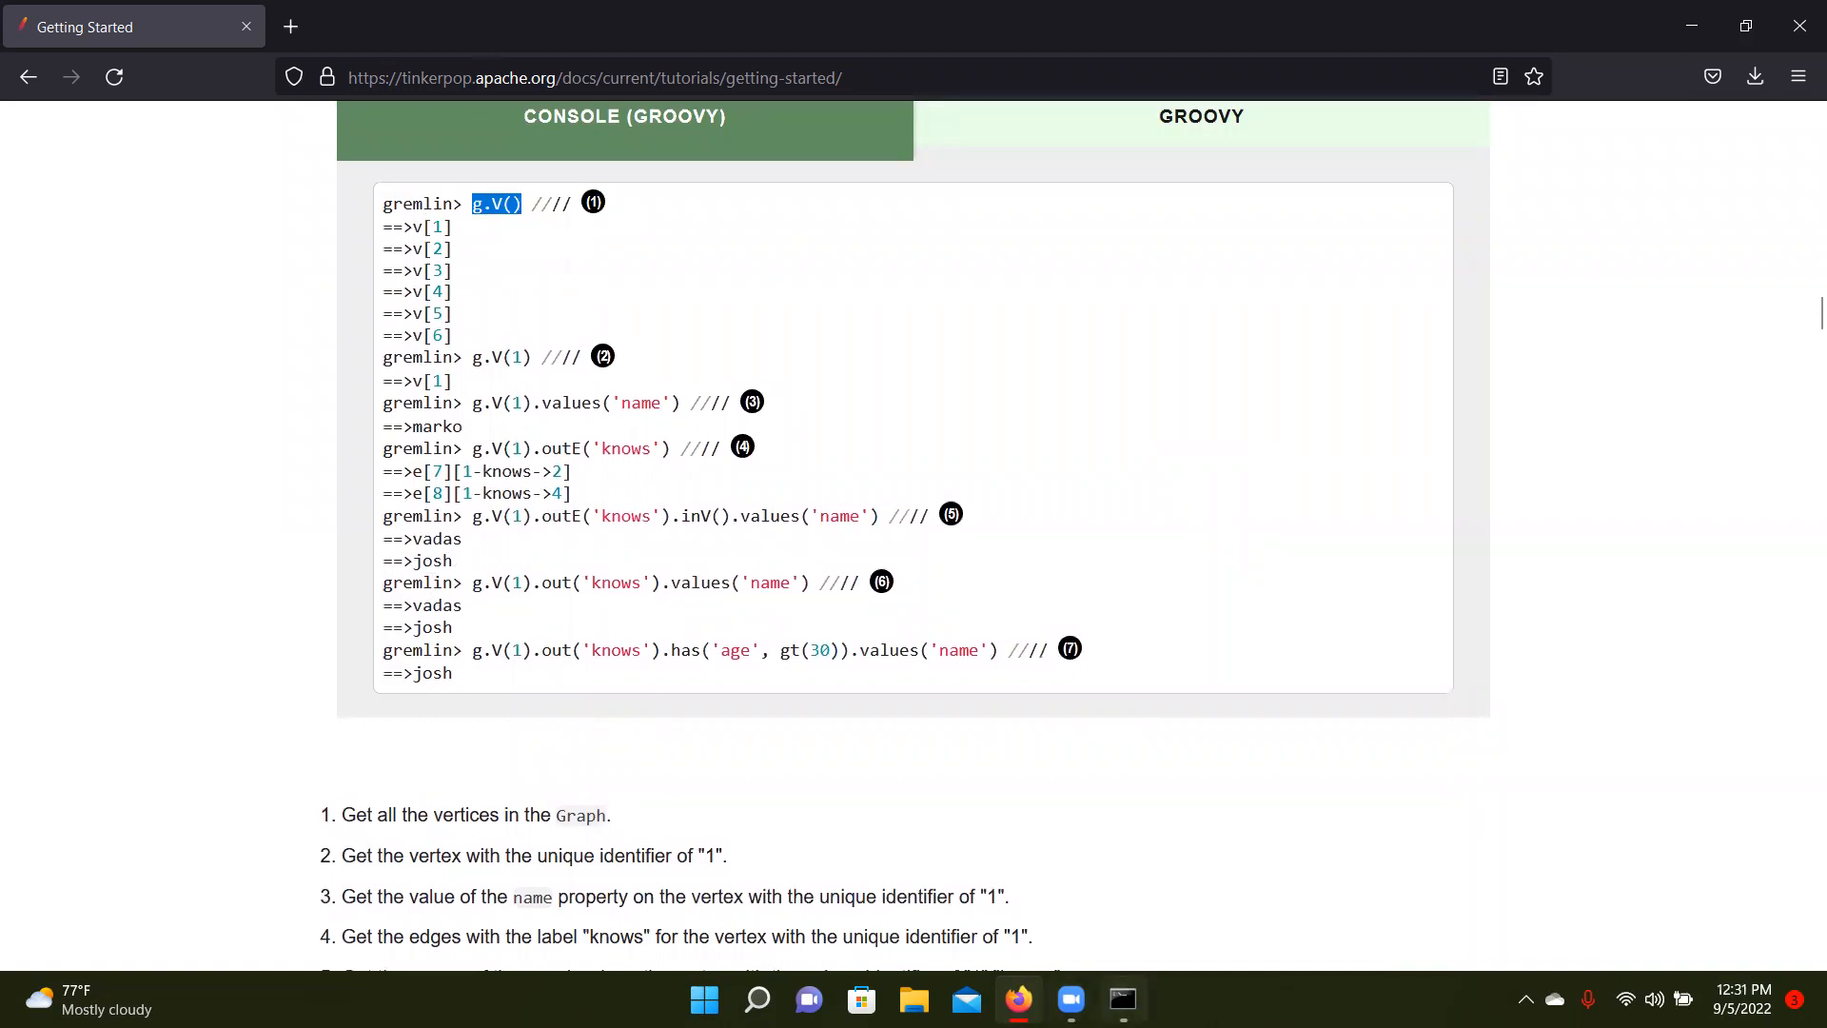
Run g.V() to list vertices v[1]–v[6] and g.V(1) to return v[1] in the Gremlin Console
{"action": "left_click", "coordinate": [1123, 1000]}
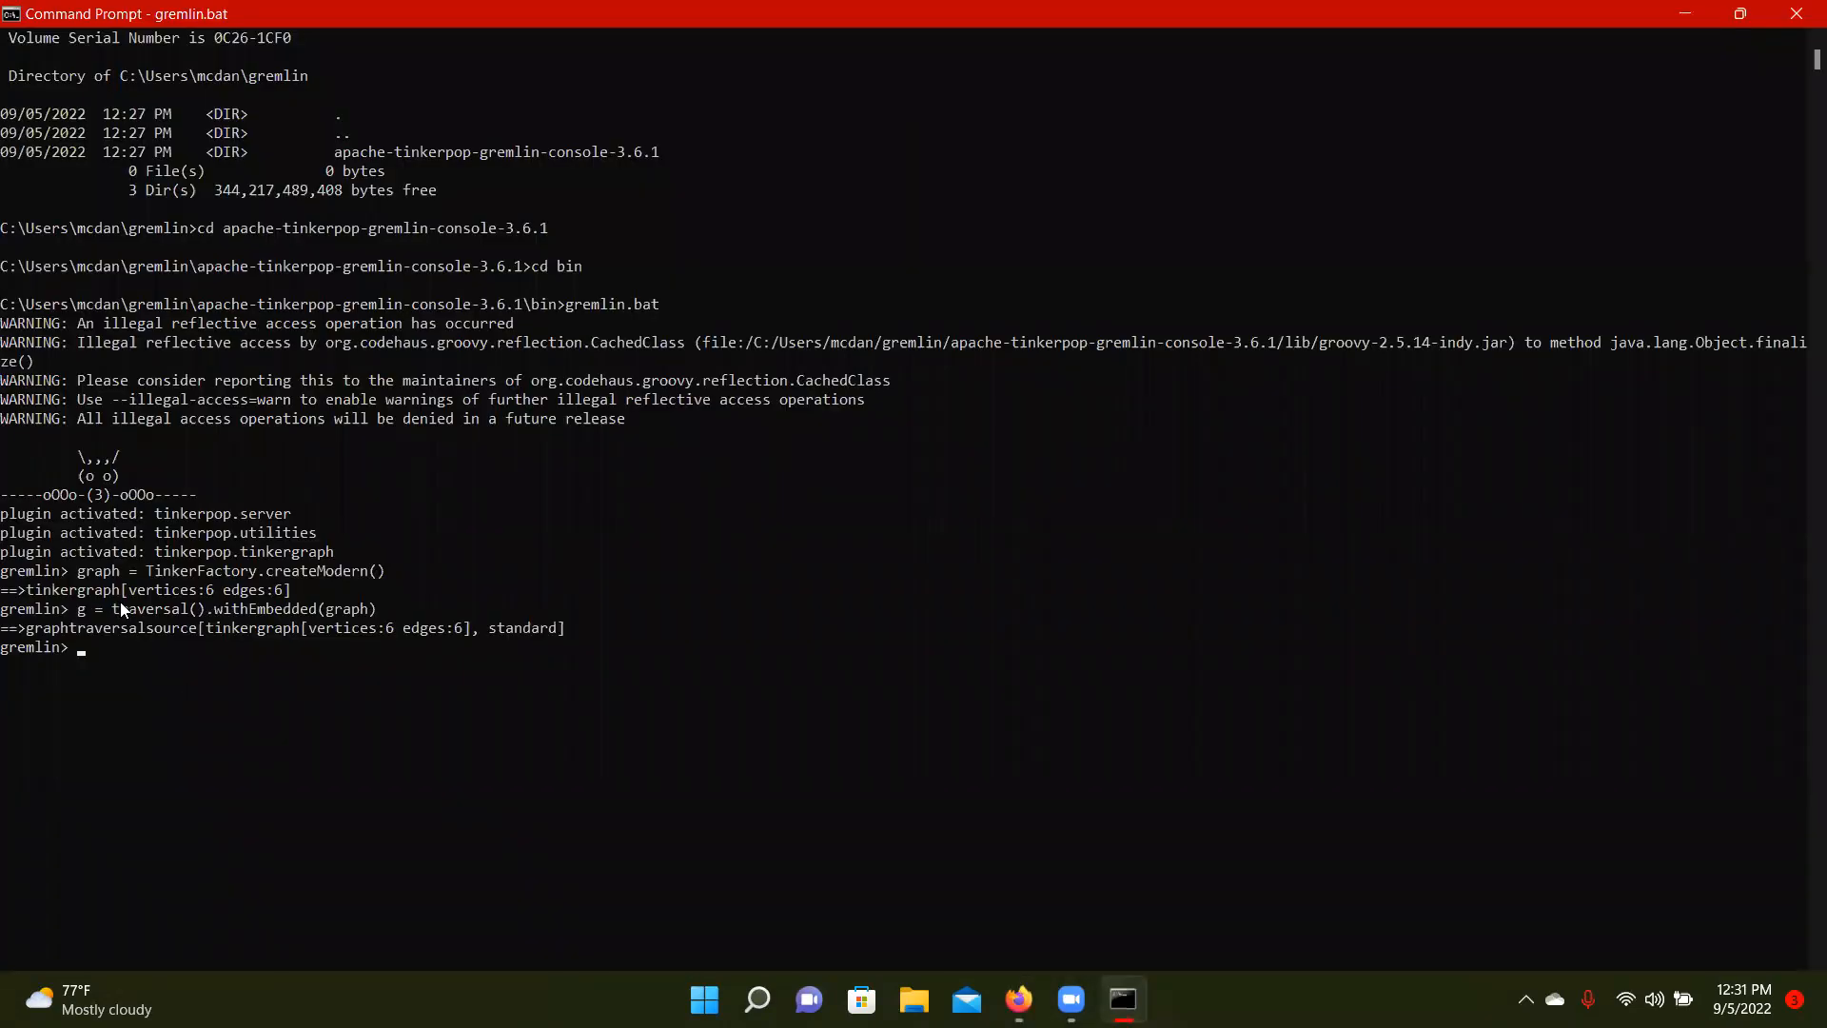
{"action": "type", "text": "g.V()"}
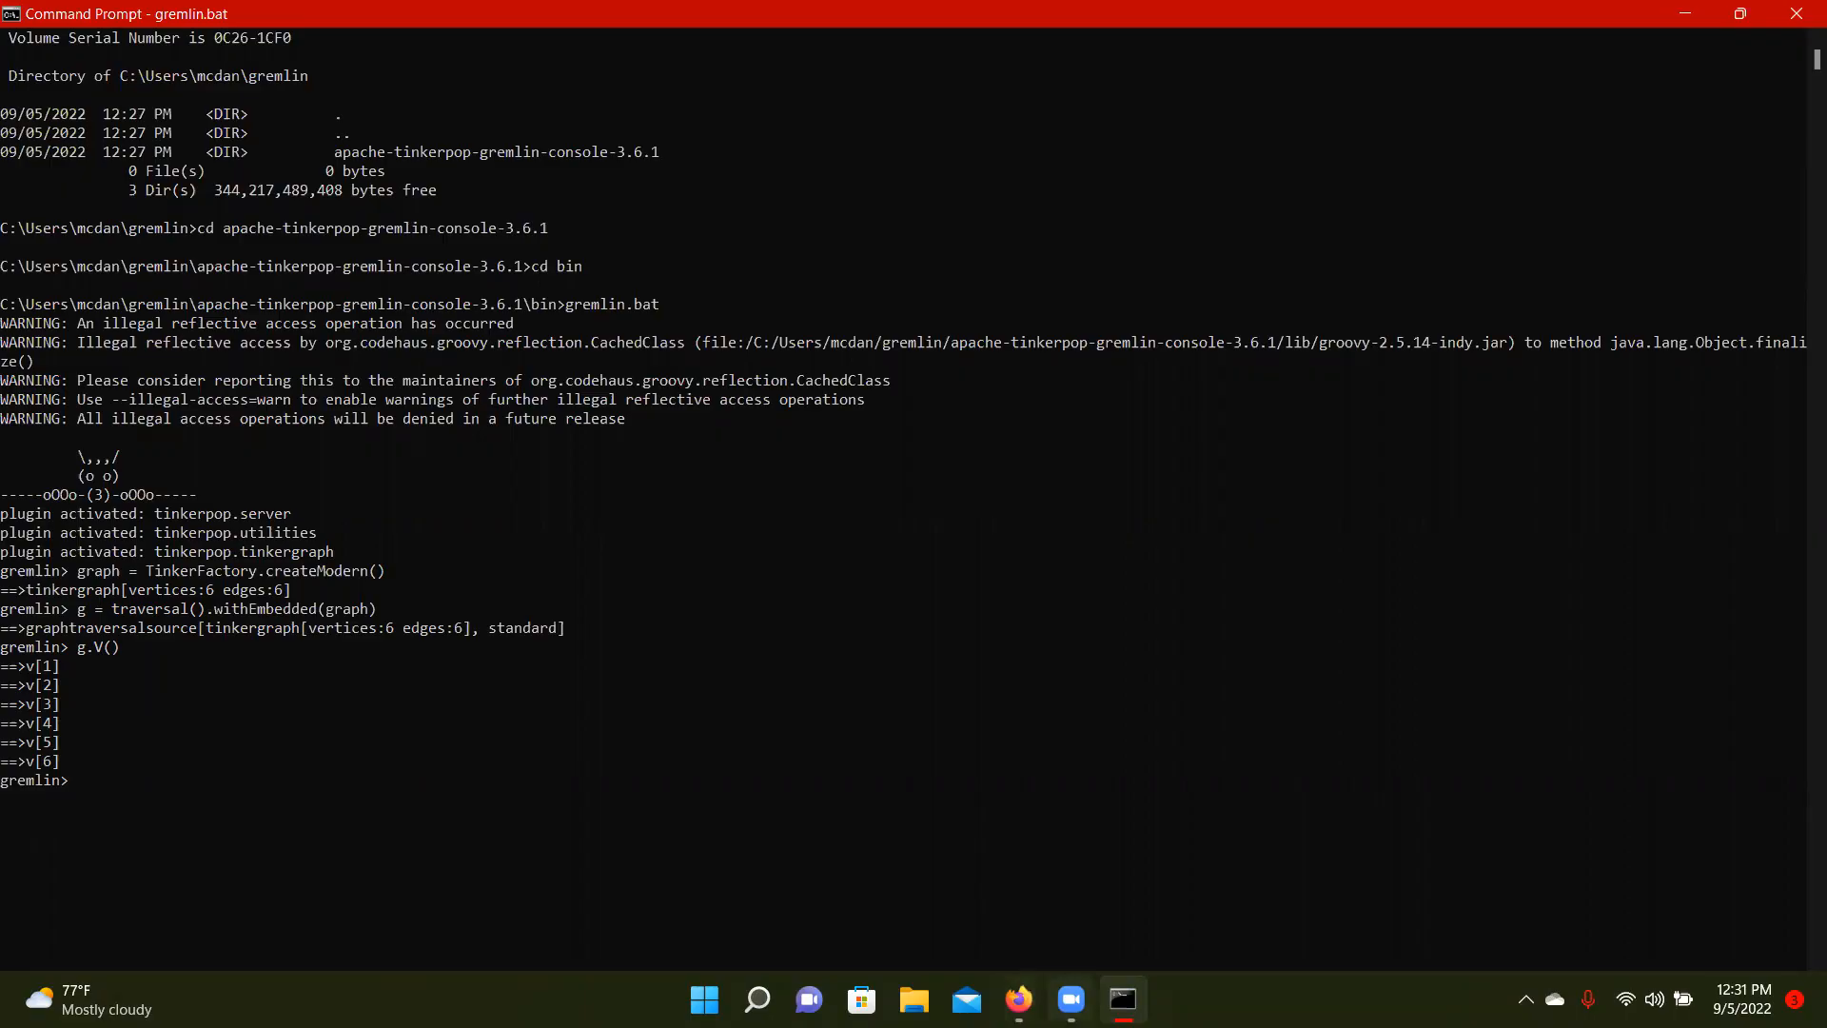
{"action": "left_click", "coordinate": [1019, 1000]}
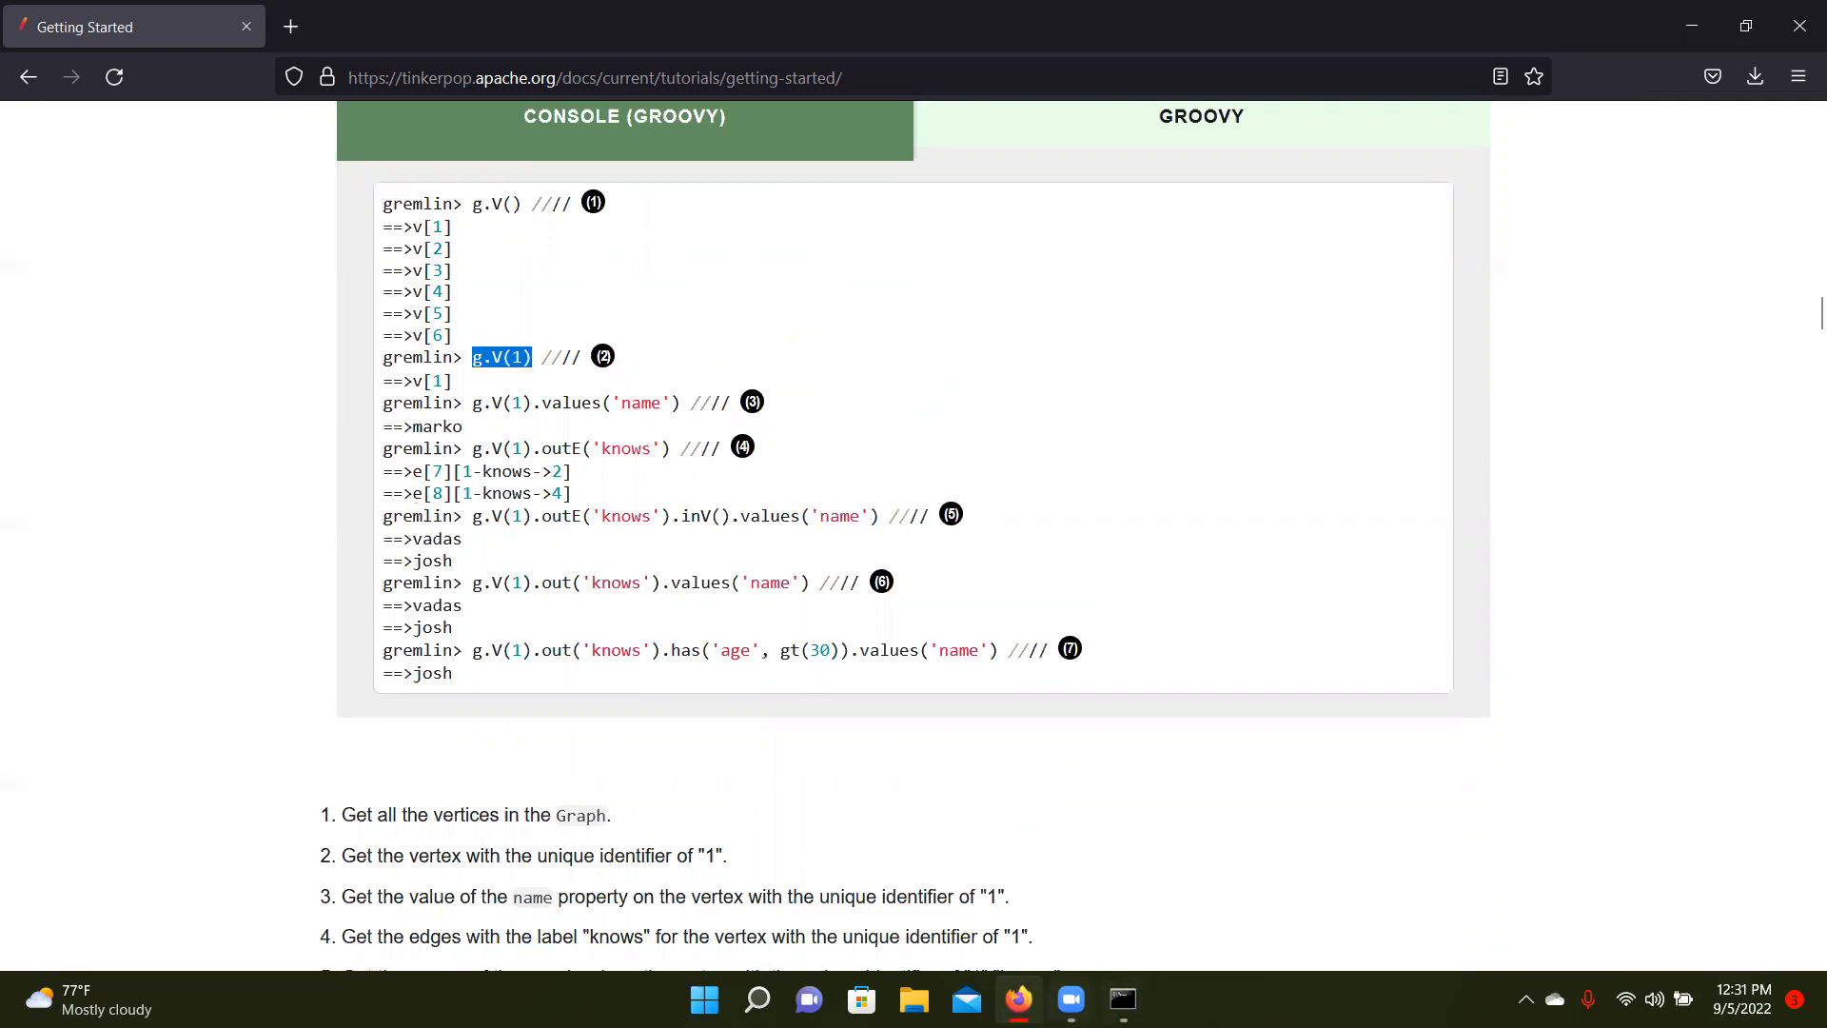
{"action": "left_click", "coordinate": [1121, 999]}
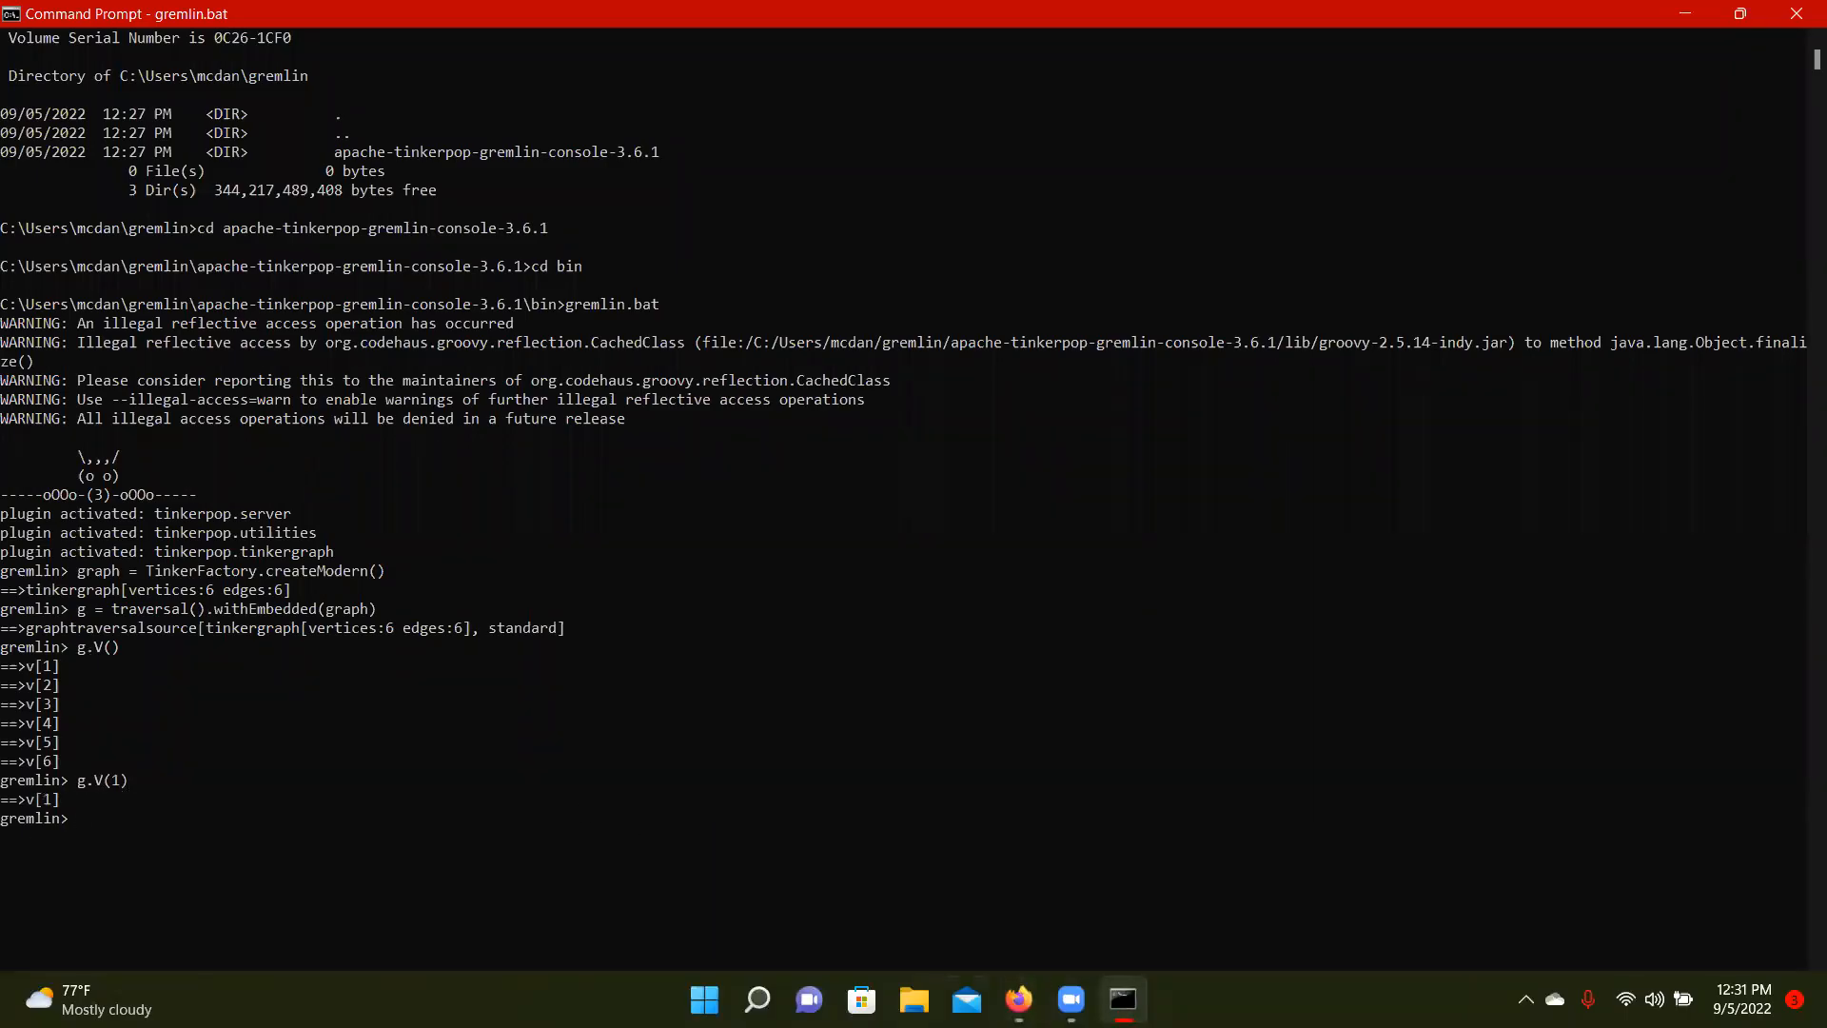
{"action": "left_click", "coordinate": [1018, 999]}
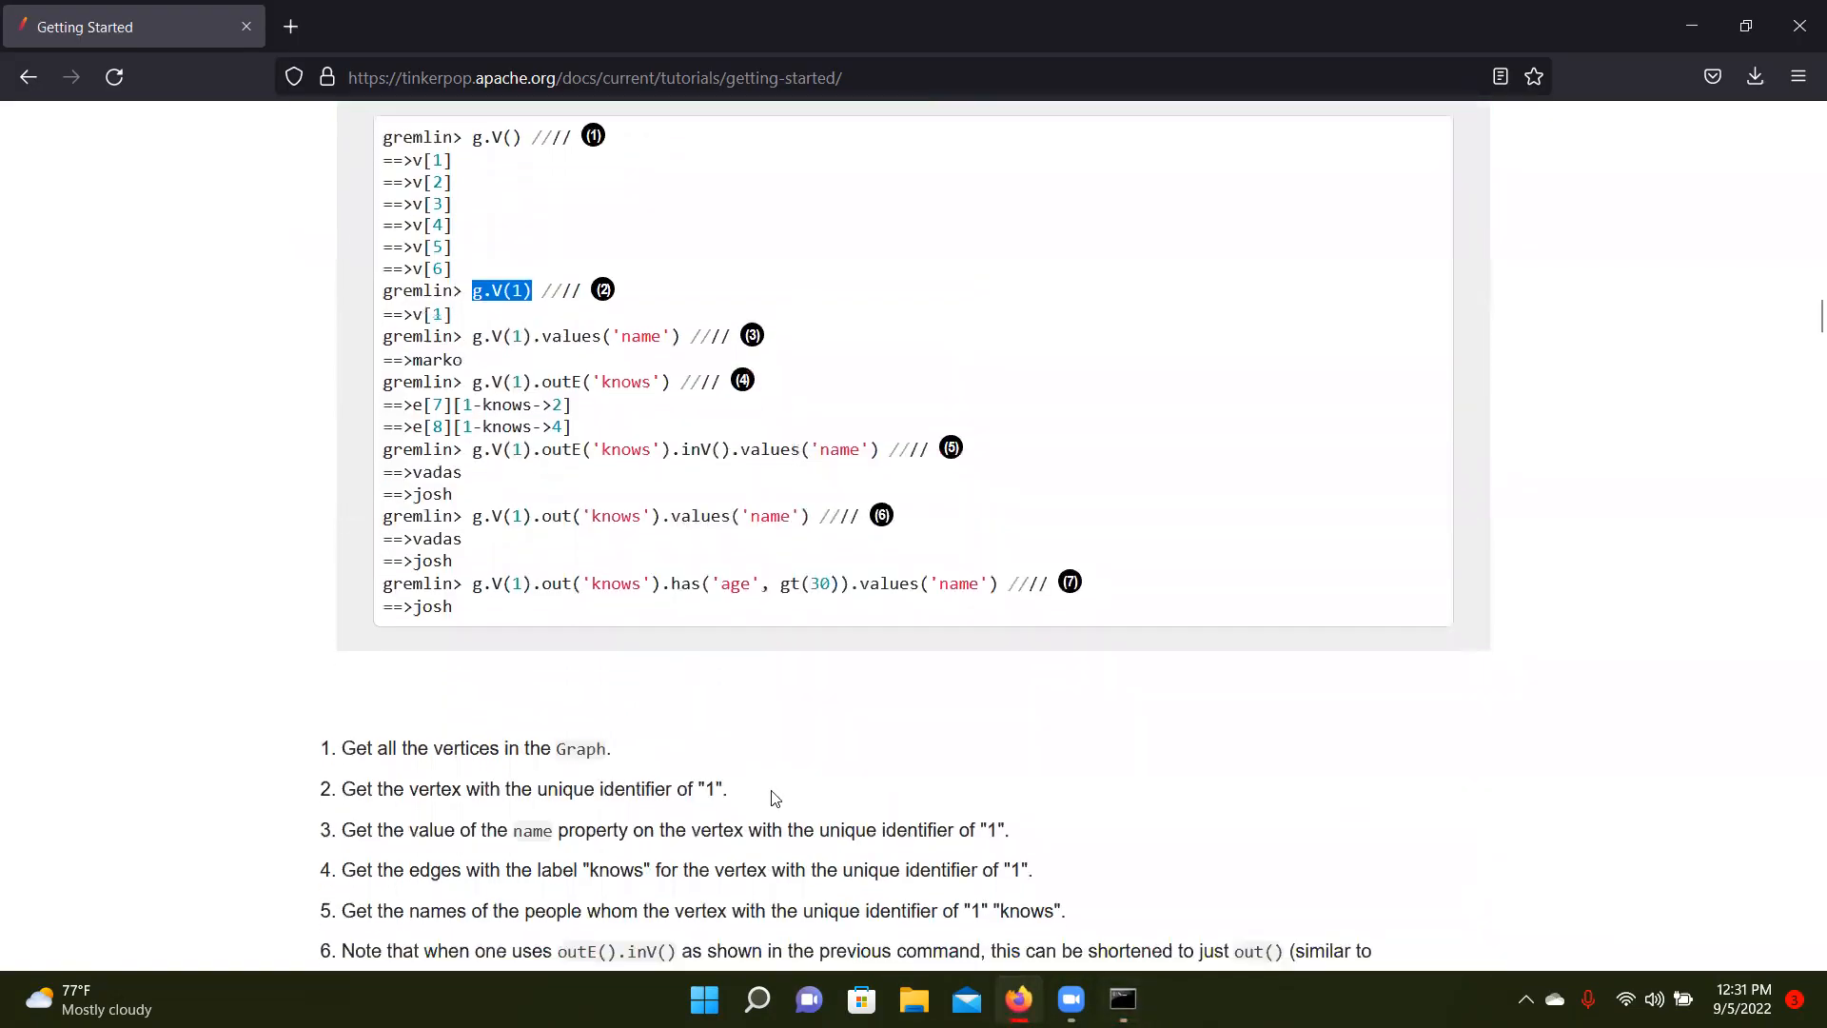
{"action": "mouse_move", "coordinate": [468, 325]}
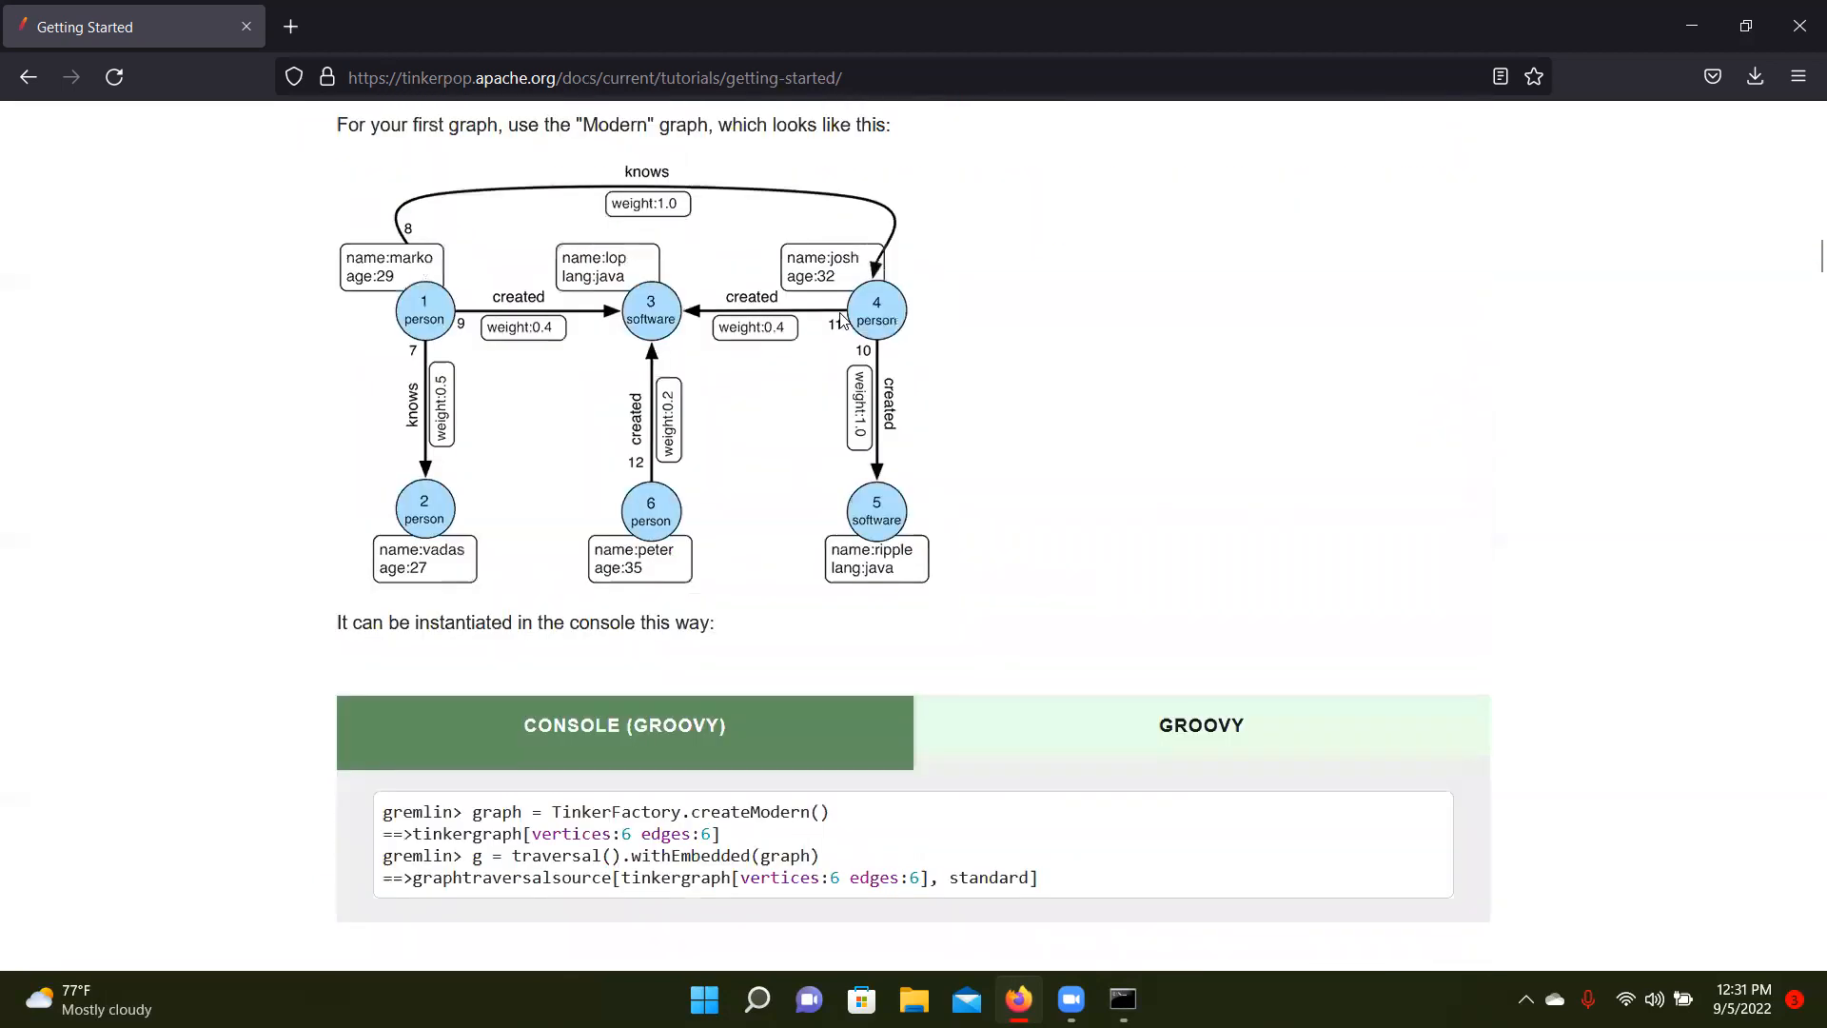
{"action": "mouse_move", "coordinate": [438, 318]}
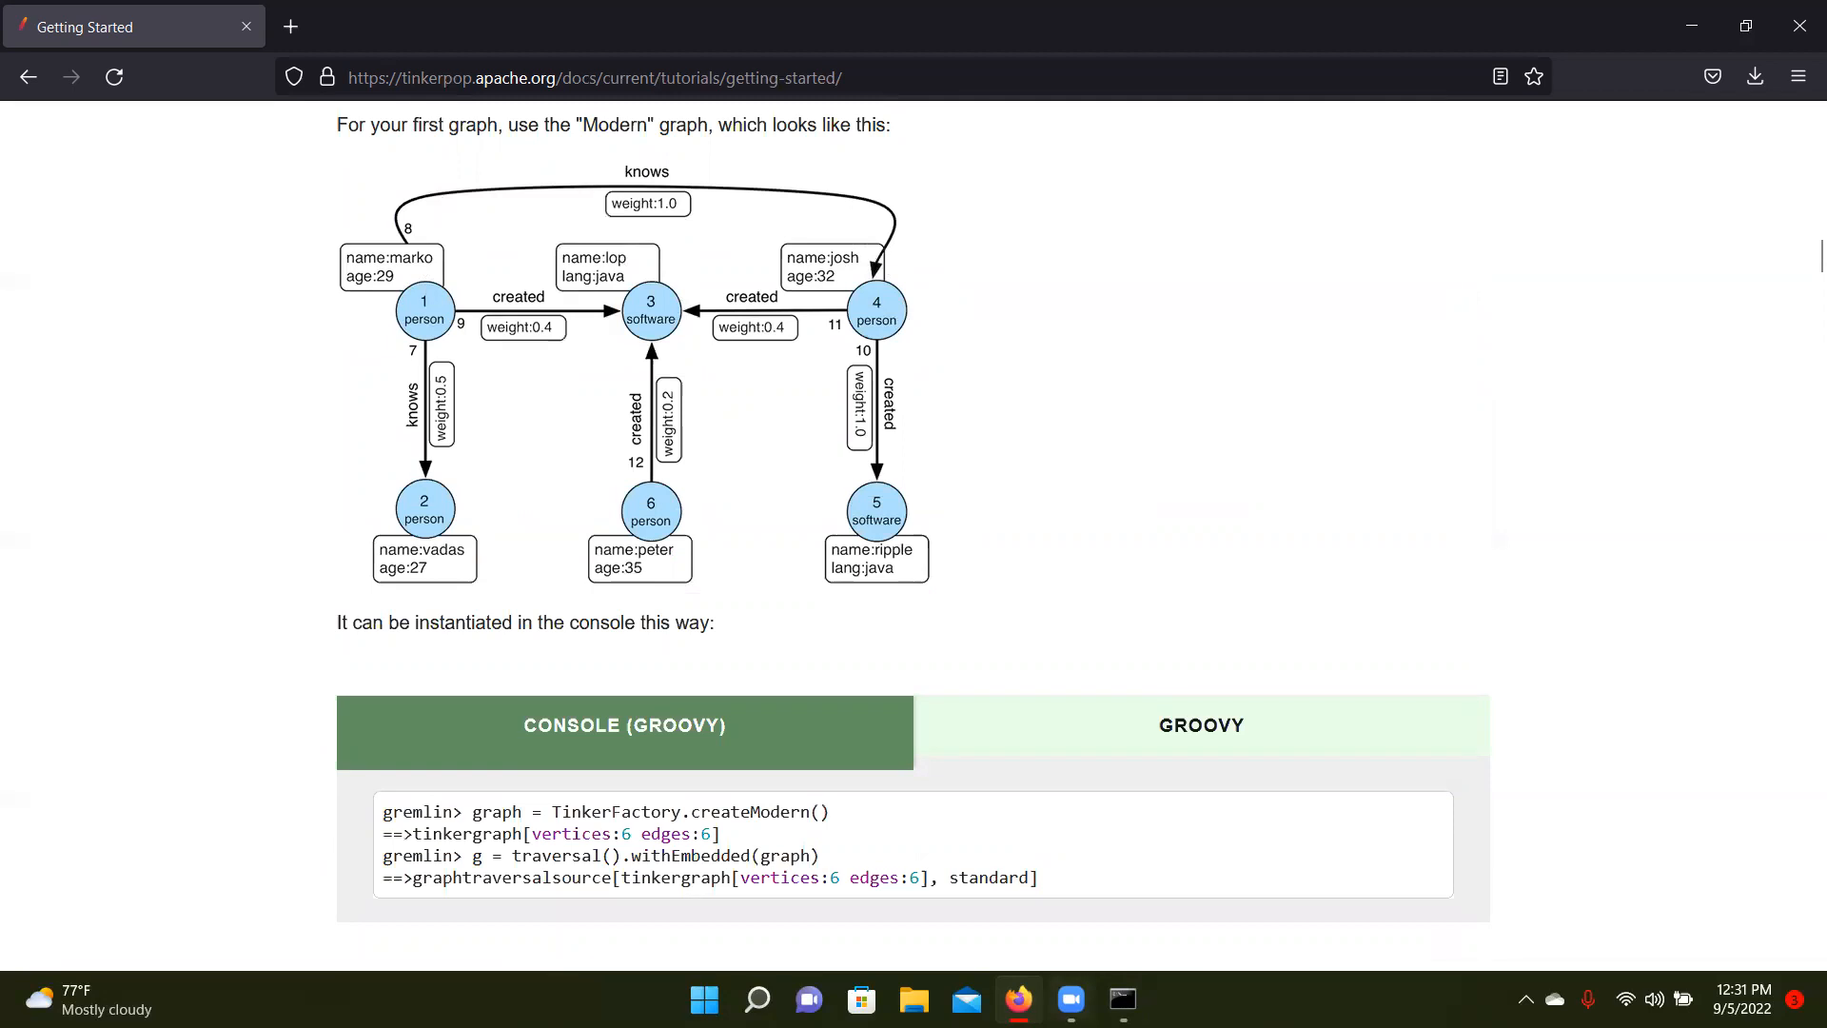
Enter g.V(1).values('name') at the Gremlin prompt and check example 3 returning marko
{"action": "left_click", "coordinate": [1121, 1000]}
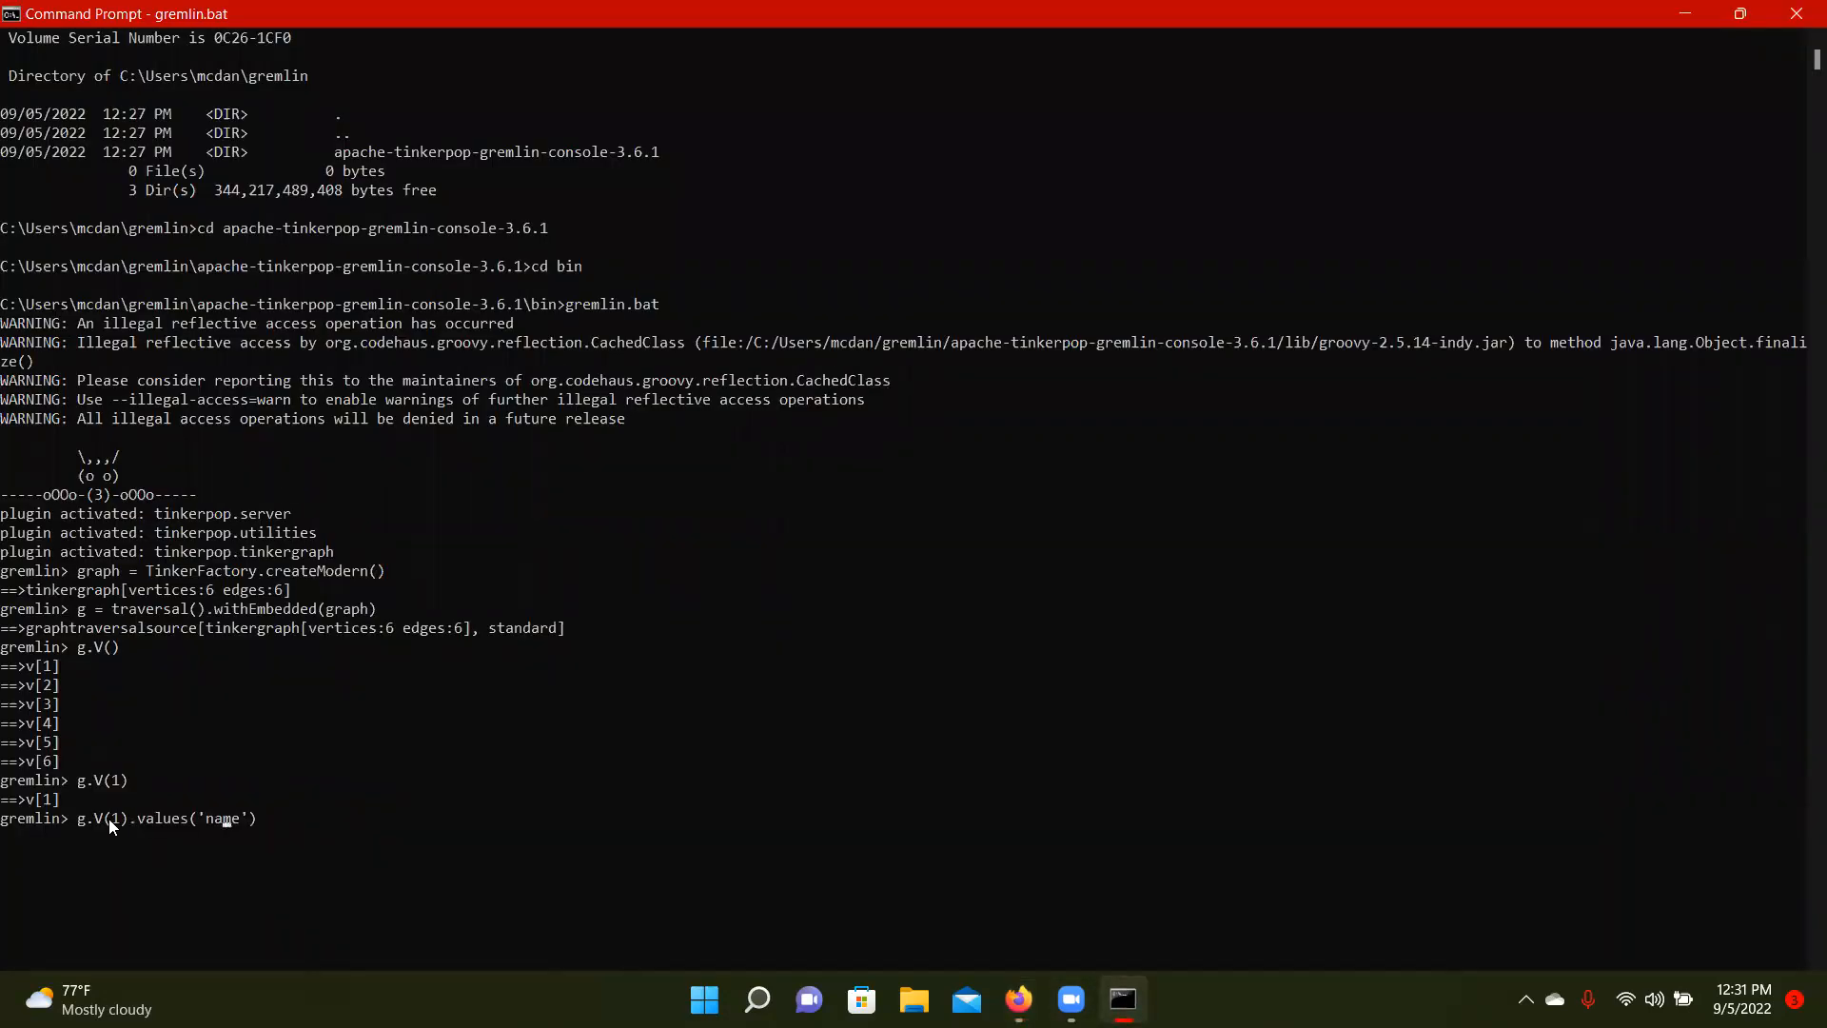
{"action": "mouse_move", "coordinate": [680, 786]}
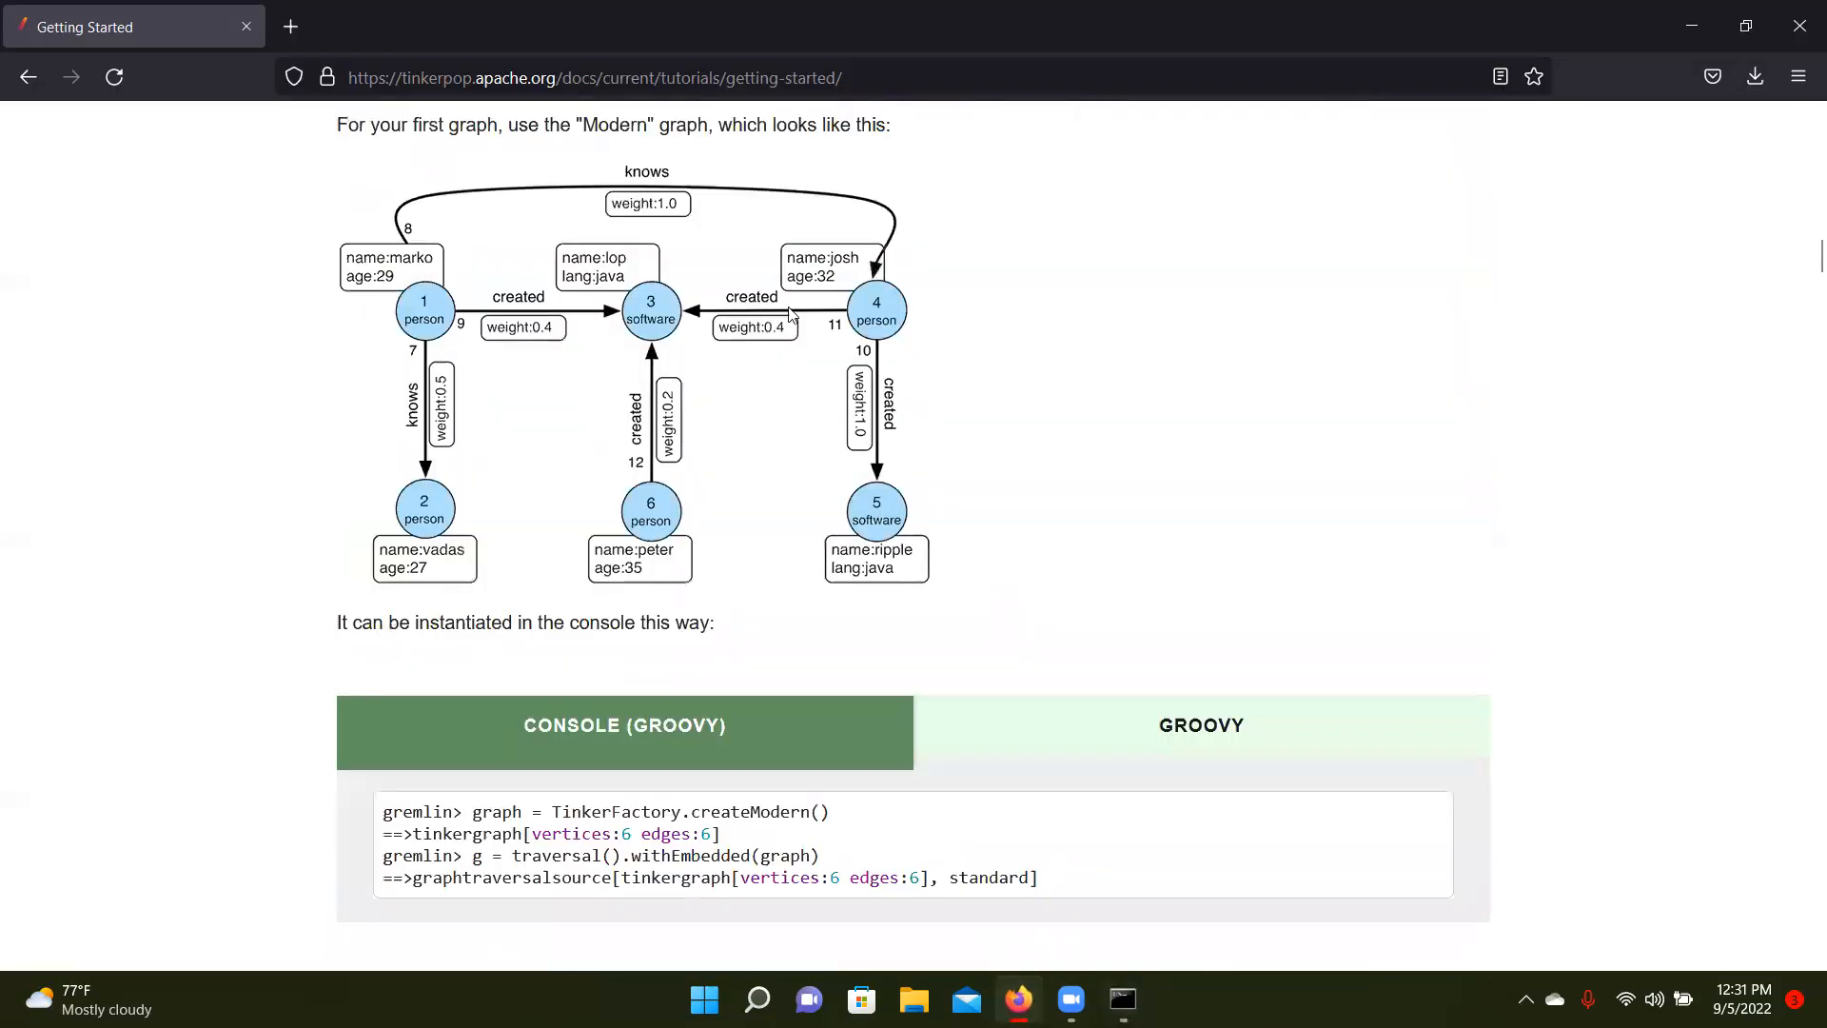
{"action": "scroll", "scroll_direction": "down", "scroll_amount": 3}
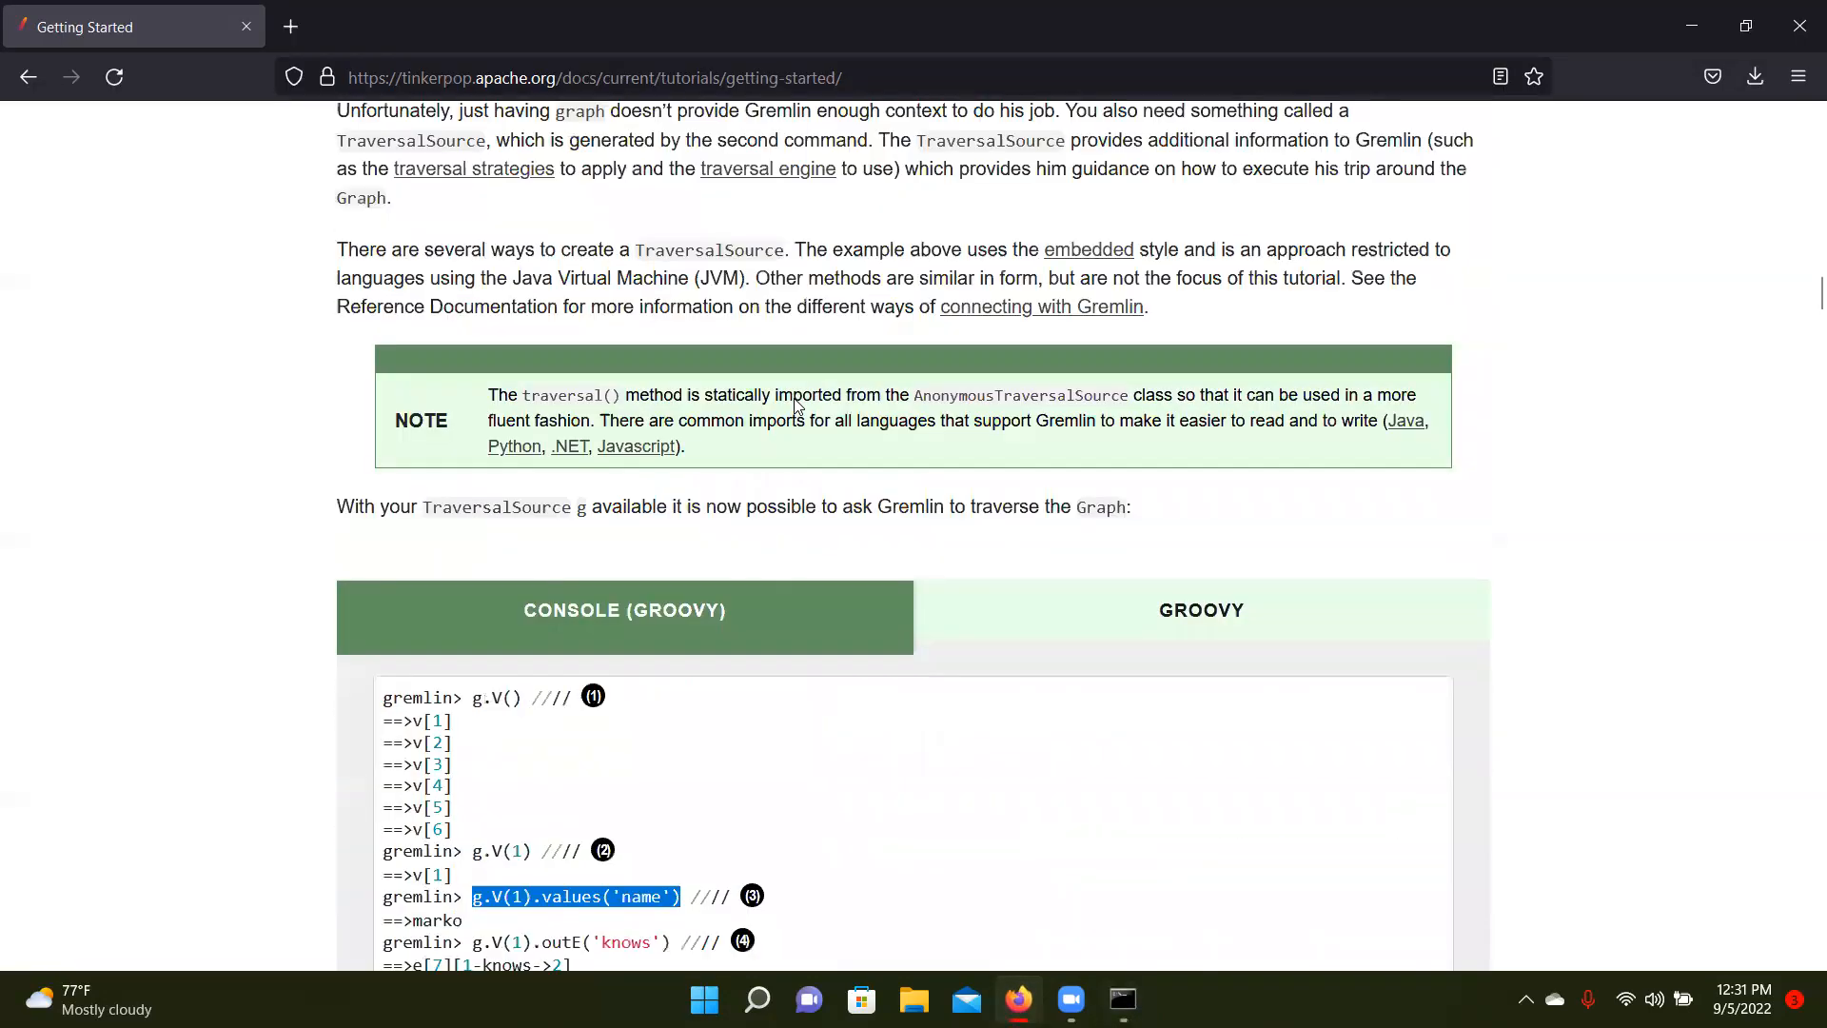
{"action": "scroll", "scroll_direction": "down", "scroll_amount": 3}
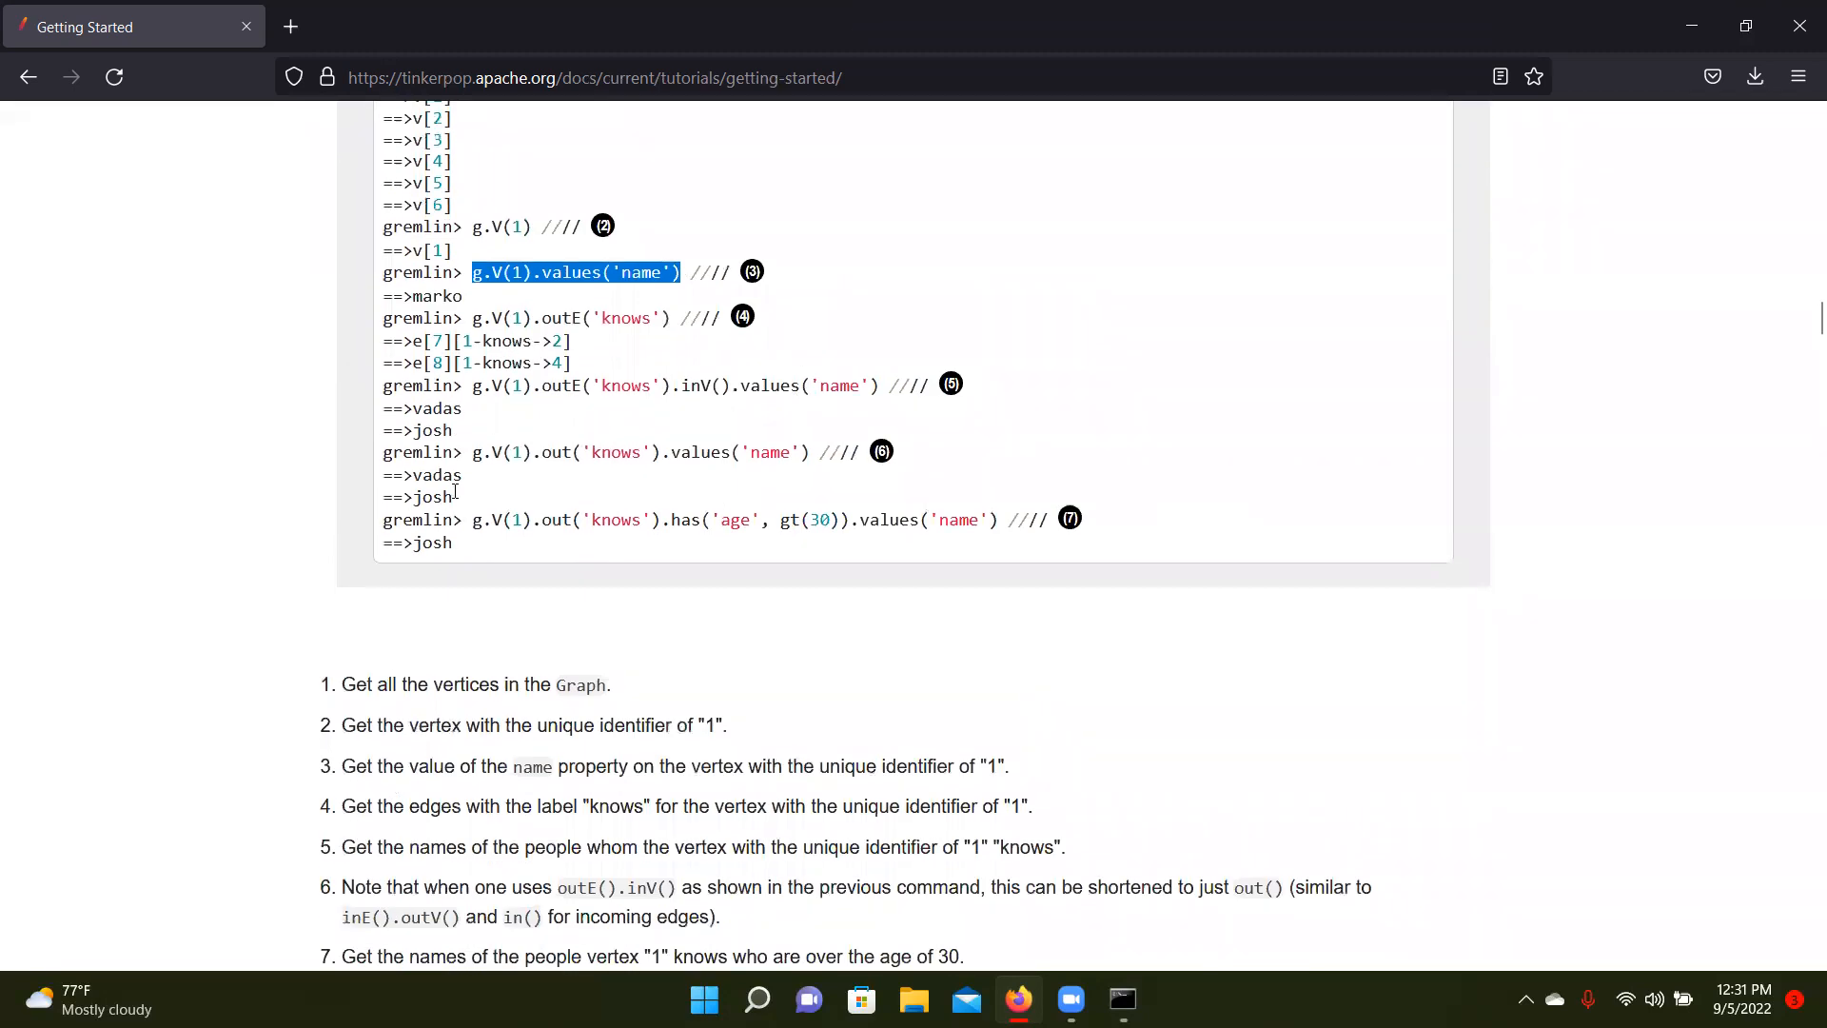
Run g.V(4).values('name') returning josh and g.V(1).outE('knows') listing edges 7 and 8
{"action": "scroll", "scroll_direction": "down", "scroll_amount": 3}
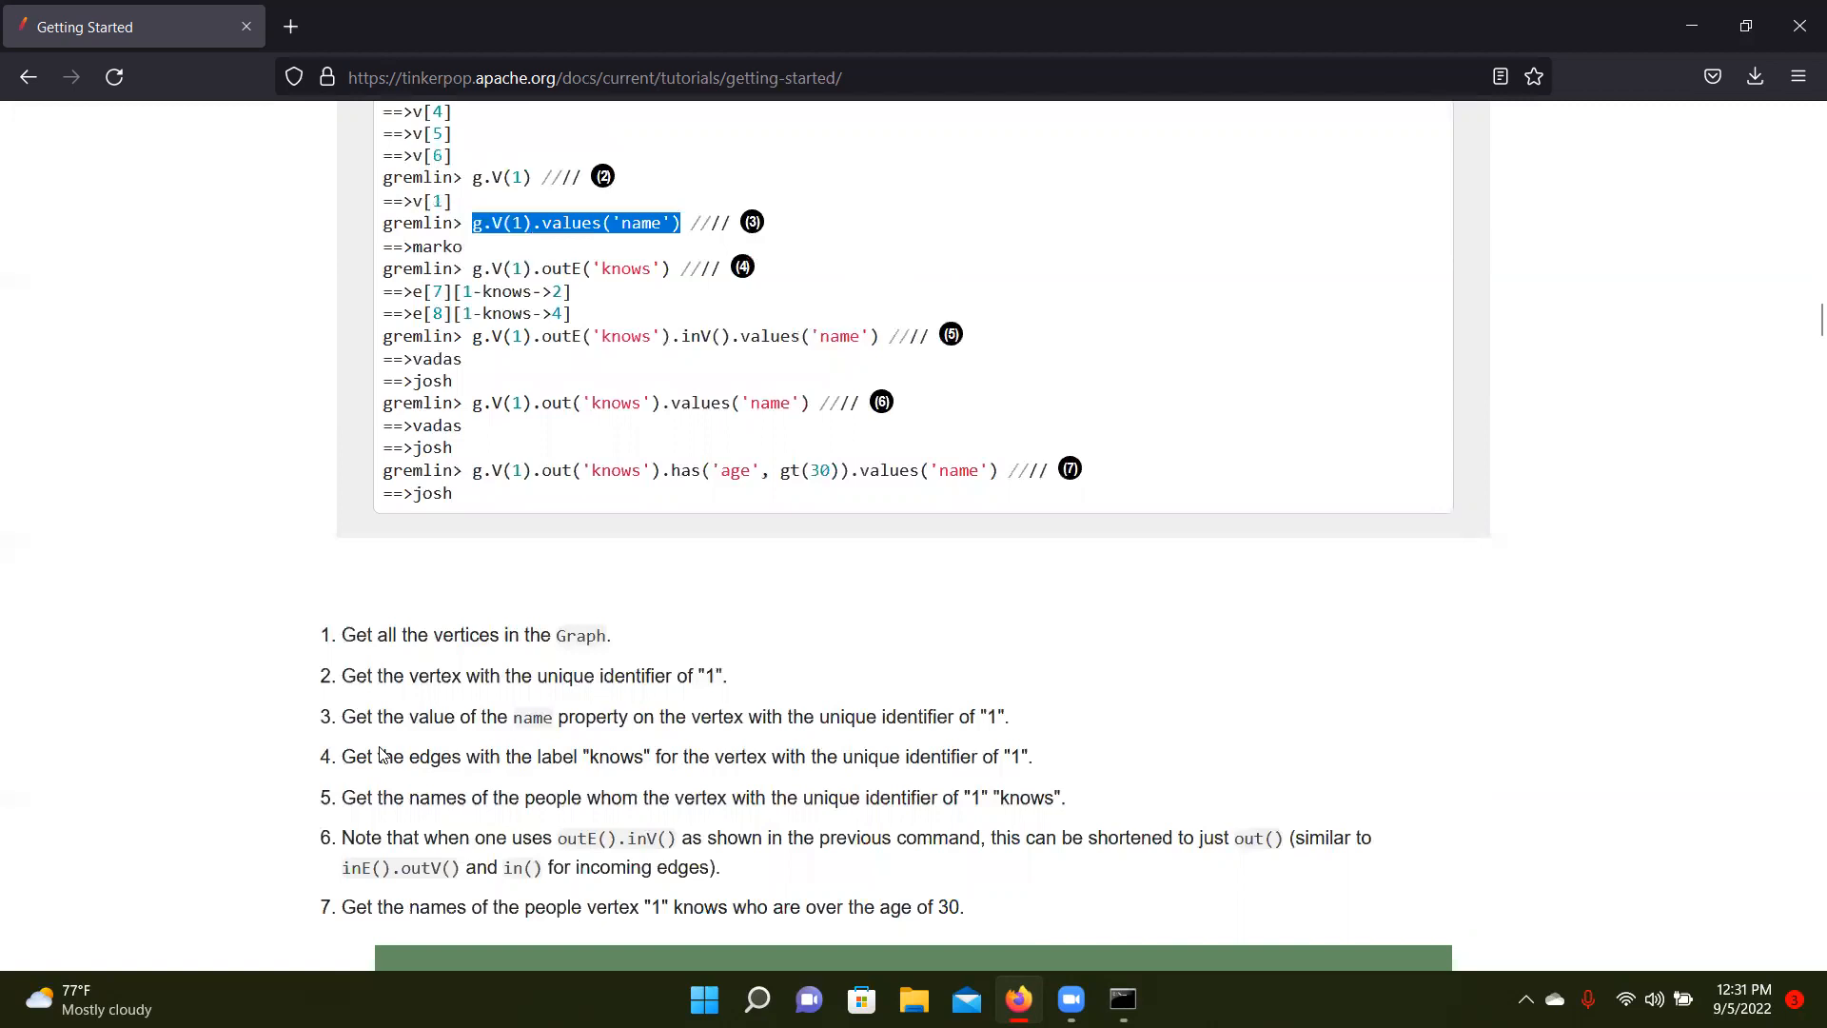
{"action": "mouse_move", "coordinate": [472, 338]}
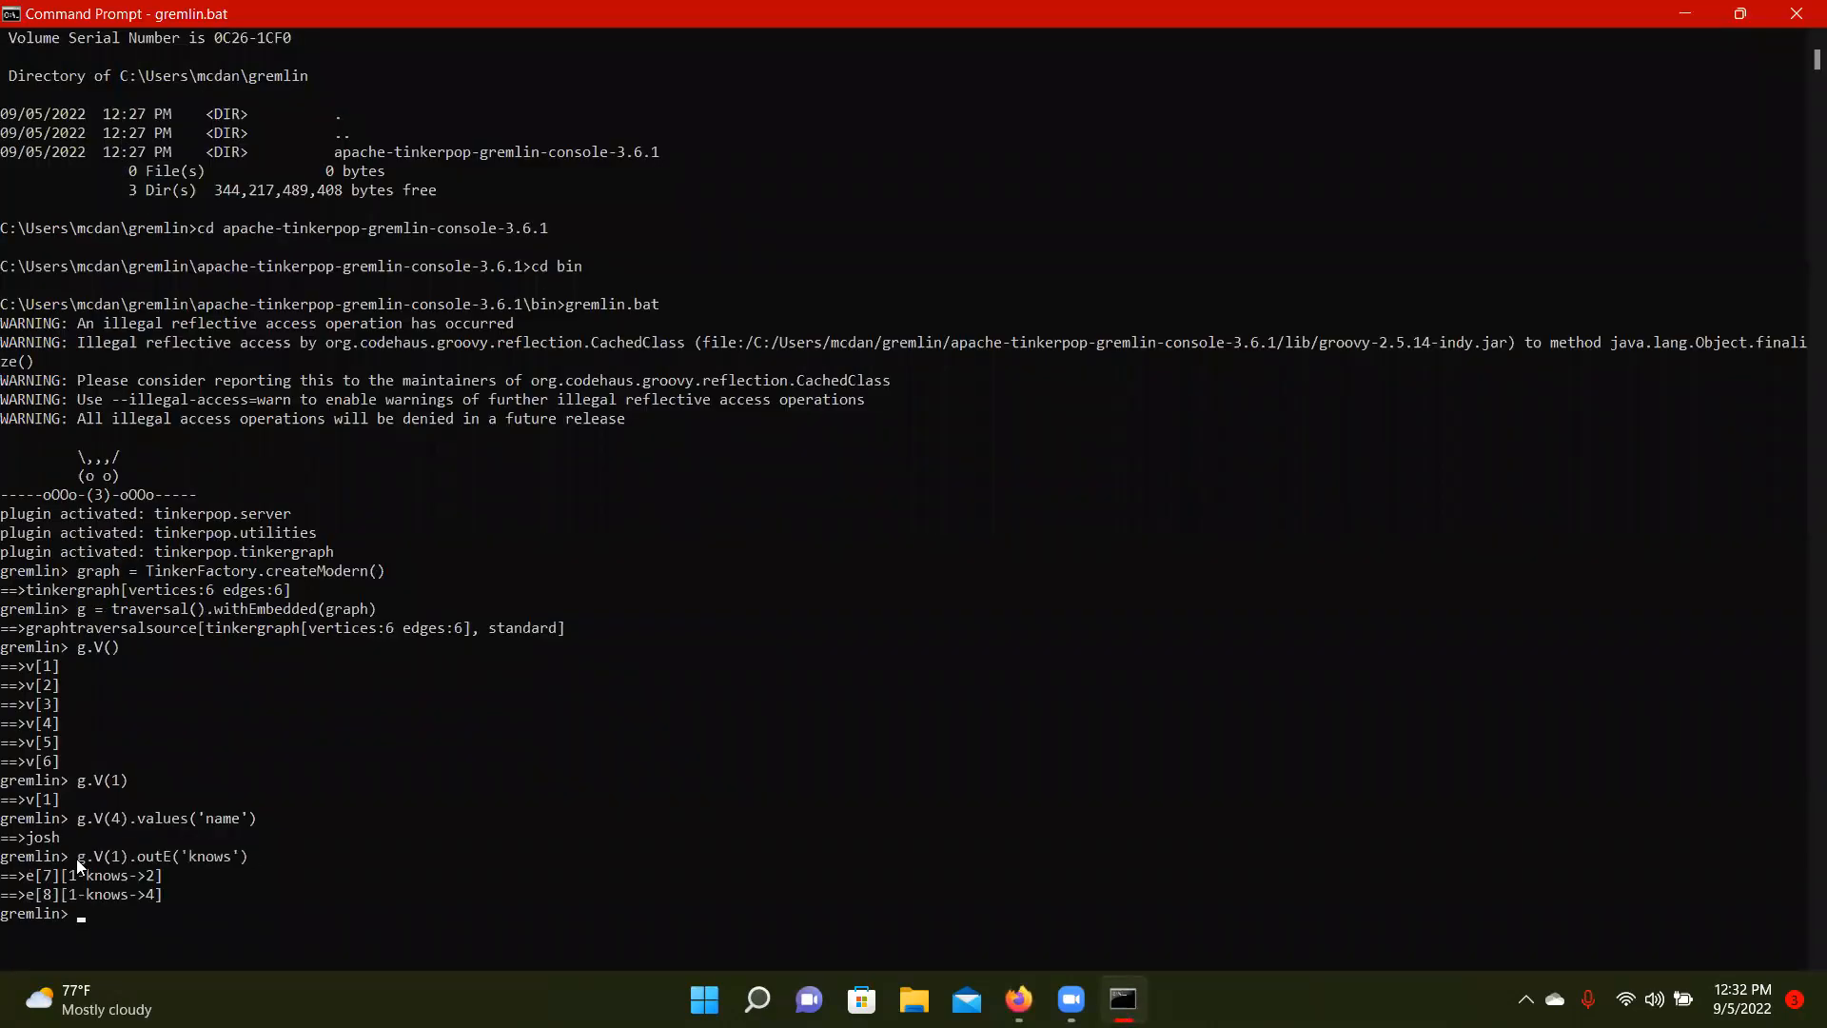
{"action": "scroll", "scroll_direction": "down", "scroll_amount": 3}
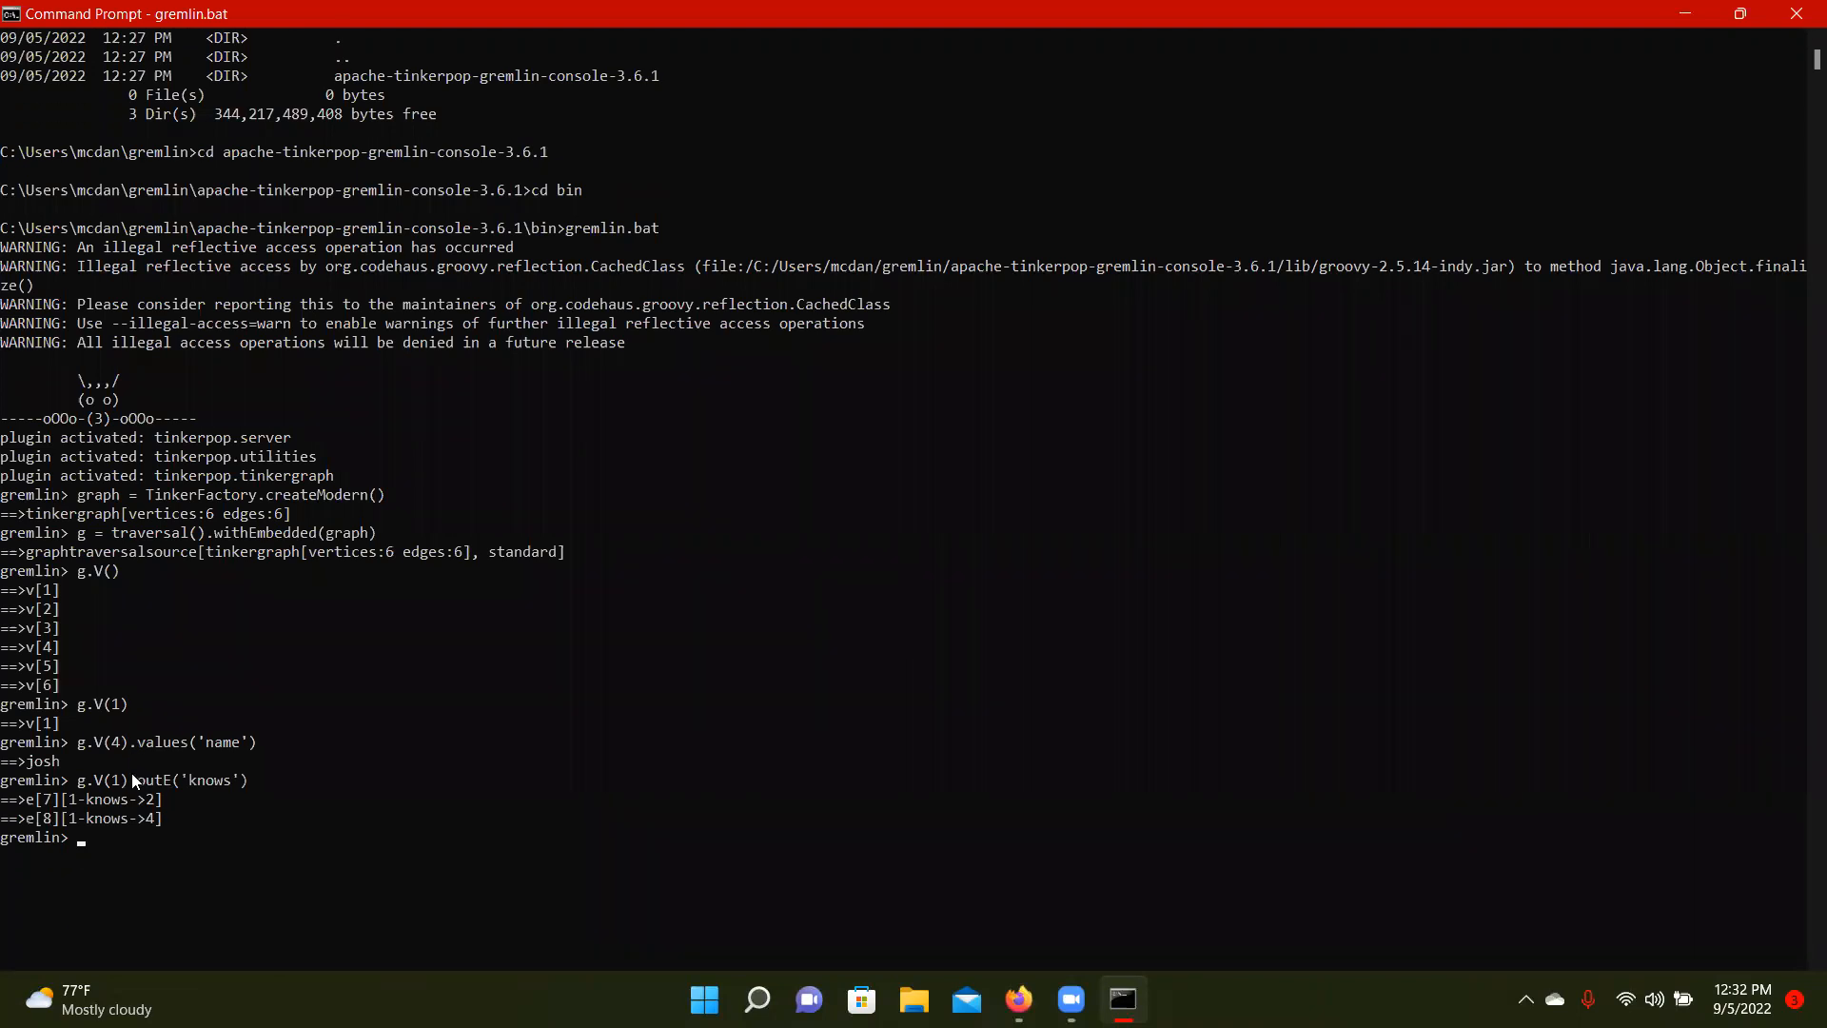
{"action": "mouse_move", "coordinate": [107, 813]}
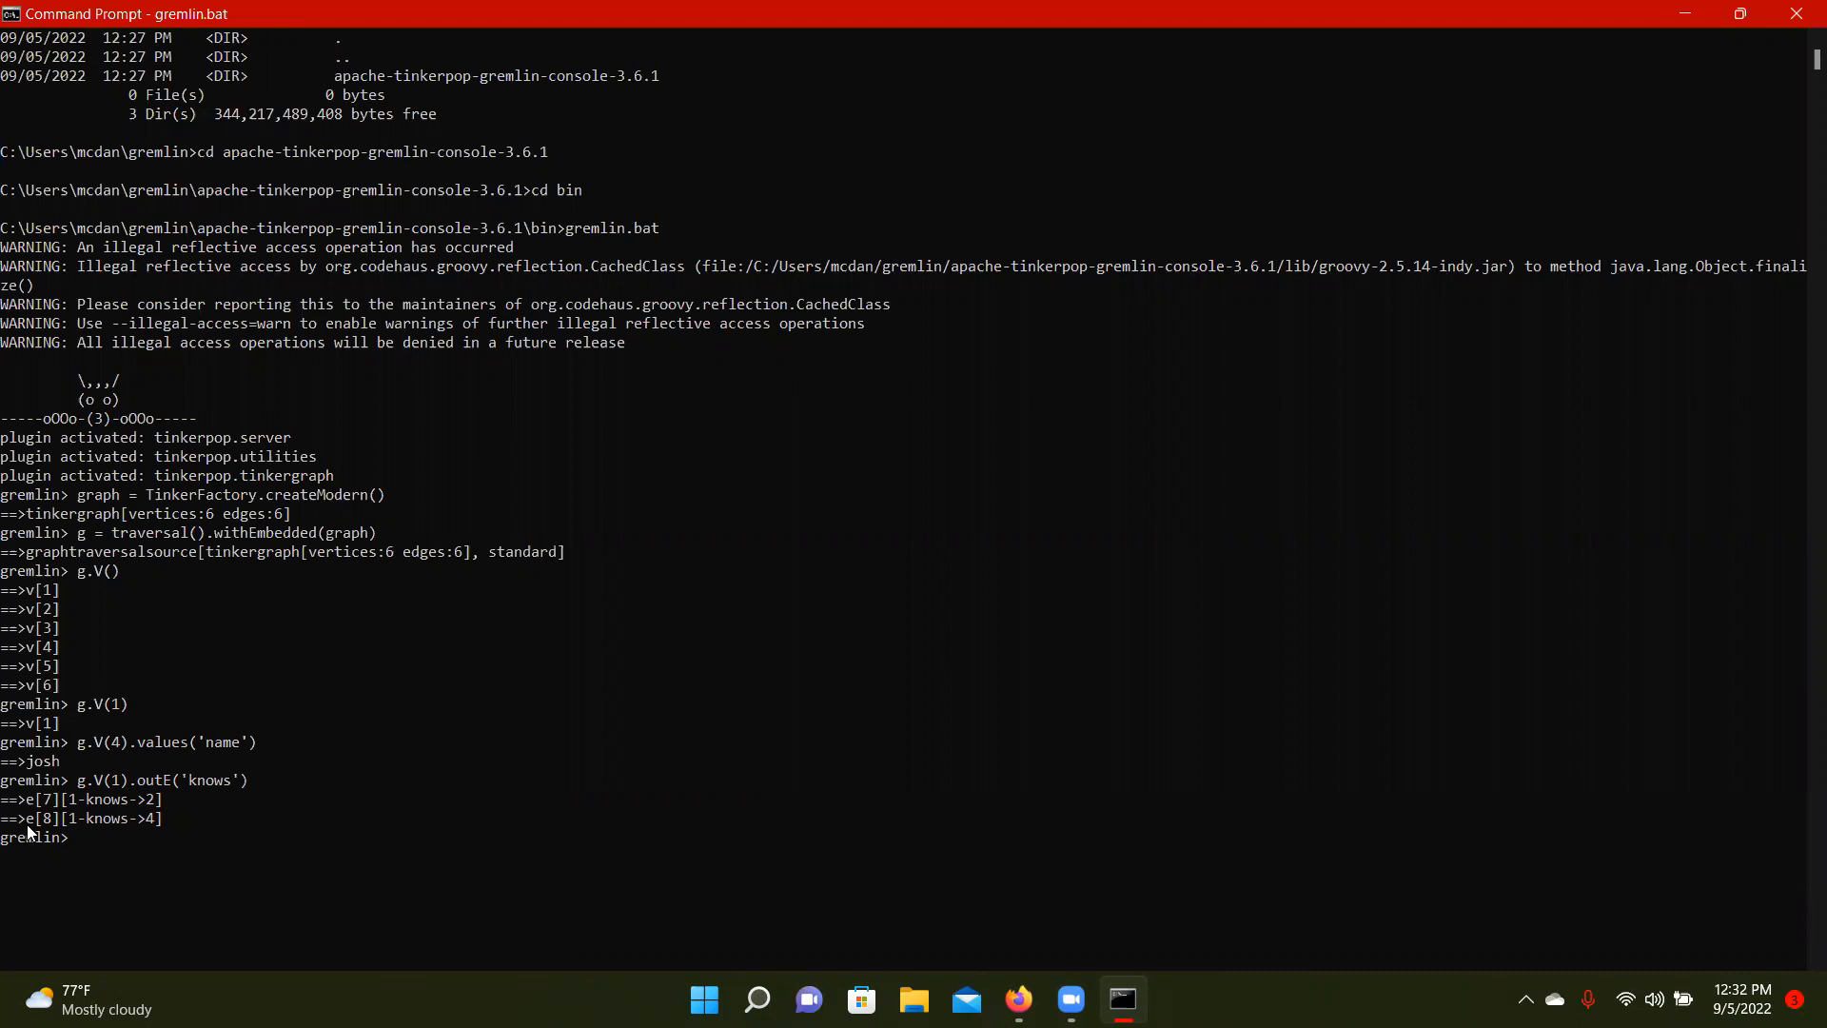
{"action": "mouse_move", "coordinate": [322, 875]}
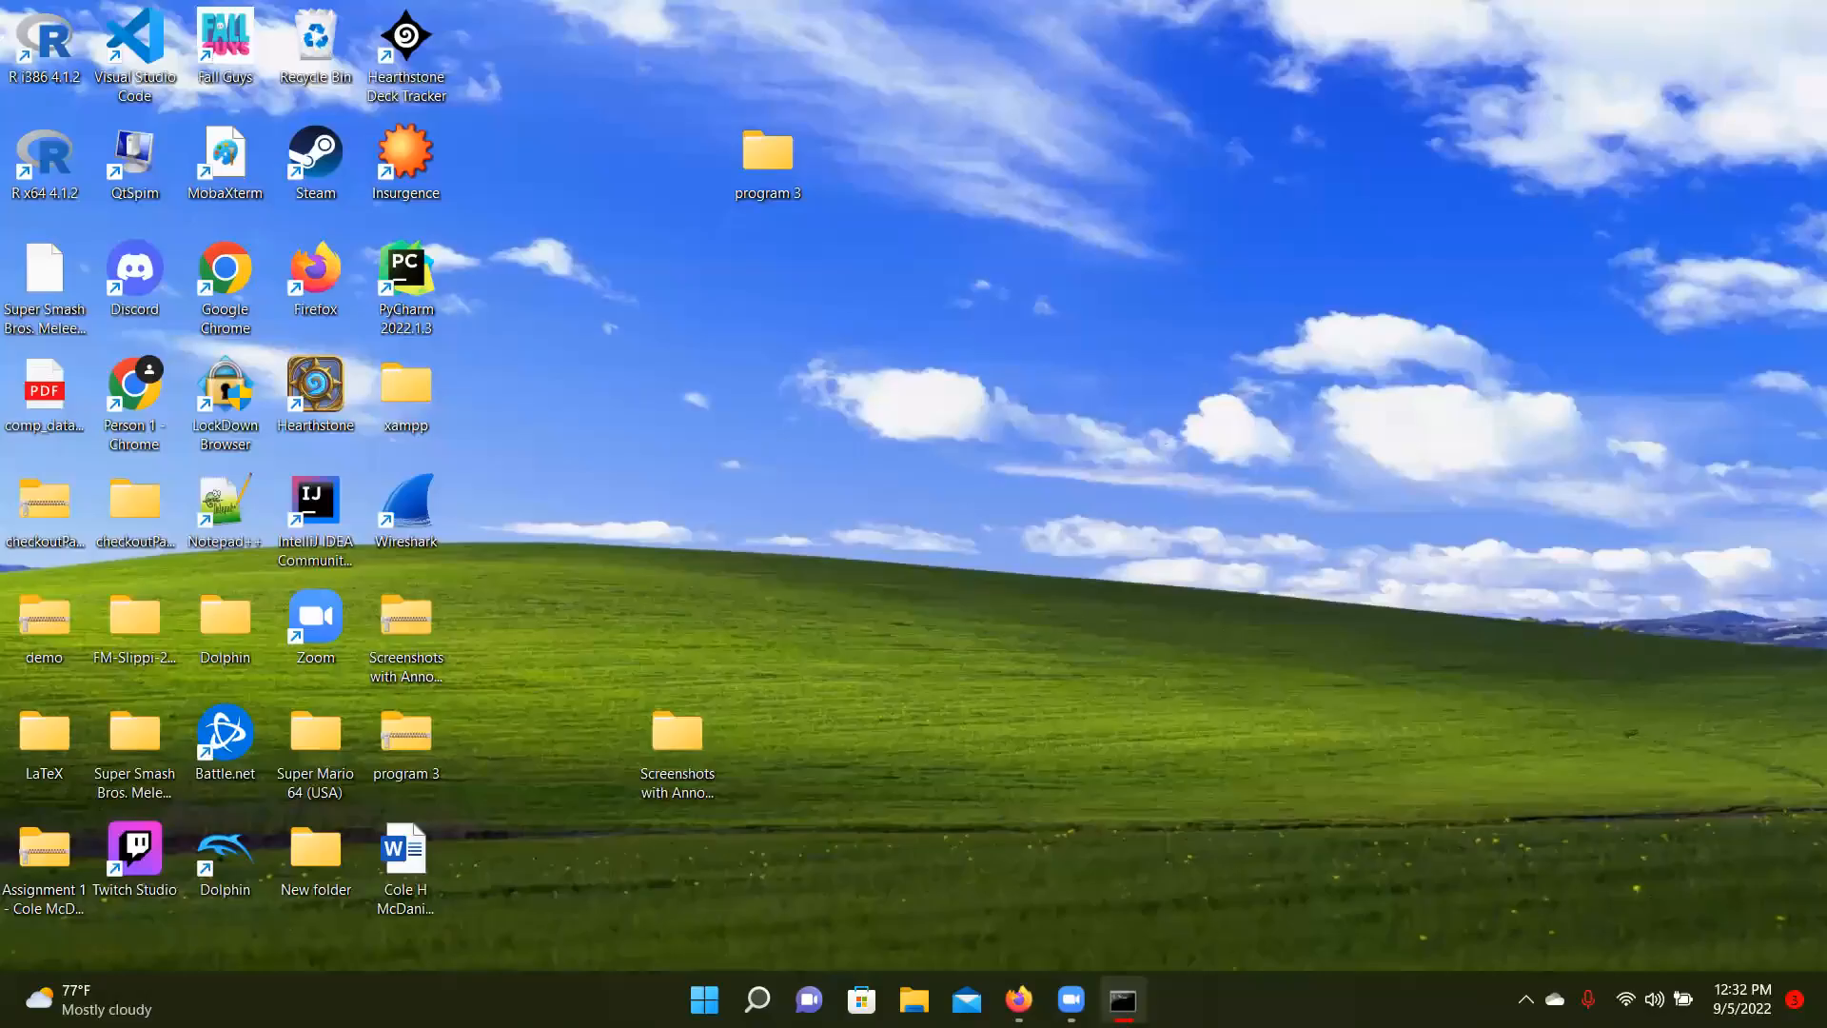
Run g.V(1).outE('knows').inV().values('name') from example 5, returning vadas and josh
{"action": "left_click", "coordinate": [1017, 999]}
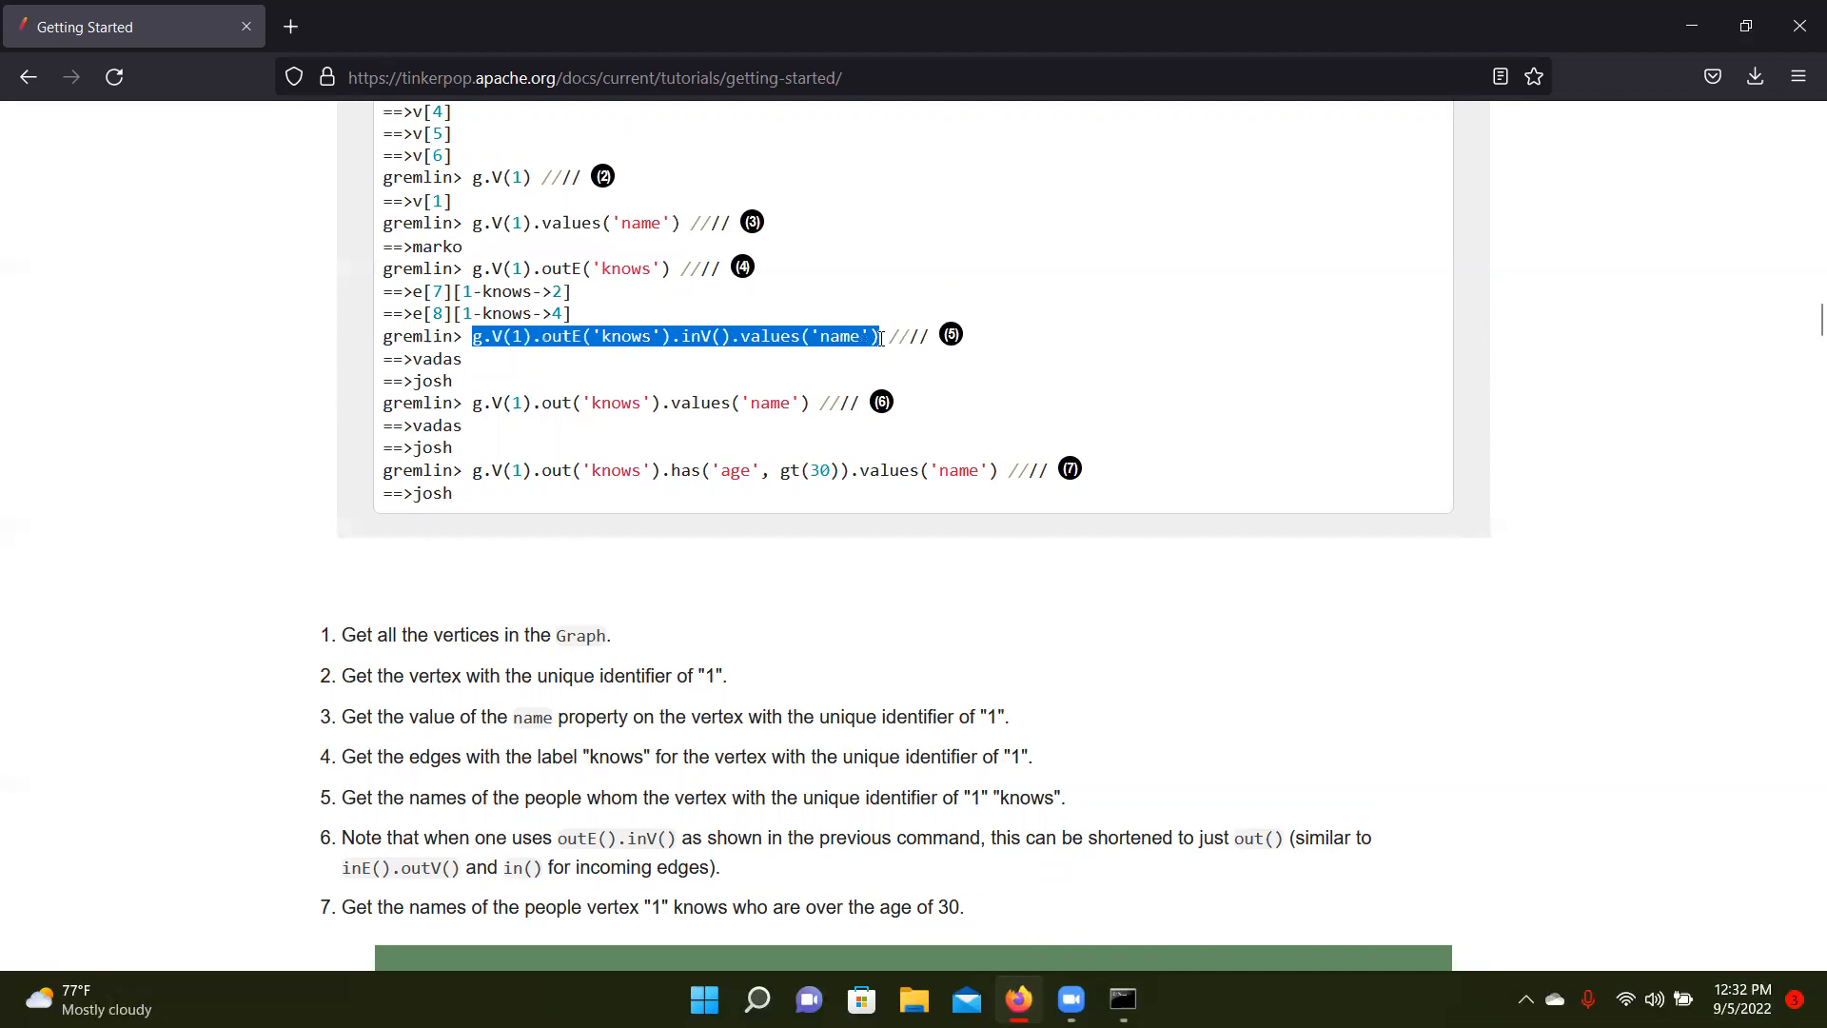
{"action": "left_click", "coordinate": [1119, 999]}
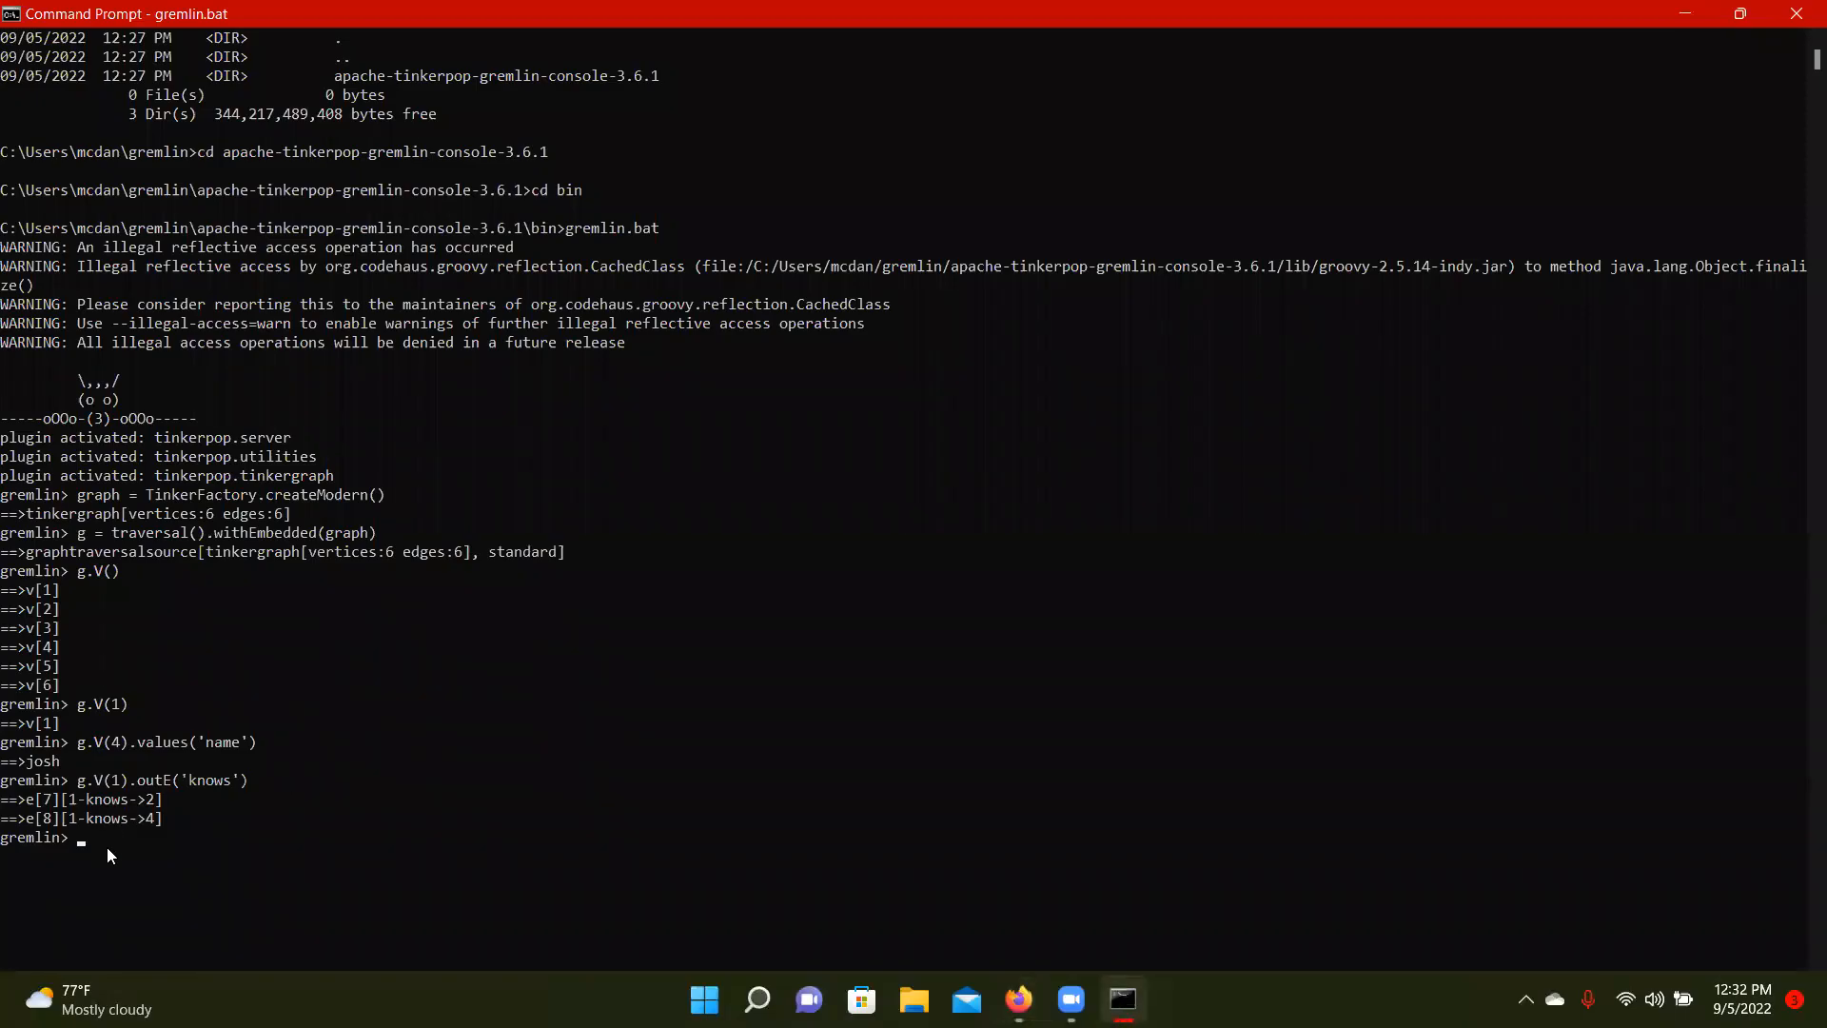
{"action": "type", "text": "g.V(1).outE('knows').inV().values('name')"}
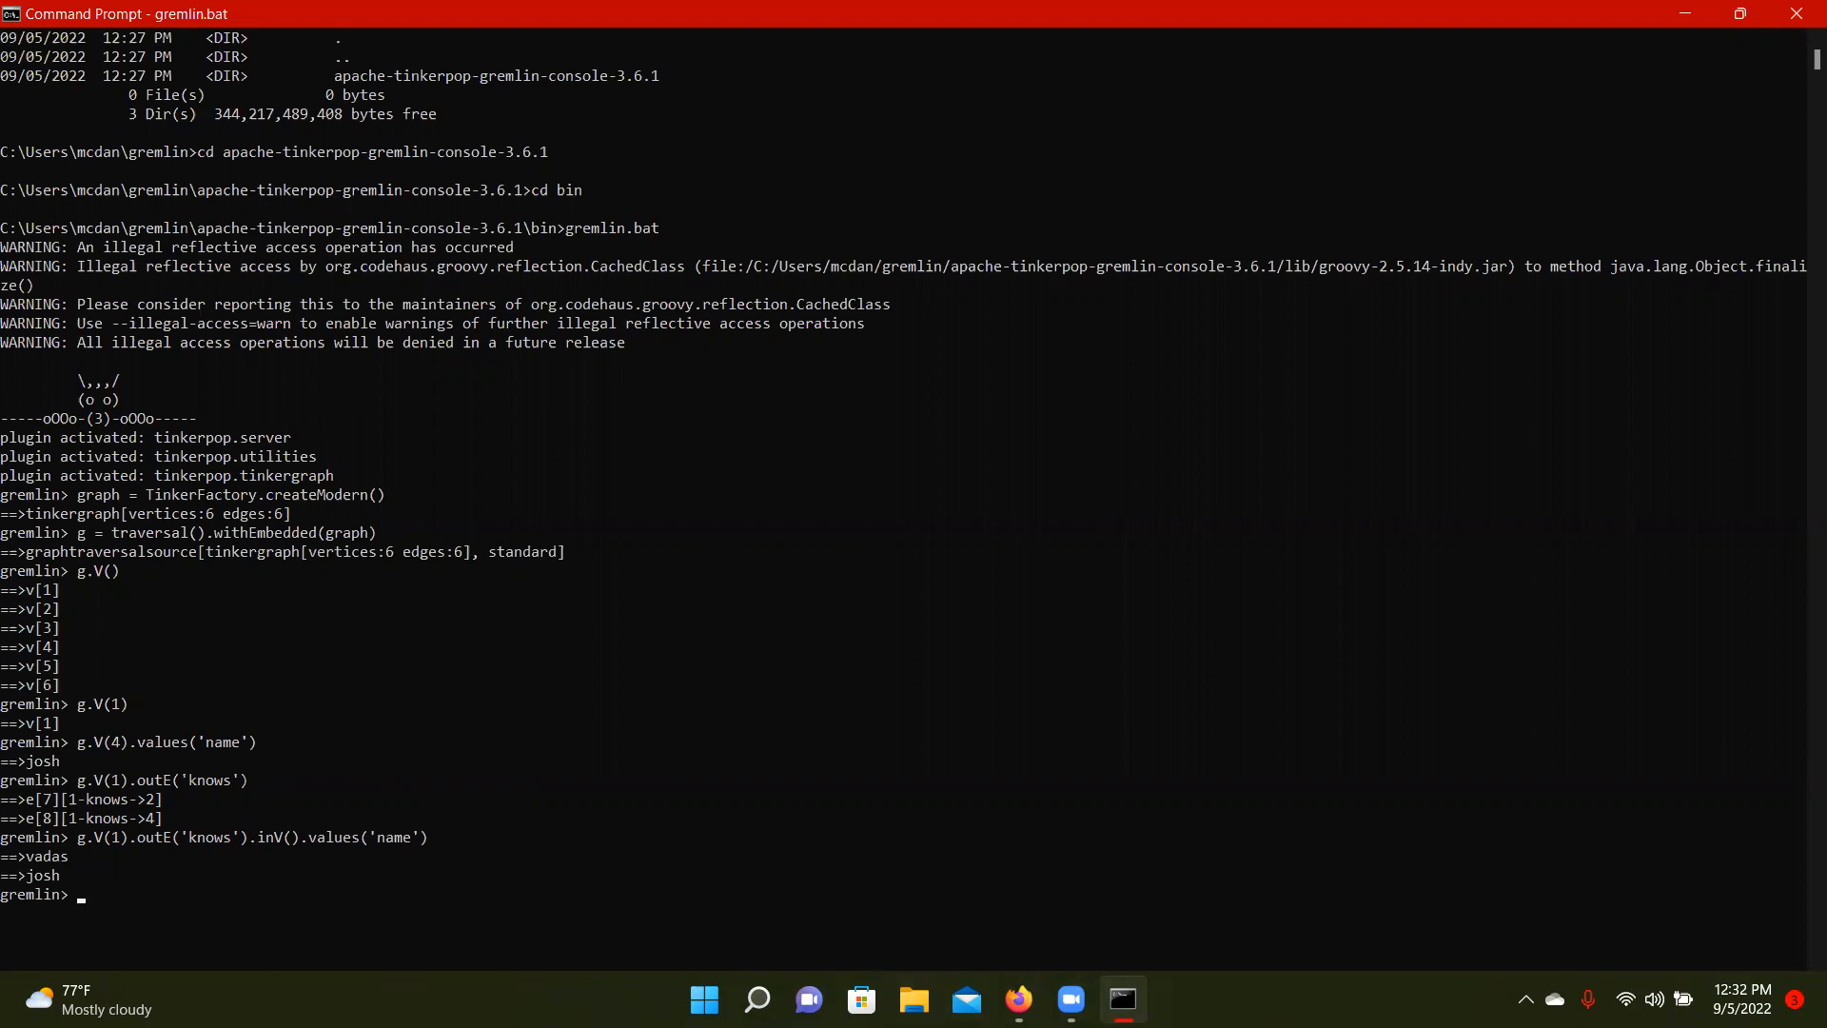
{"action": "left_click", "coordinate": [1019, 1000]}
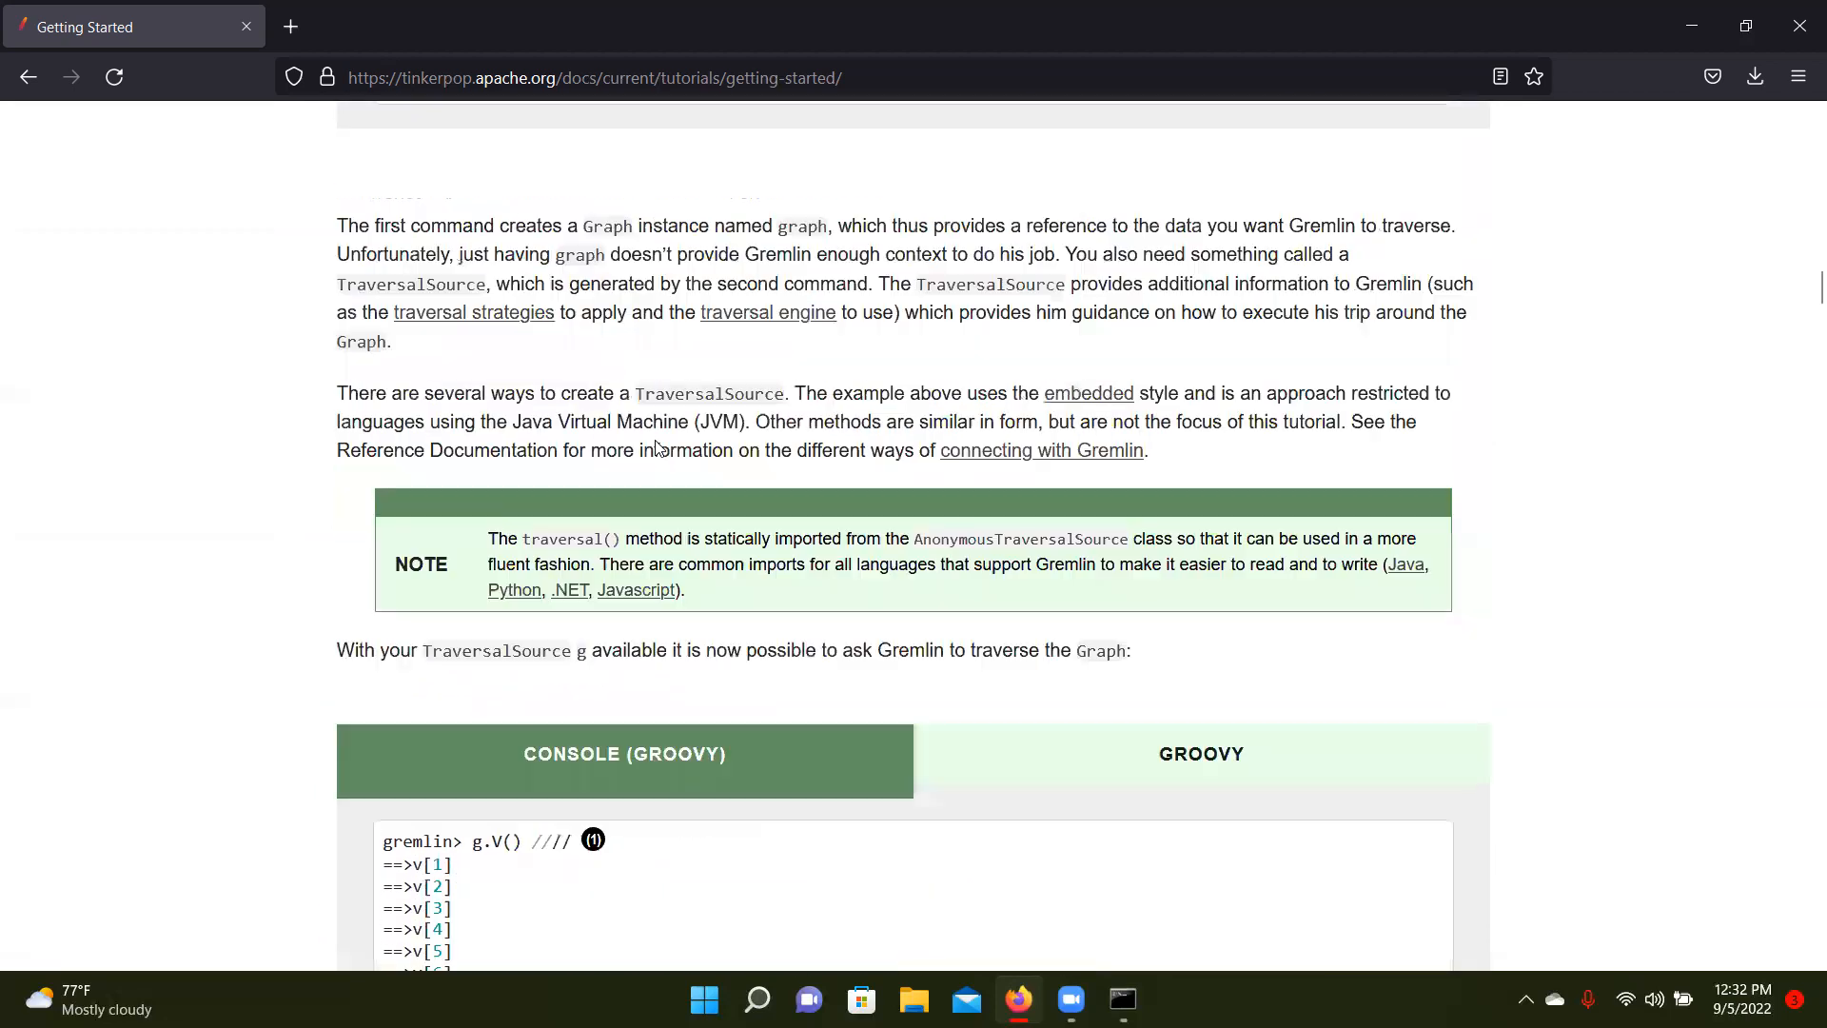
Scroll to the console examples and highlight the shortened g.V(1).out('knows').values('name') line
{"action": "scroll", "scroll_direction": "down", "scroll_amount": 3}
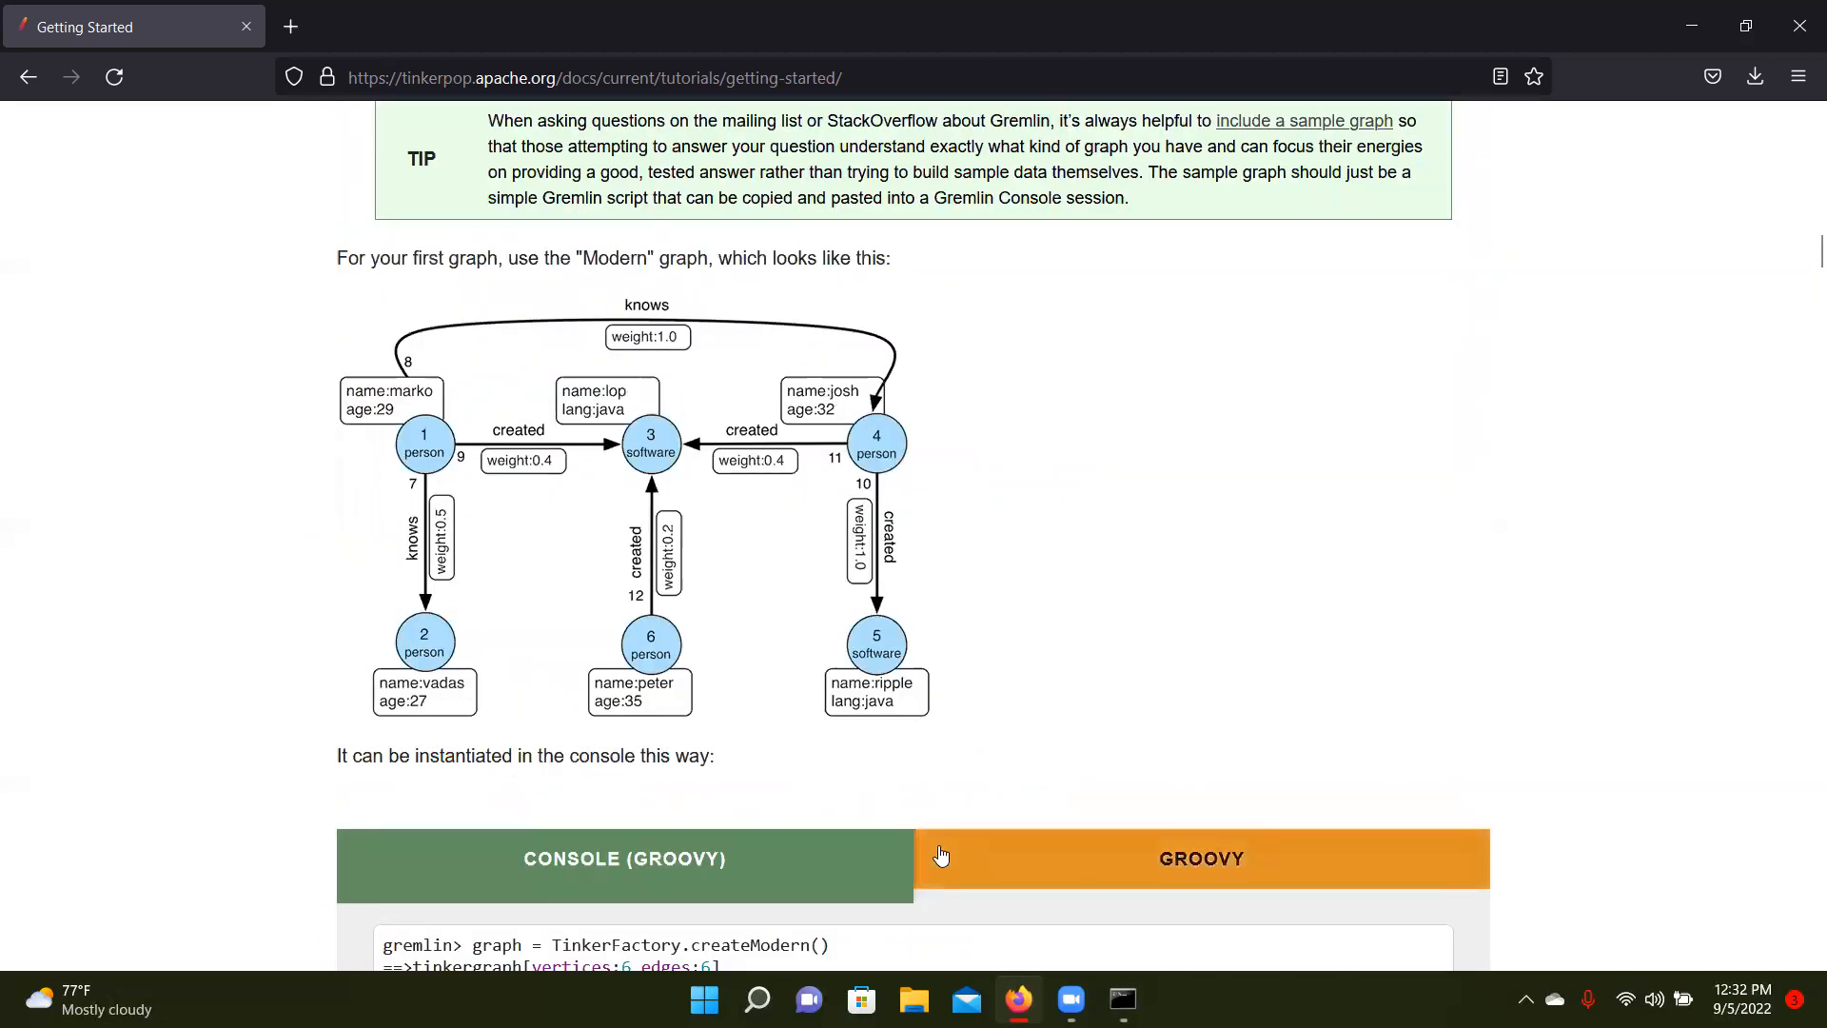
{"action": "scroll", "scroll_direction": "down", "scroll_amount": 3}
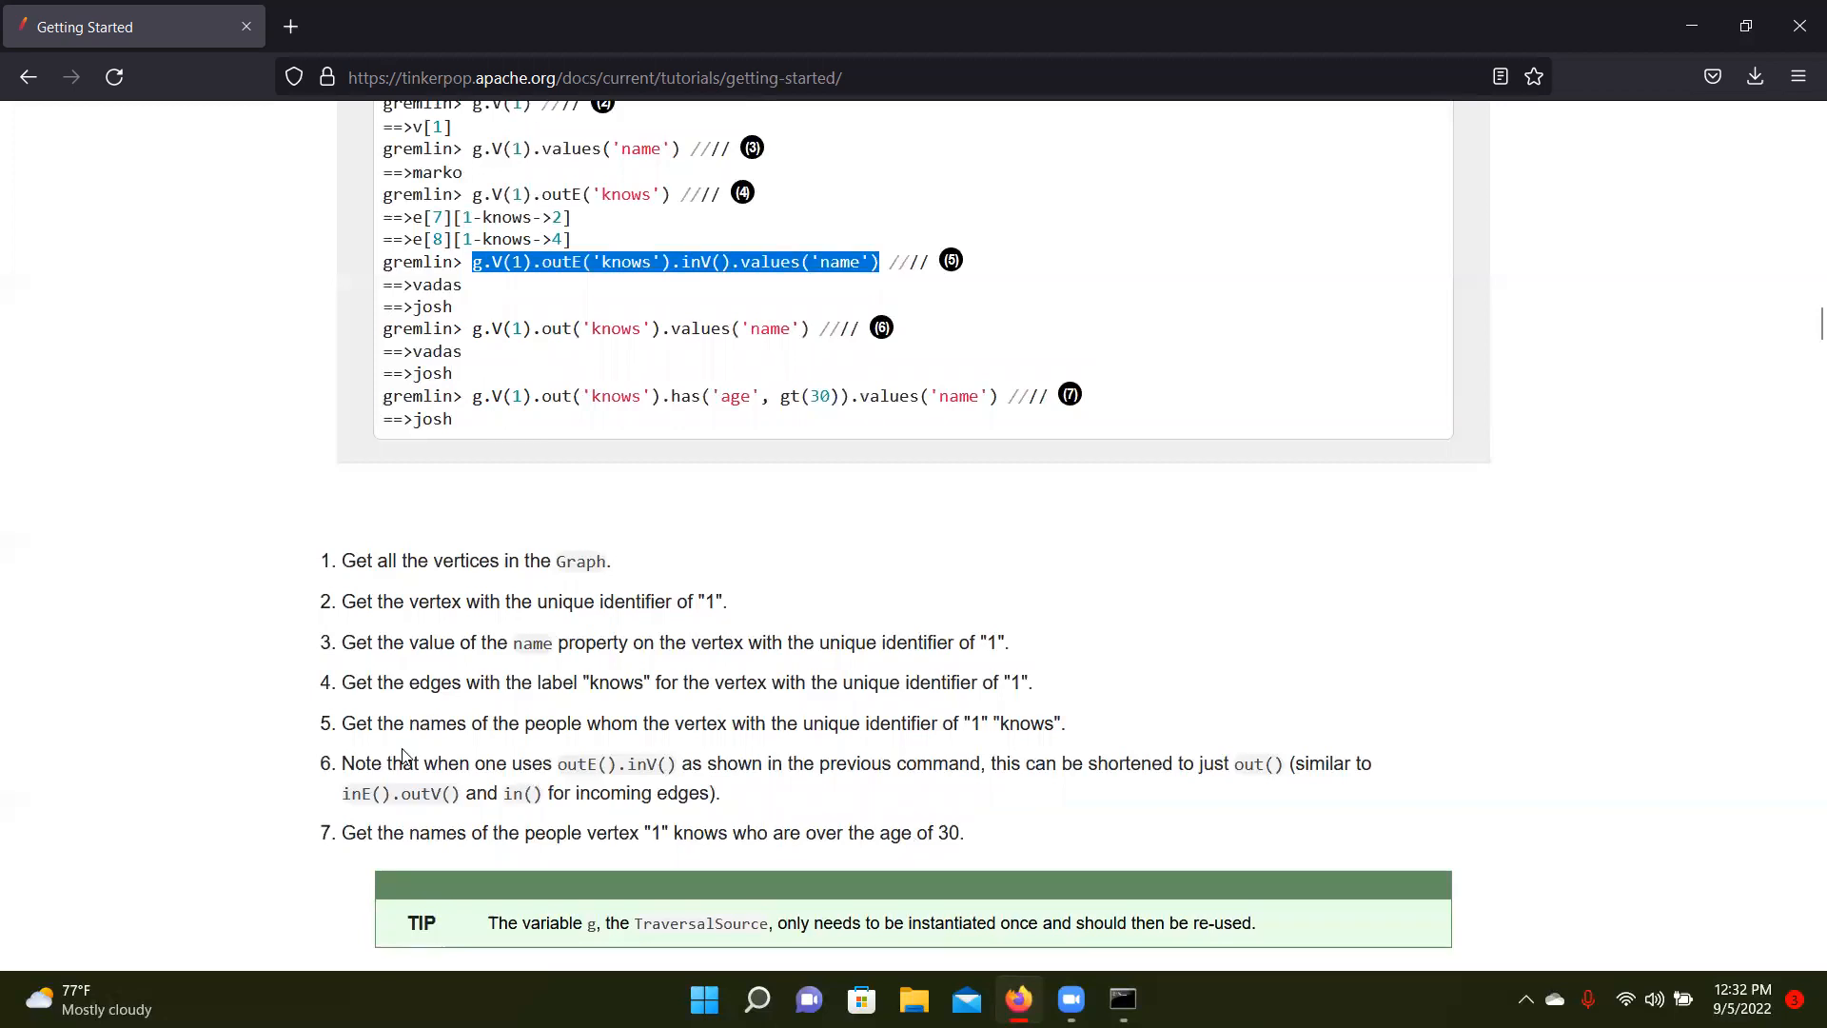
{"action": "mouse_move", "coordinate": [367, 718]}
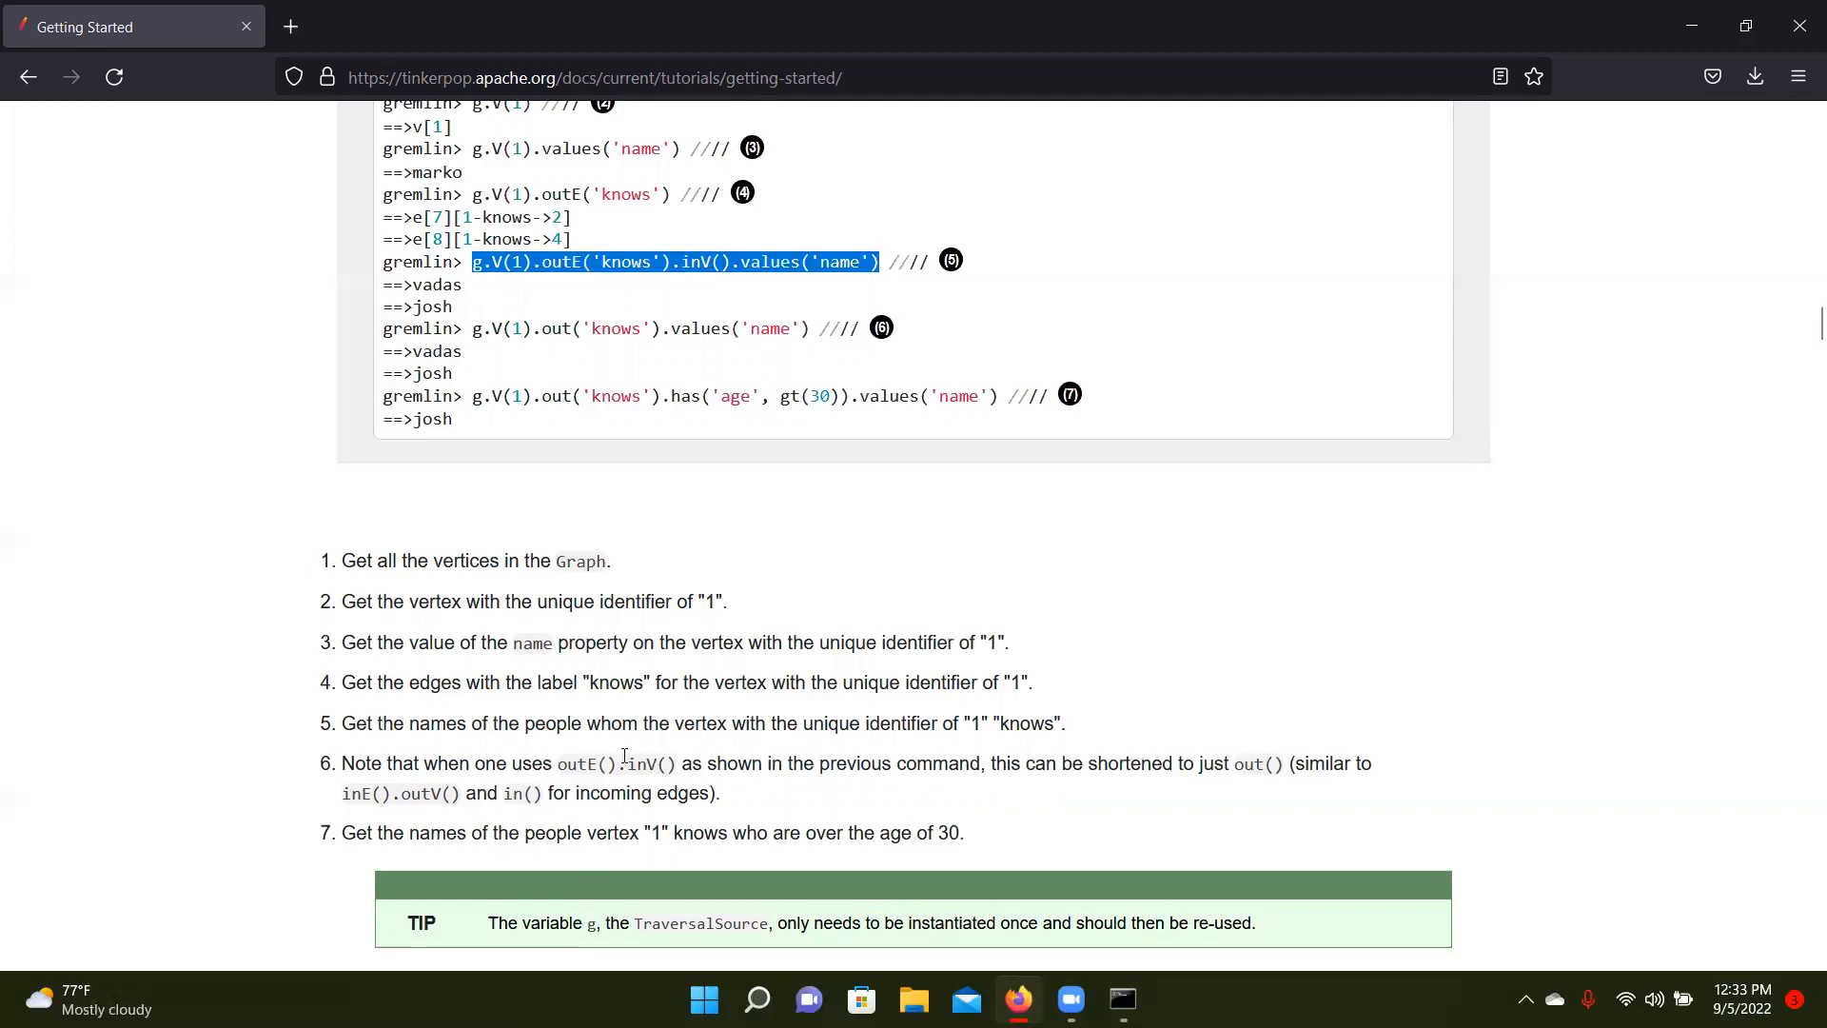
{"action": "mouse_move", "coordinate": [860, 771]}
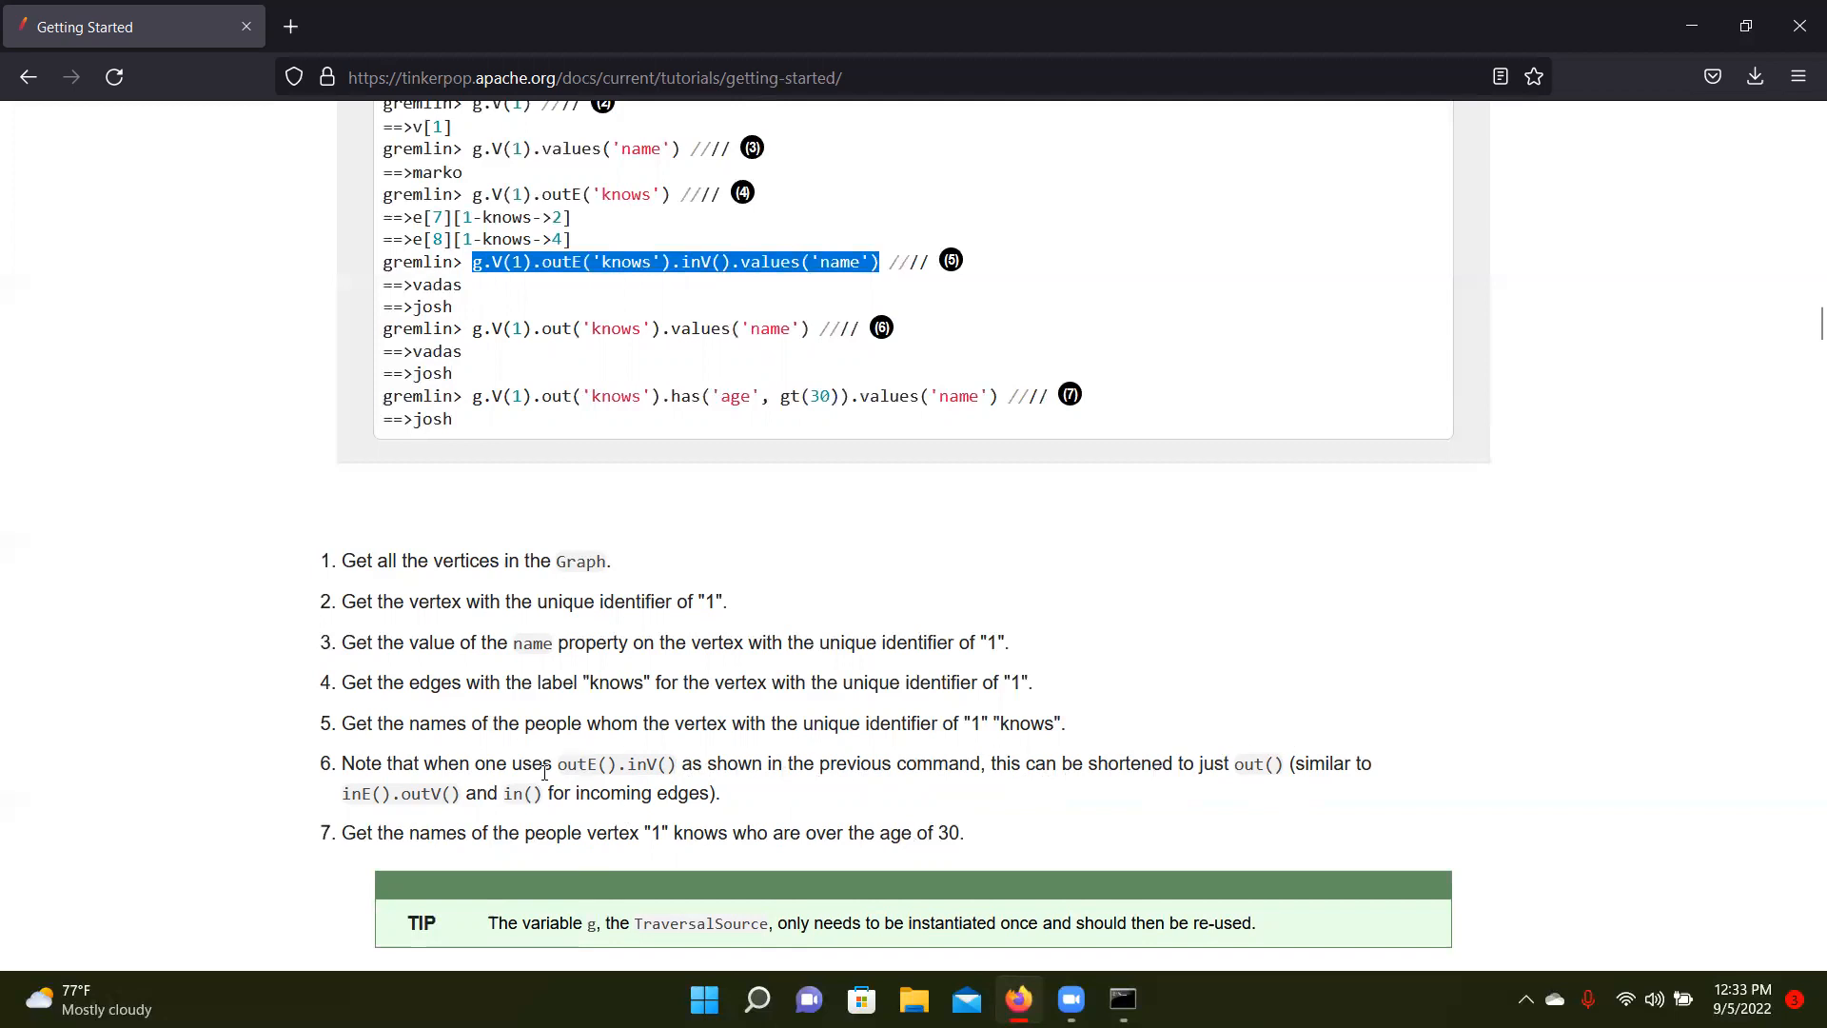
{"action": "mouse_move", "coordinate": [630, 493]}
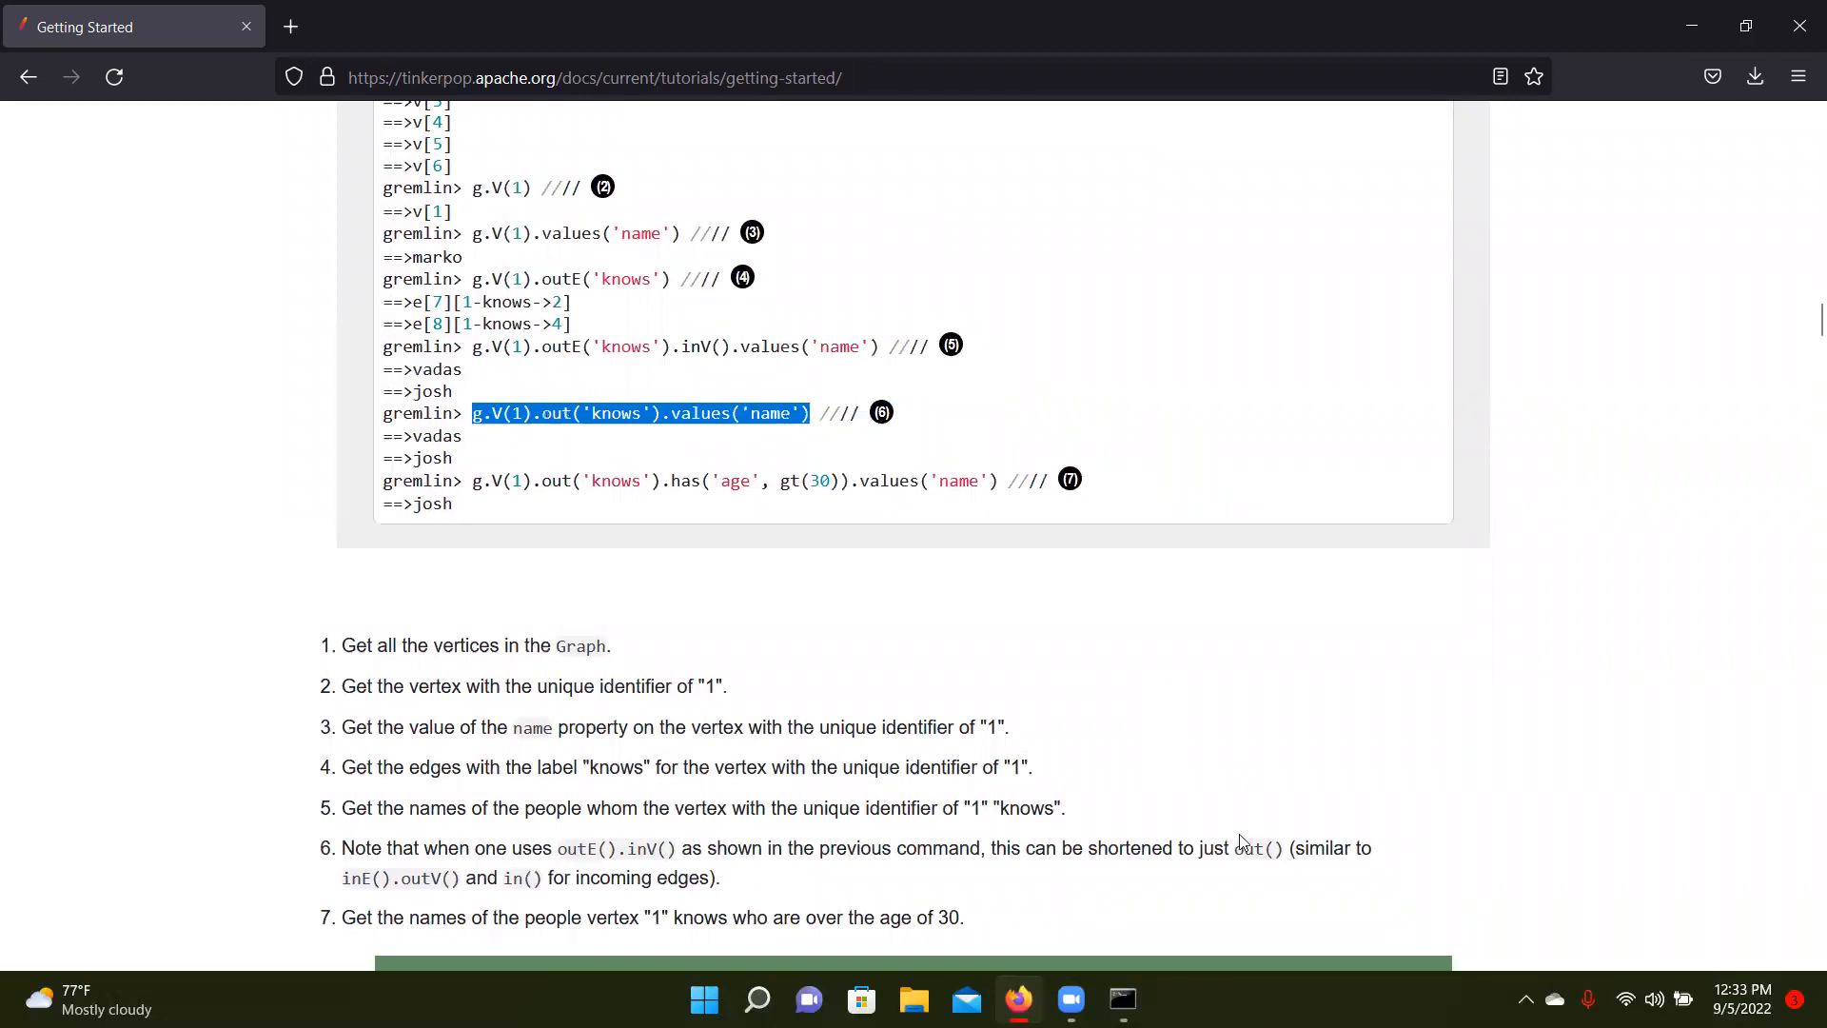
Run g.V(1).out('knows').values('name') in the console, returning vadas and josh
{"action": "left_click", "coordinate": [1121, 999]}
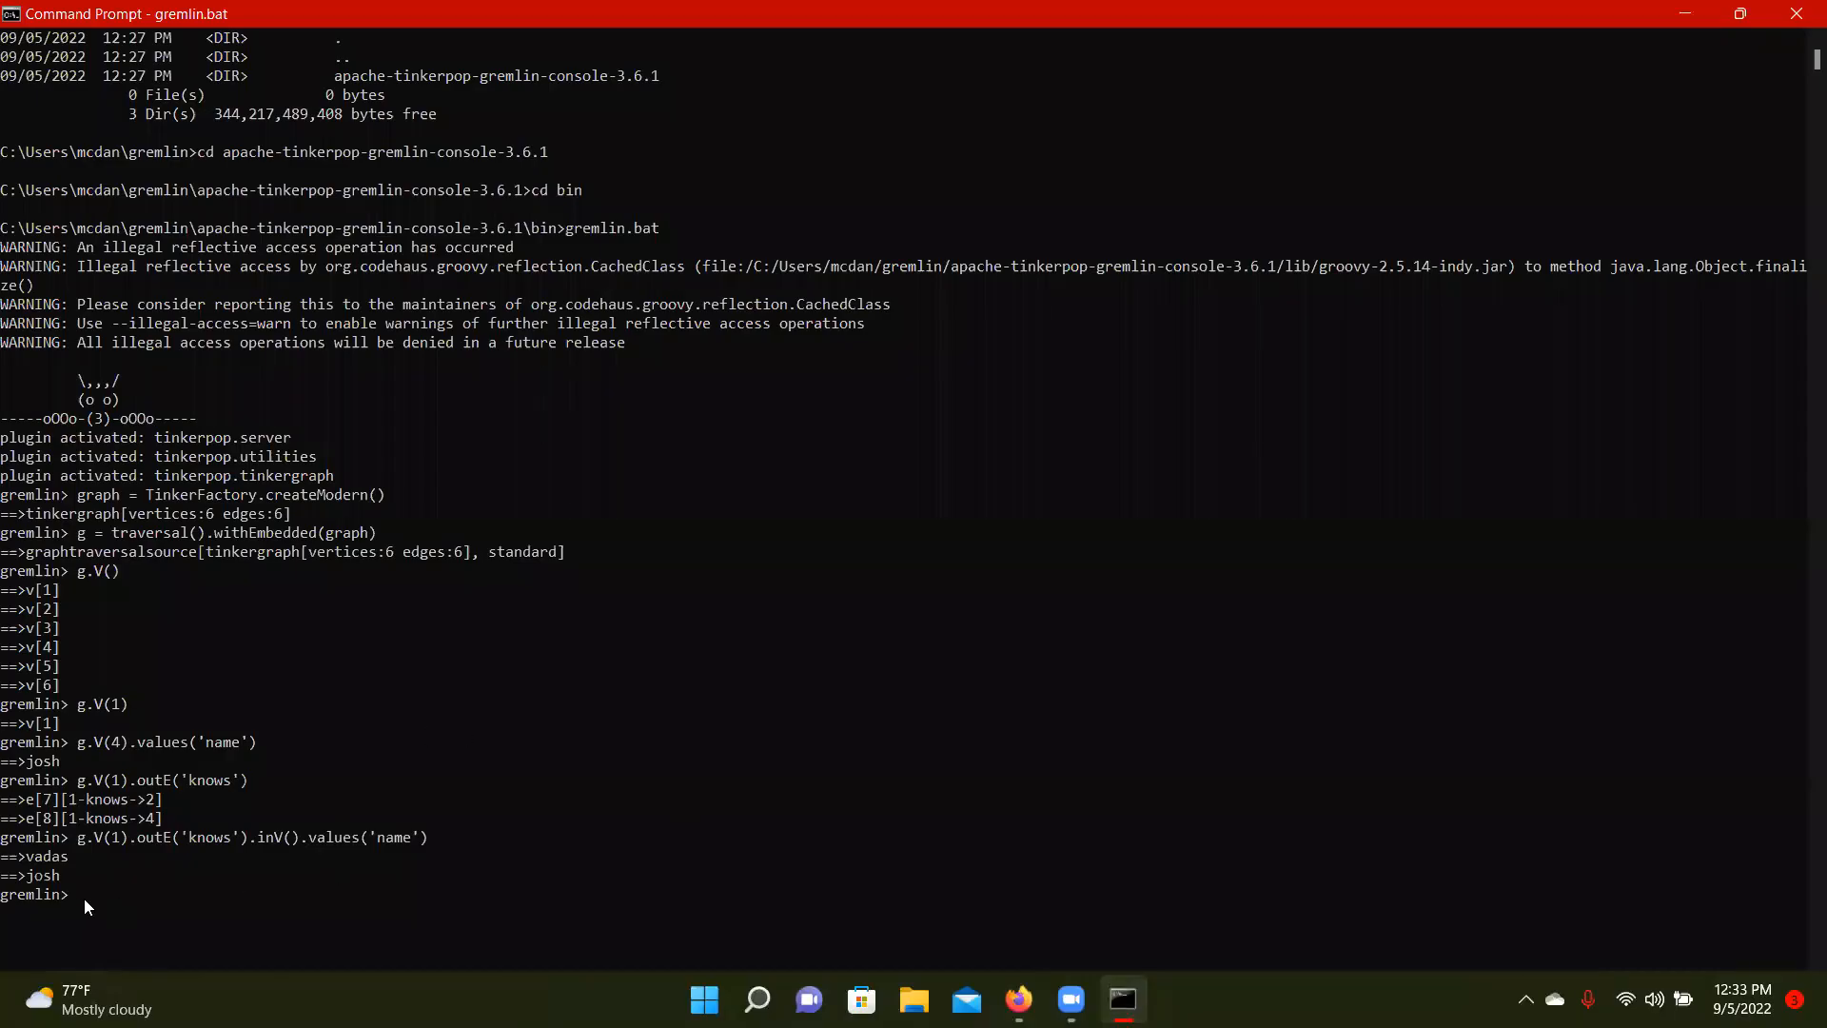
{"action": "type", "text": "g.V(1).out('knows').values('name')"}
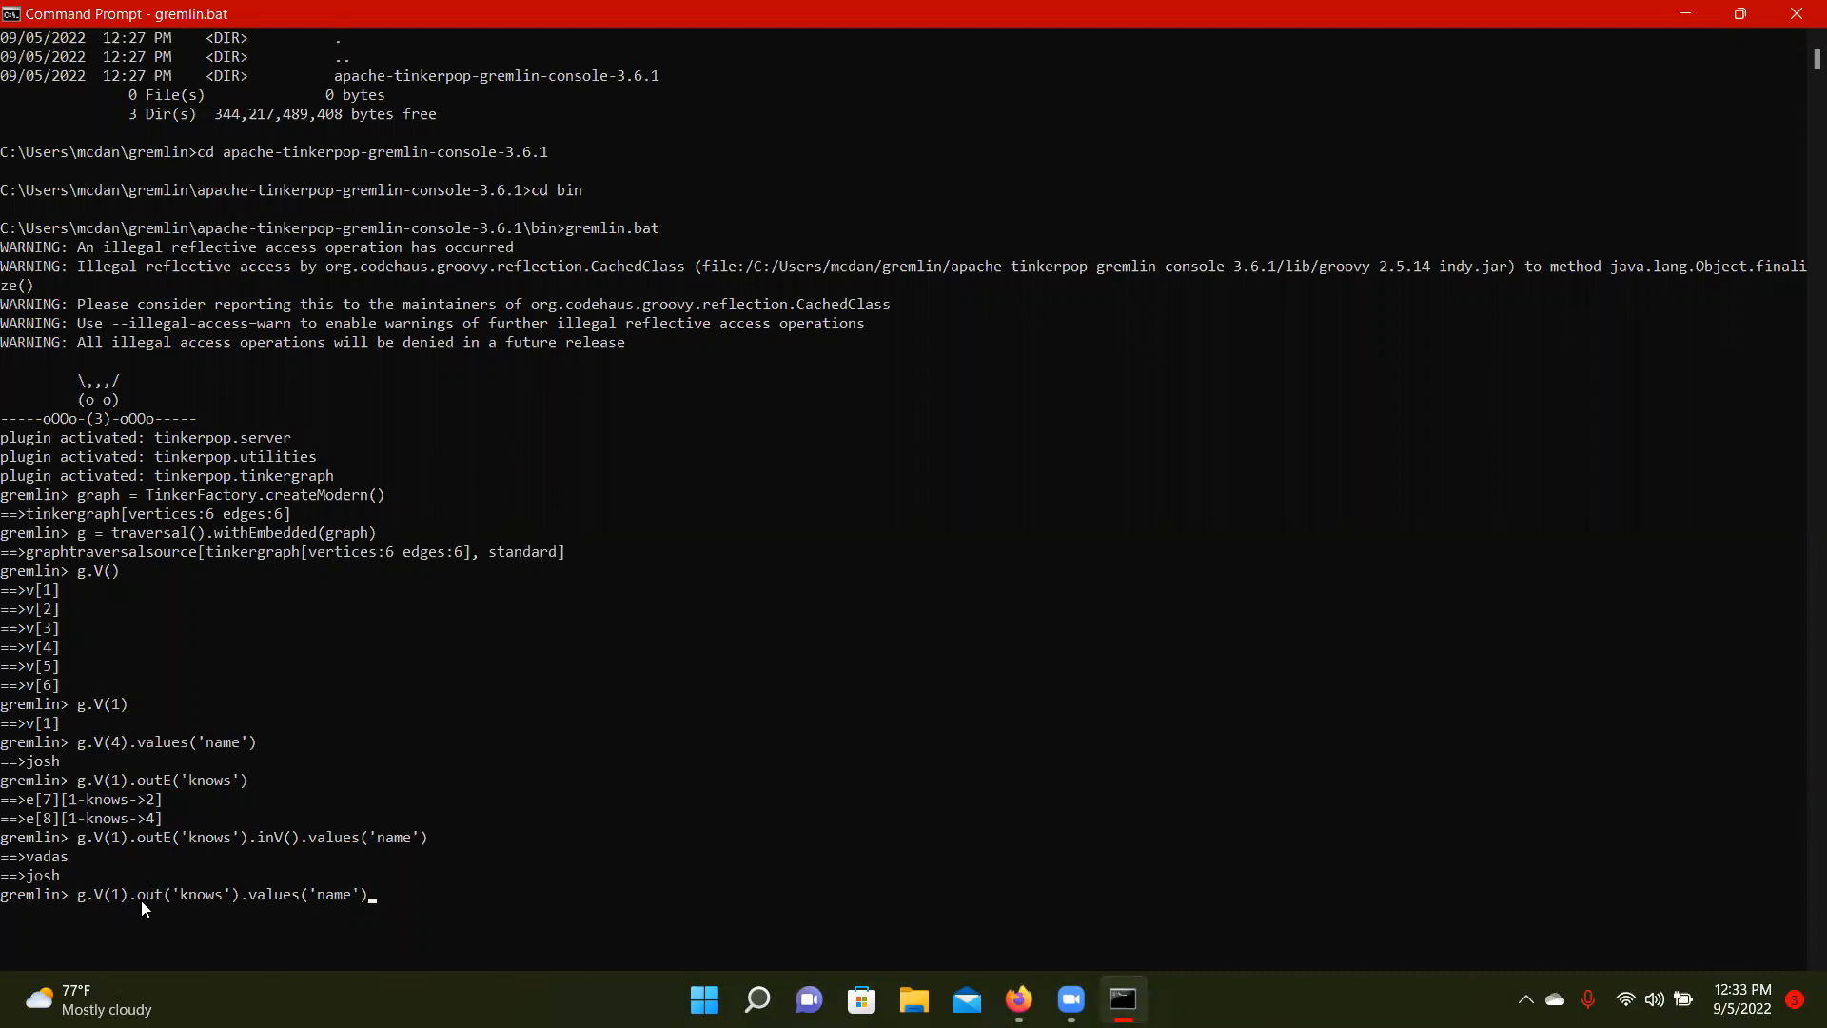
{"action": "mouse_move", "coordinate": [302, 912]}
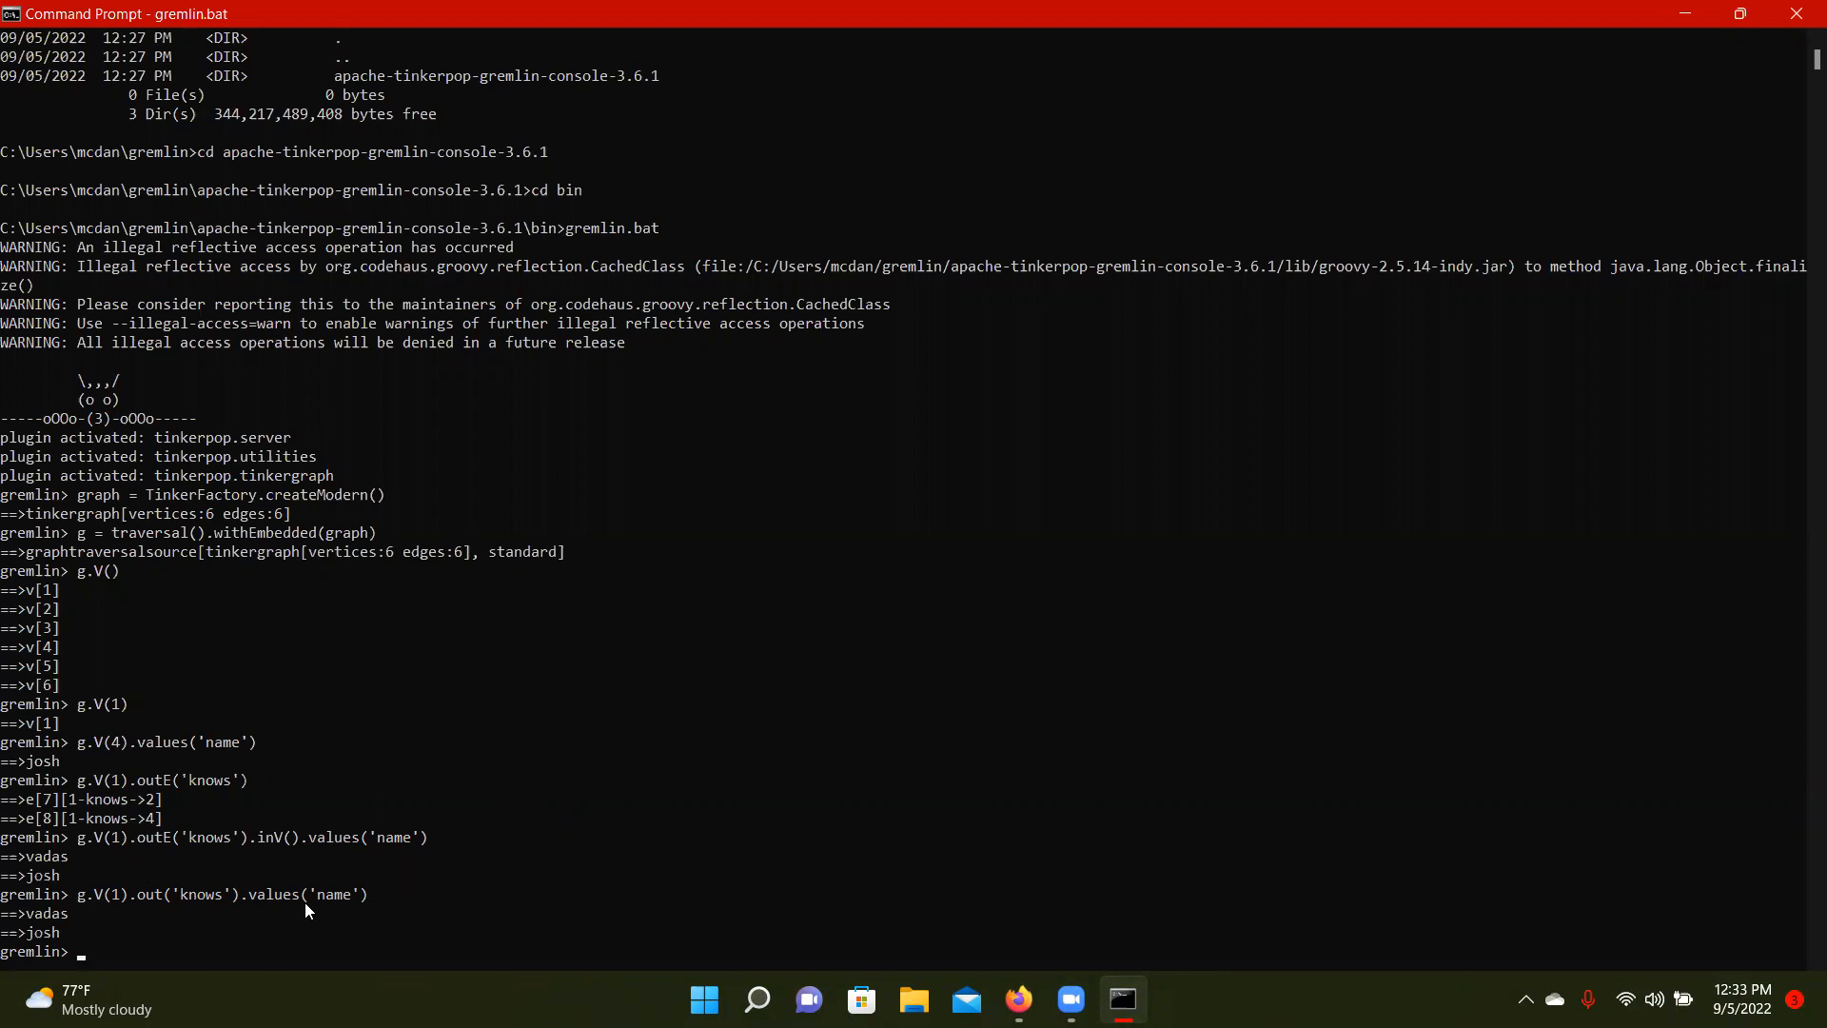
{"action": "mouse_move", "coordinate": [105, 916]}
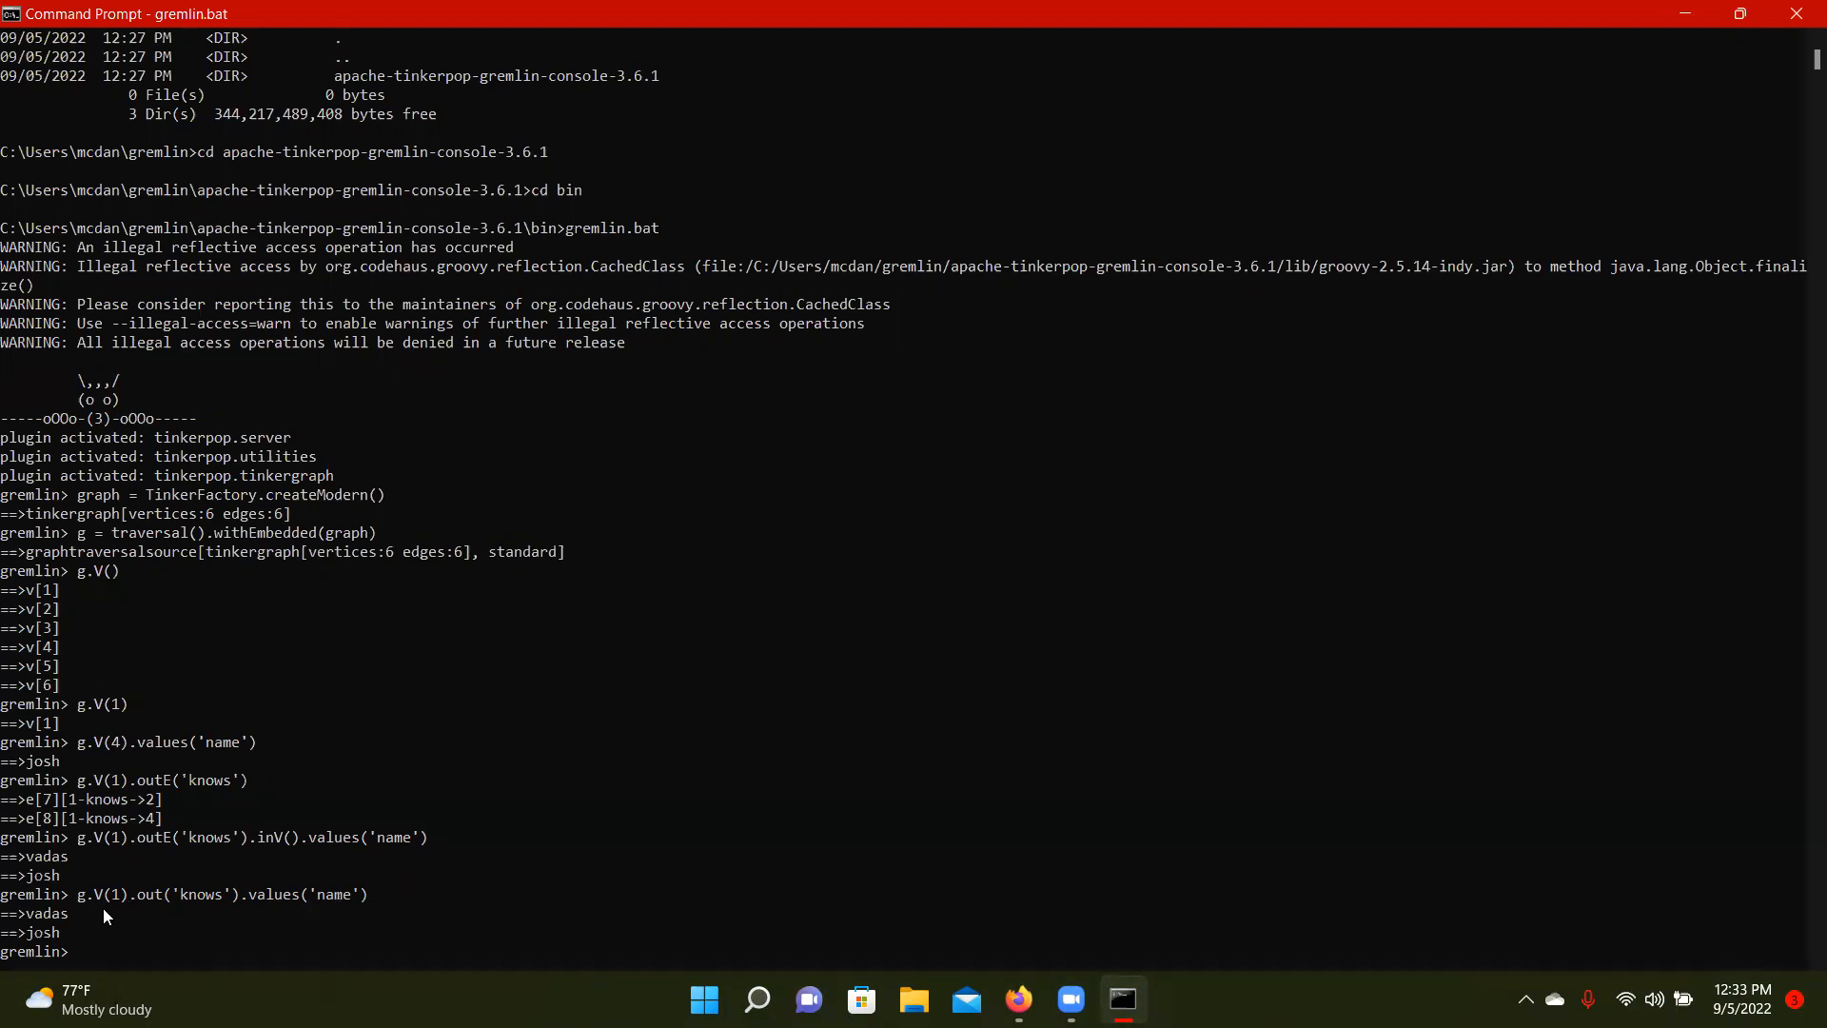
{"action": "mouse_move", "coordinate": [148, 811]}
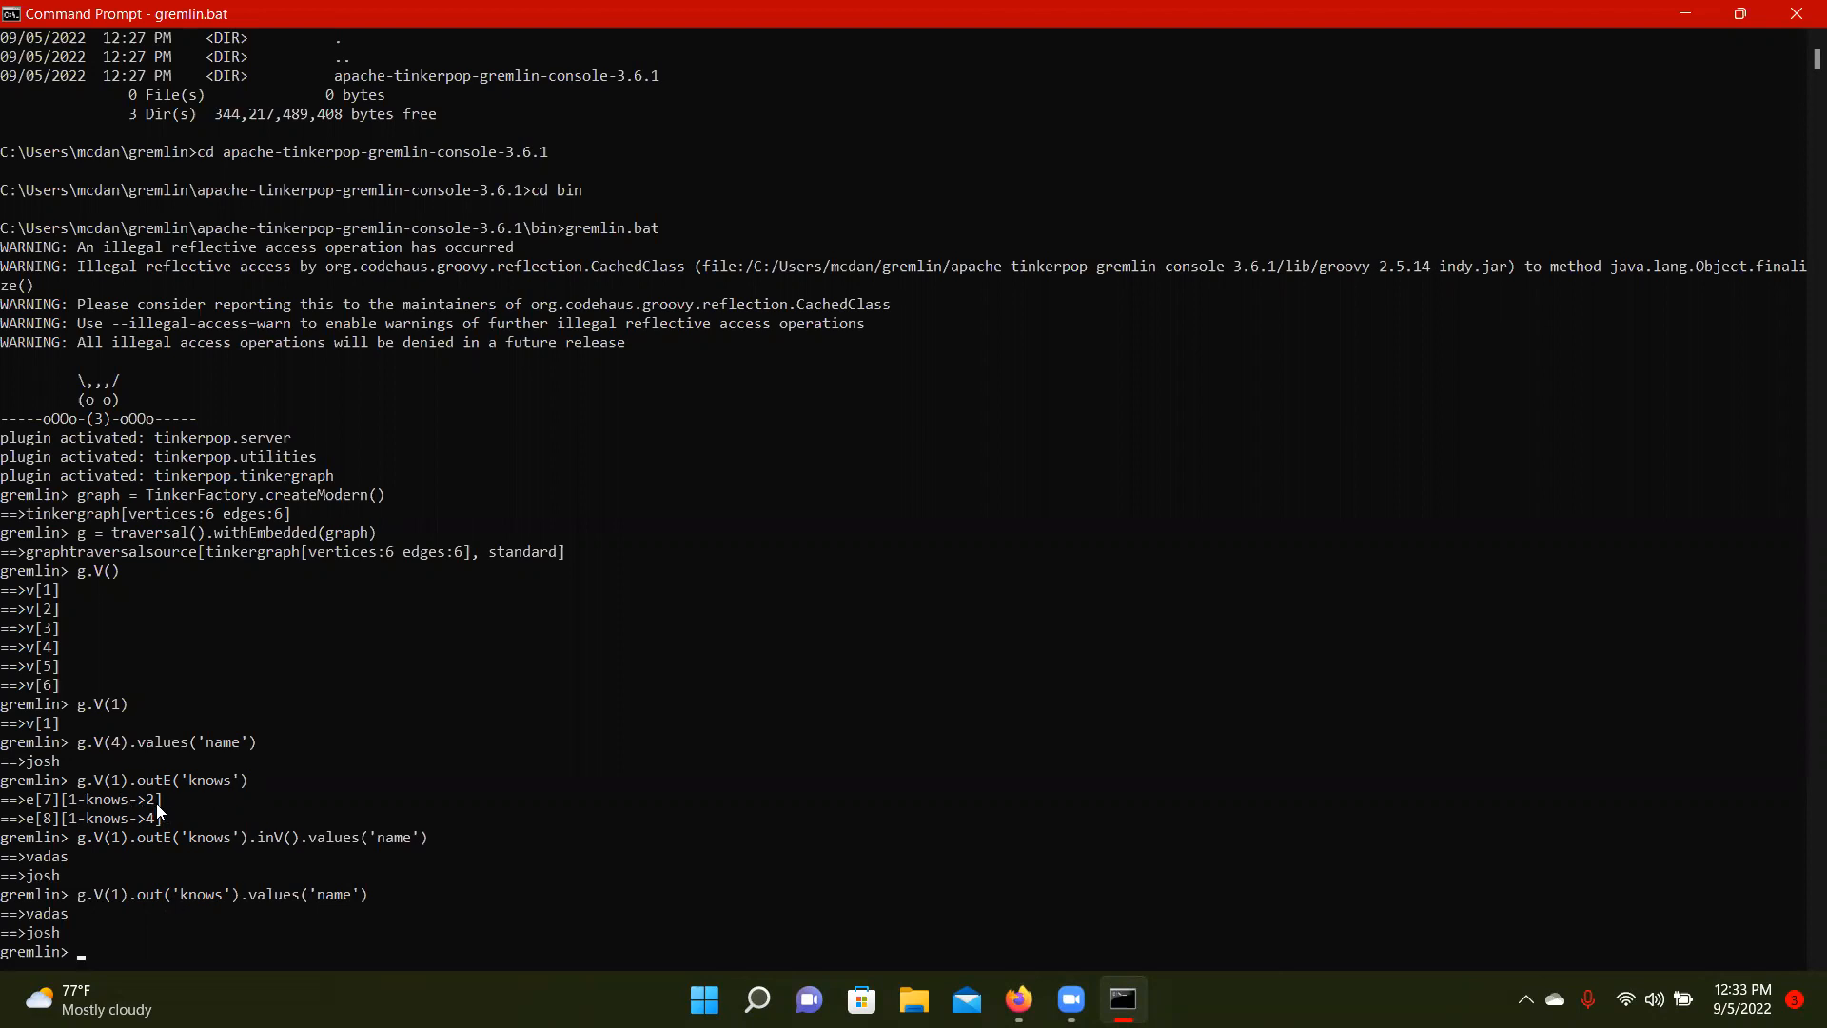
{"action": "mouse_move", "coordinate": [158, 825]}
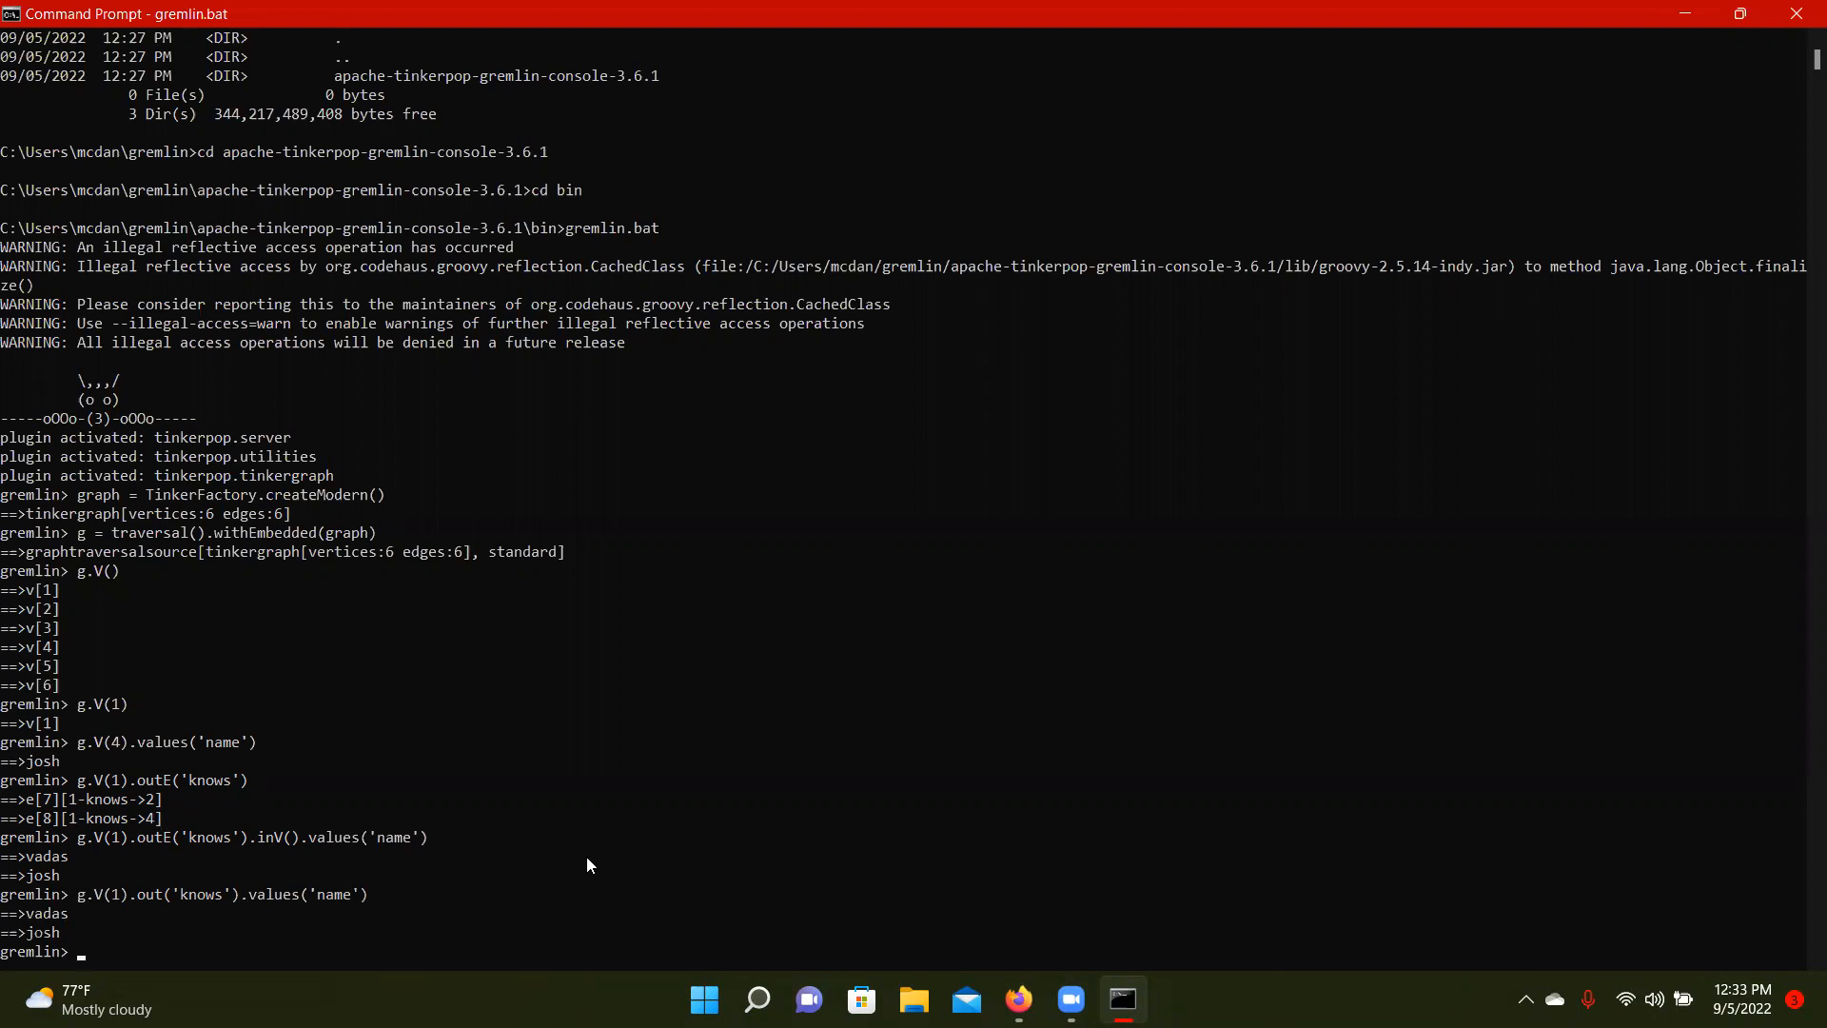
{"action": "left_click", "coordinate": [1016, 999]}
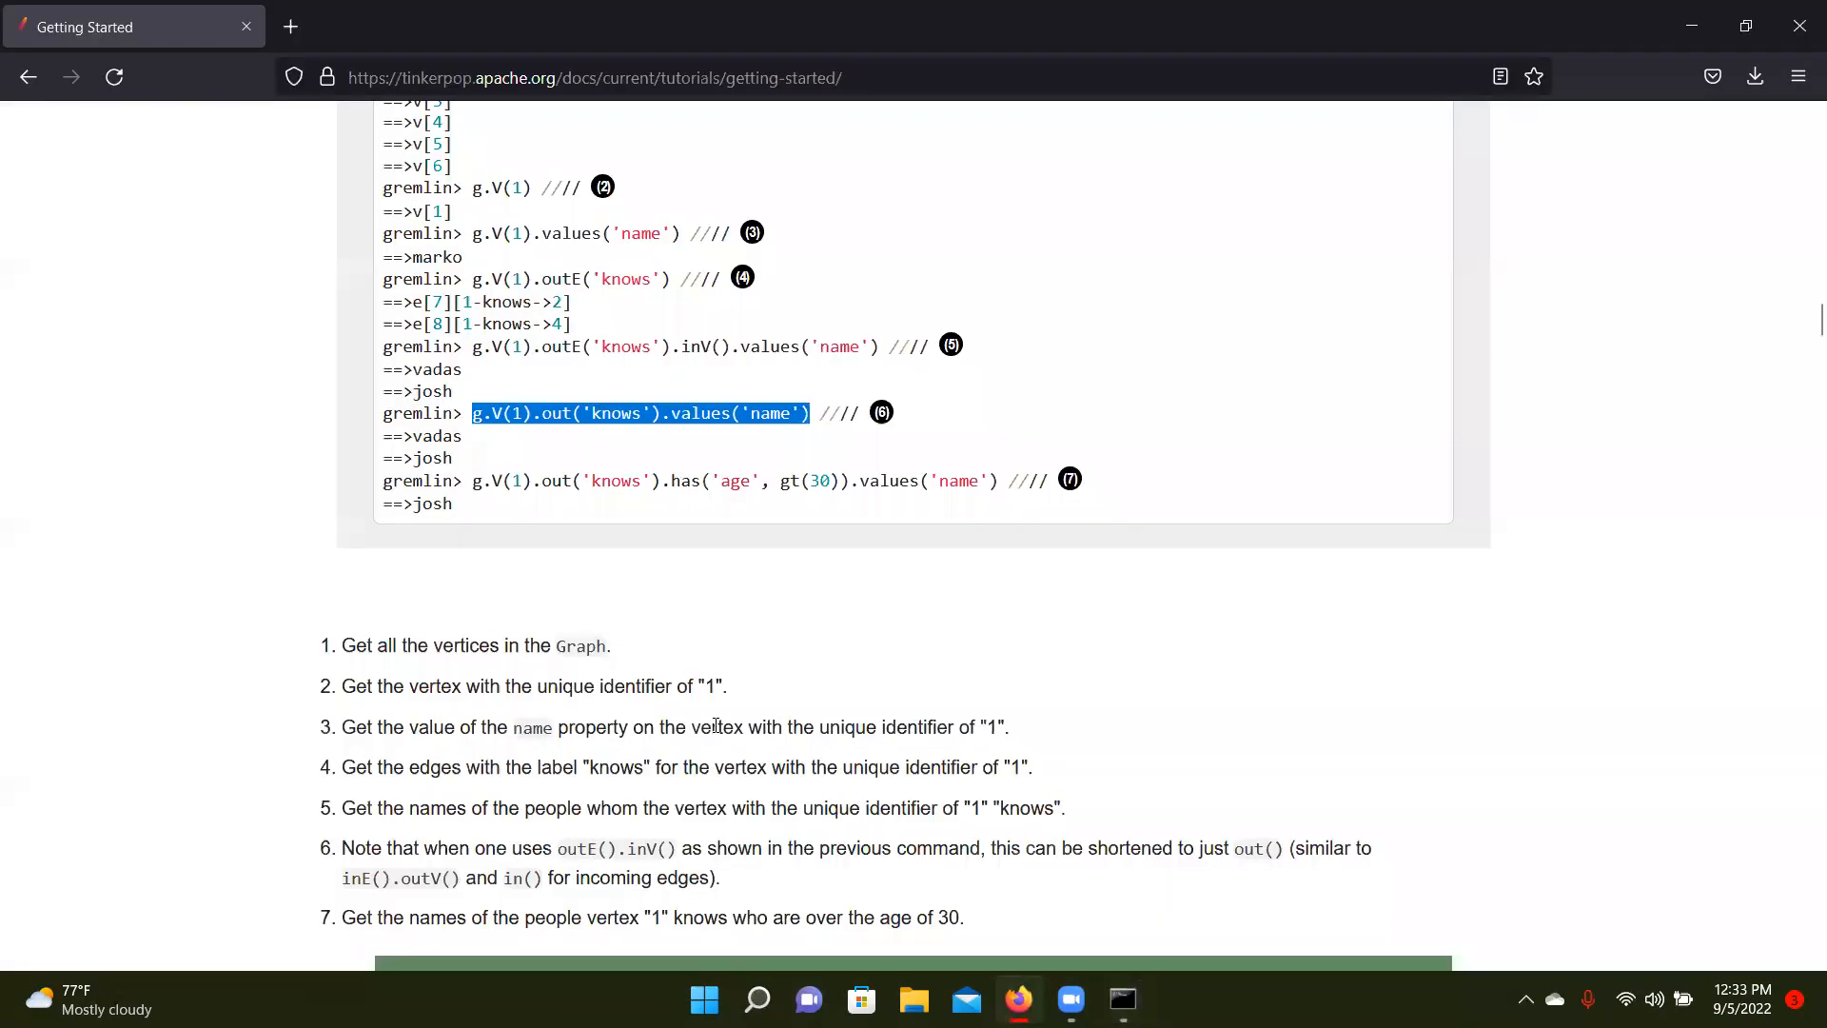
Run g.V(1).out('knows').has('age', gt(30)).values('name') from step 7, returning only josh
{"action": "scroll", "scroll_direction": "down", "scroll_amount": 3}
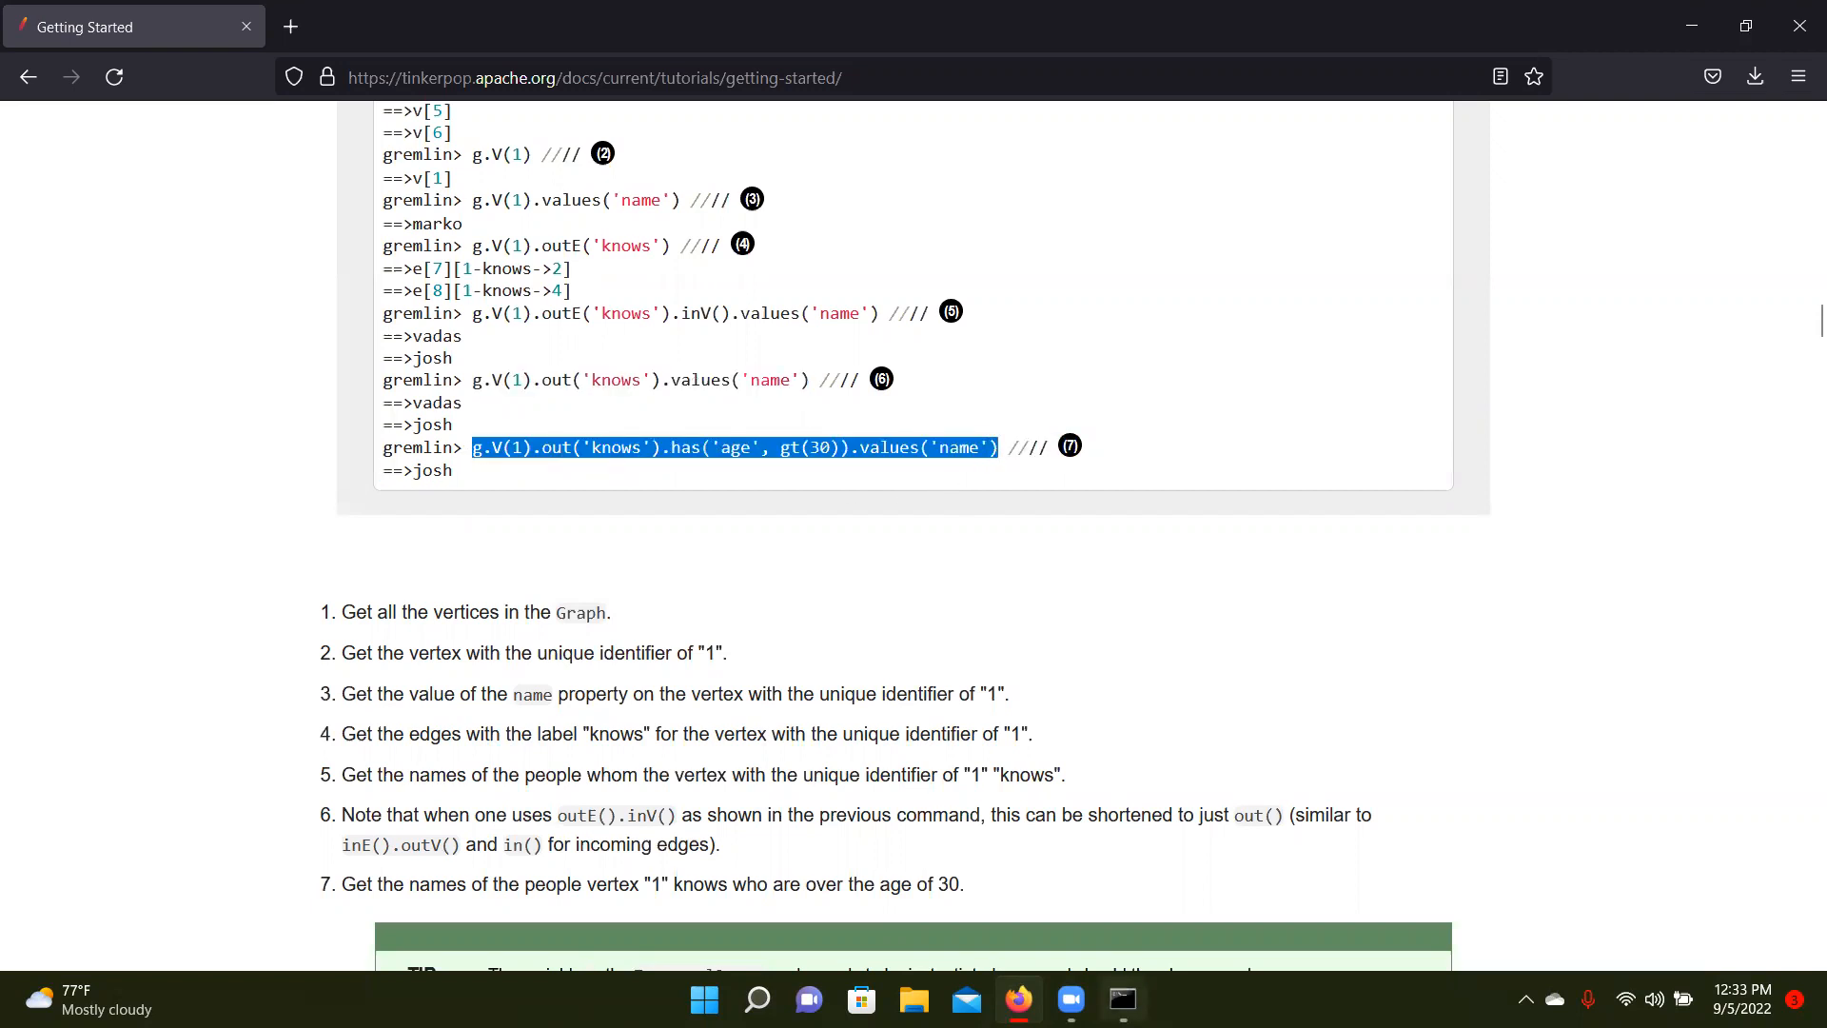
{"action": "left_click", "coordinate": [1121, 999]}
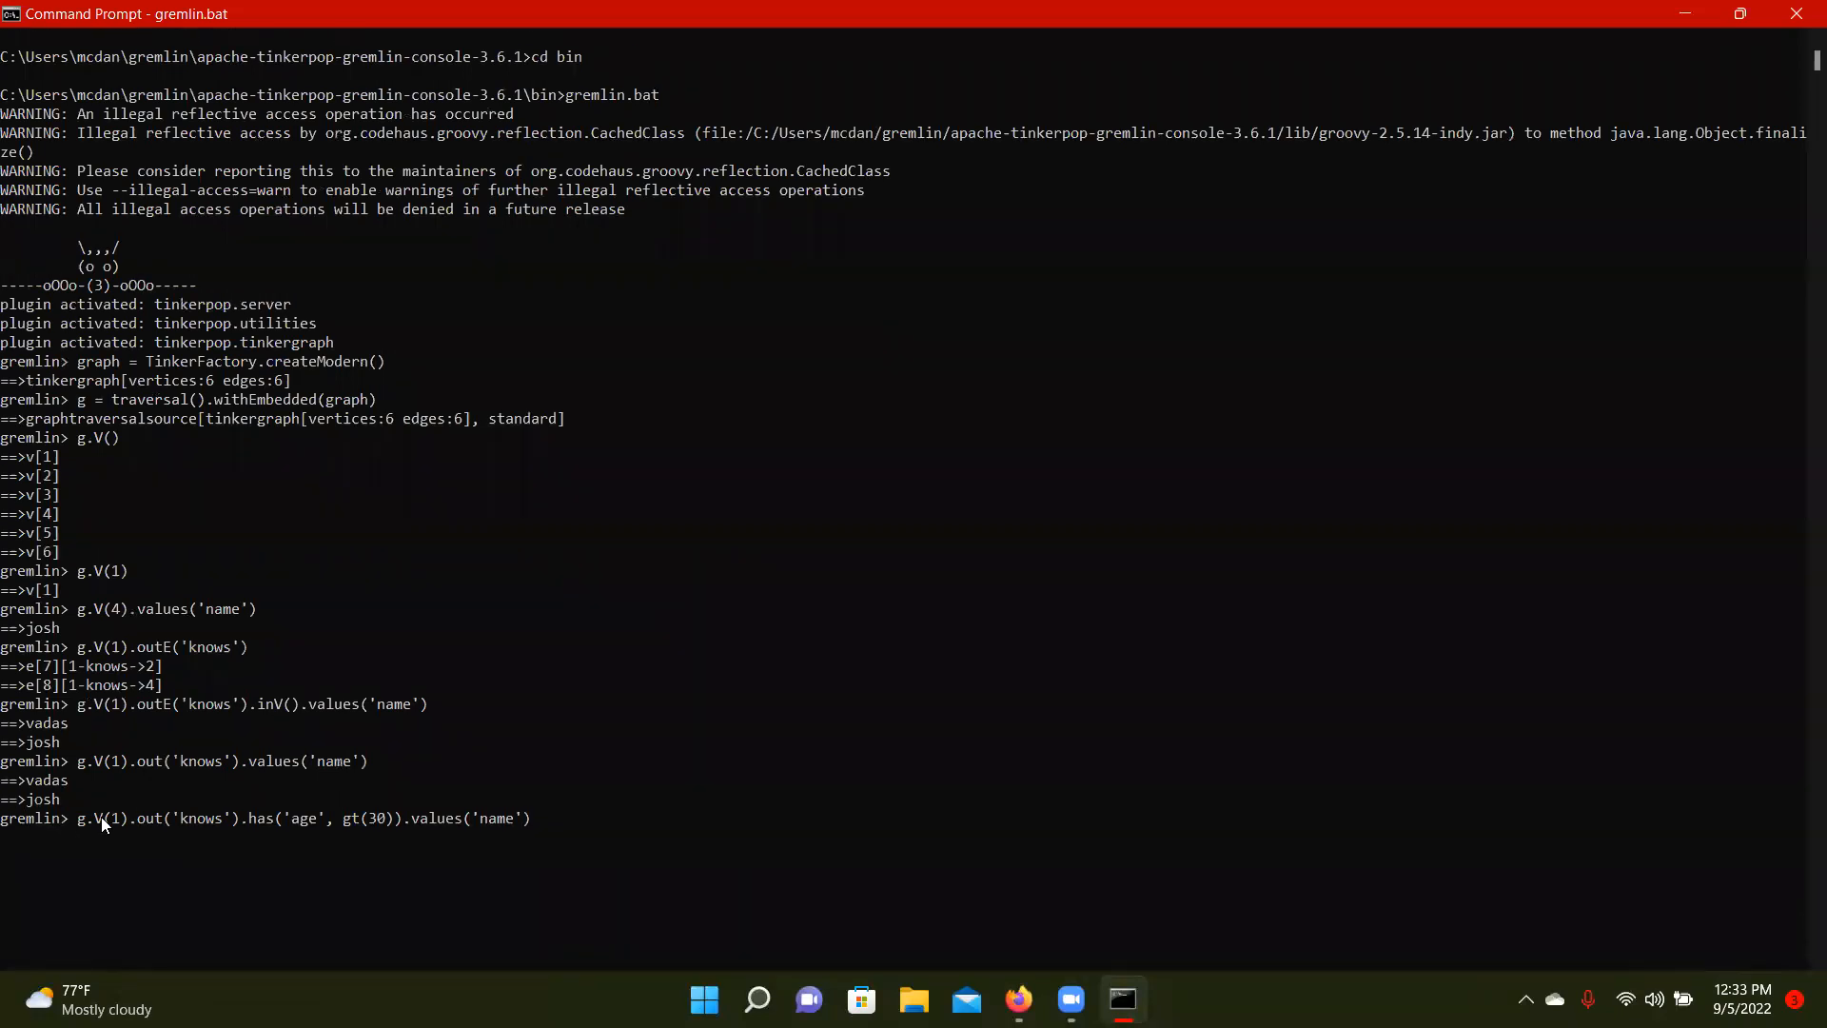
{"action": "mouse_move", "coordinate": [225, 834]}
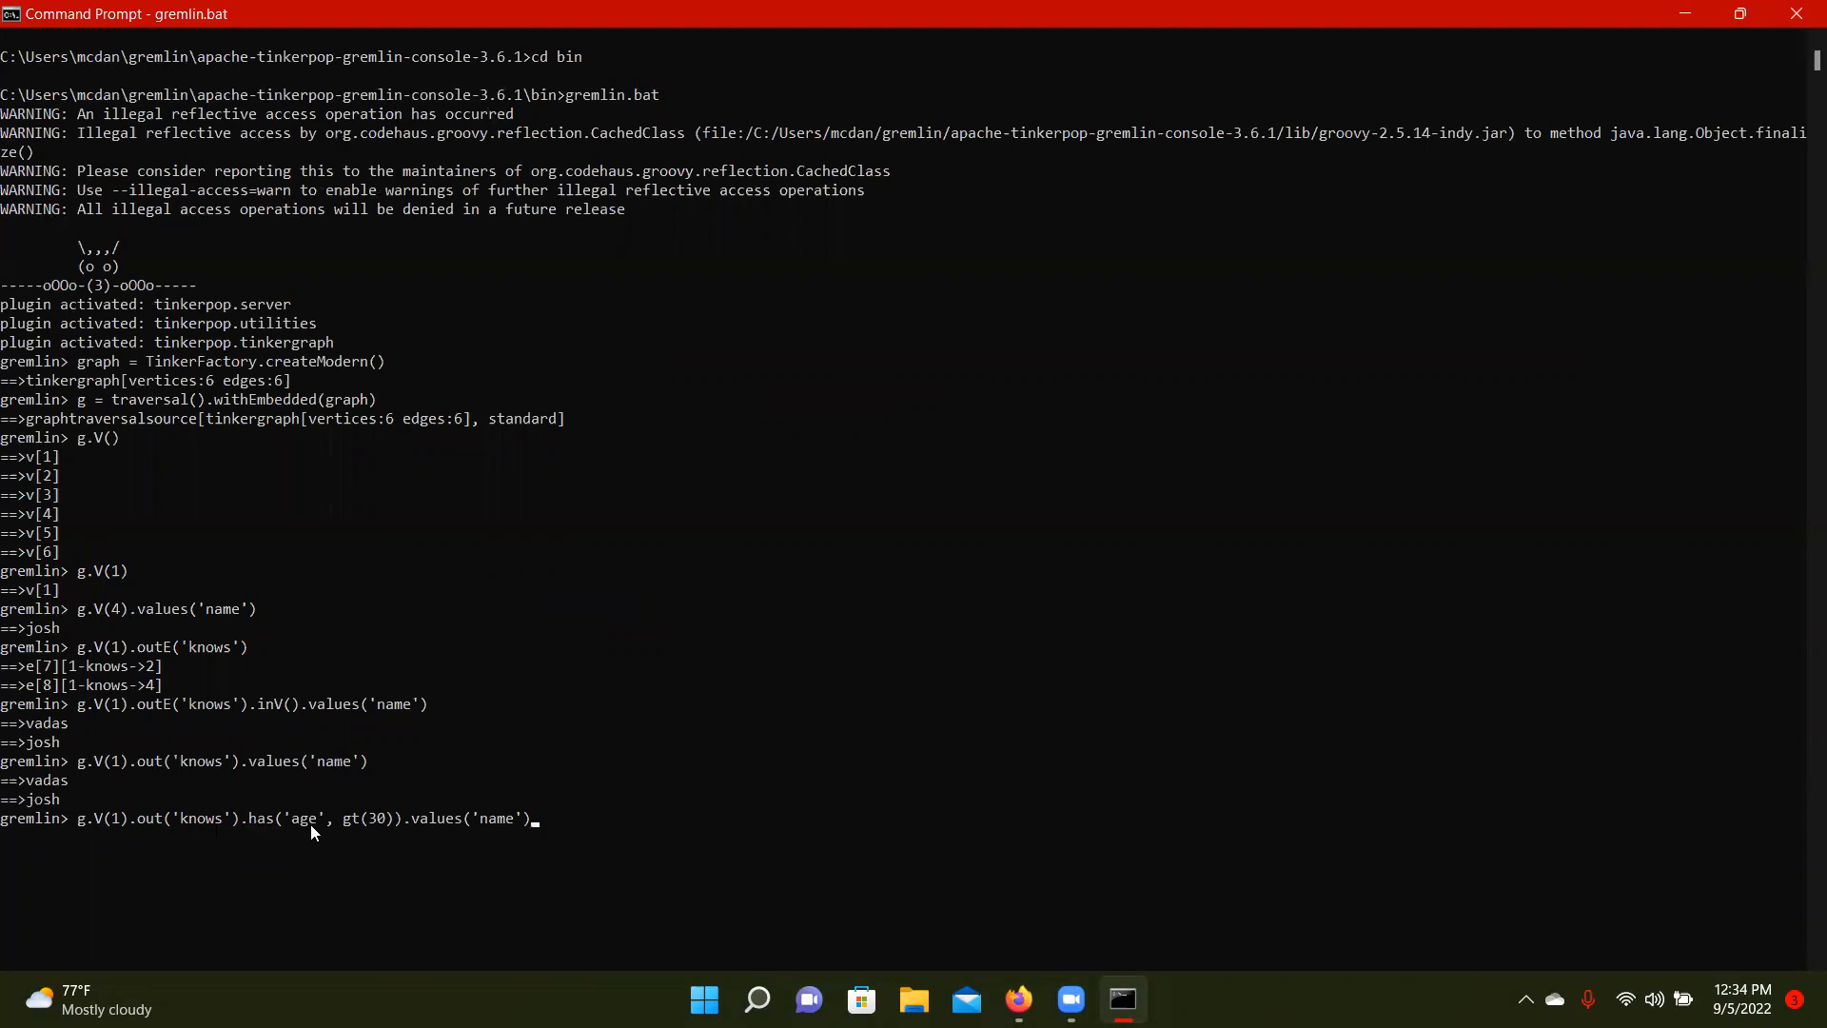
{"action": "mouse_move", "coordinate": [682, 864]}
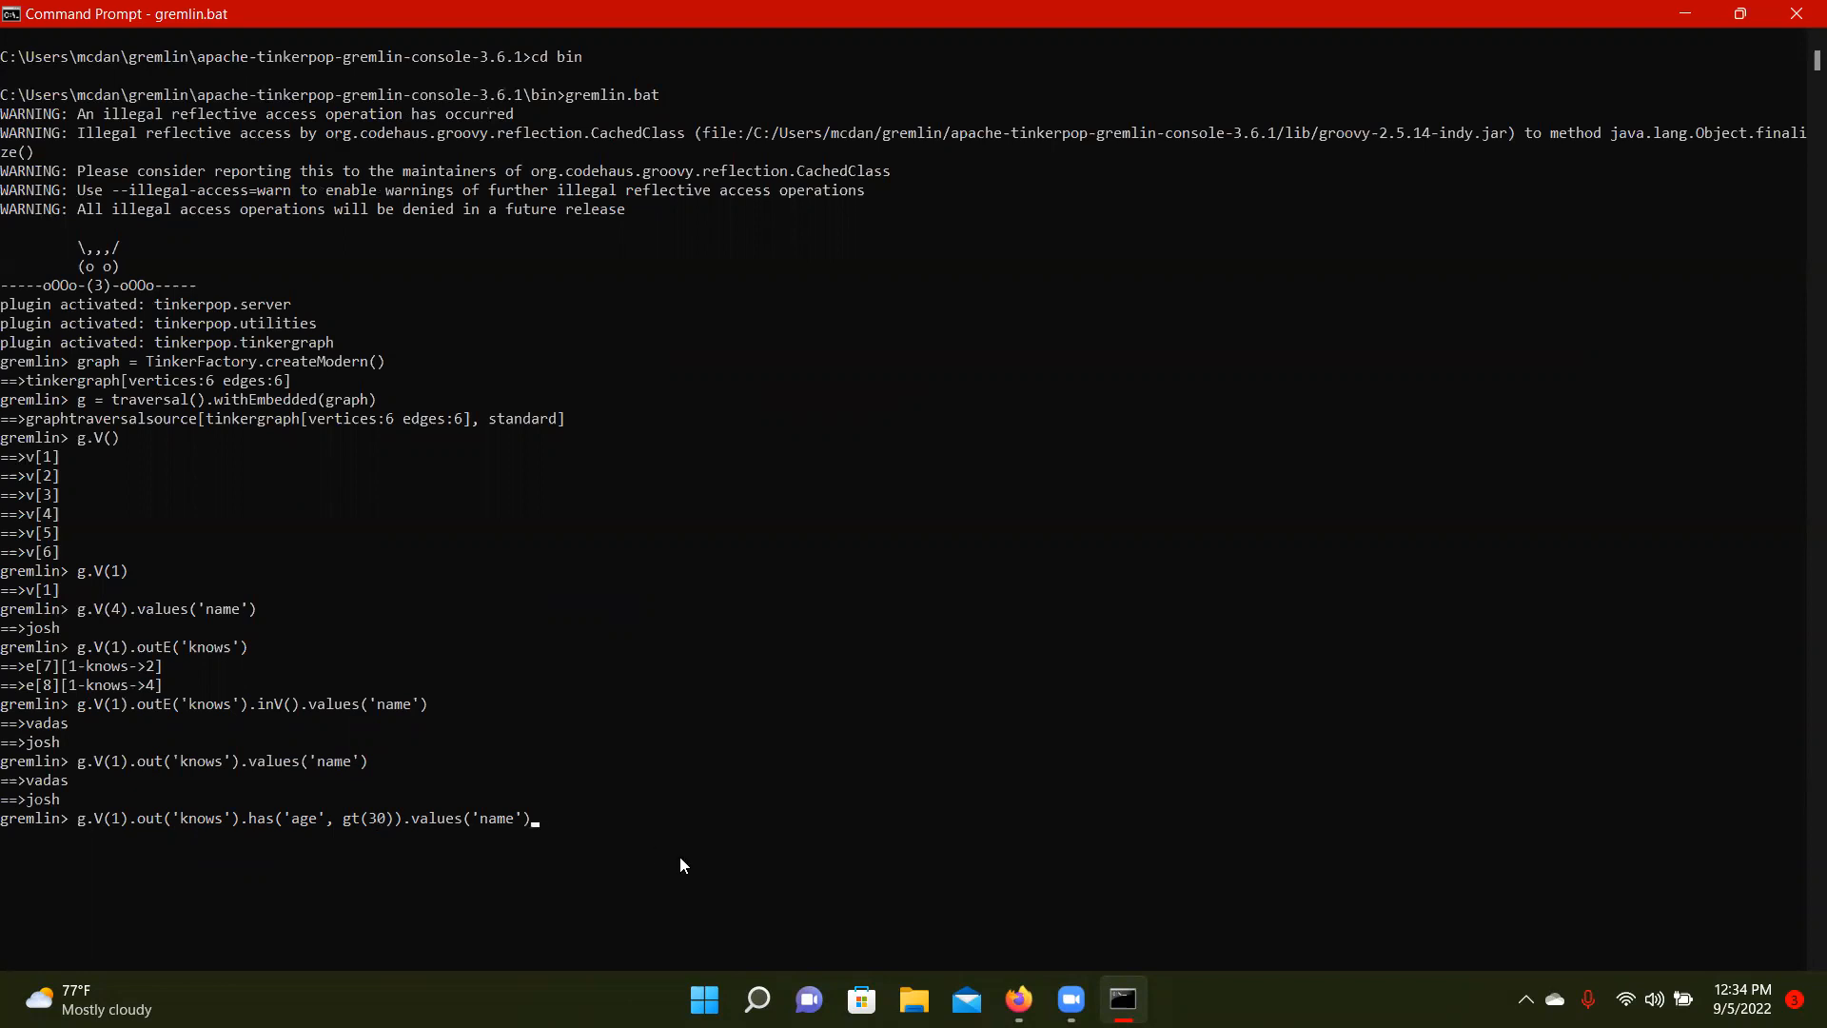
{"action": "mouse_move", "coordinate": [373, 832]}
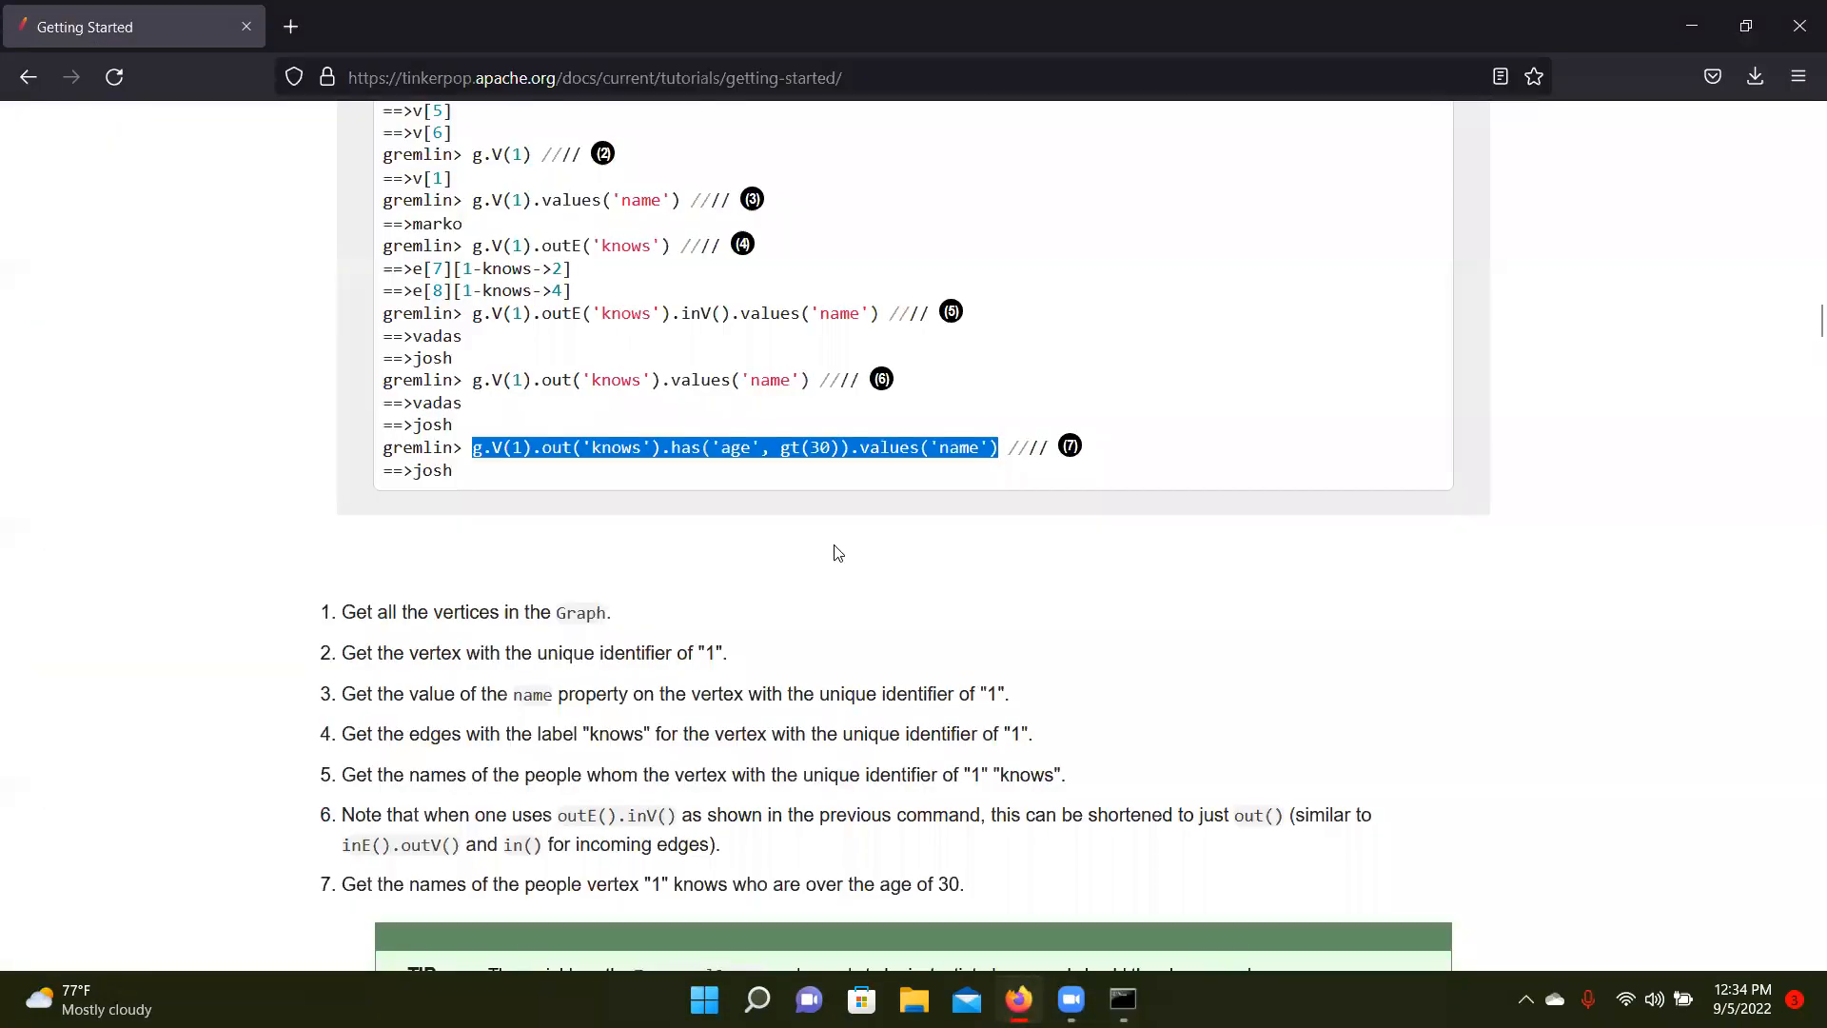
{"action": "scroll", "scroll_direction": "down", "scroll_amount": 3}
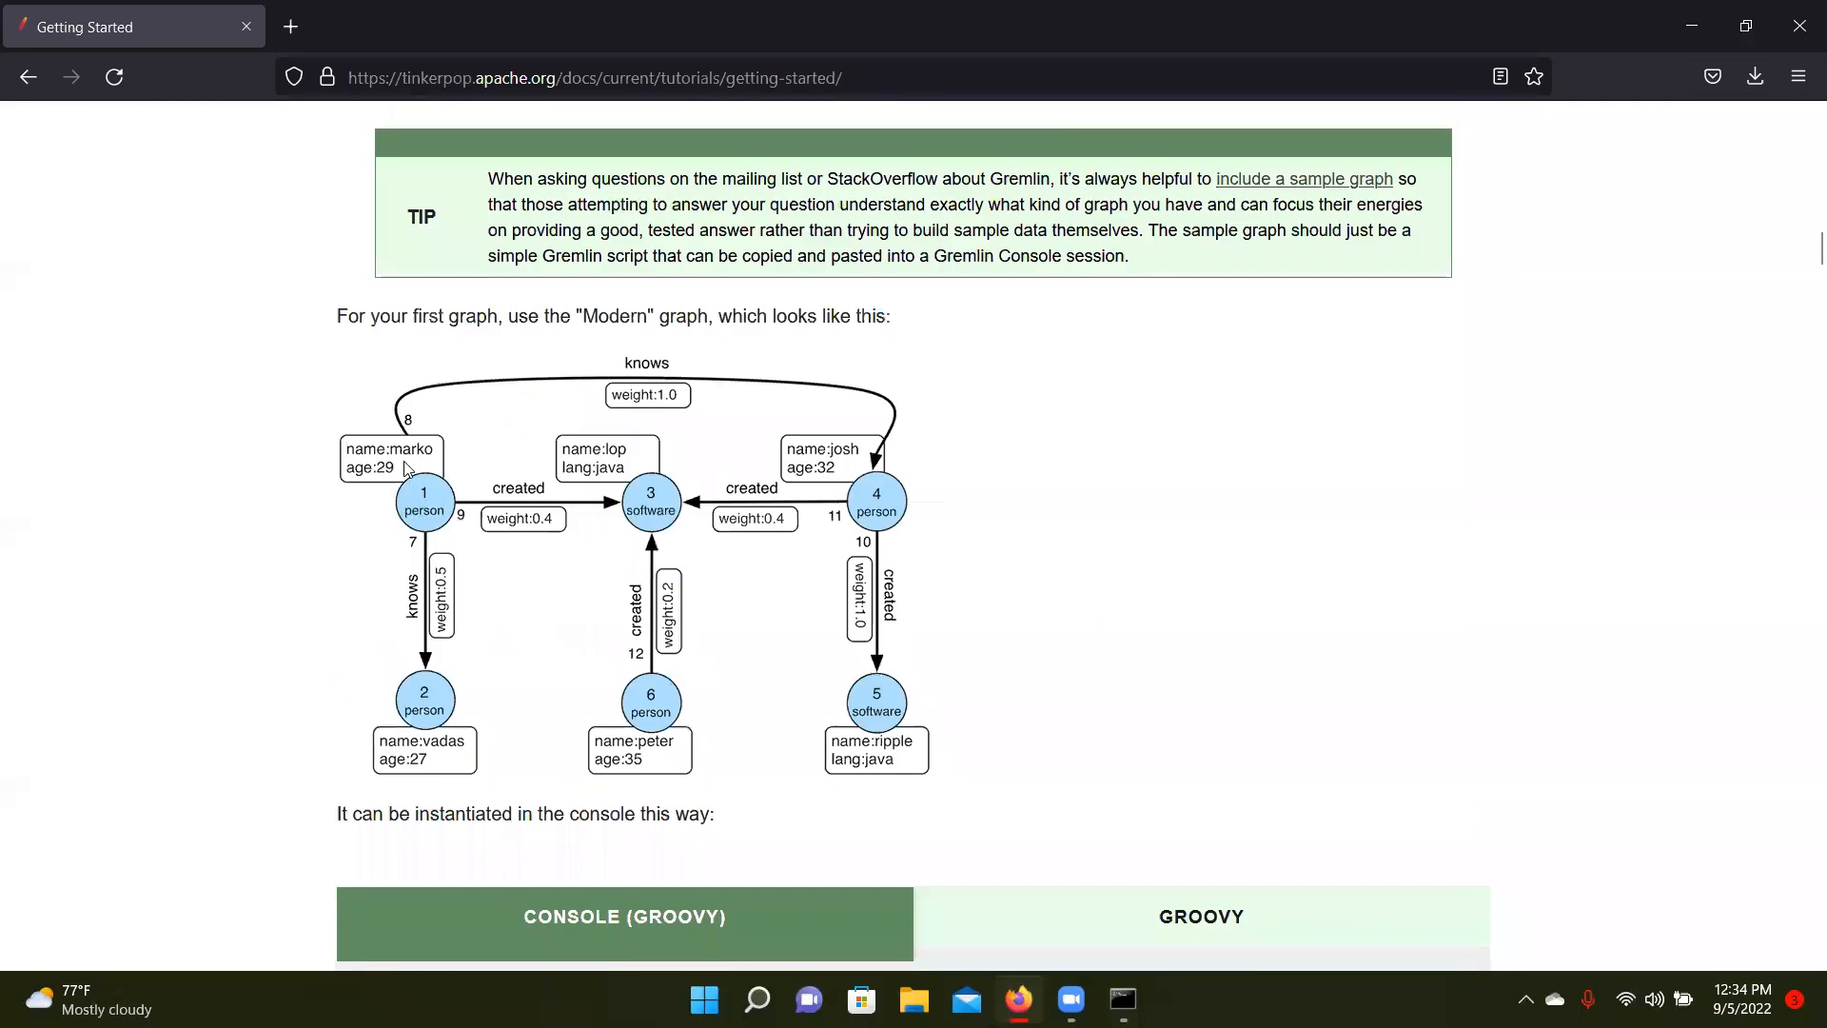
{"action": "mouse_move", "coordinate": [414, 624]}
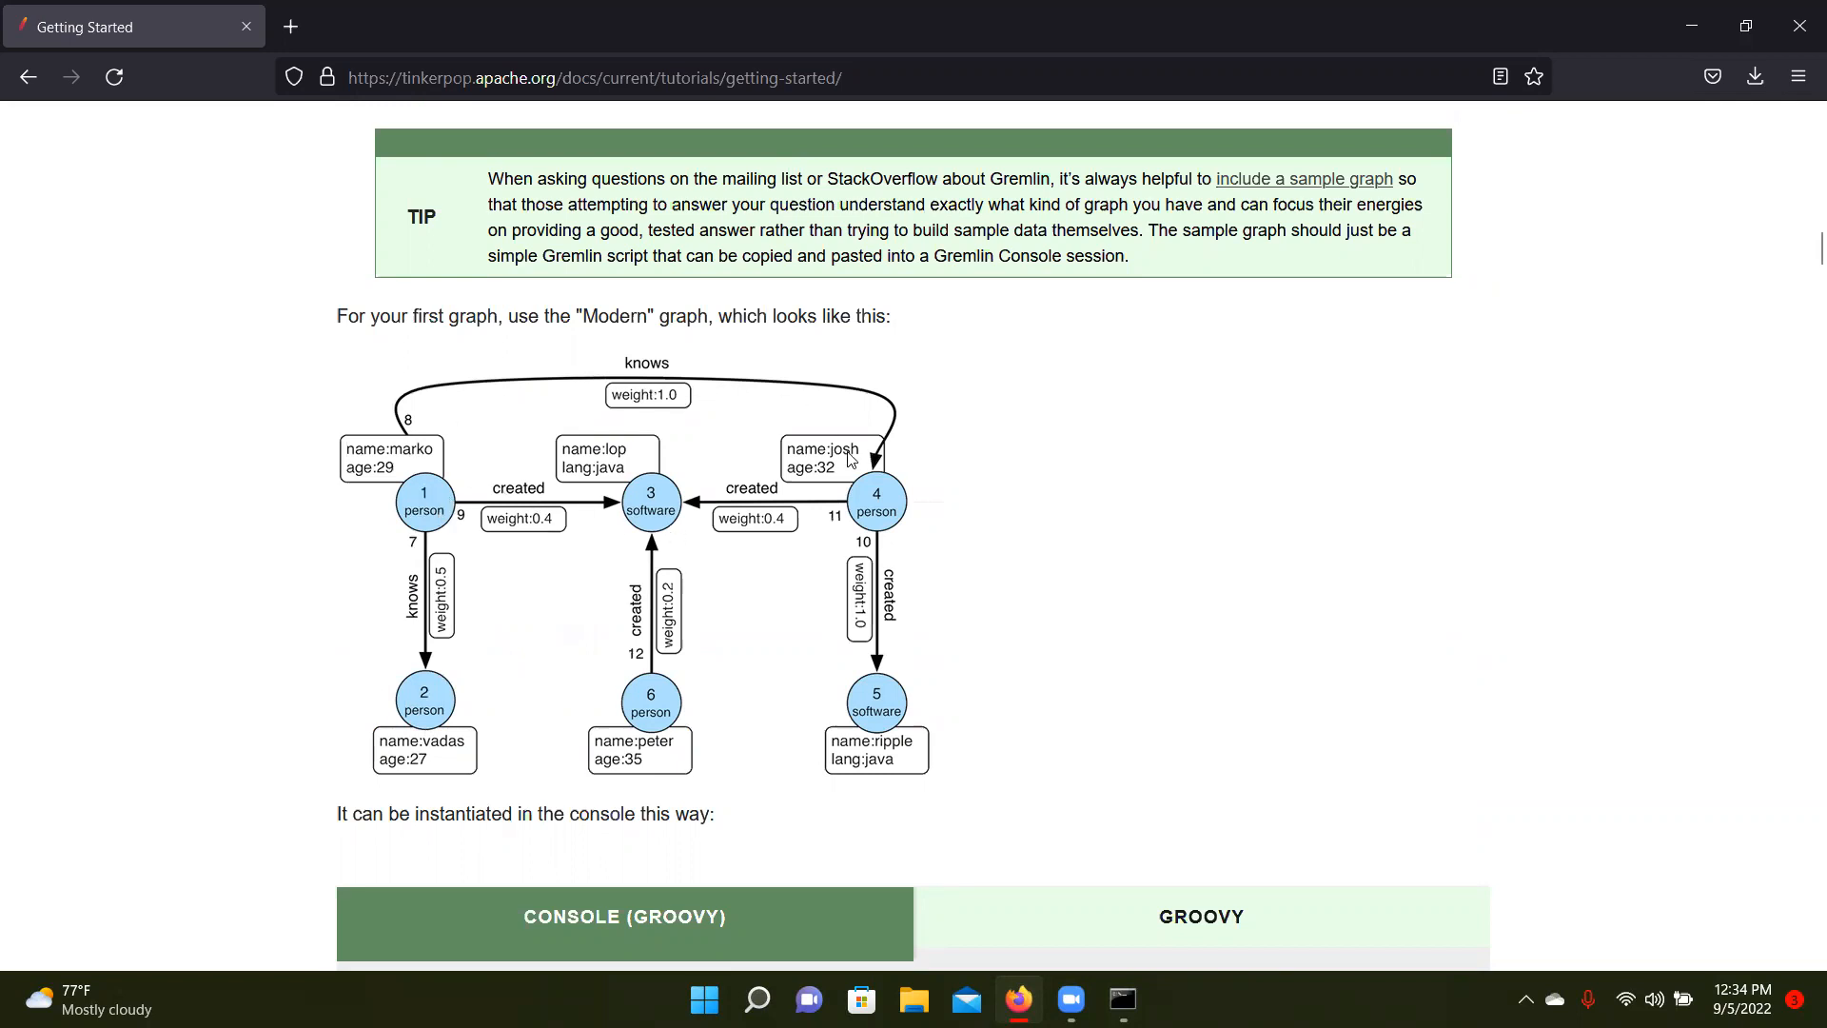
{"action": "mouse_move", "coordinate": [977, 662]}
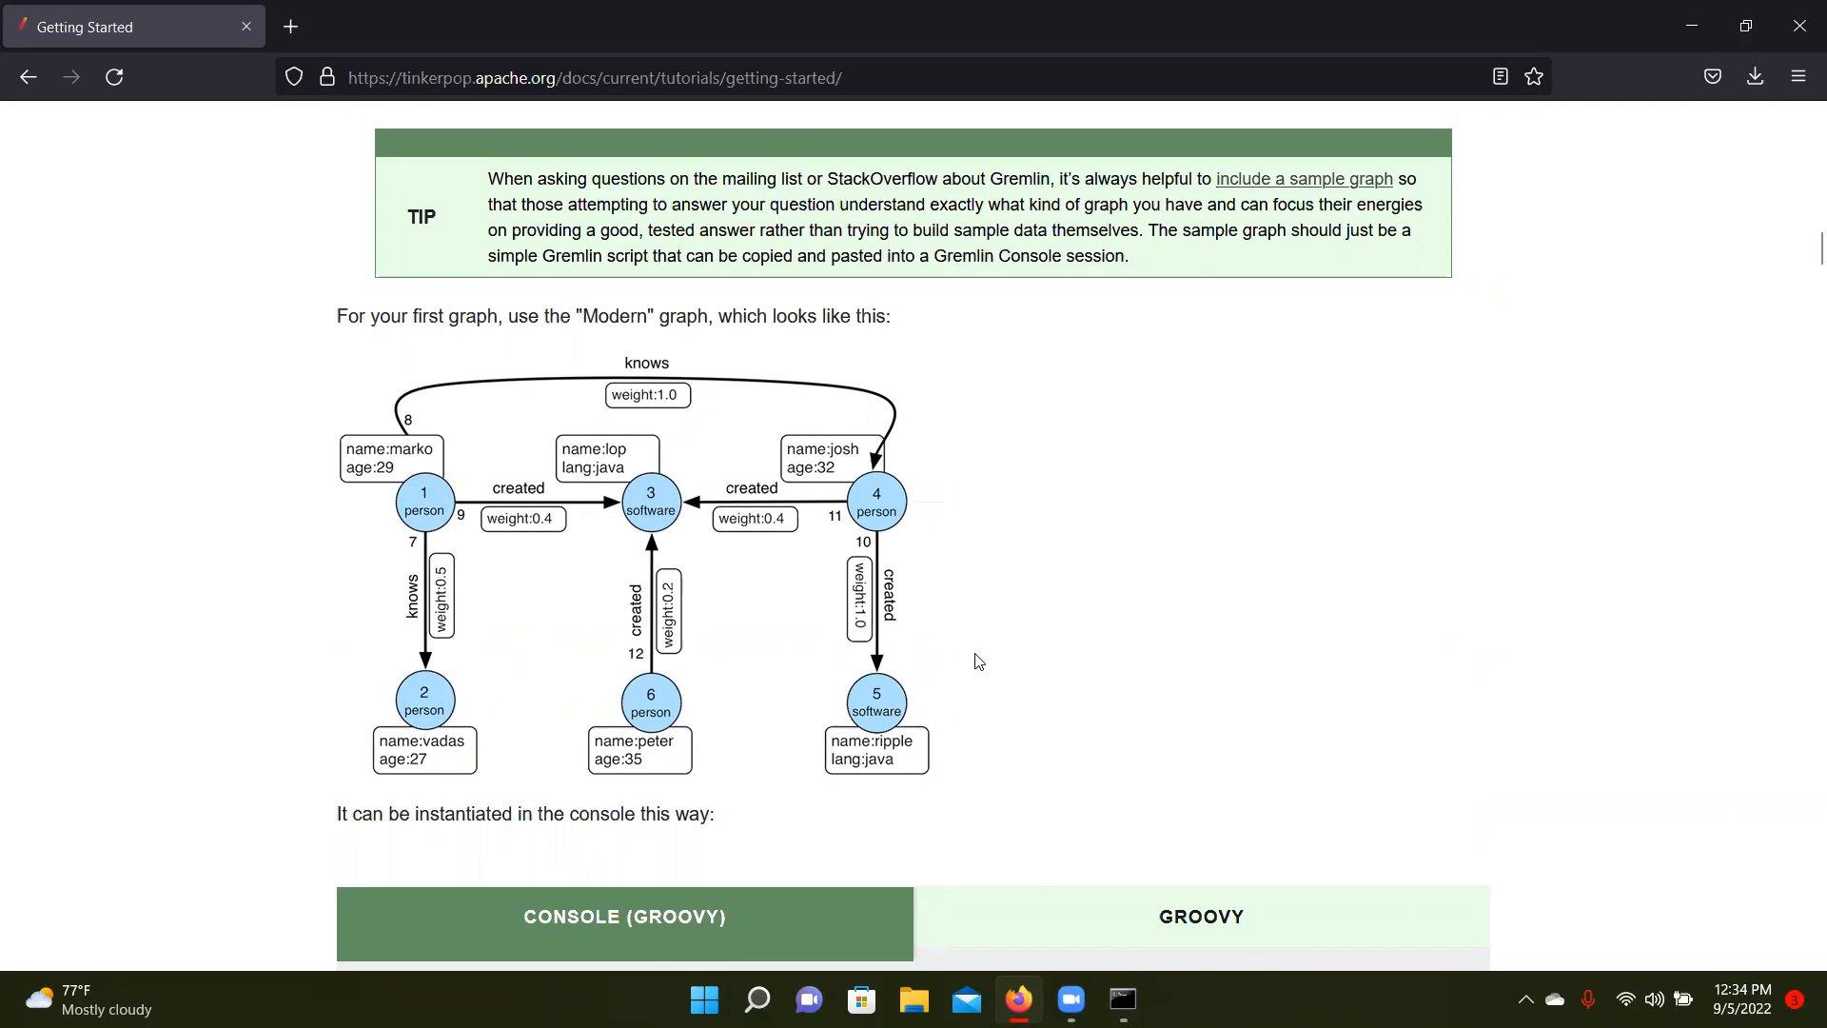
{"action": "left_click", "coordinate": [1123, 1000]}
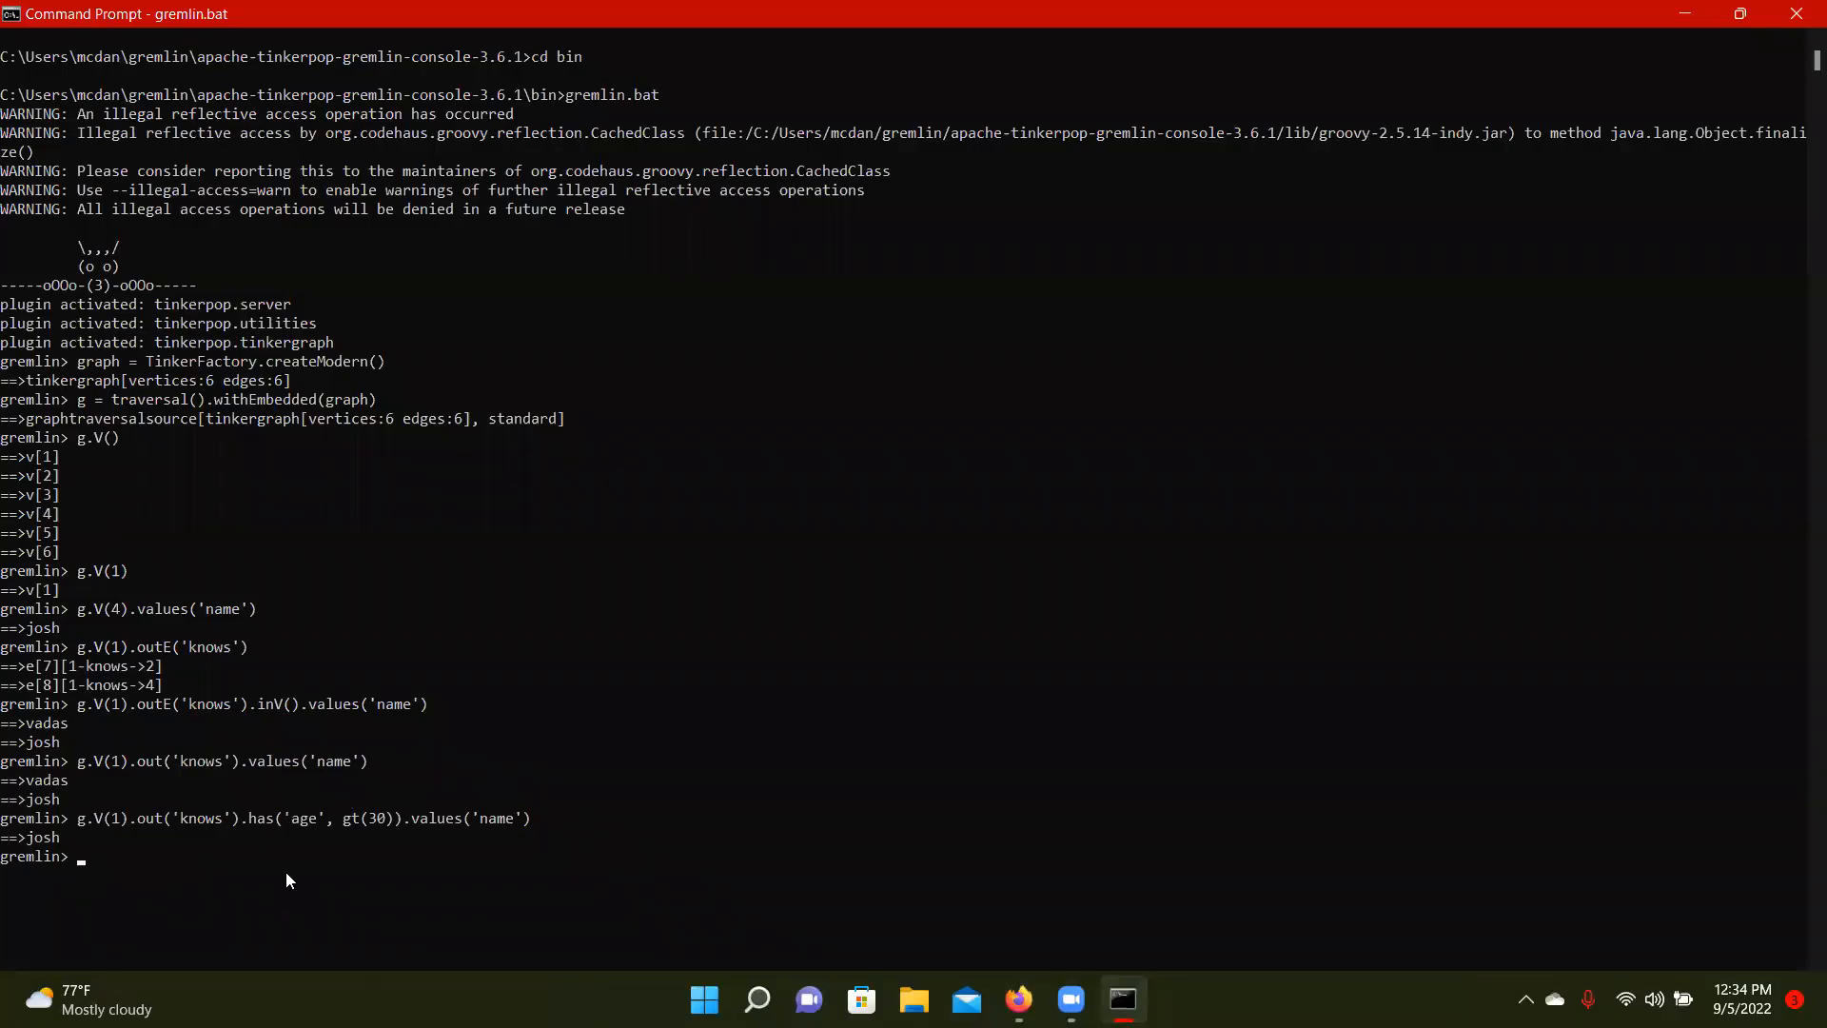
Scroll the tutorial past the query explanations and 'The Next Fifteen Minutes' back to the top Getting Started section
{"action": "left_click", "coordinate": [1019, 999]}
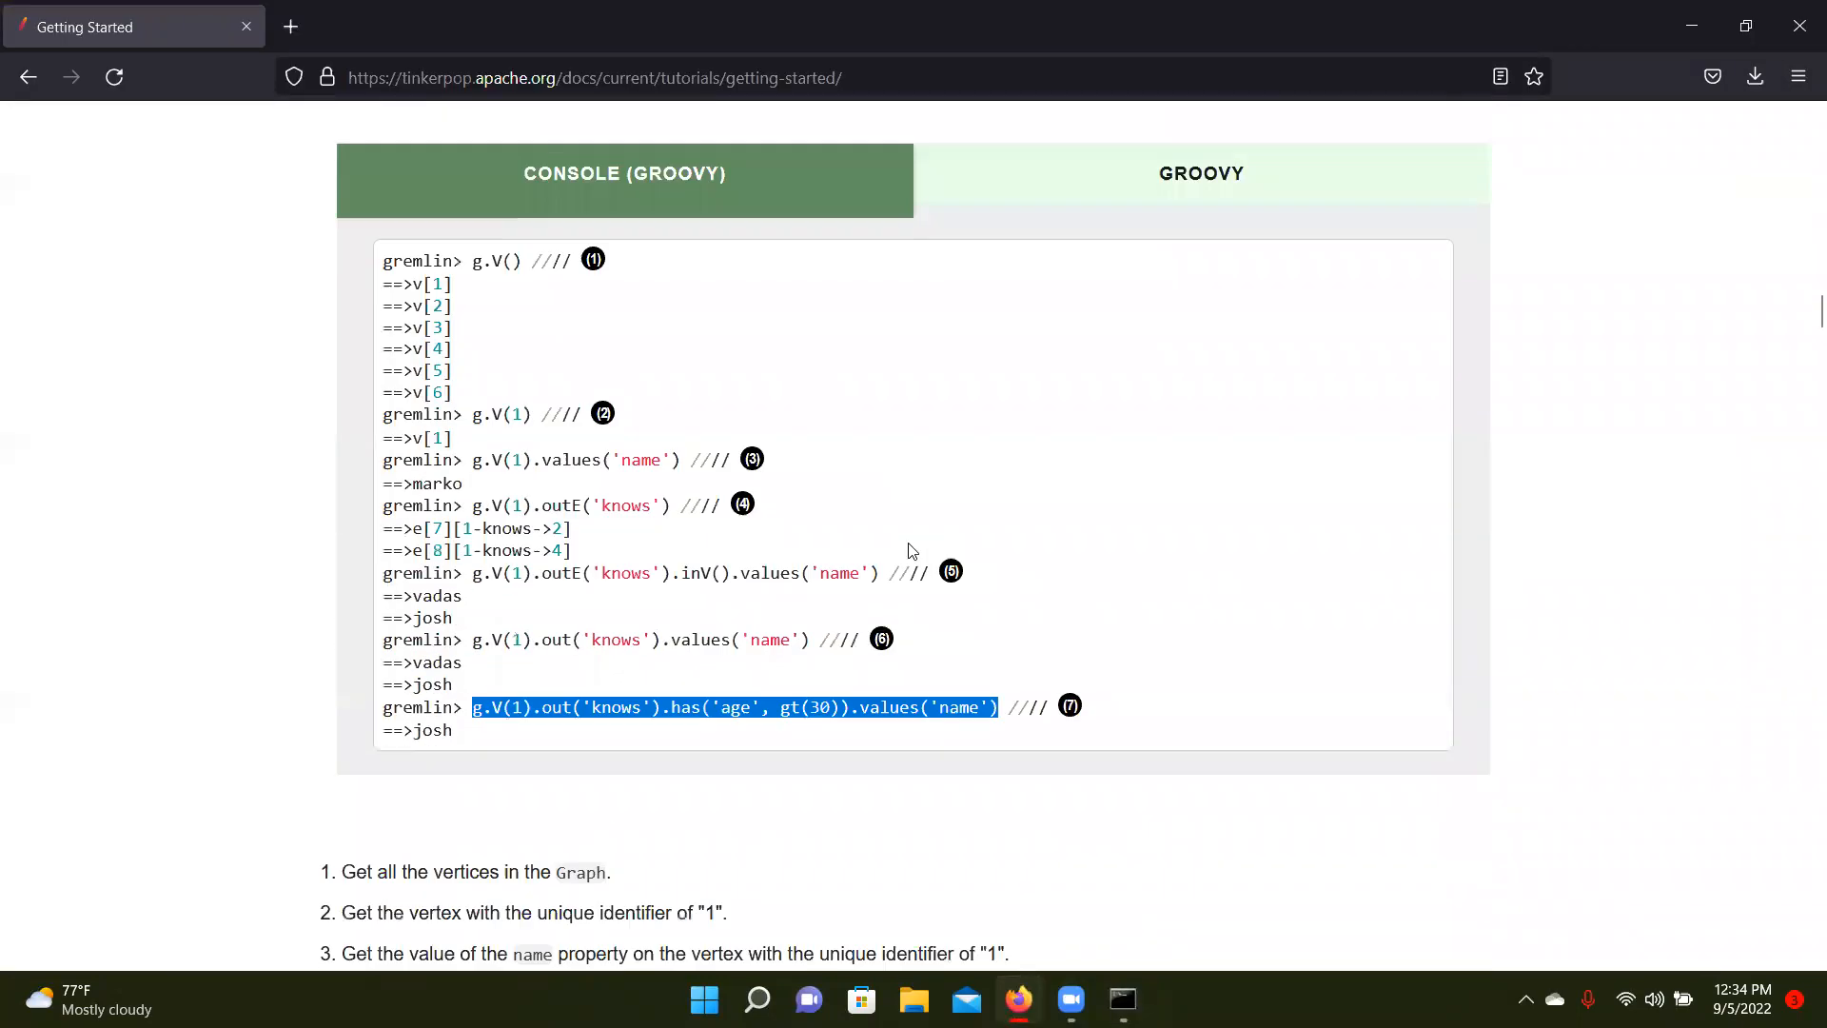
{"action": "scroll", "scroll_direction": "down", "scroll_amount": 3}
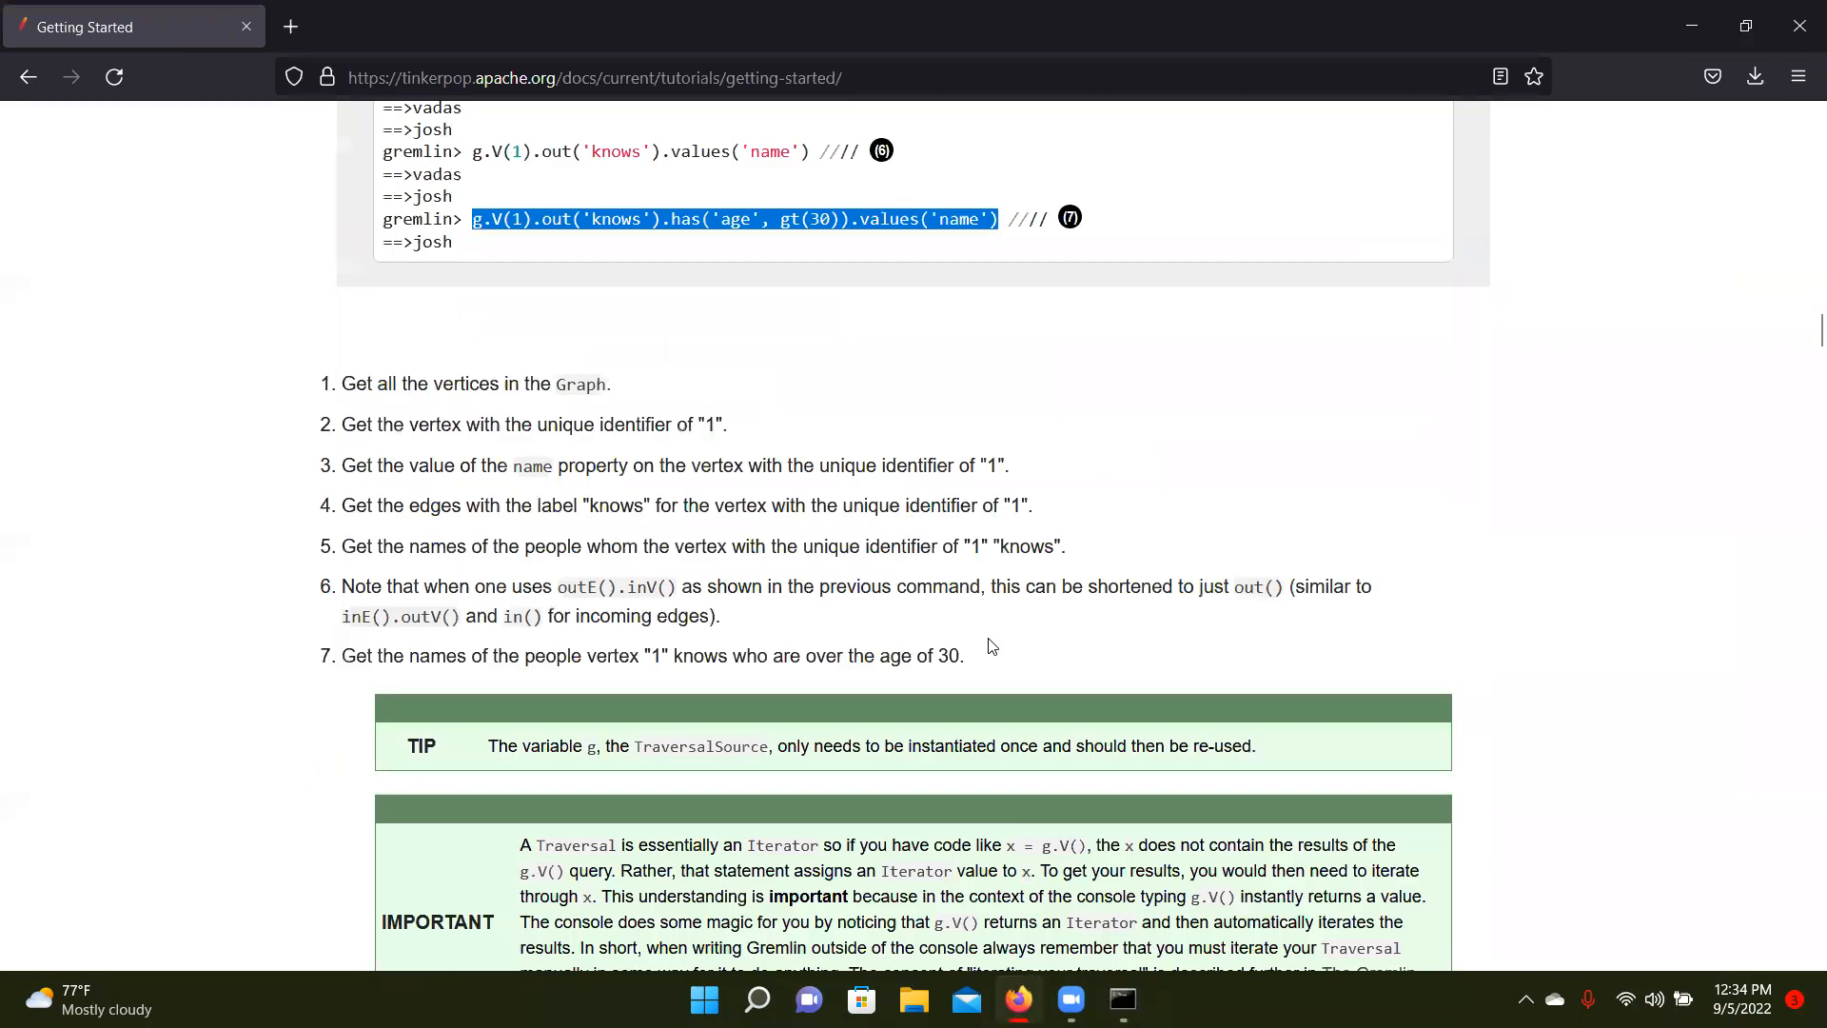
{"action": "scroll", "scroll_direction": "down", "scroll_amount": 3}
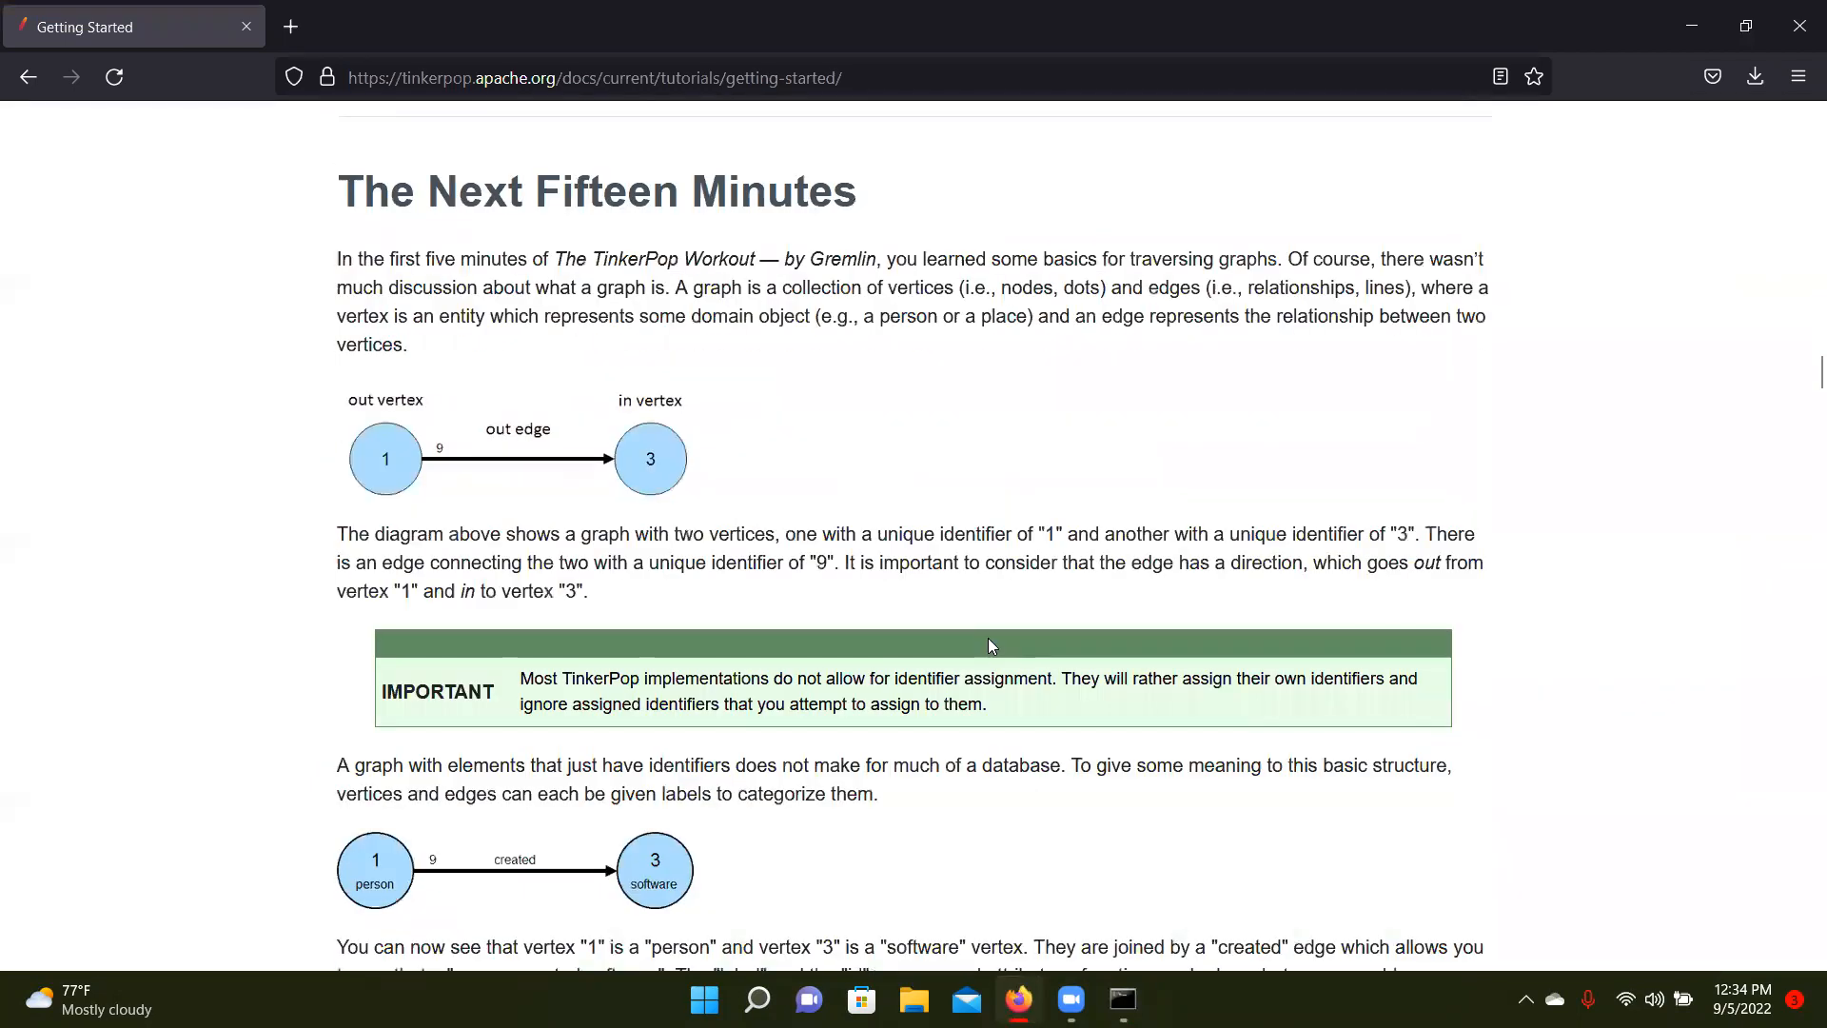
{"action": "scroll", "scroll_direction": "down", "scroll_amount": 3}
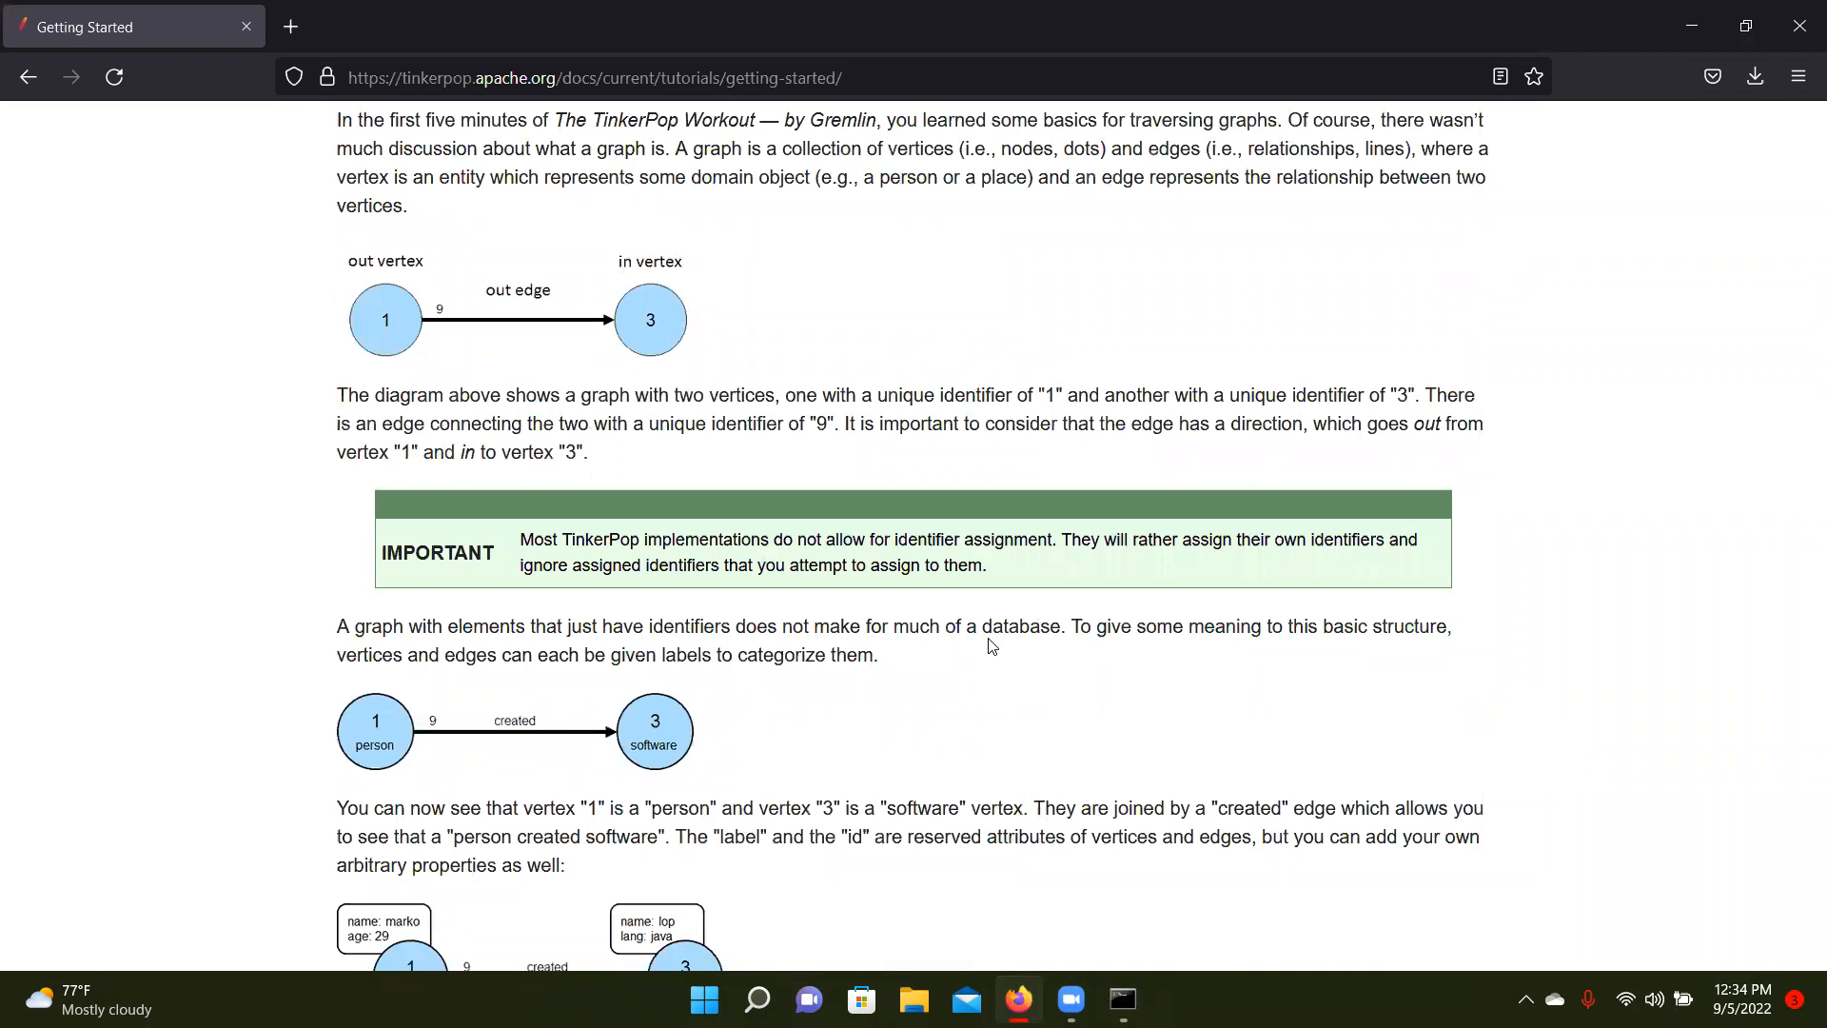
{"action": "scroll", "scroll_direction": "up", "scroll_amount": 3}
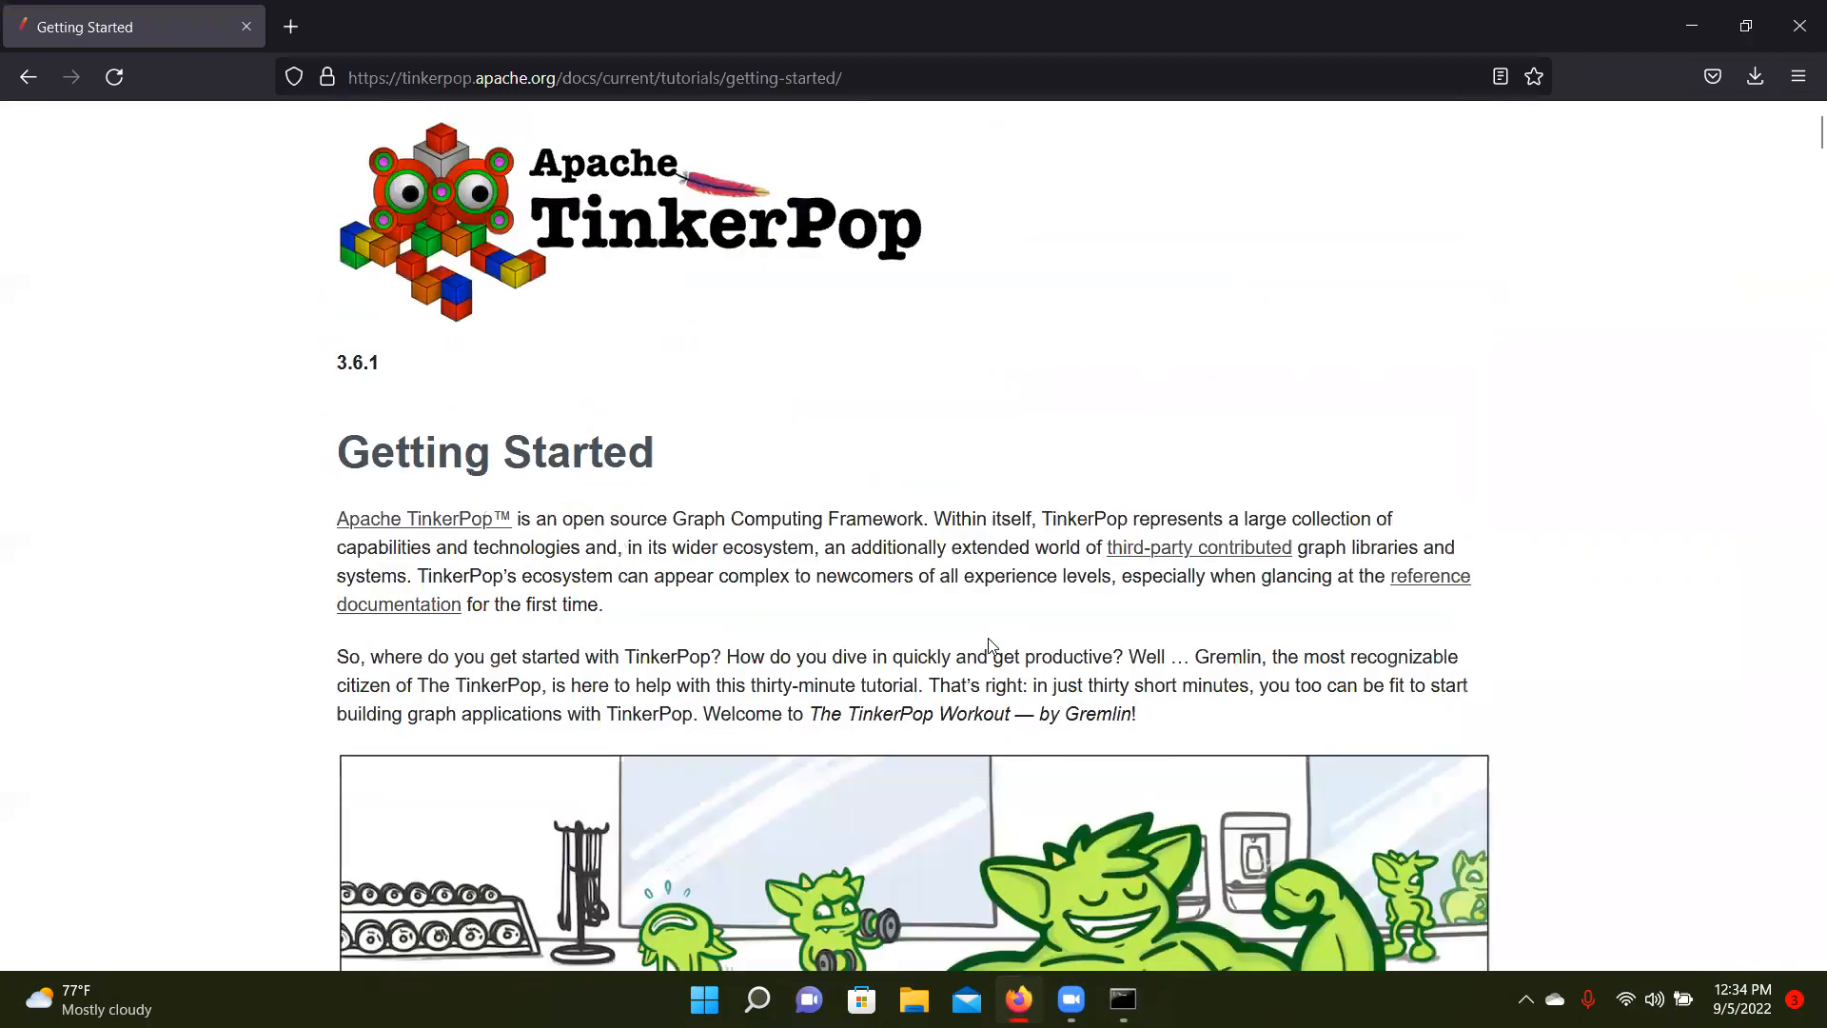